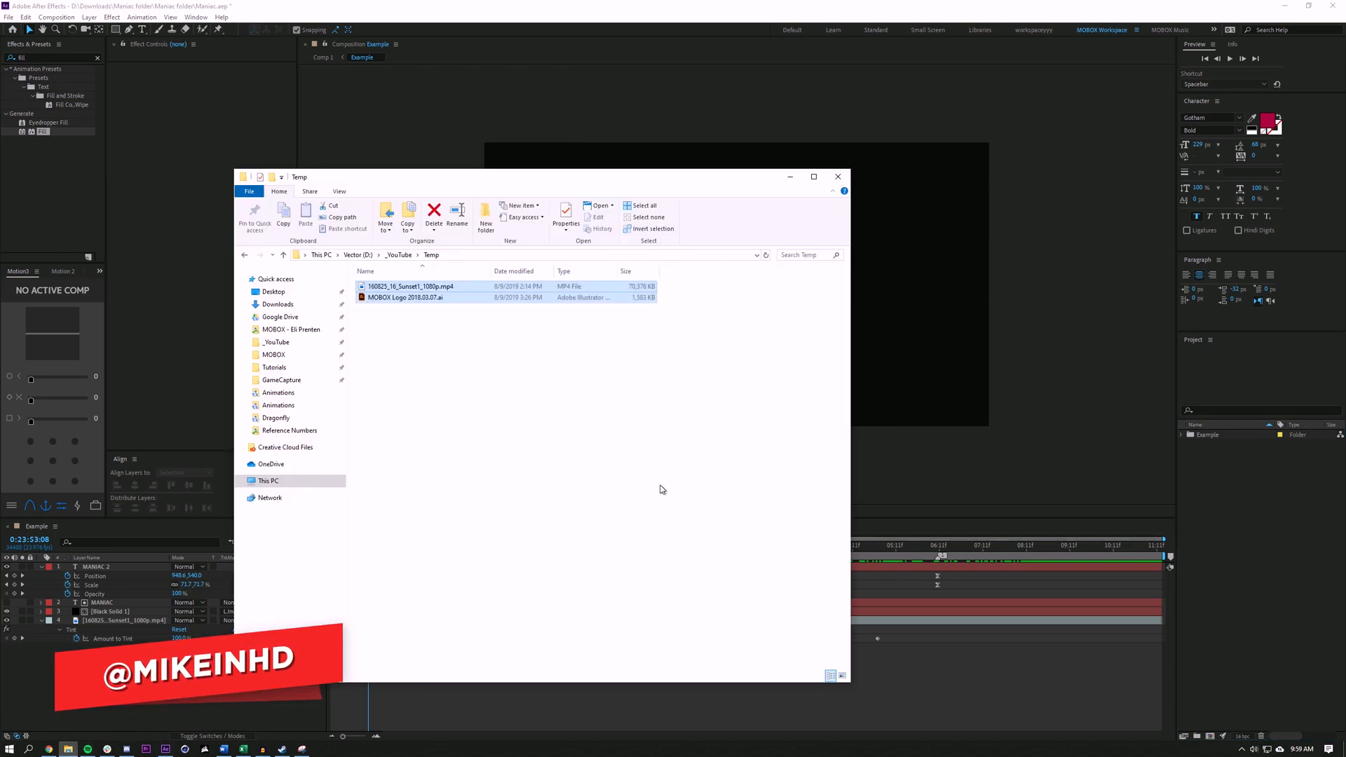
Step: Select the sunset MP4 and MOBOX Logo .ai in the Temp folder and drop them into the Project panel
click(411, 286)
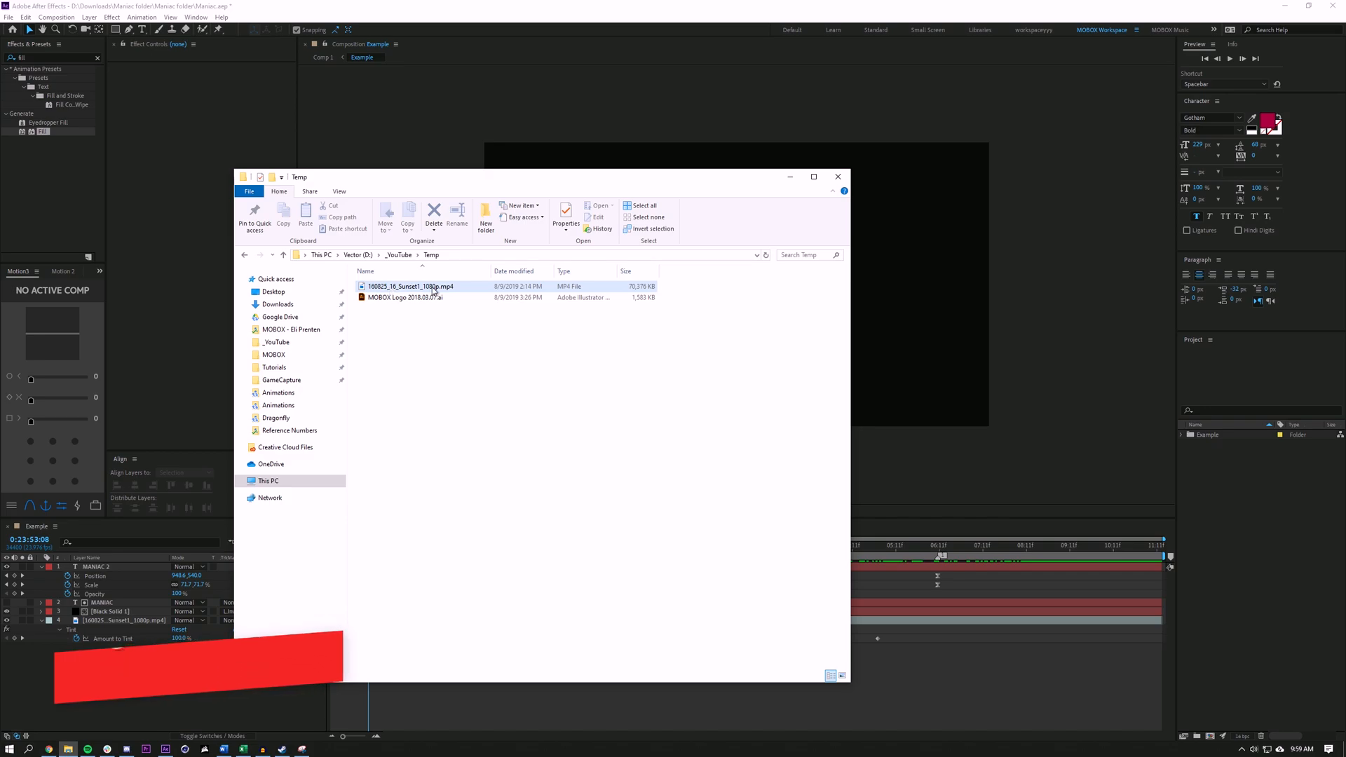
click(410, 286)
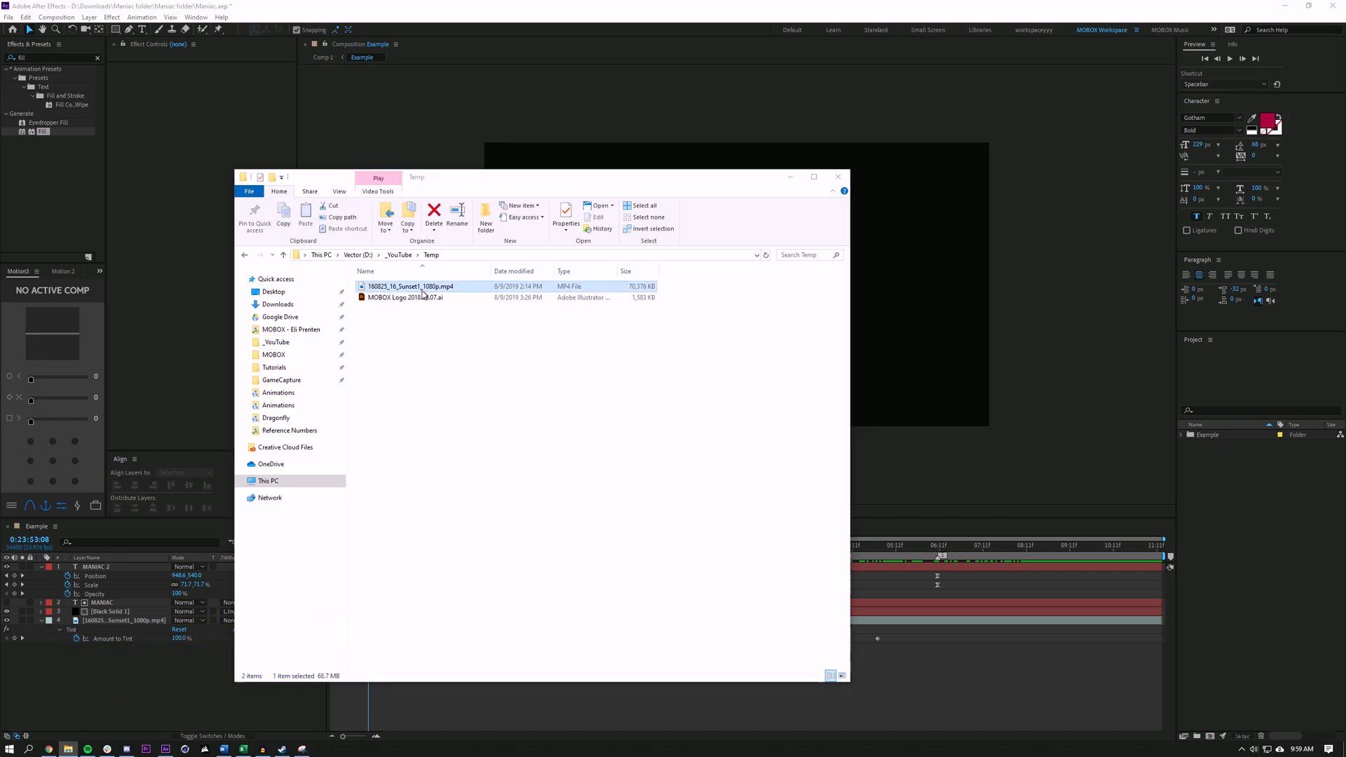
double_click(411, 286)
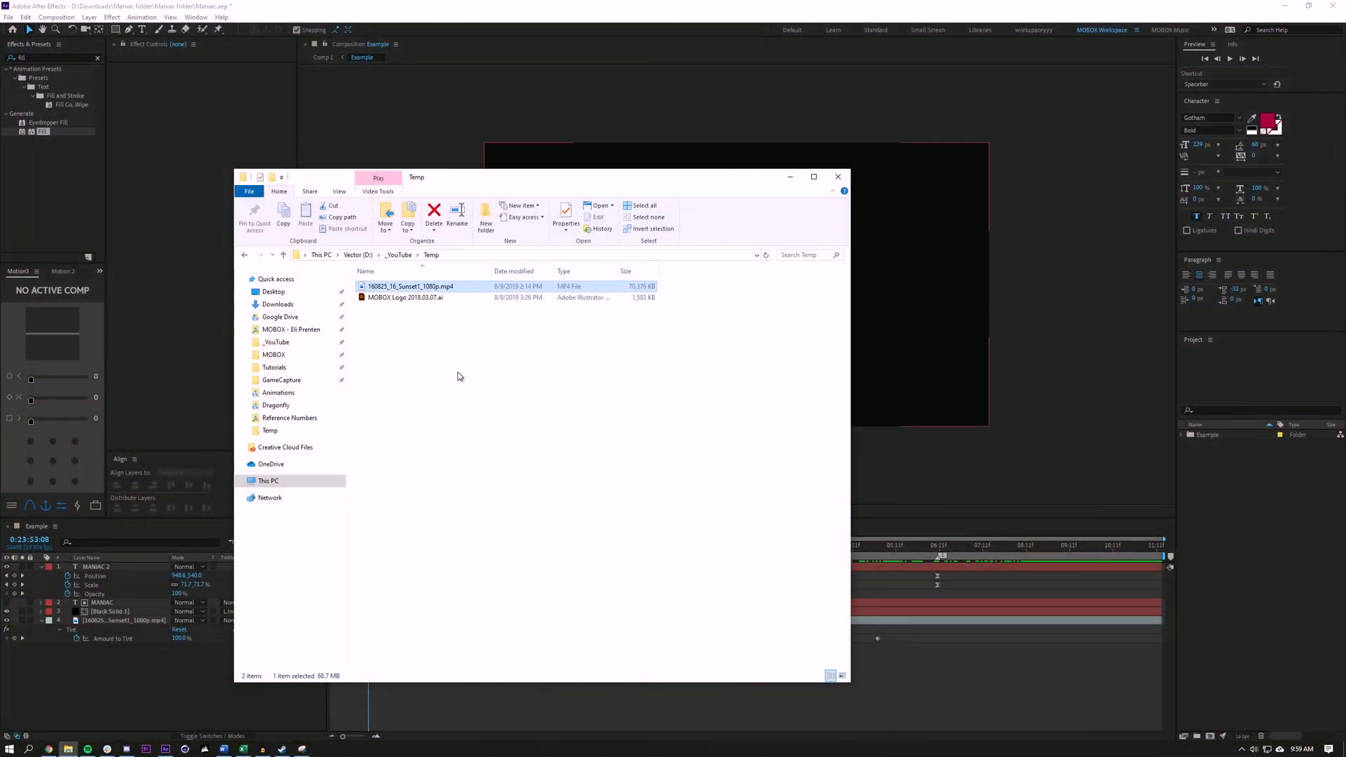
click(444, 330)
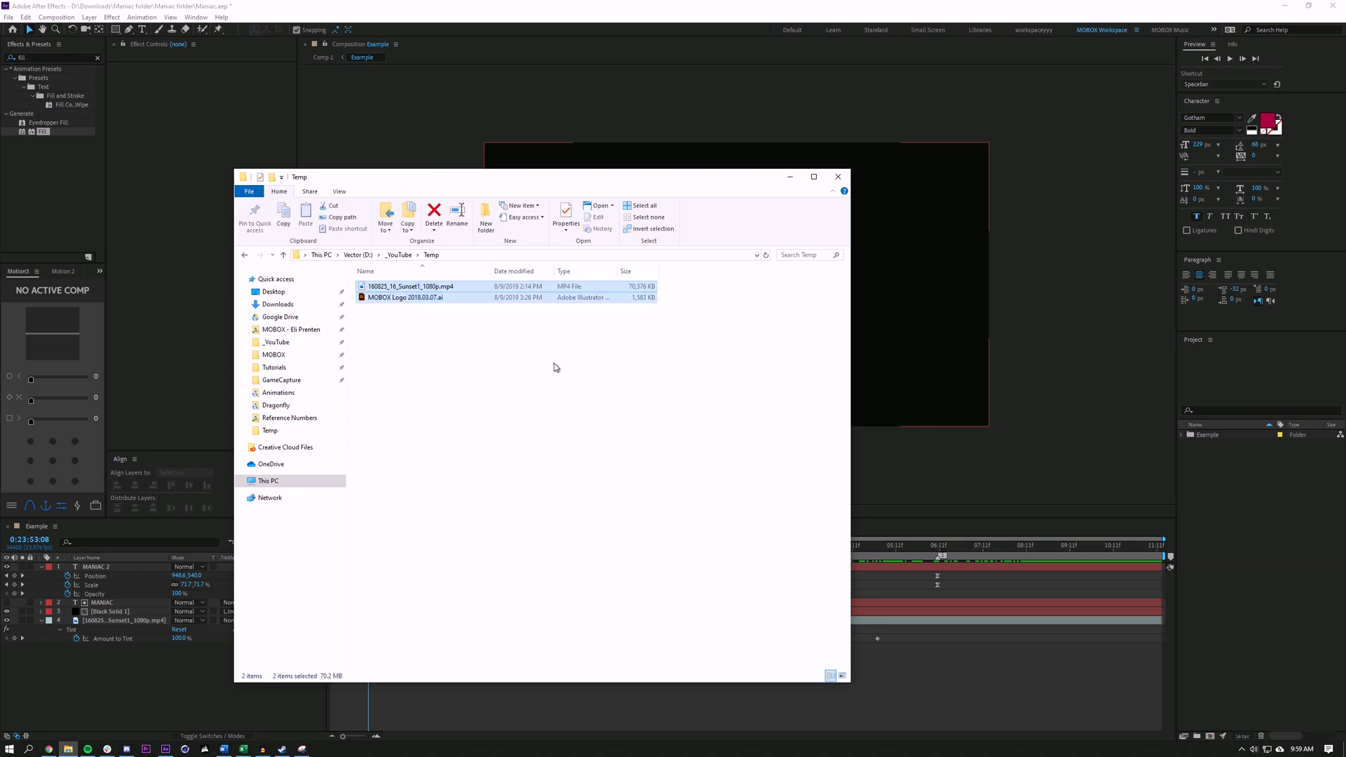
mouse_move(541, 343)
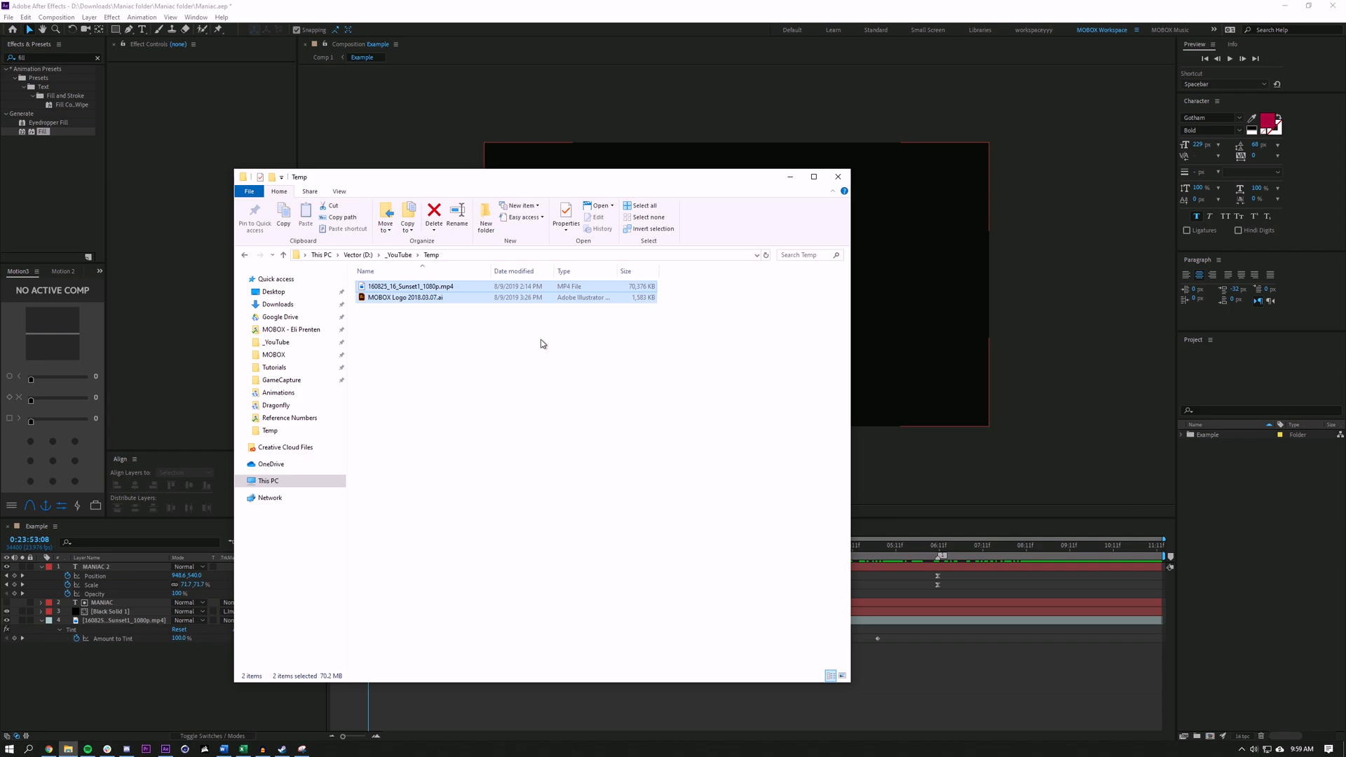
click(404, 297)
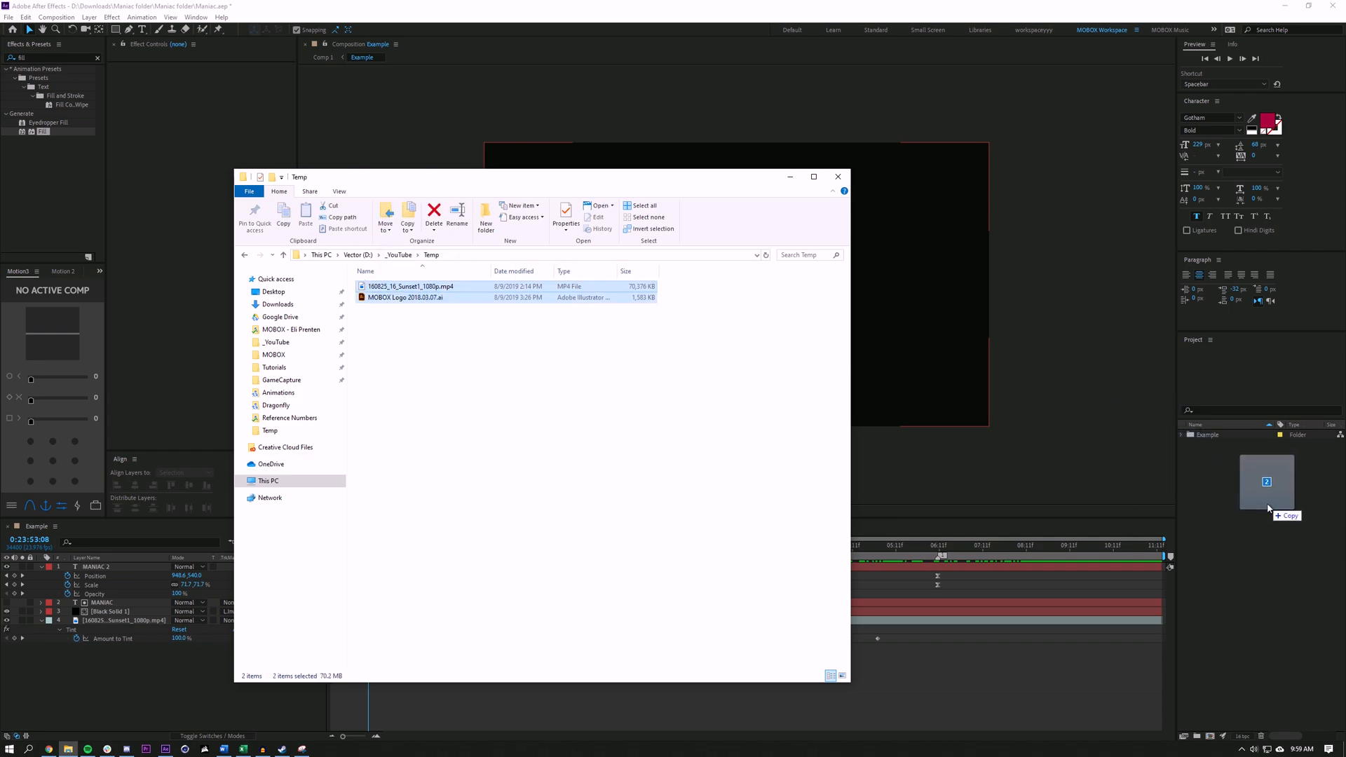
click(837, 177)
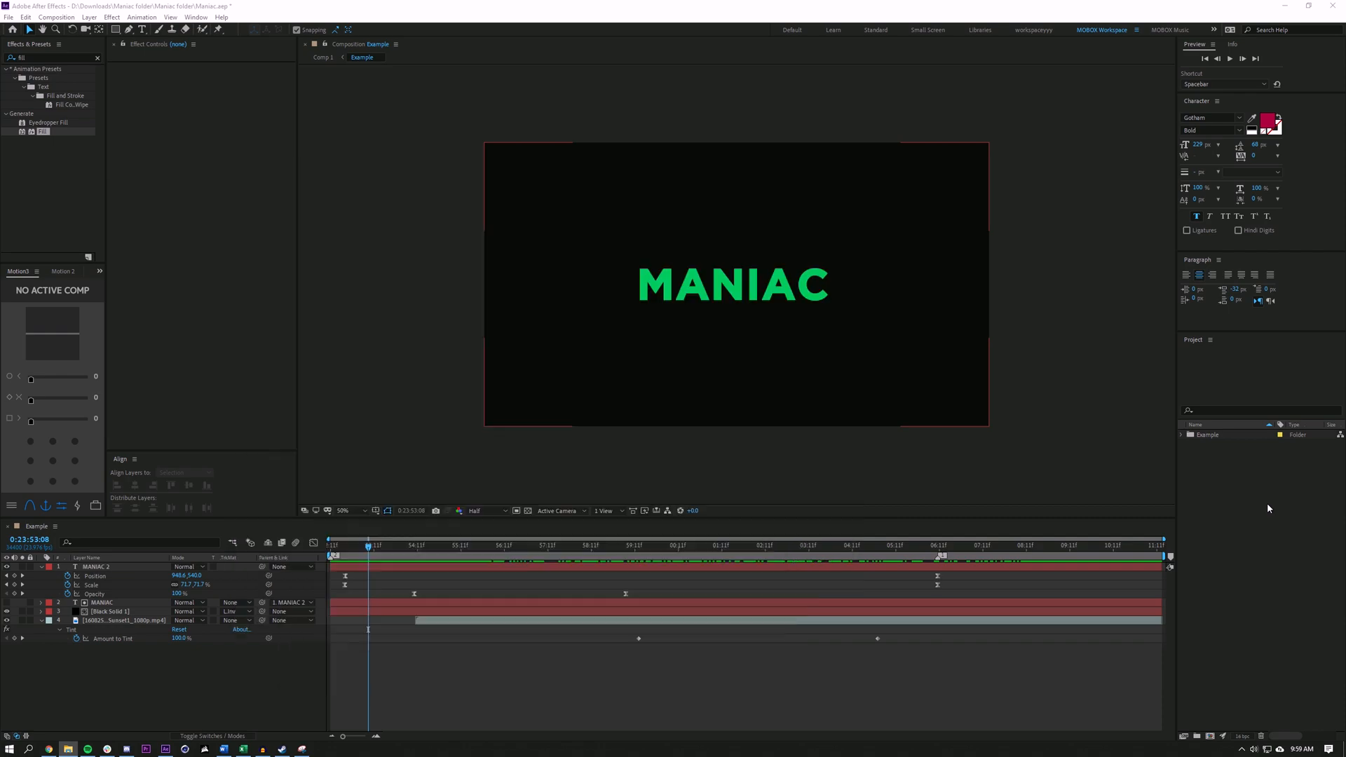
Step: Create Comp 2 at 1920×1080, 23.976 fps, 20 seconds long via Composition > New Composition
click(56, 17)
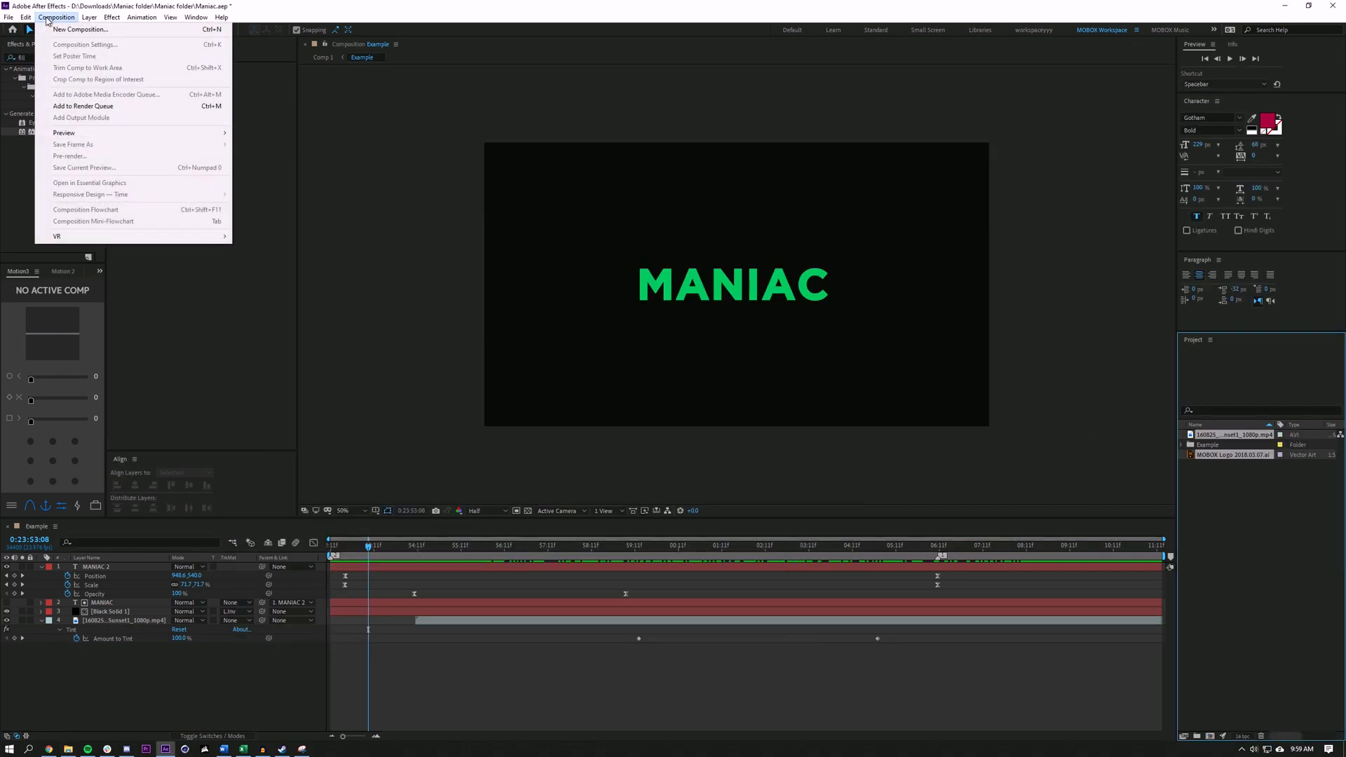
click(78, 30)
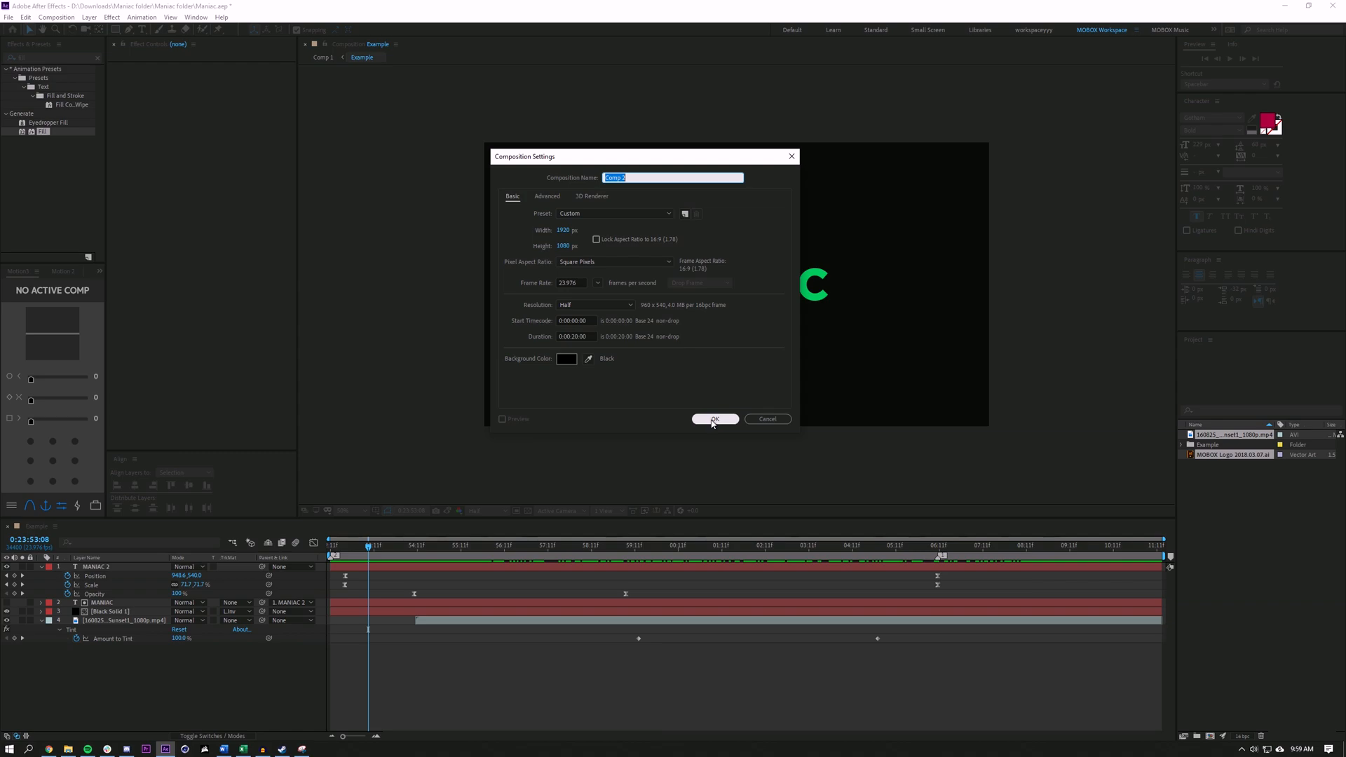
mouse_move(582, 297)
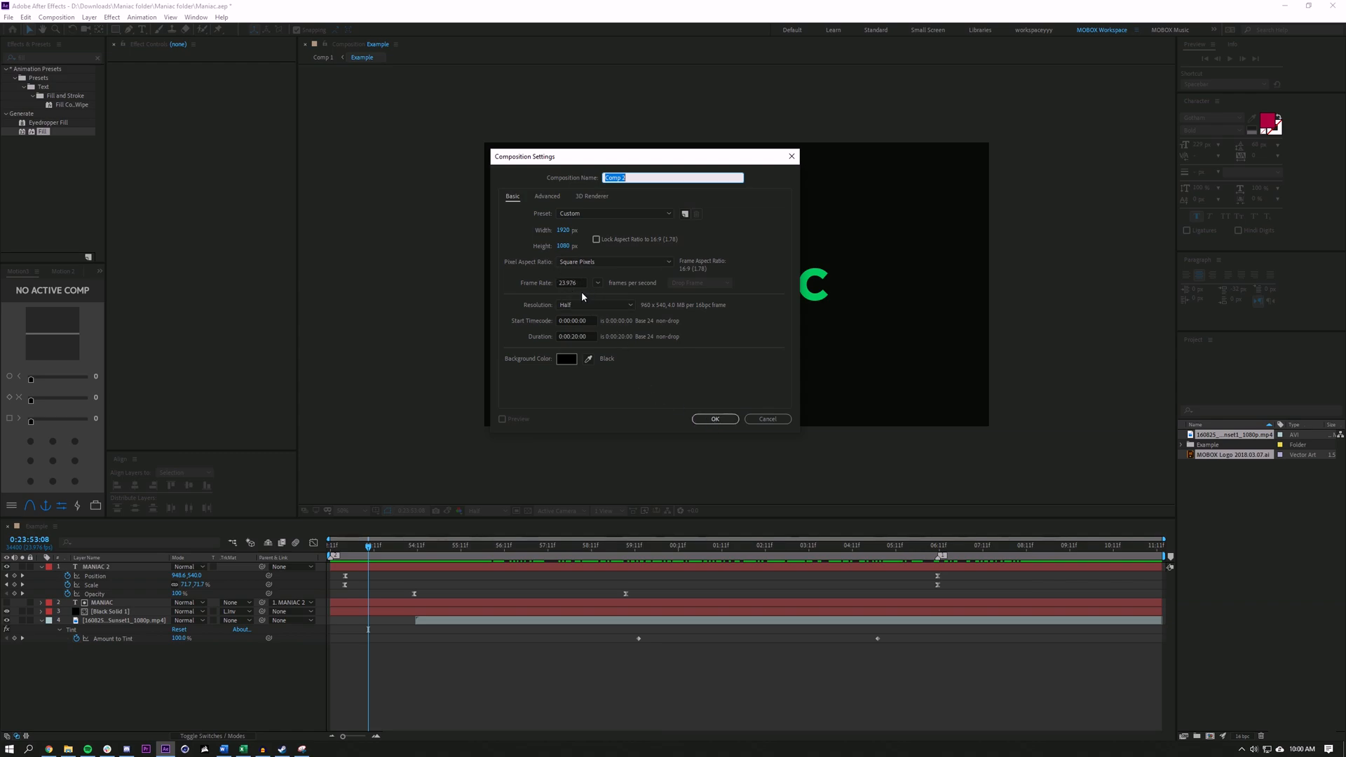
mouse_move(590, 305)
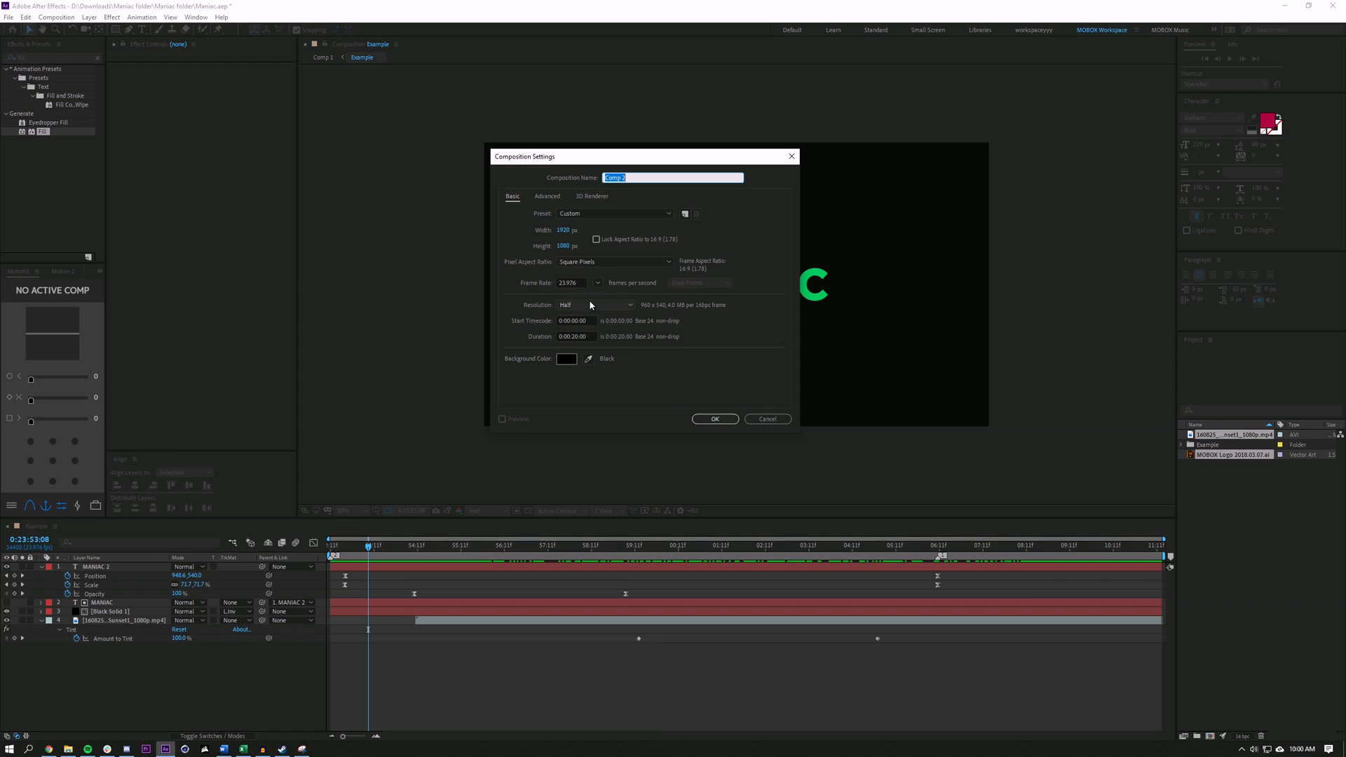
mouse_move(1103, 422)
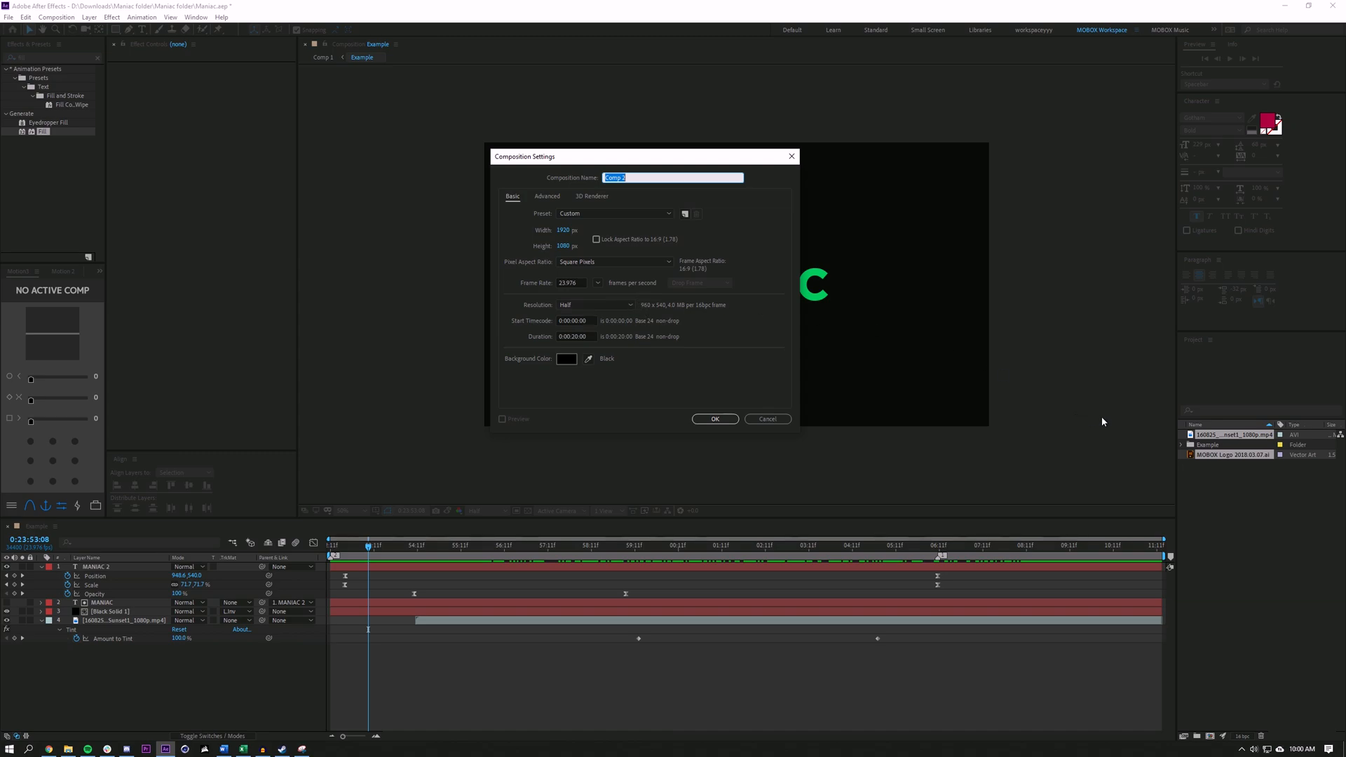
mouse_move(1190, 426)
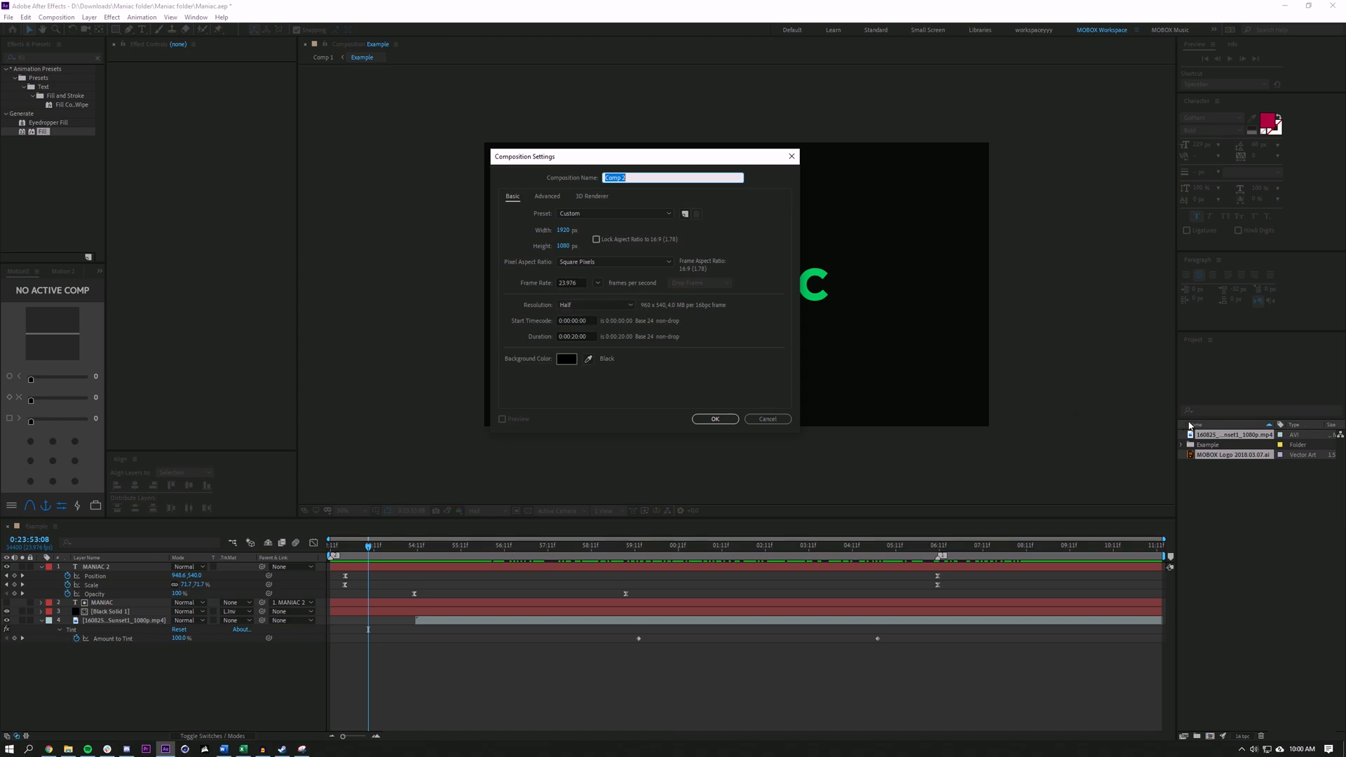
mouse_move(1196, 426)
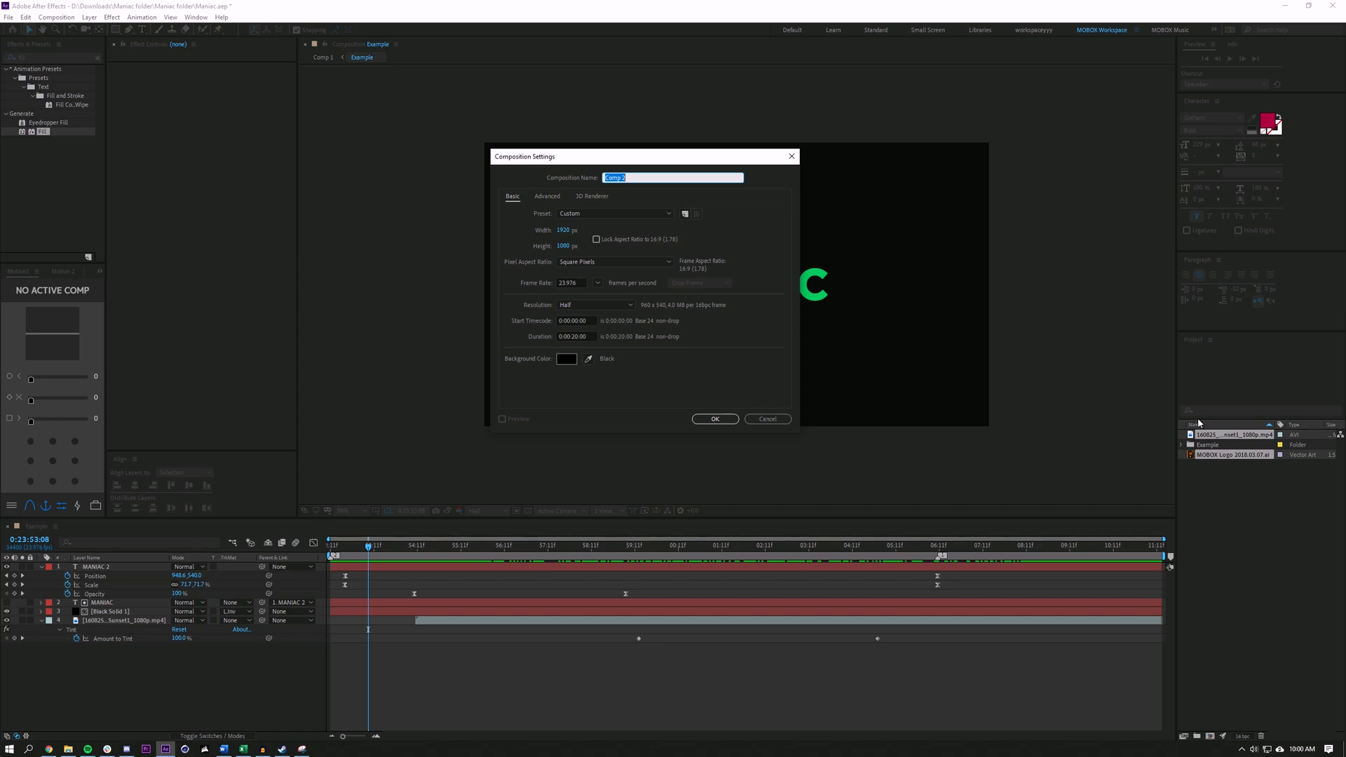
mouse_move(740, 349)
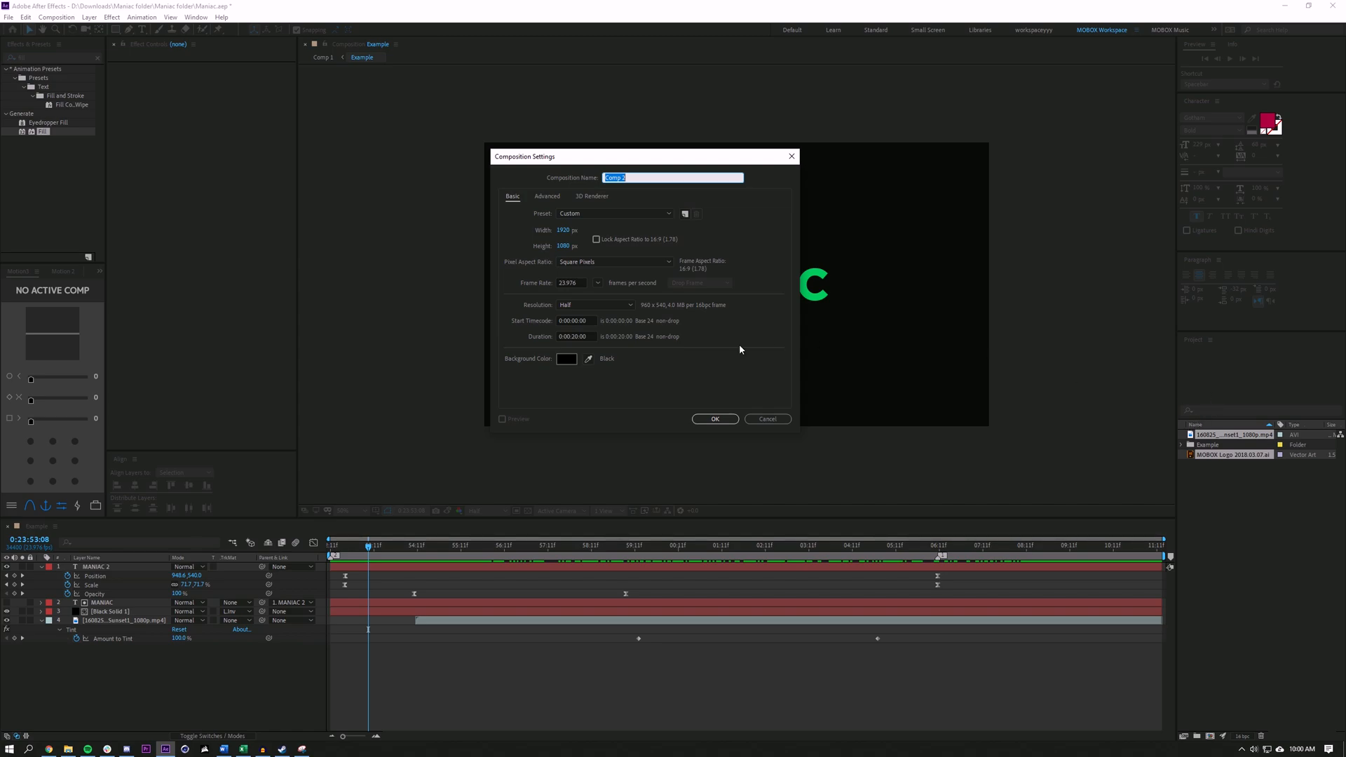
mouse_move(564, 296)
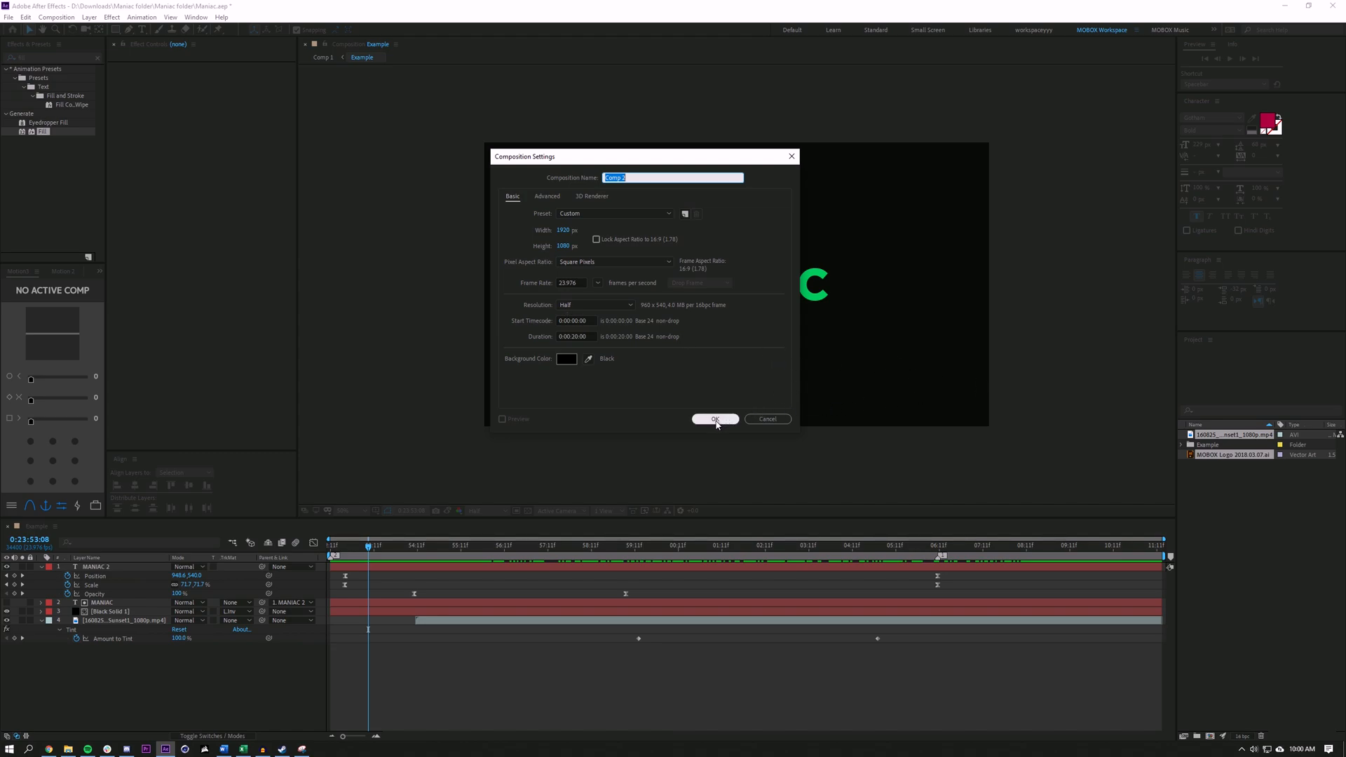
click(714, 419)
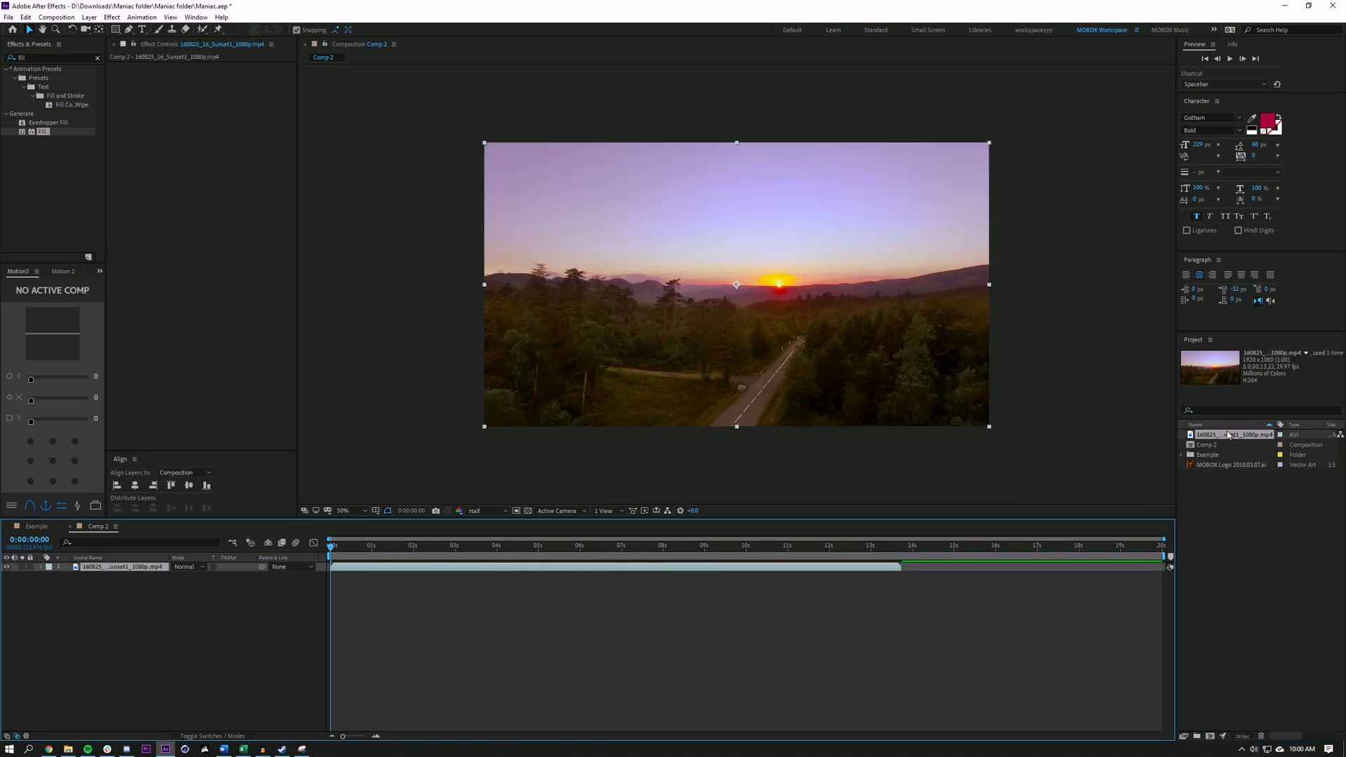
Step: Interpret the sunset clip's footage to conform to 23.976 fps
right_click(1228, 434)
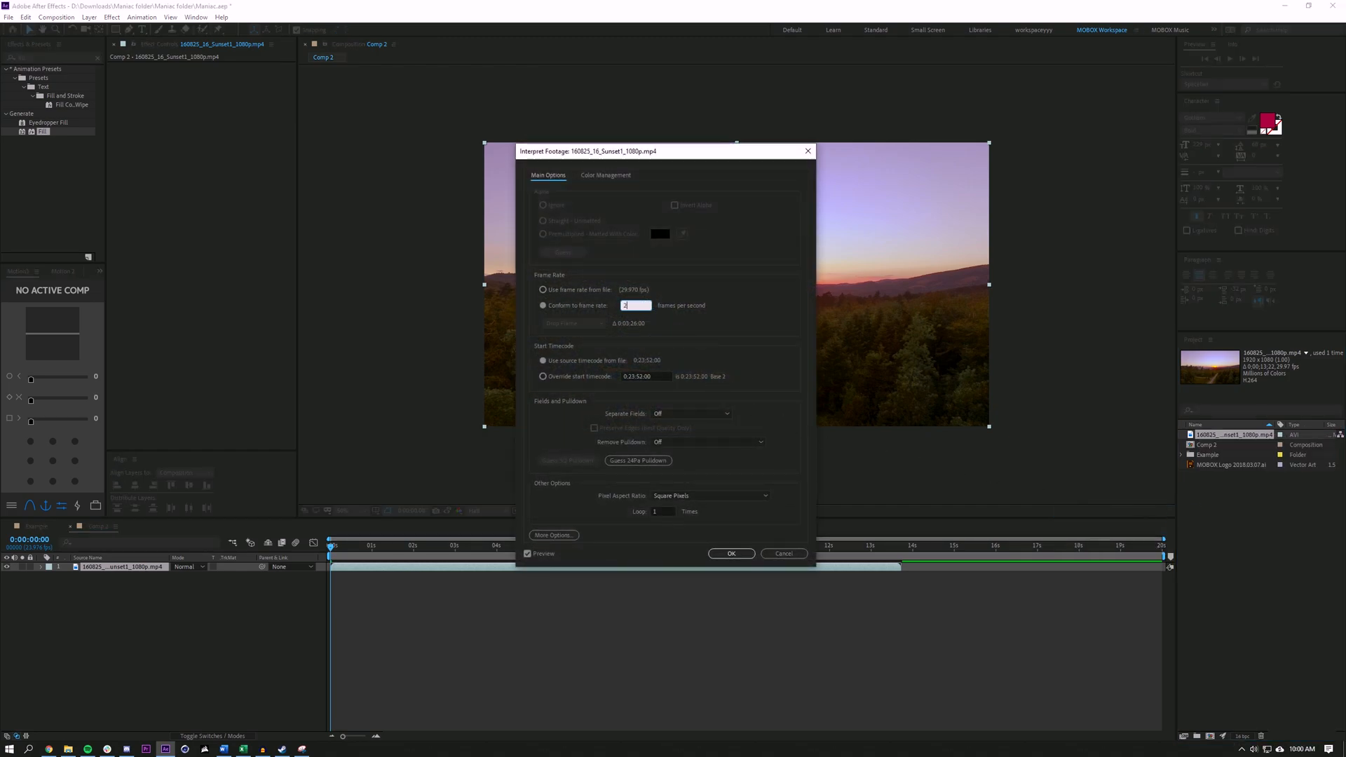
text(23.976)
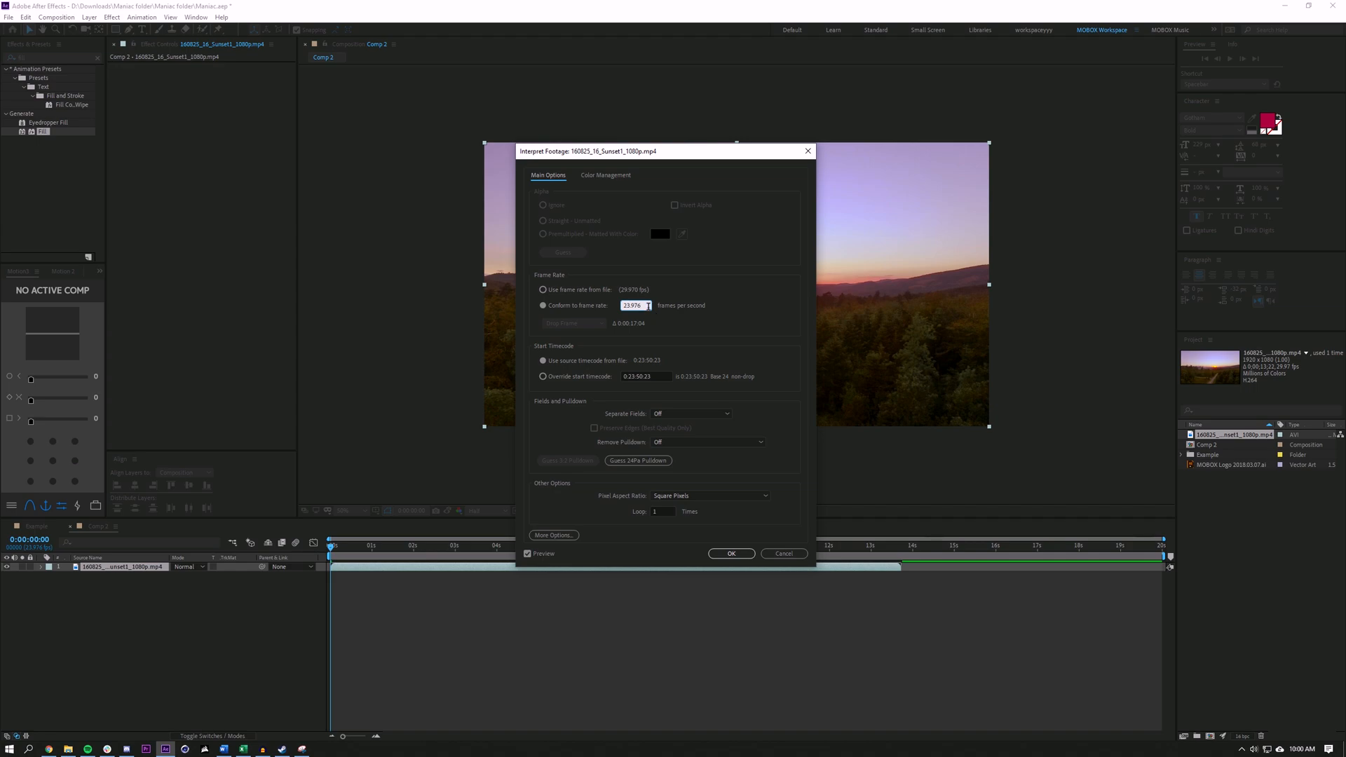
click(730, 553)
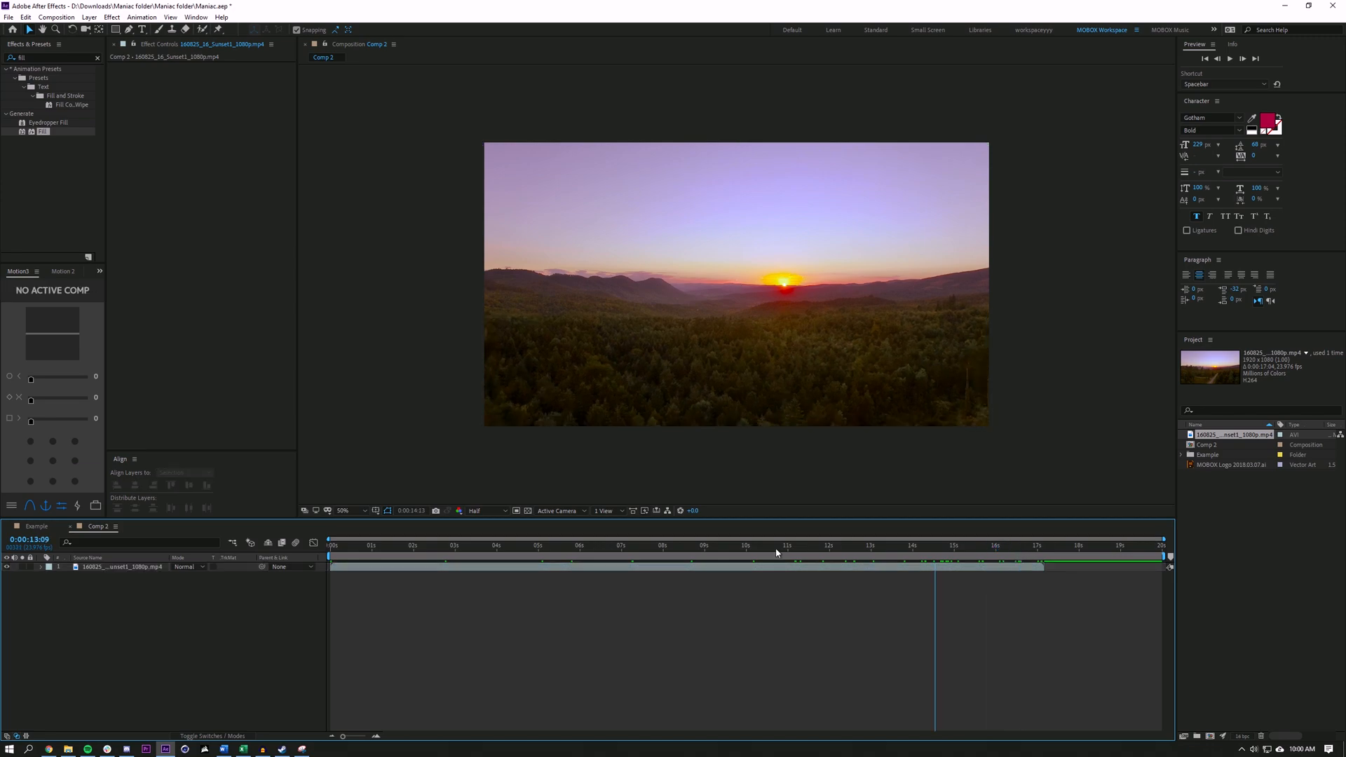
click(432, 545)
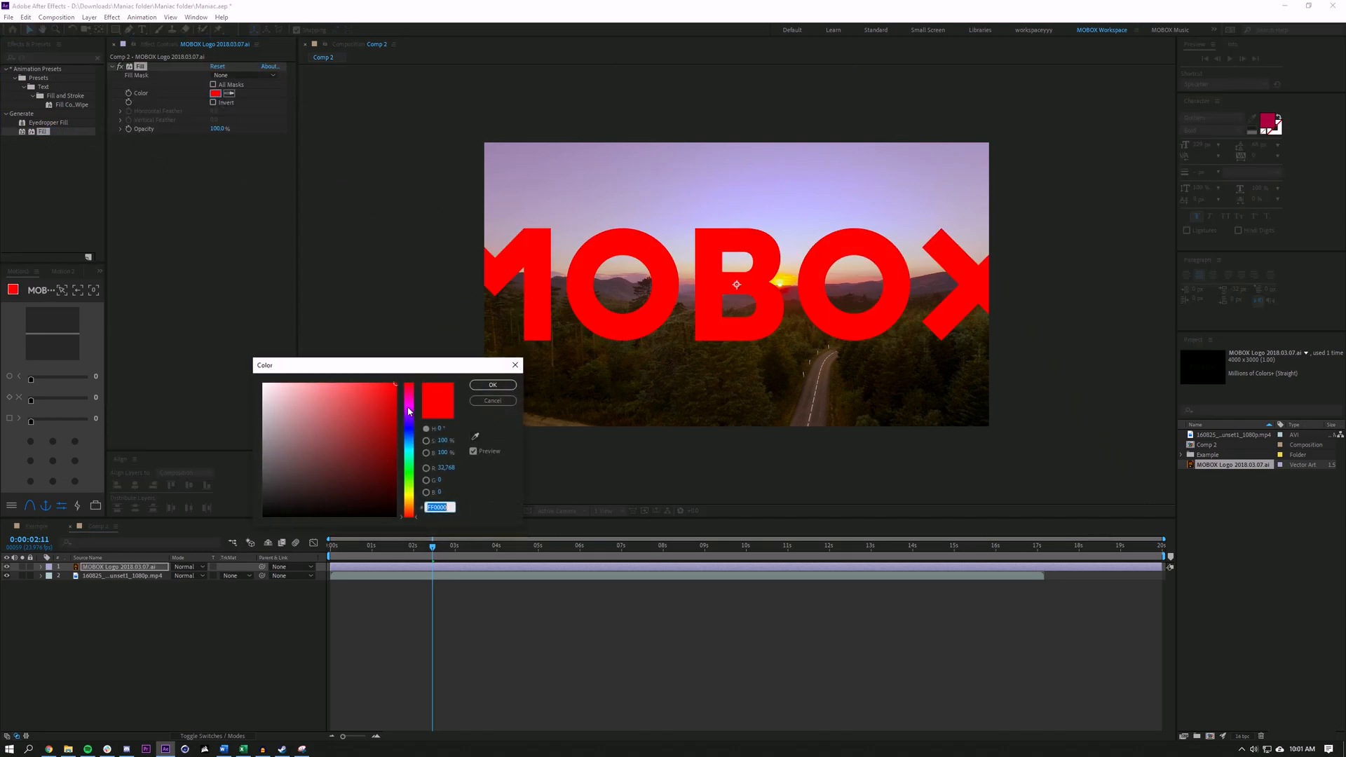
Step: Fill the MOBOX logo white and add a black solid layer beneath it
click(492, 384)
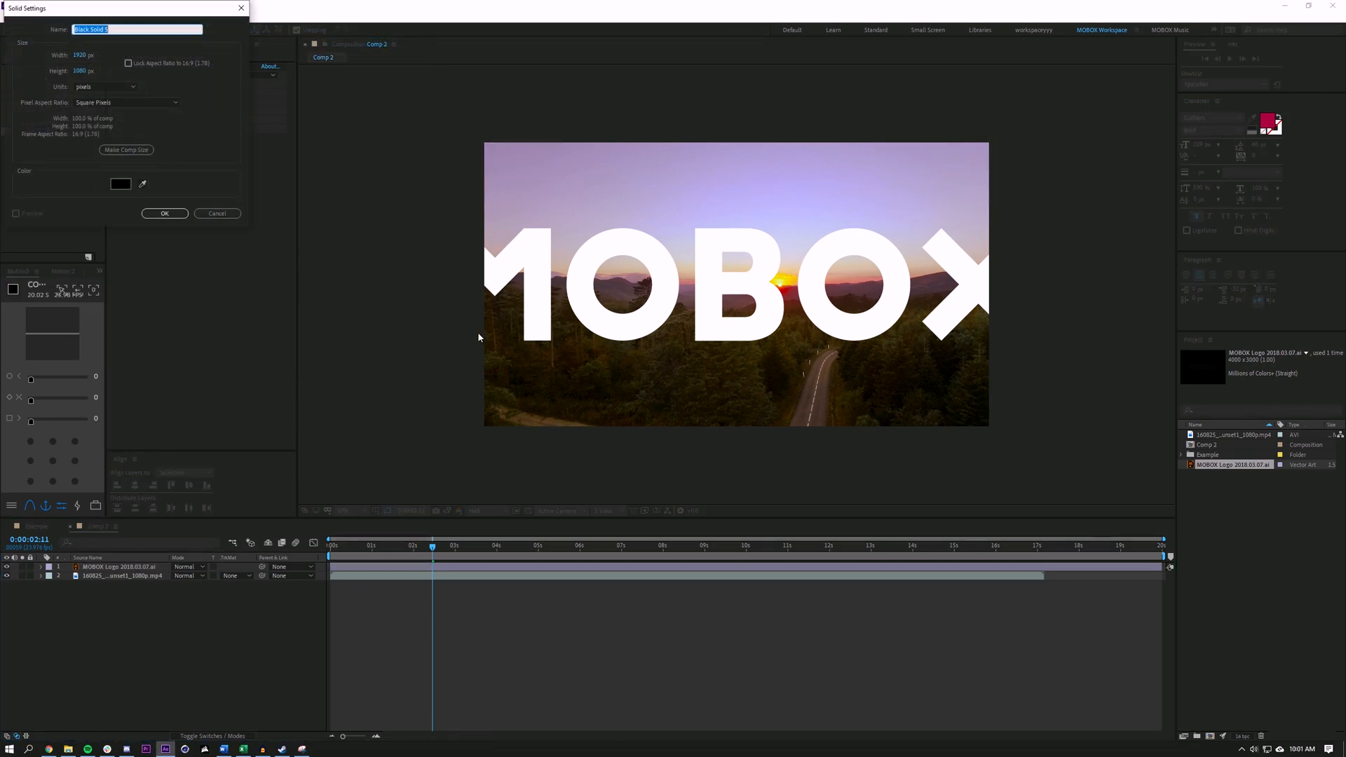
click(164, 214)
text(fill)
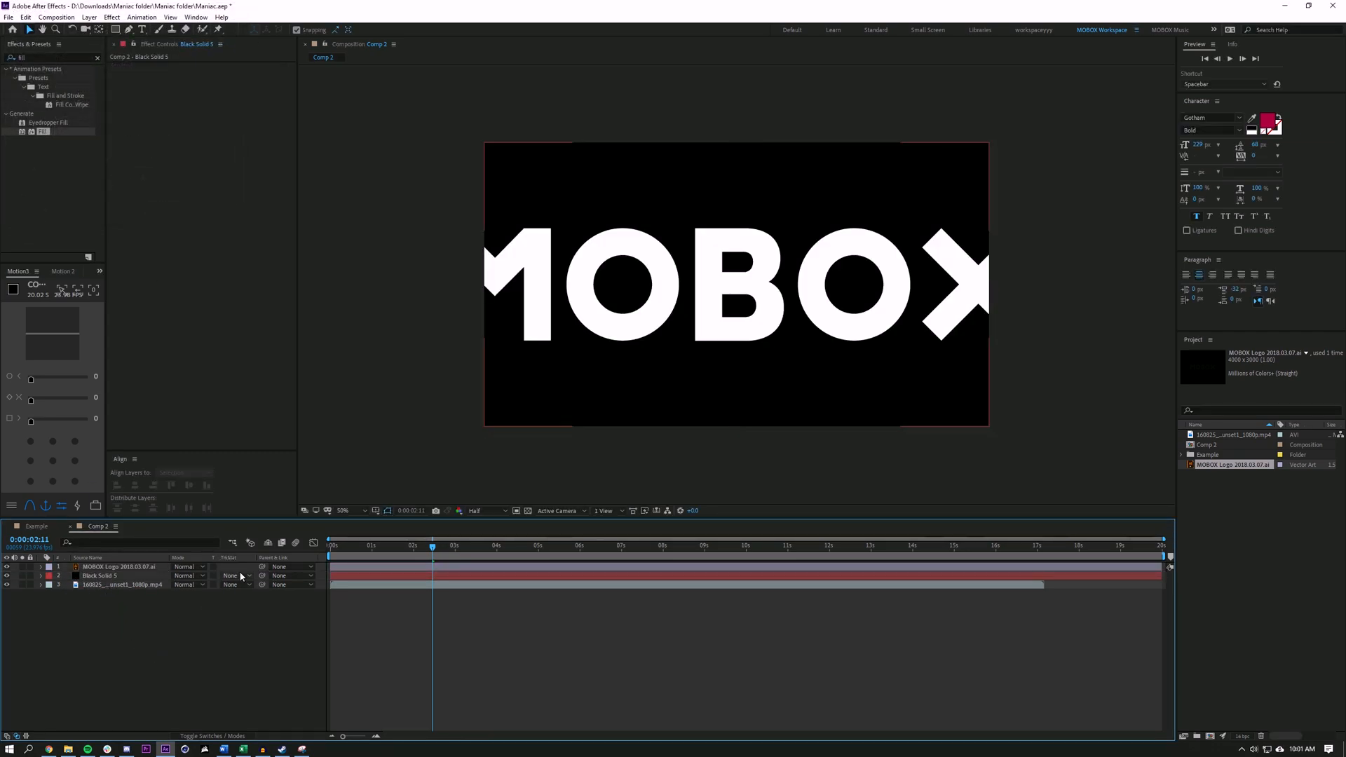
Step: Set the black solid's track matte to the MOBOX logo layer and adjust the matte mode
click(229, 575)
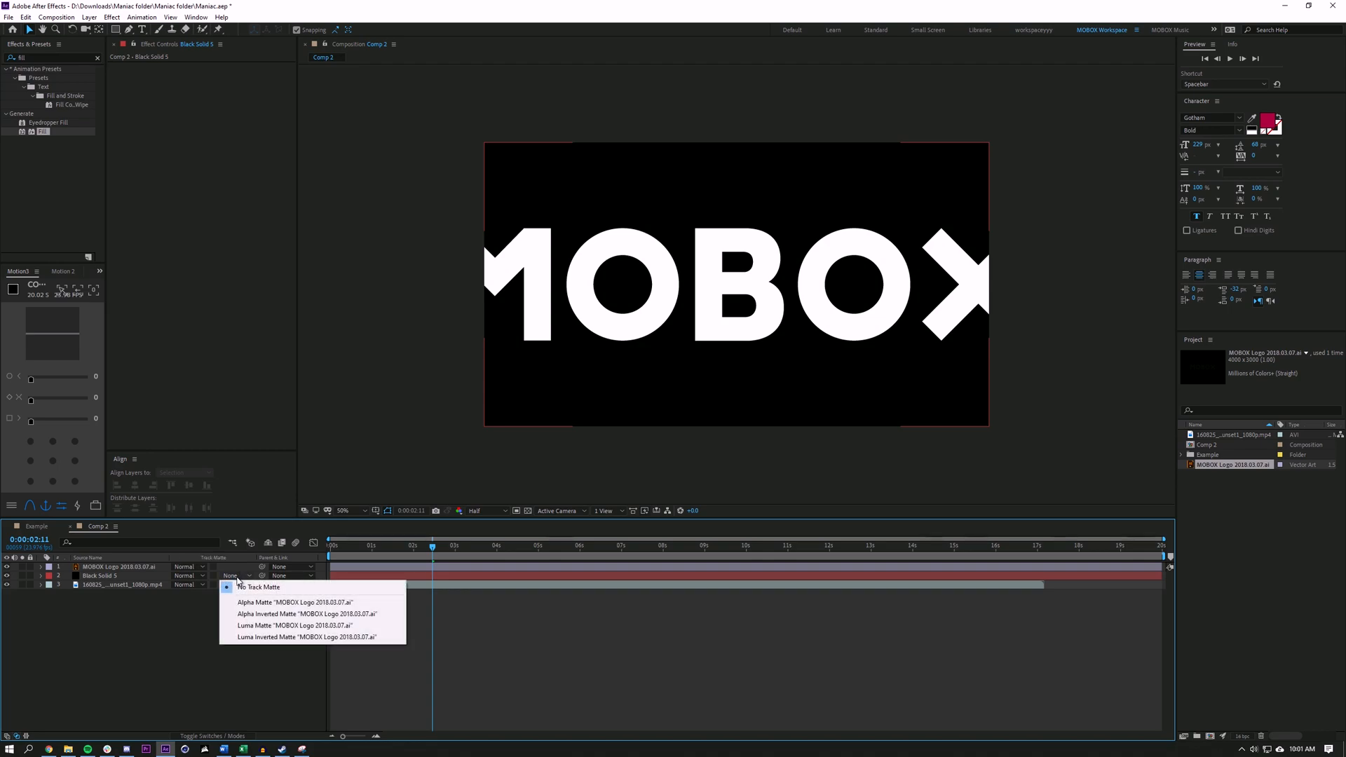
click(301, 637)
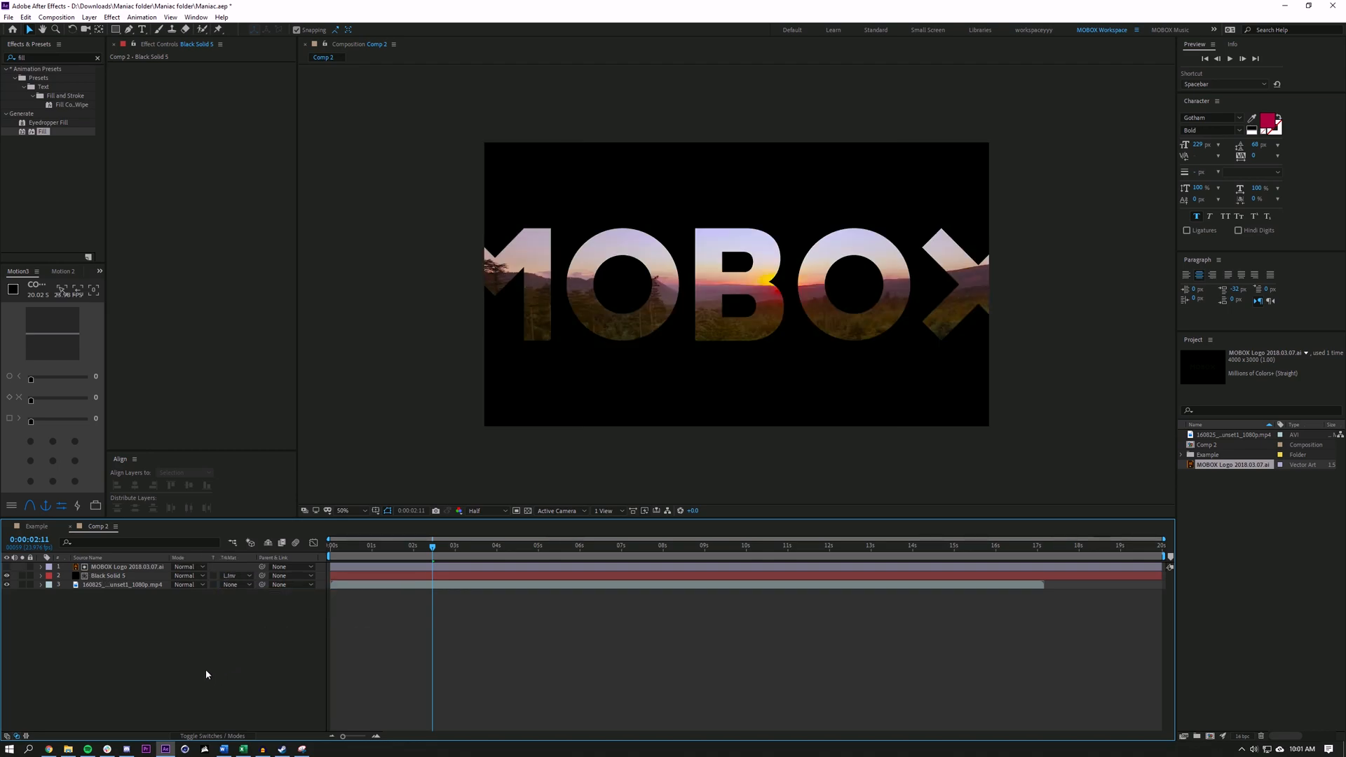
click(108, 575)
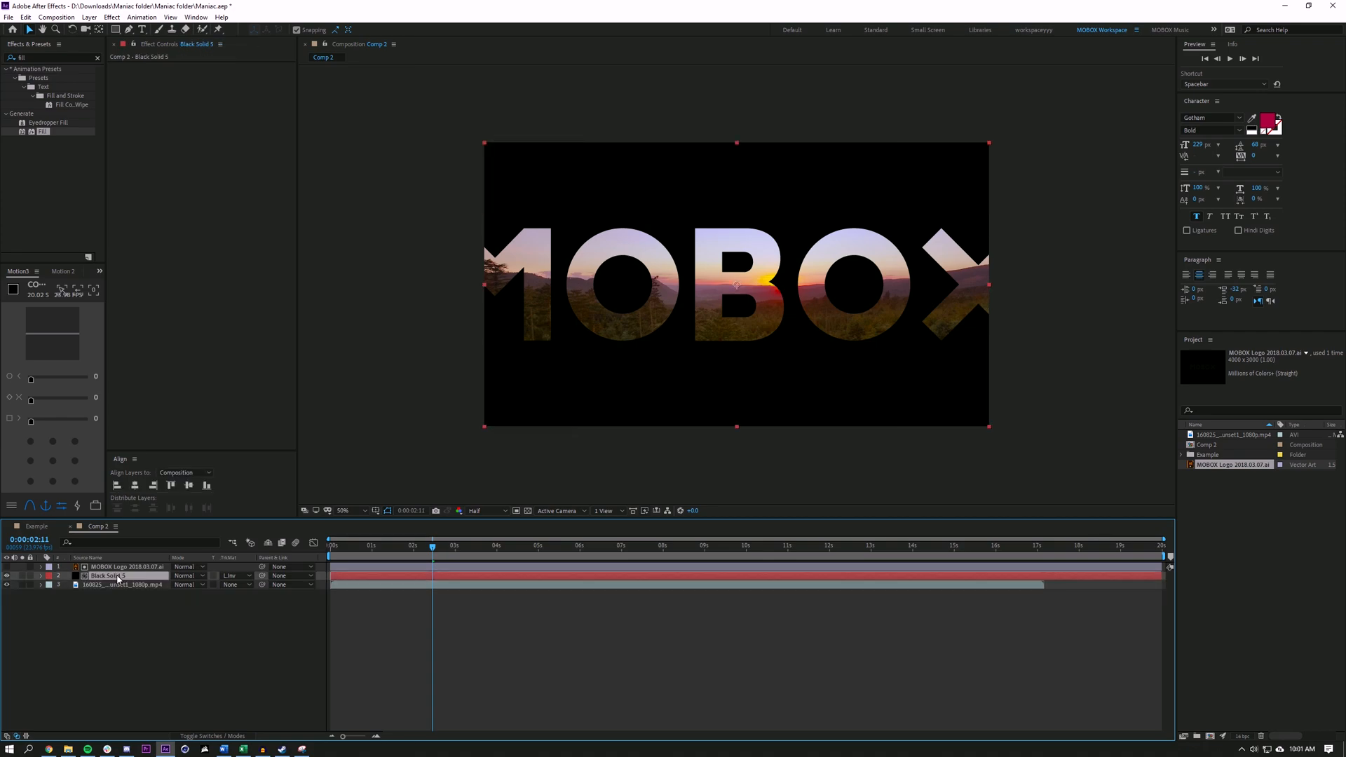
click(122, 567)
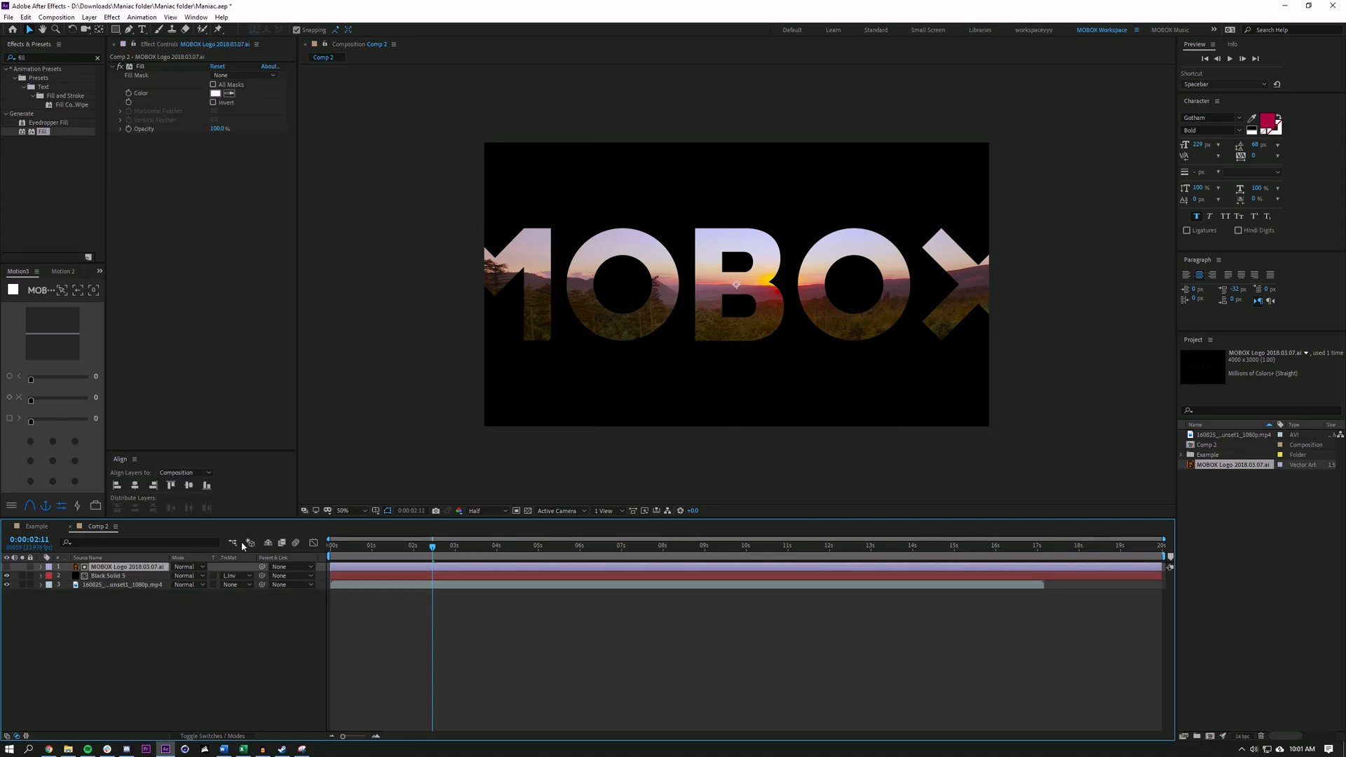
mouse_move(251, 571)
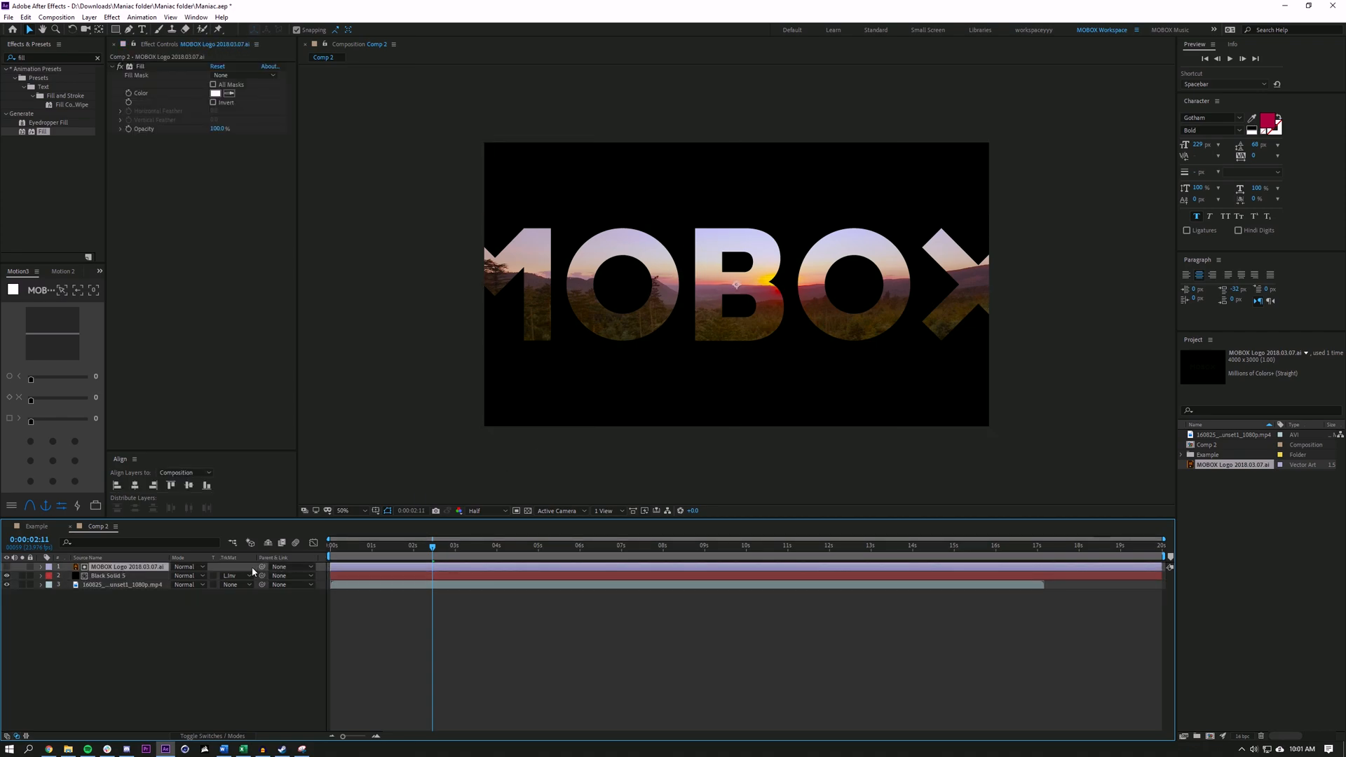
click(228, 575)
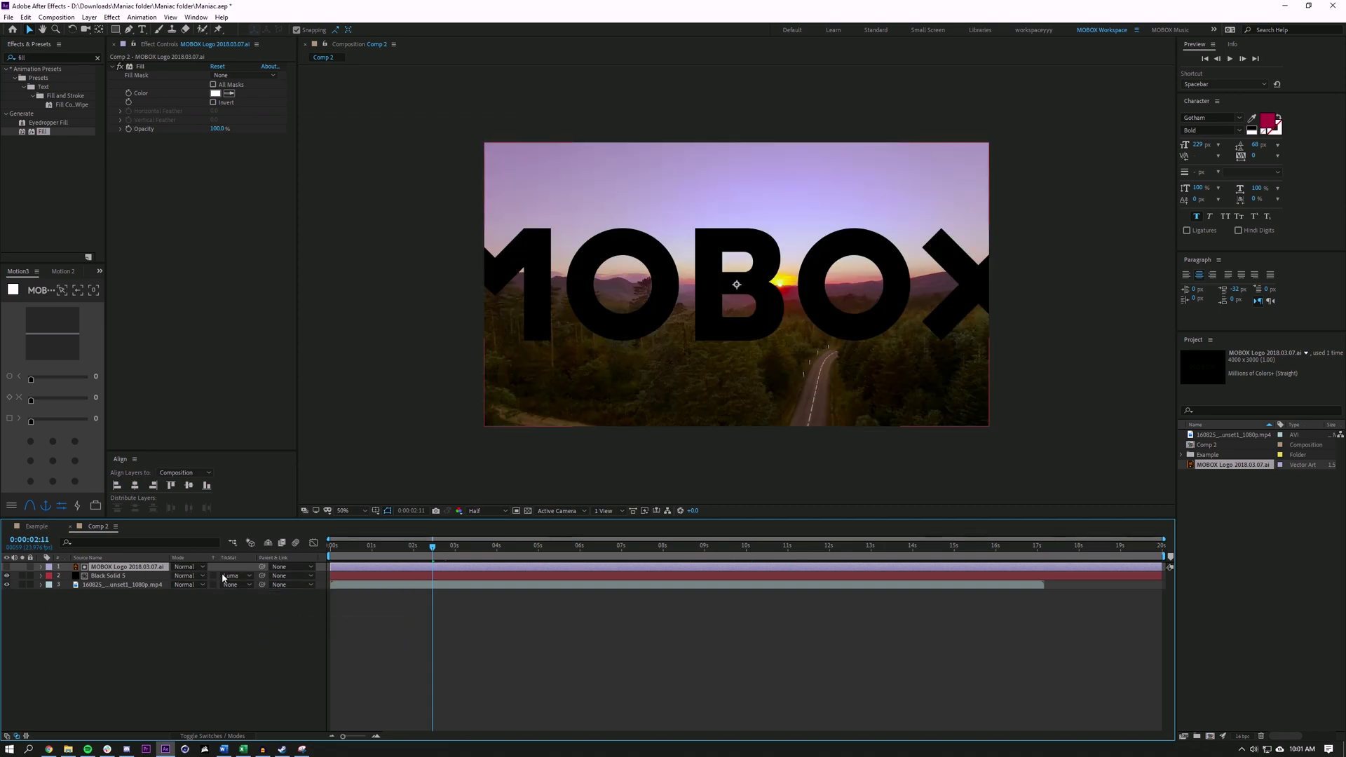
click(231, 566)
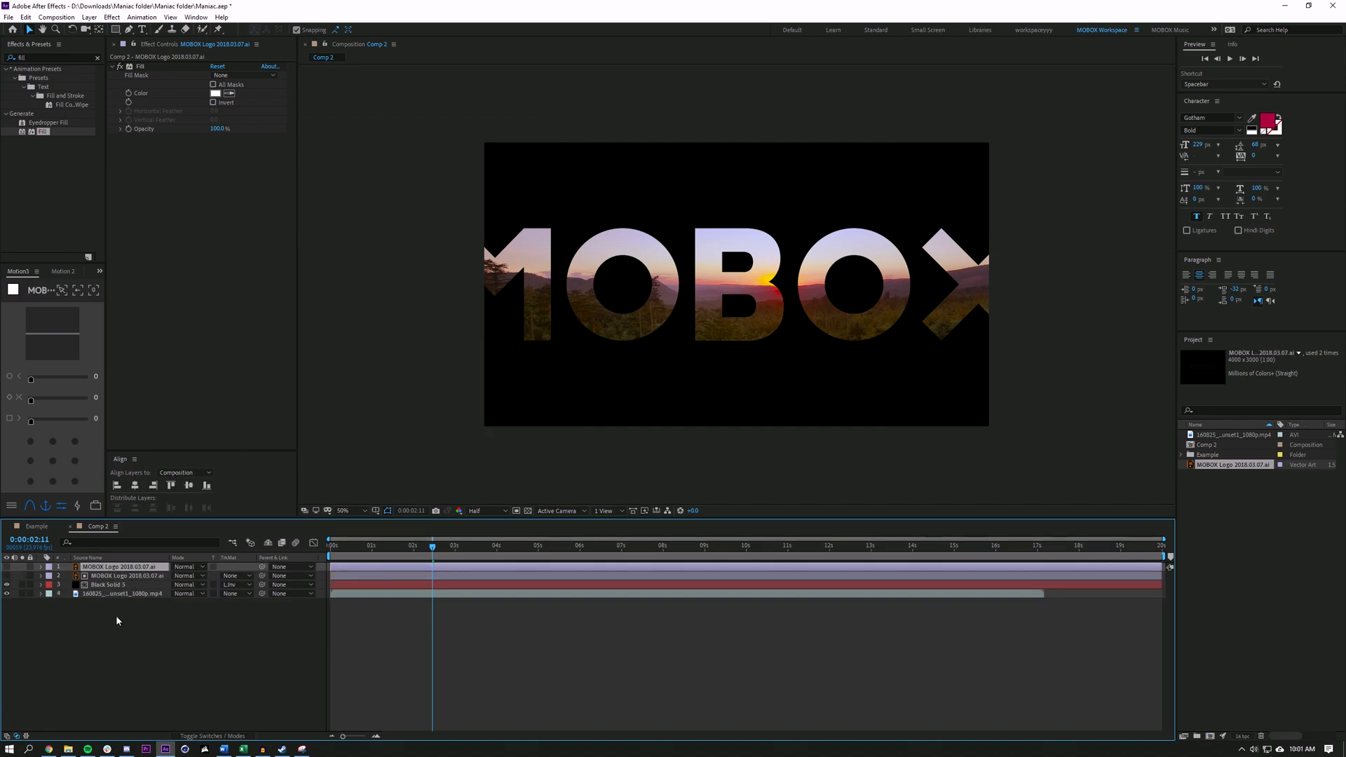
Step: Show the plain white logo layer over the black solid and add a null object
click(120, 575)
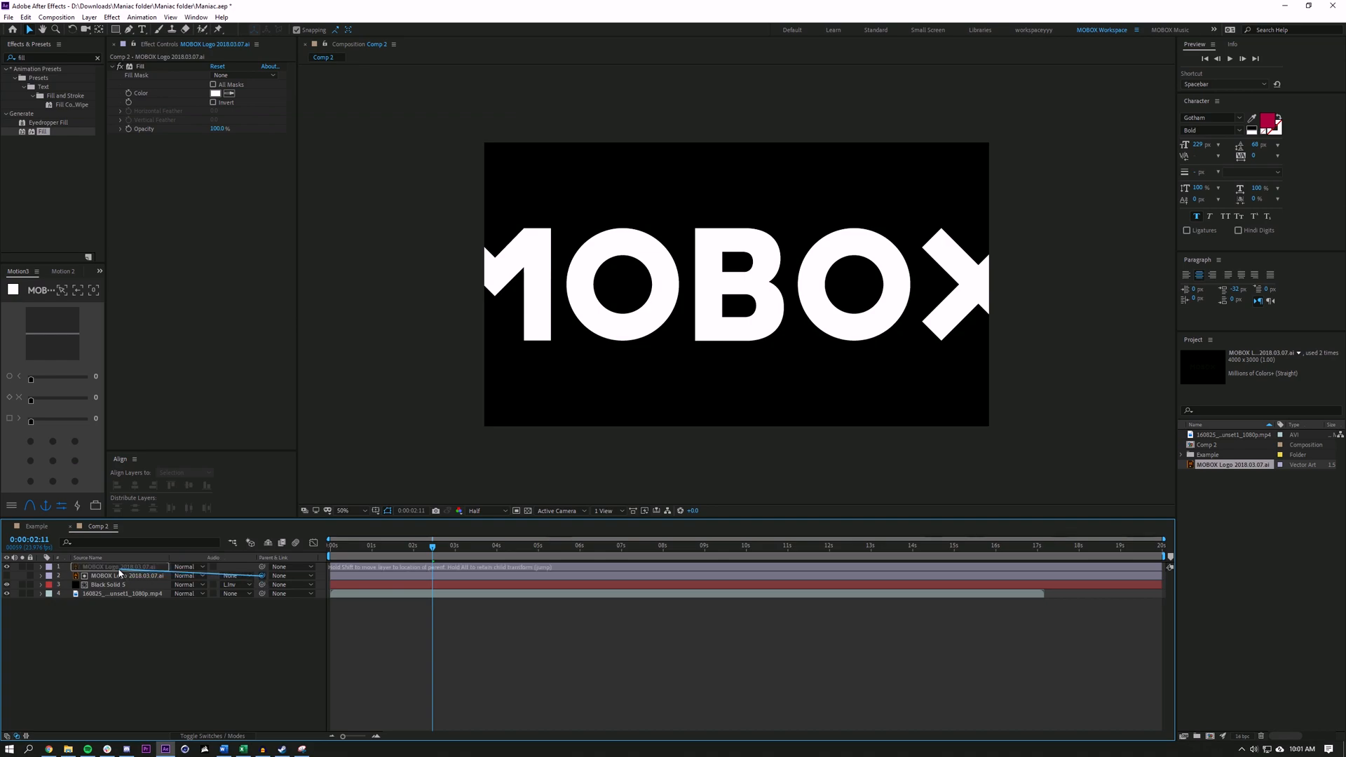
click(89, 17)
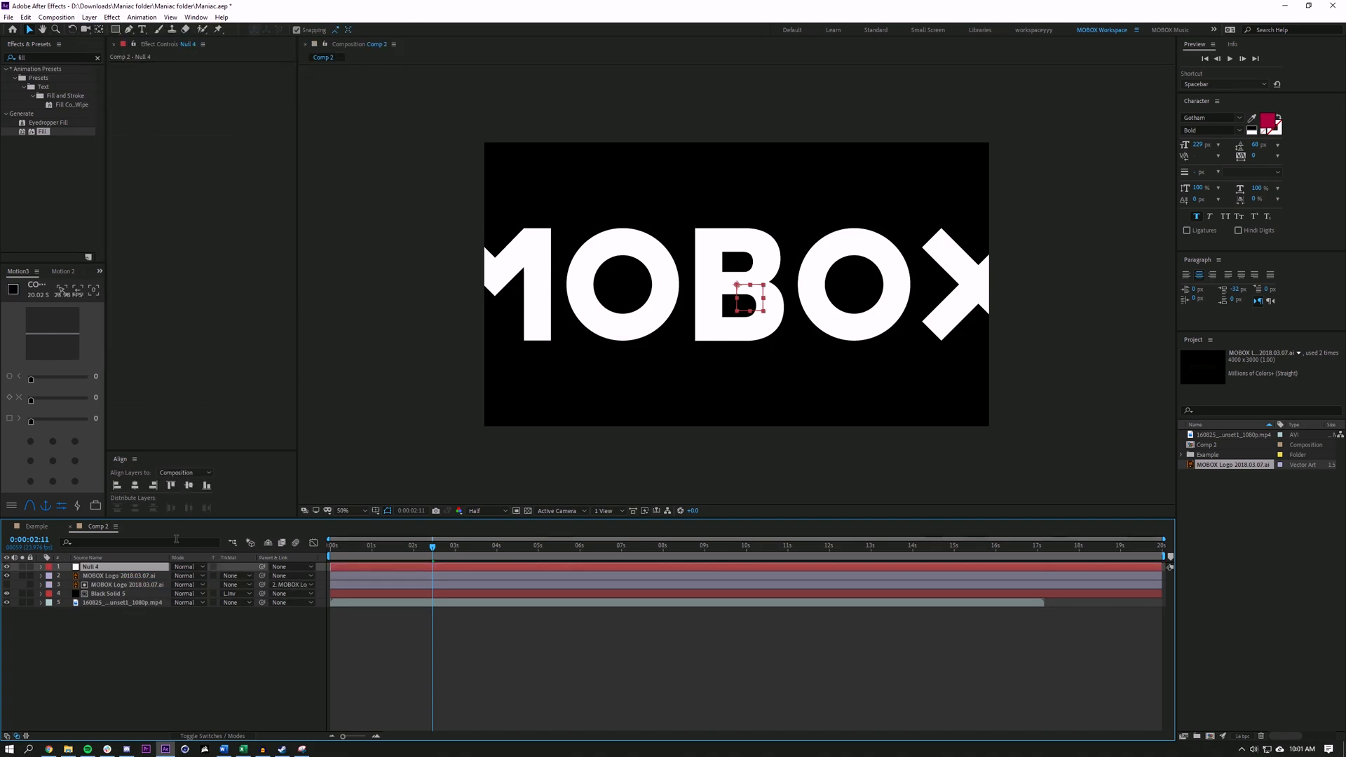
Step: Remove the null and parent the second MOBOX logo layer directly to the top logo layer
click(125, 575)
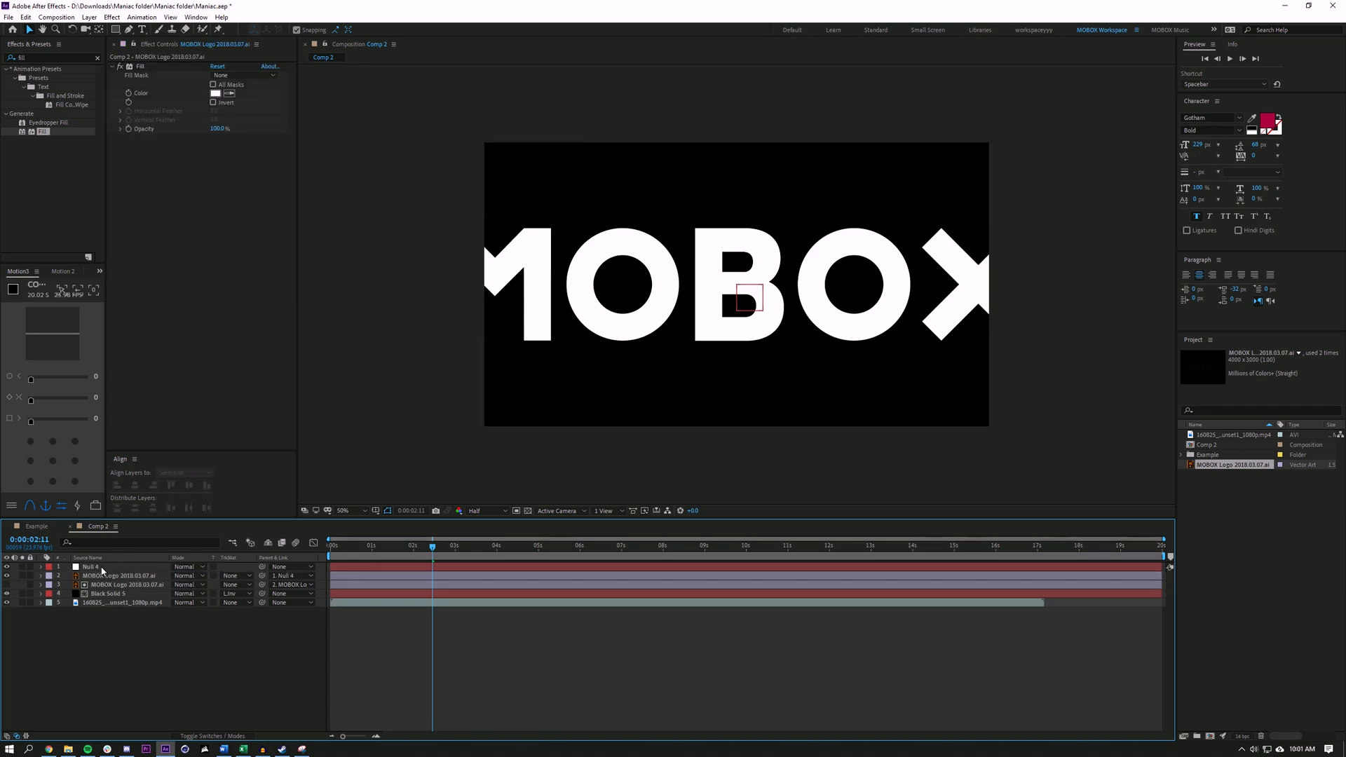
click(89, 567)
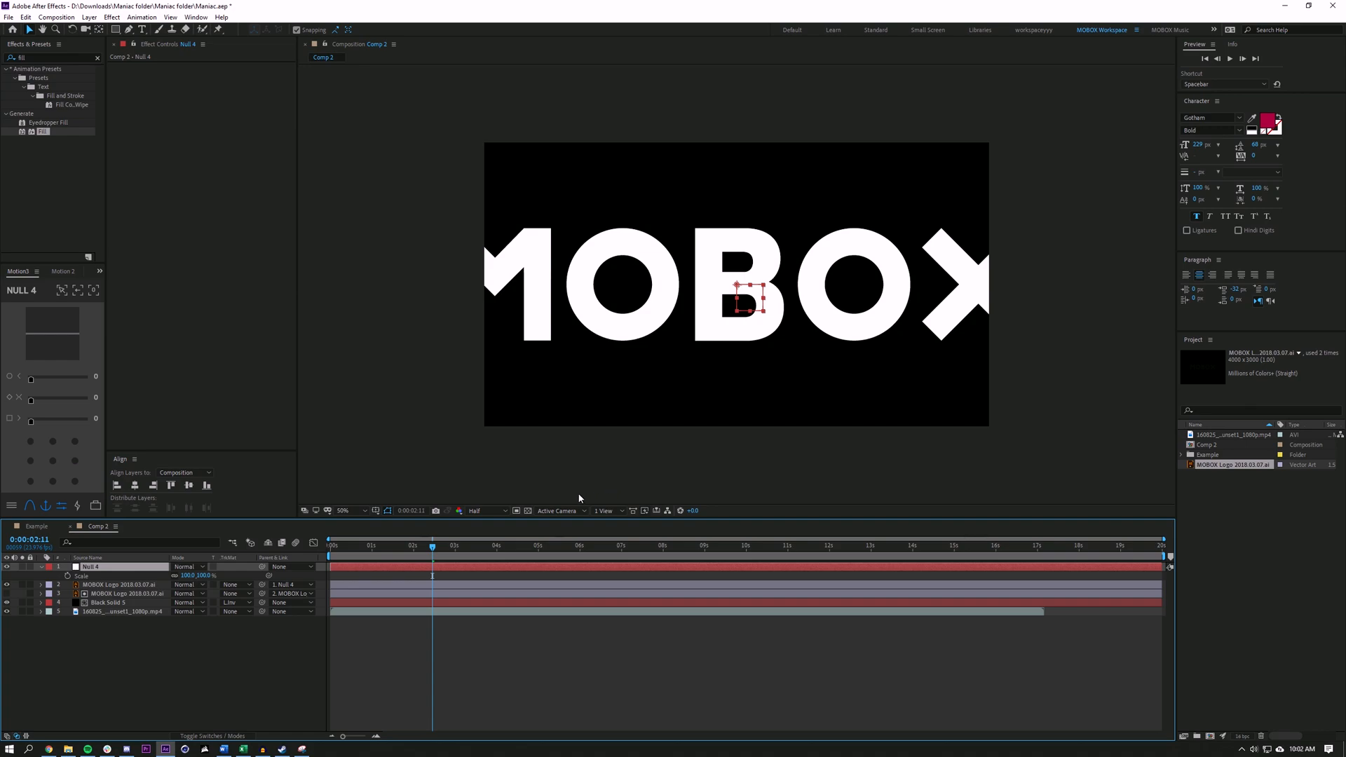
mouse_move(664, 272)
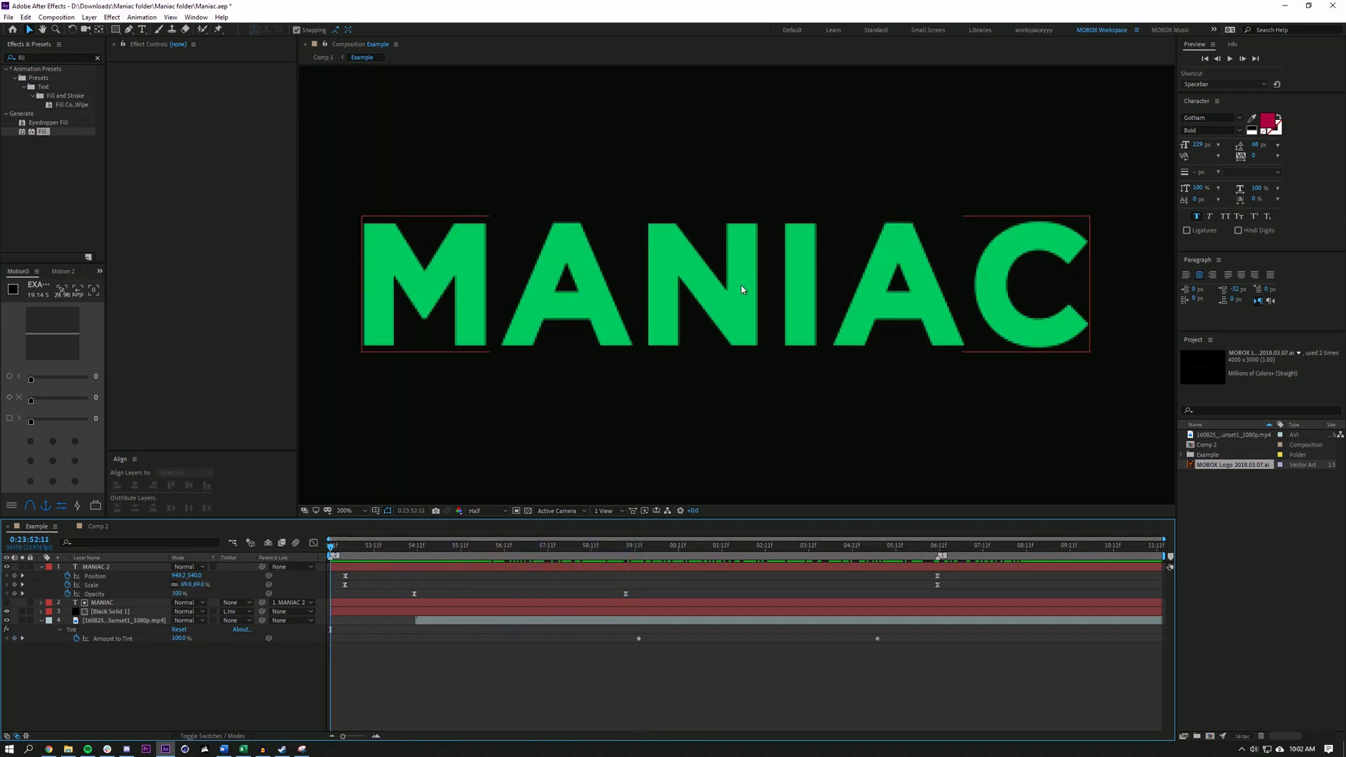
click(98, 526)
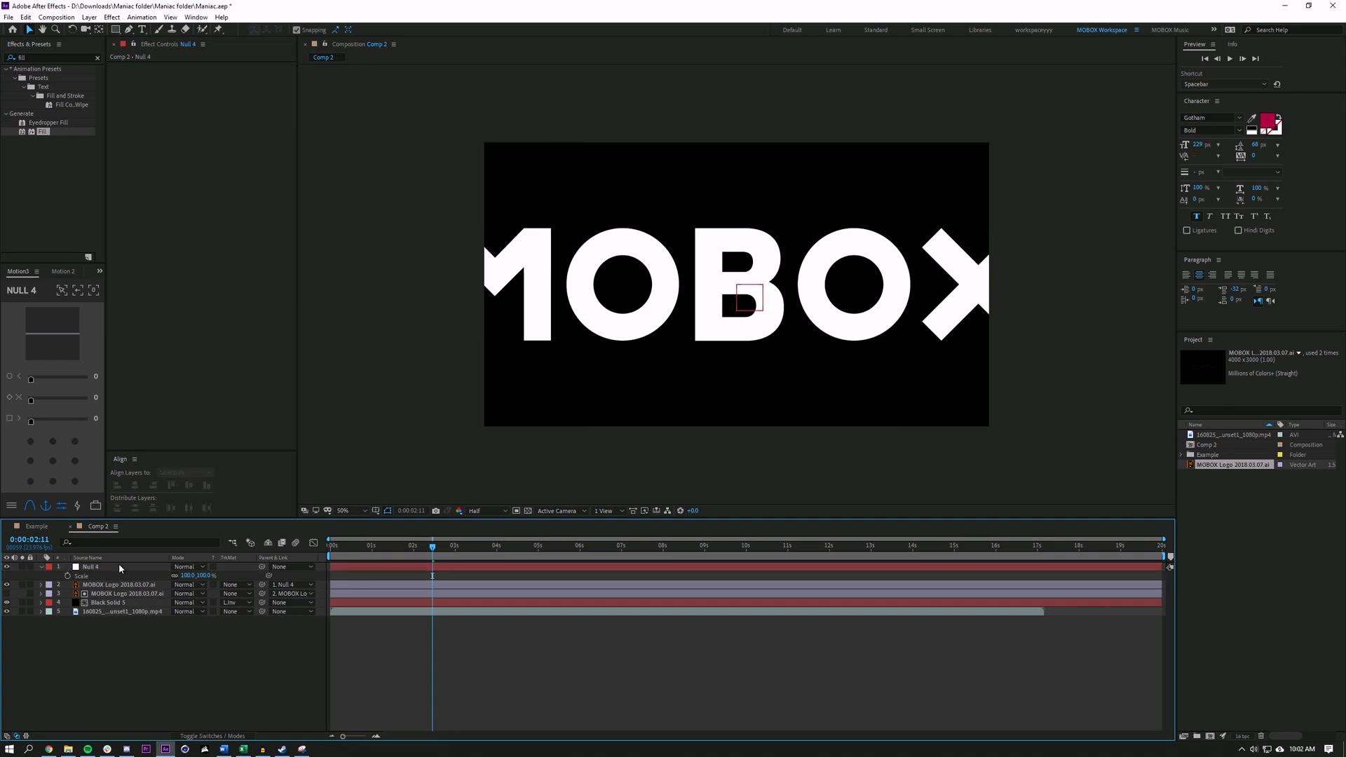
click(292, 566)
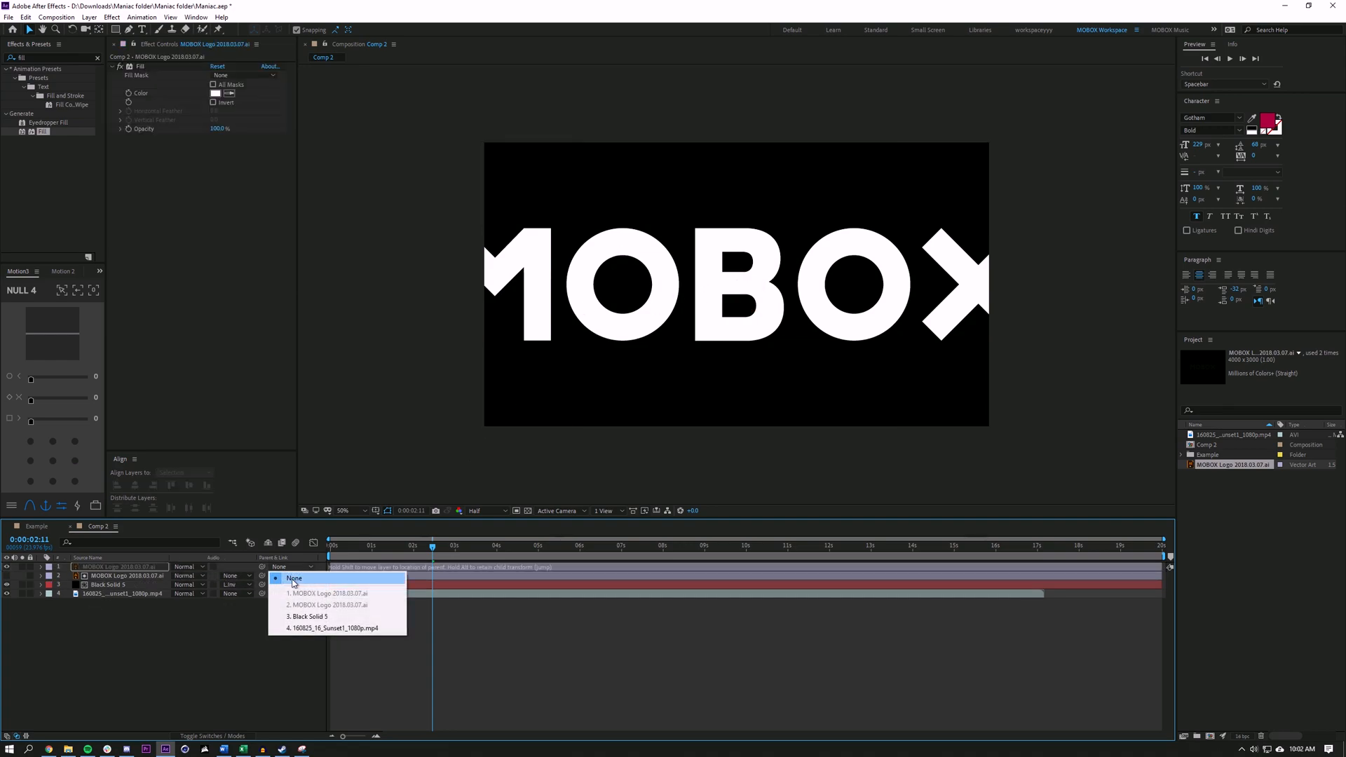
click(328, 593)
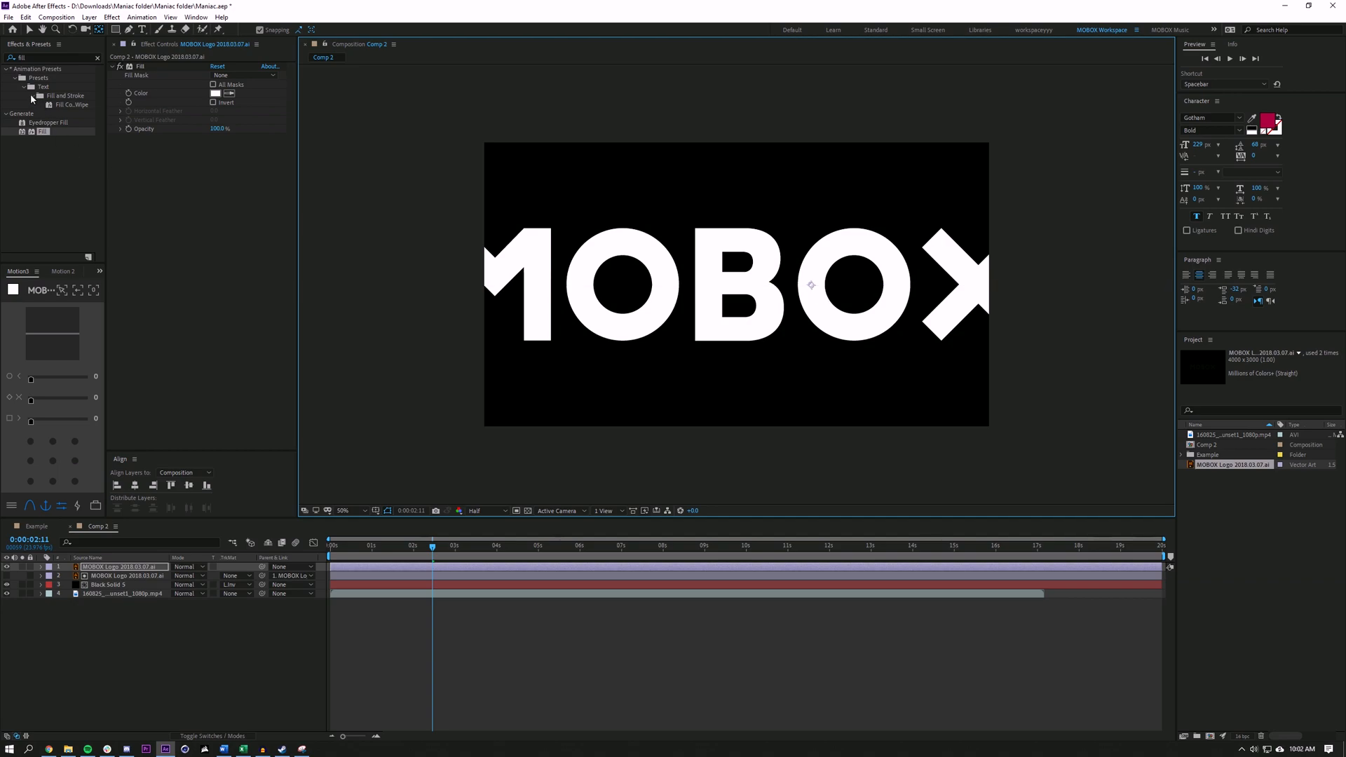
Step: Magnify the composition view around the letter O, then fit the frame back in view
click(341, 510)
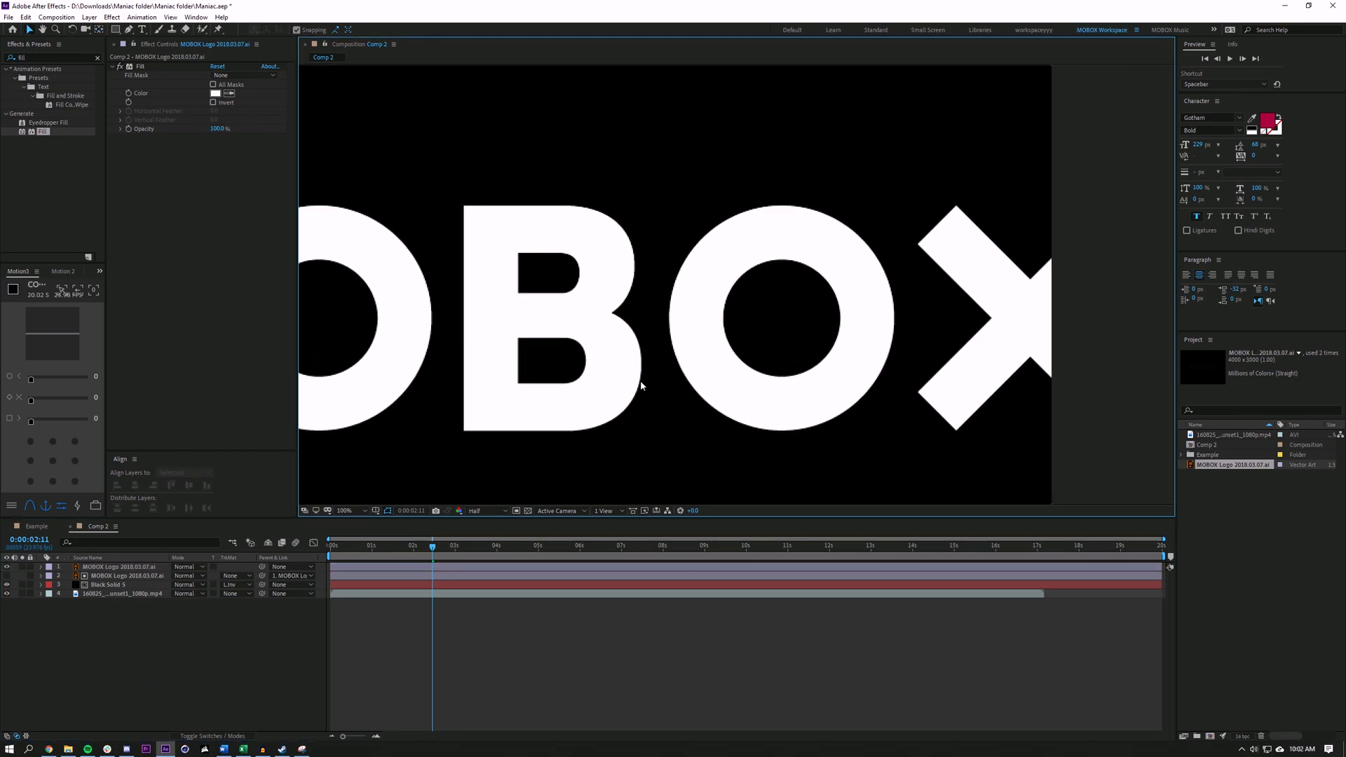
click(345, 510)
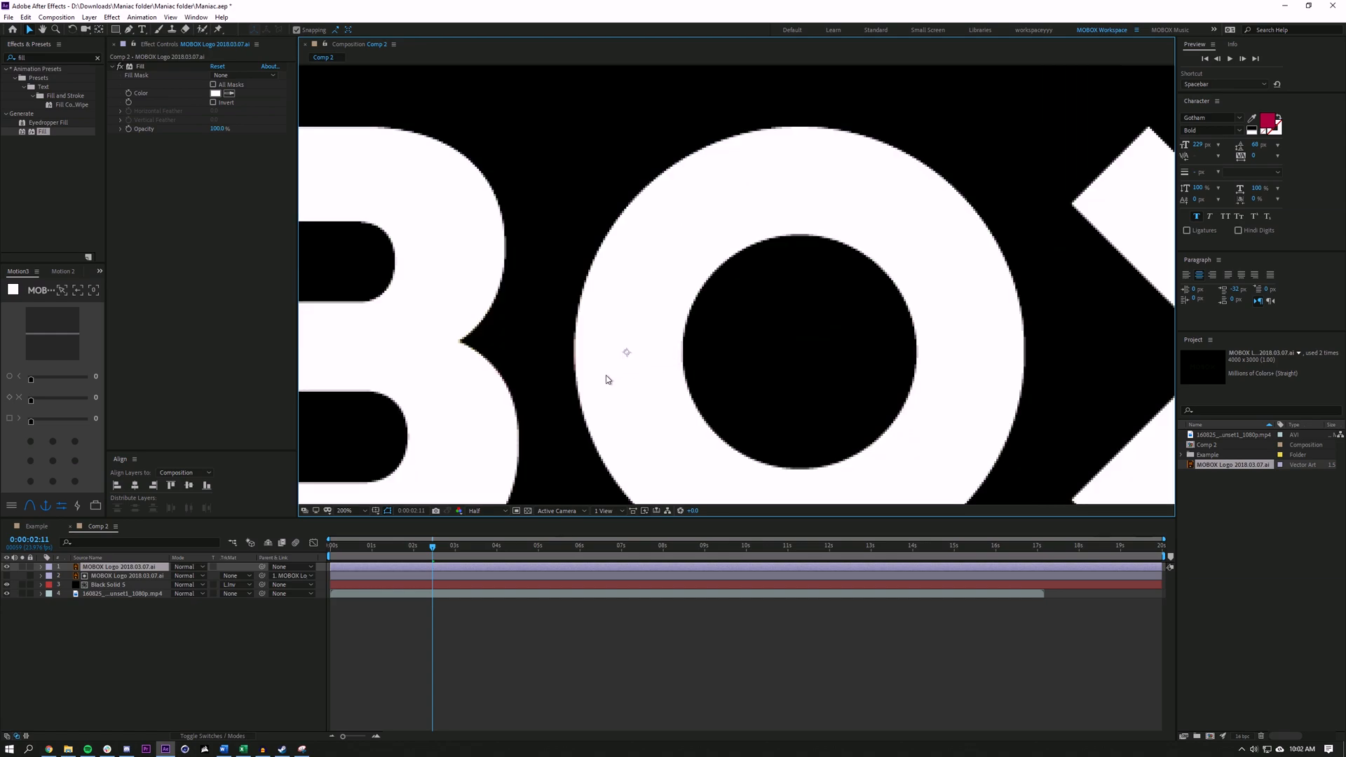
click(345, 511)
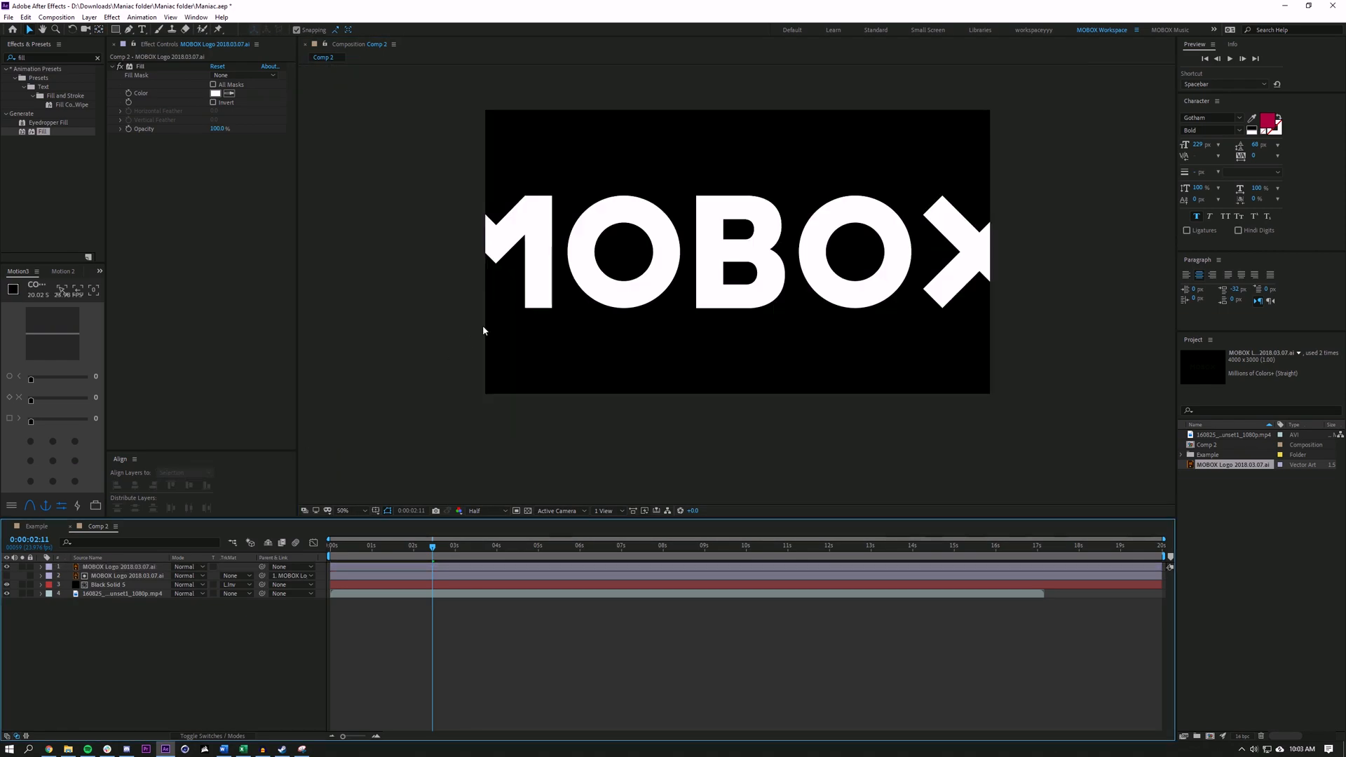
Step: At 0:00:00:23 keyframe the top logo's Position, Scale (about 35%) and Opacity
click(368, 545)
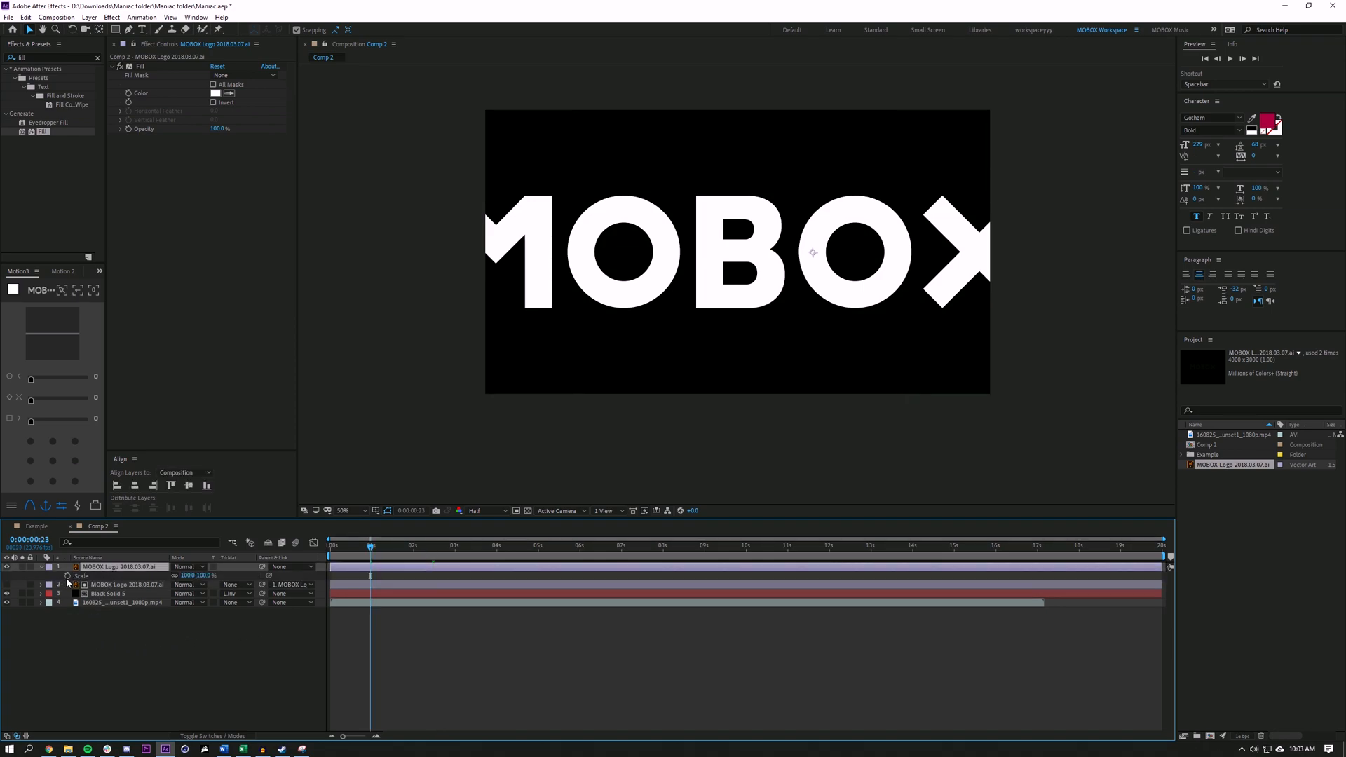
click(67, 576)
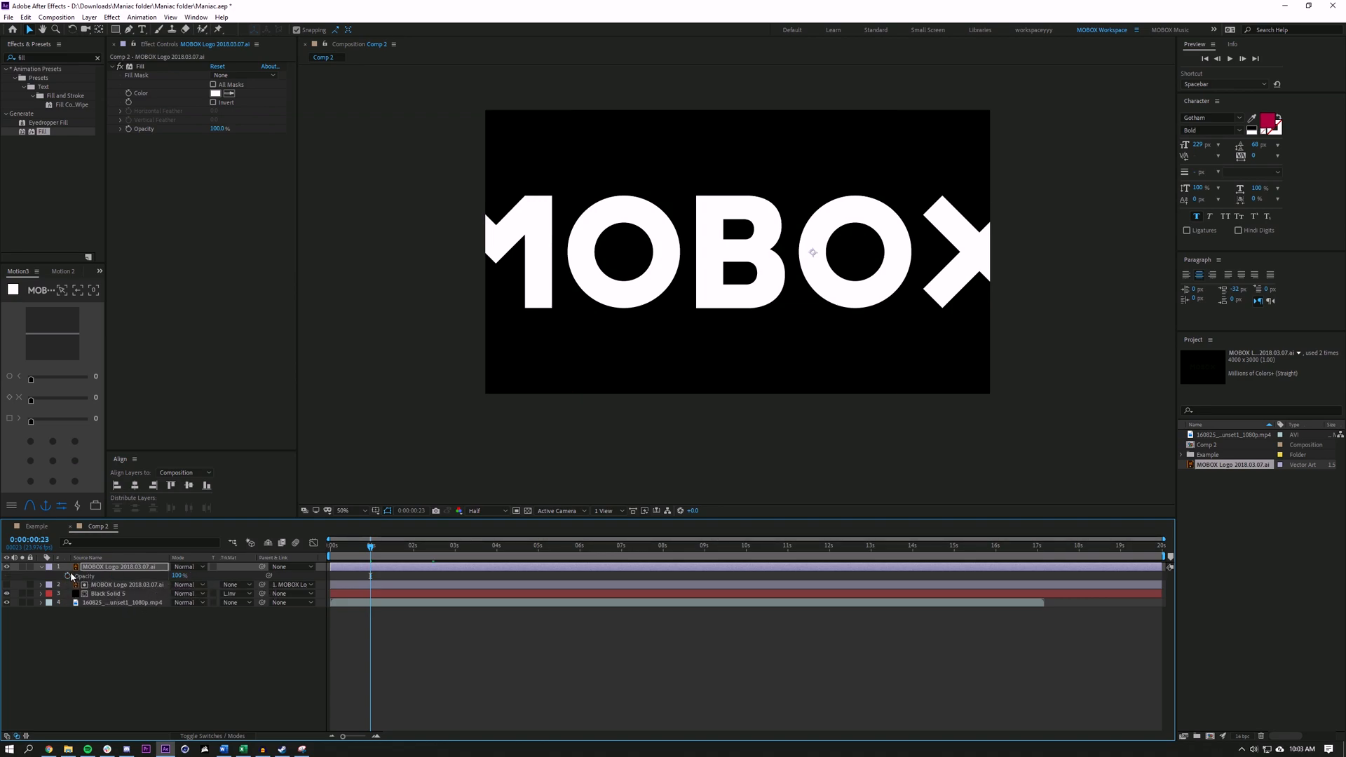
click(39, 567)
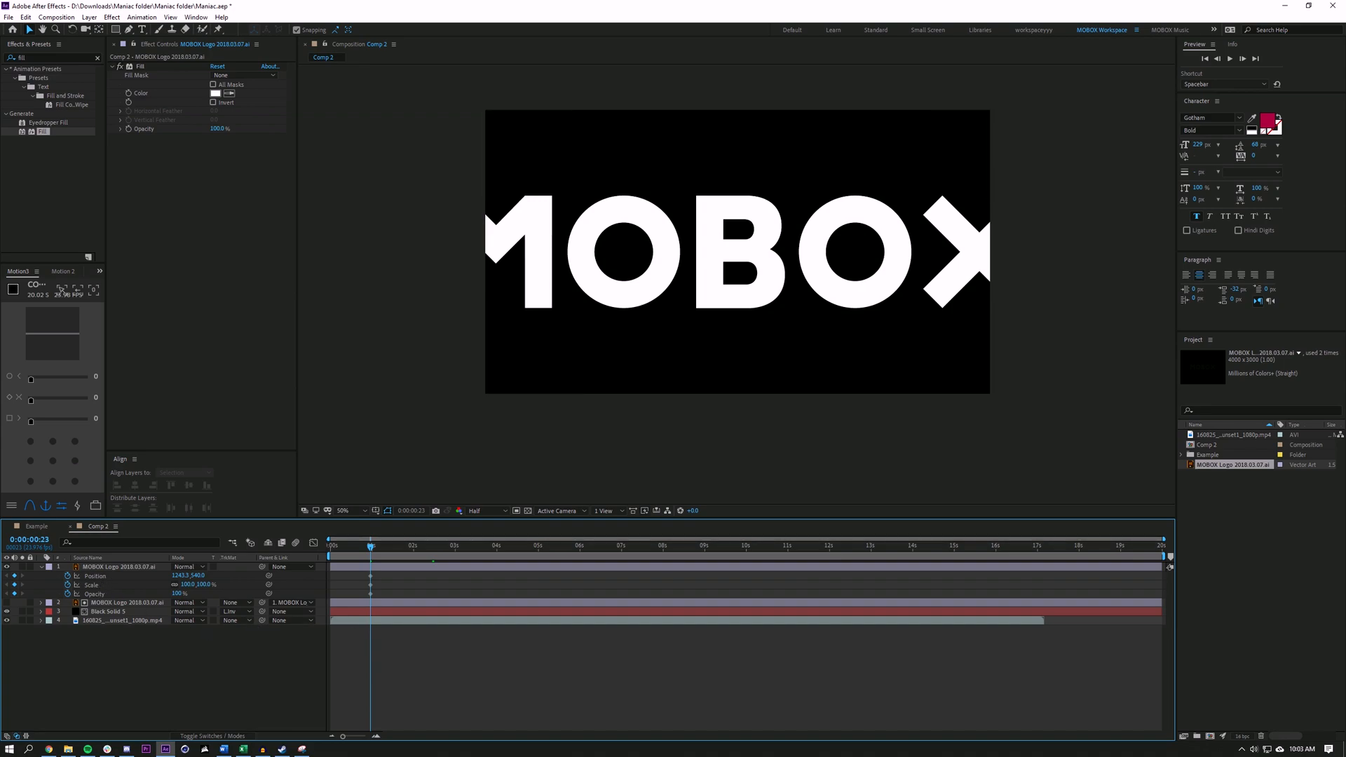
mouse_move(557, 690)
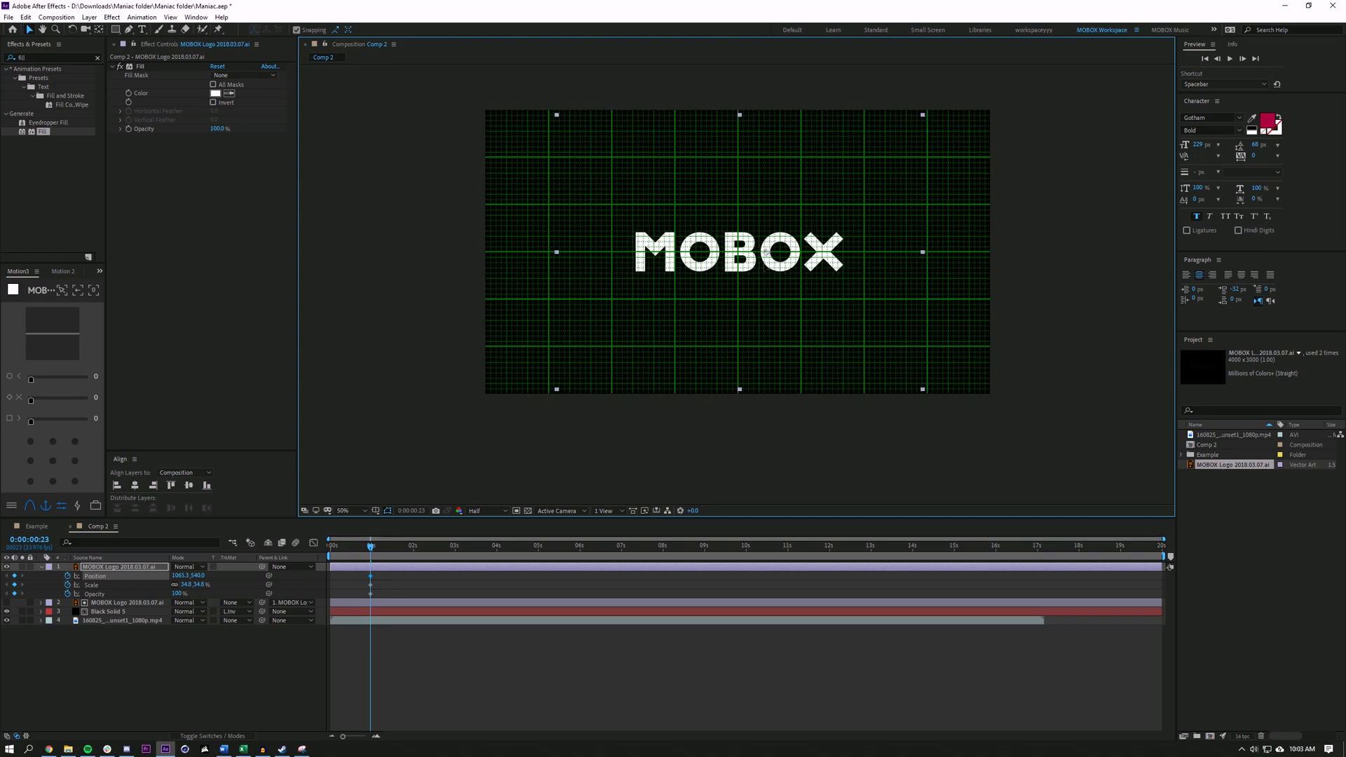
Step: At about 13 seconds keyframe Scale to roughly 2076% so the logo's white fills the frame
click(422, 546)
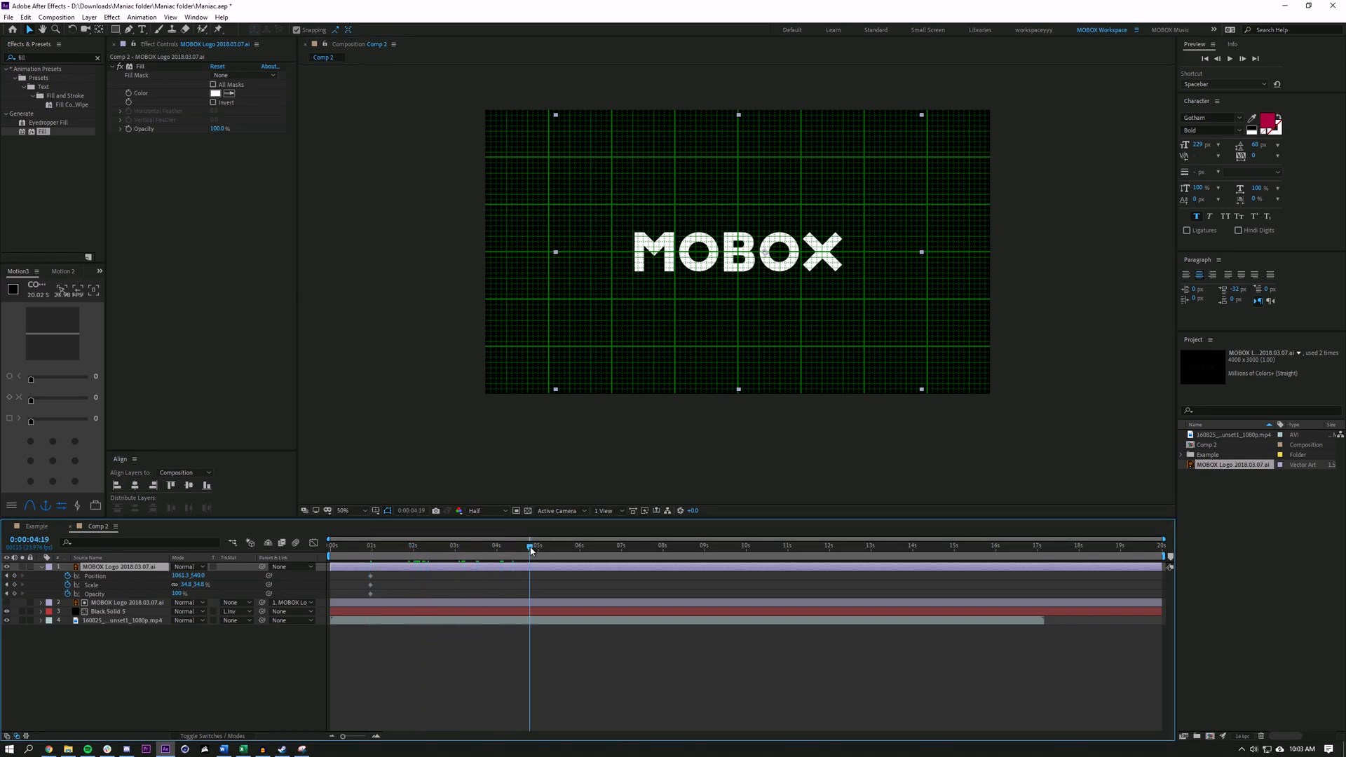
click(736, 547)
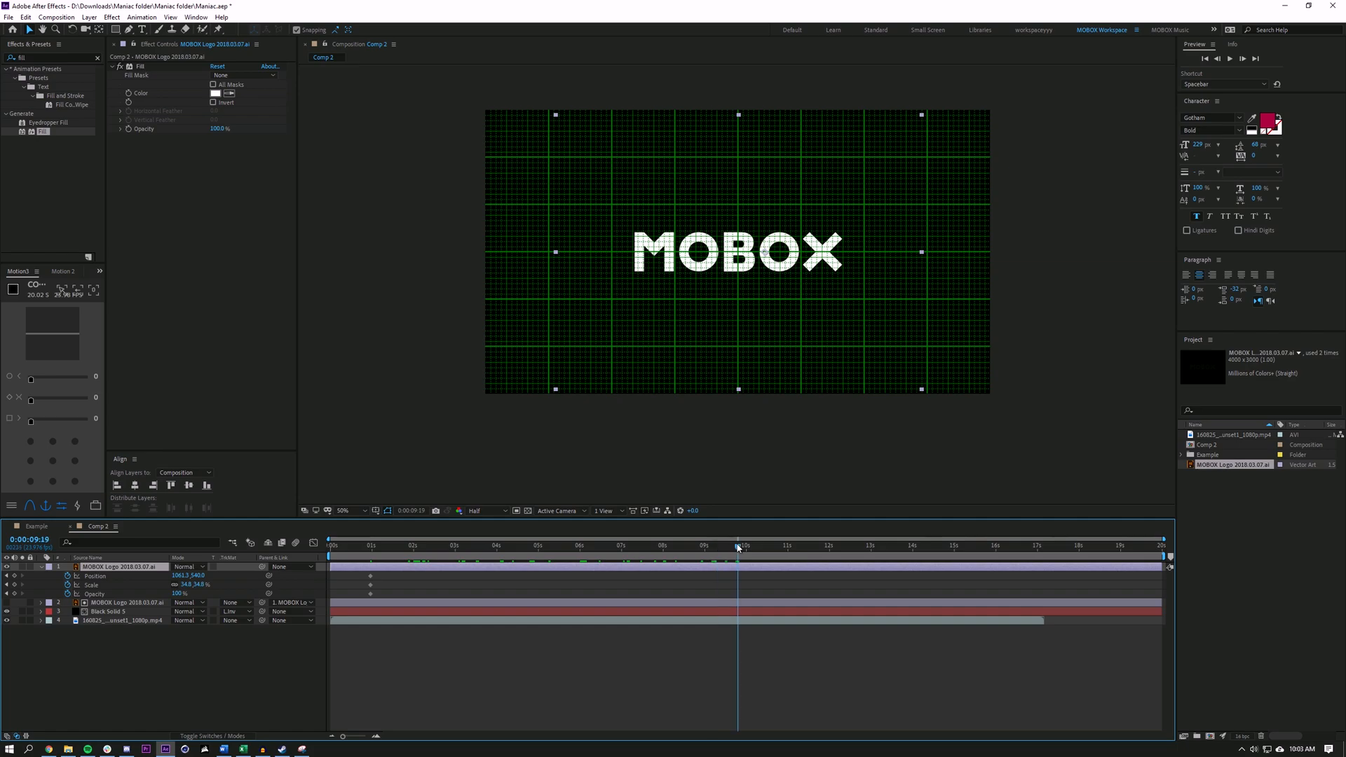
click(873, 545)
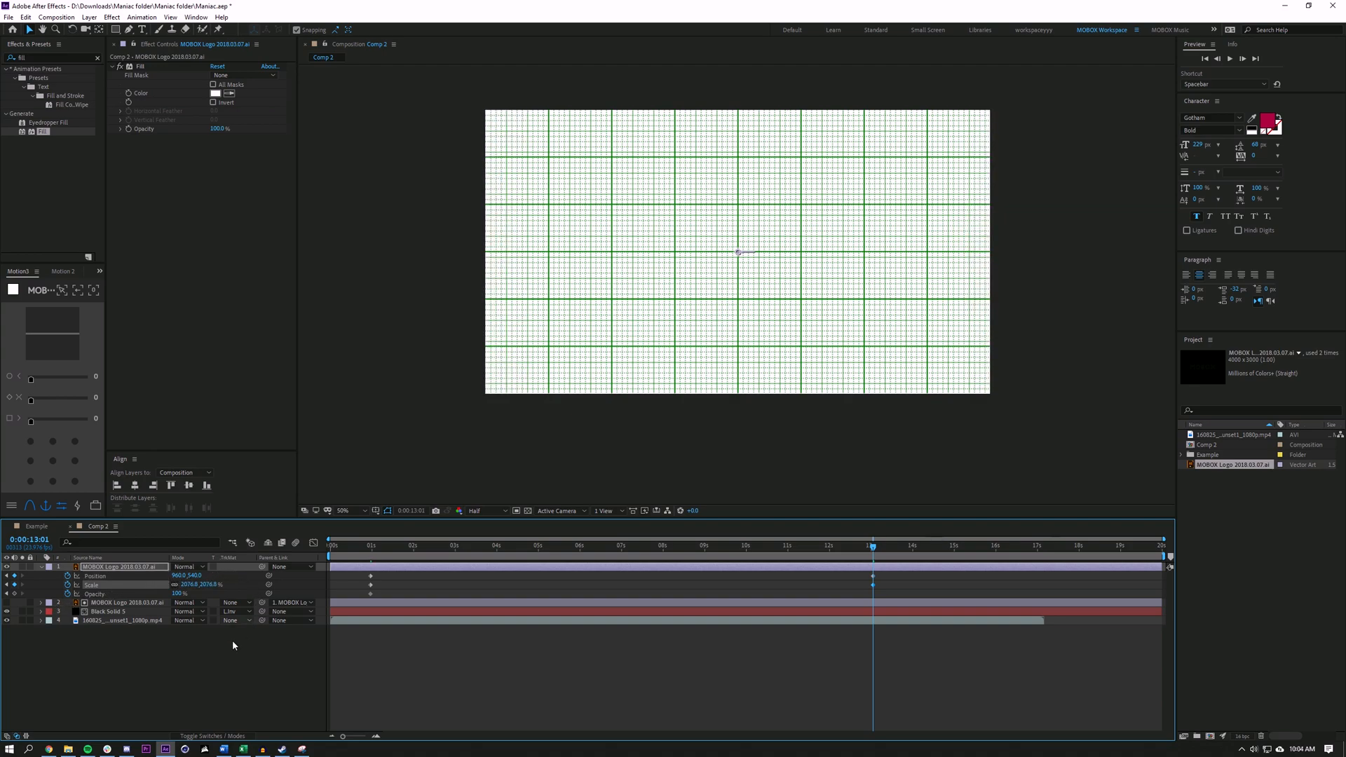
click(727, 545)
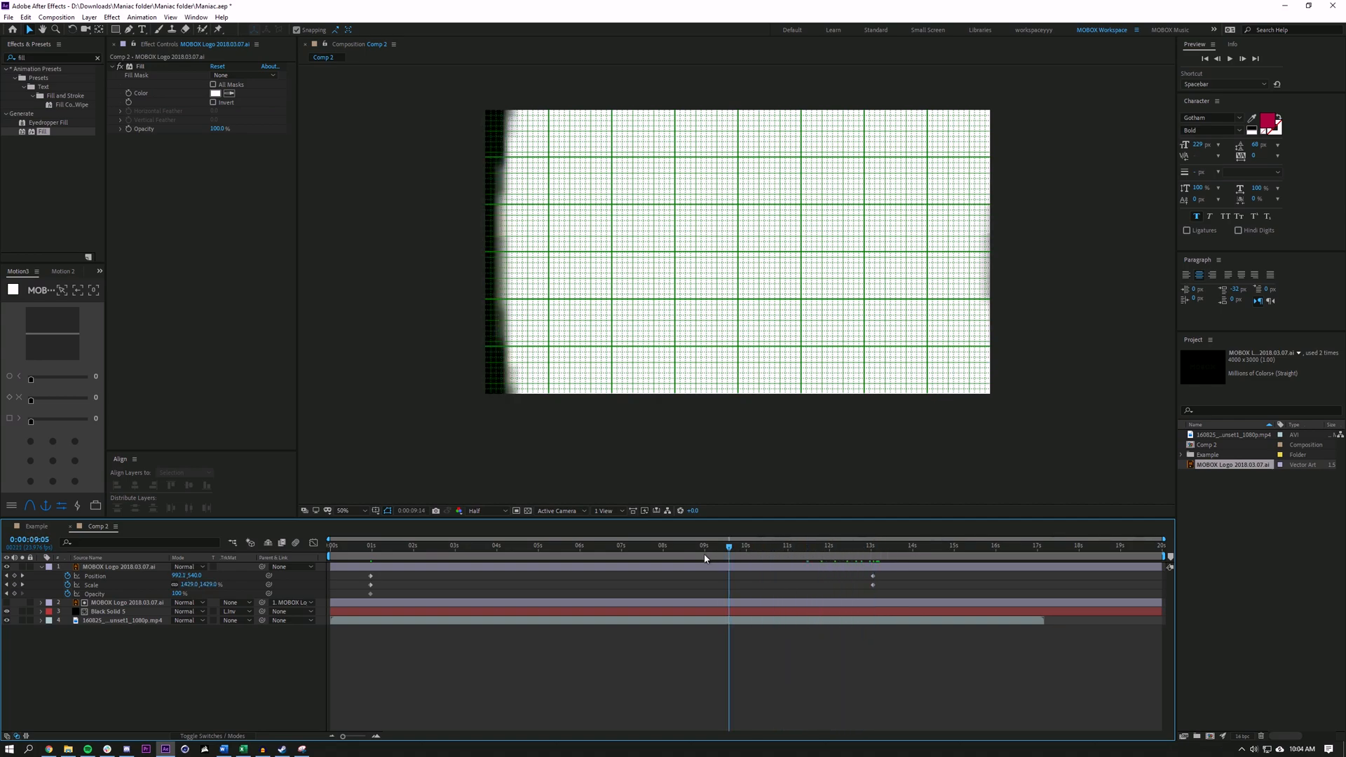
click(642, 546)
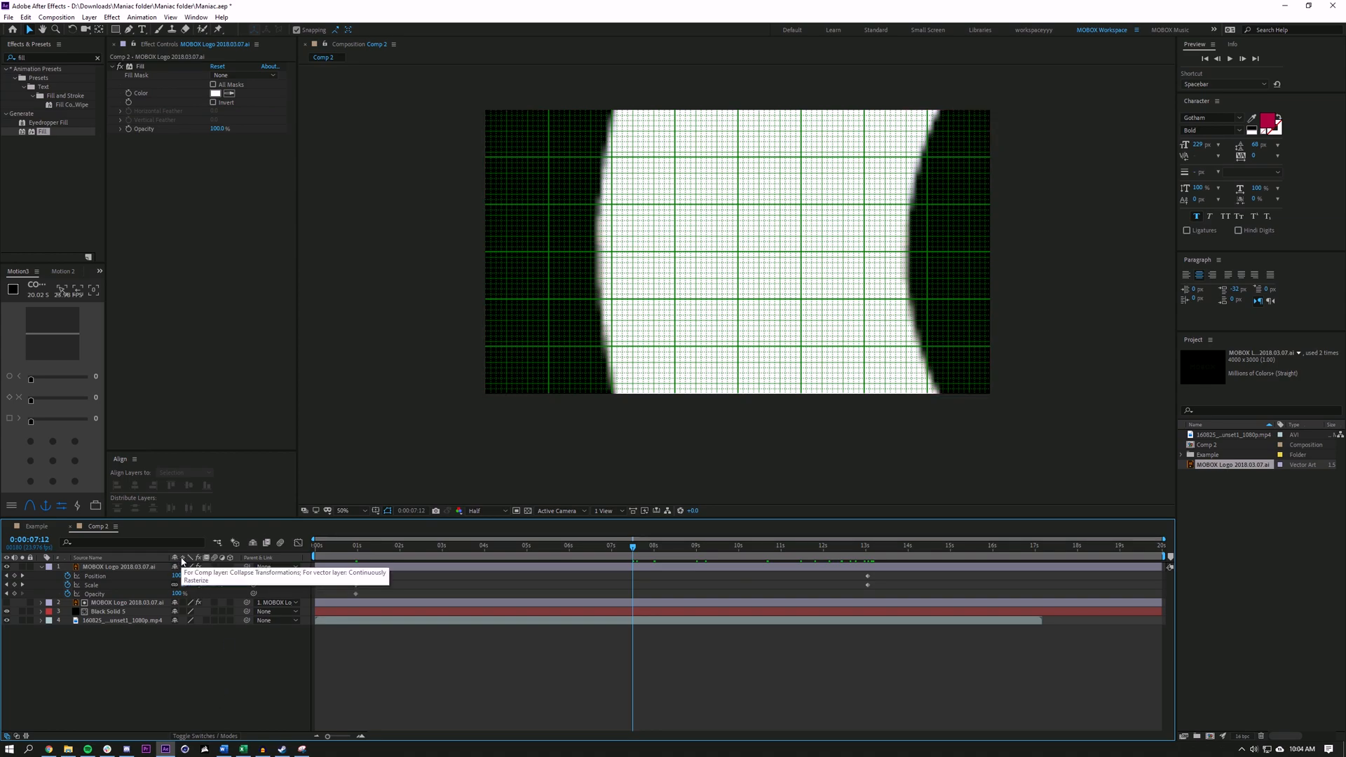
Step: Enable Continuously Rasterize on the logo layer and turn off the viewer grid overlay
click(176, 566)
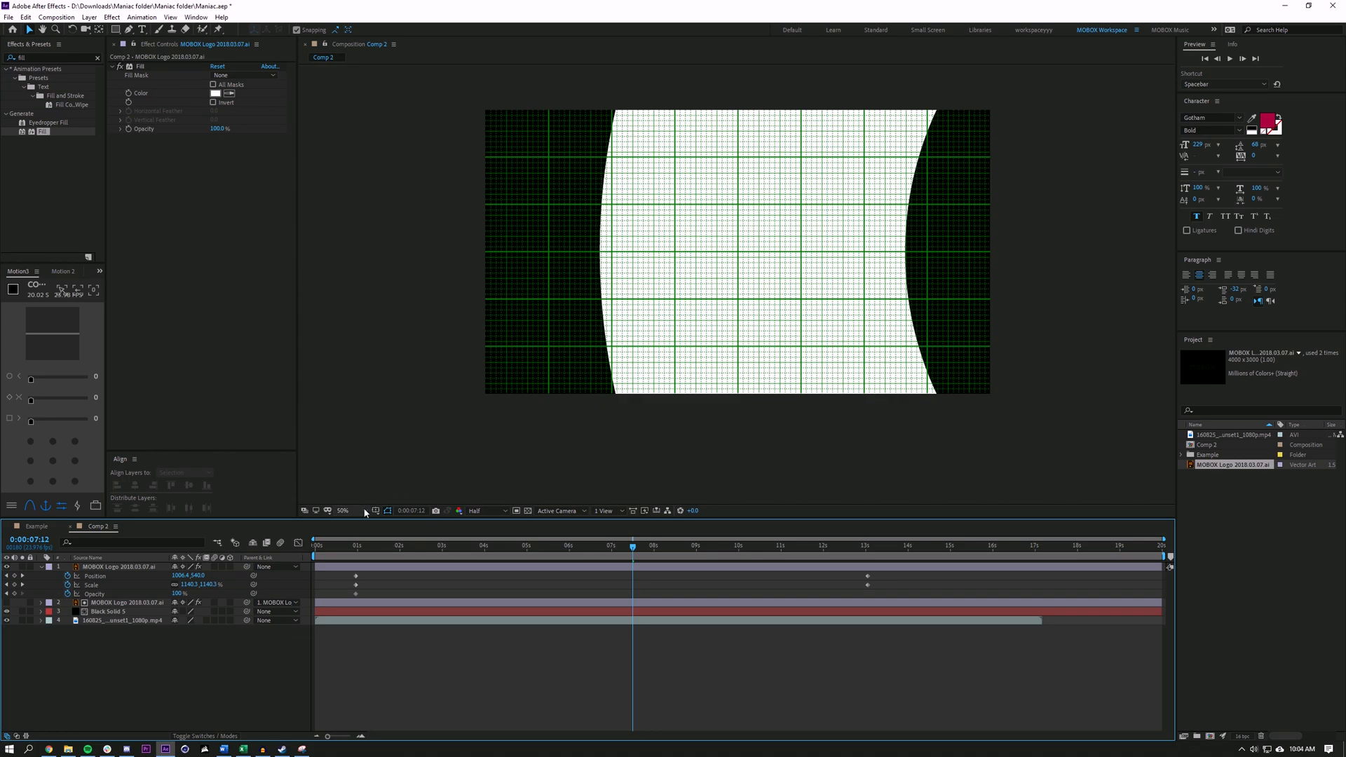
click(386, 511)
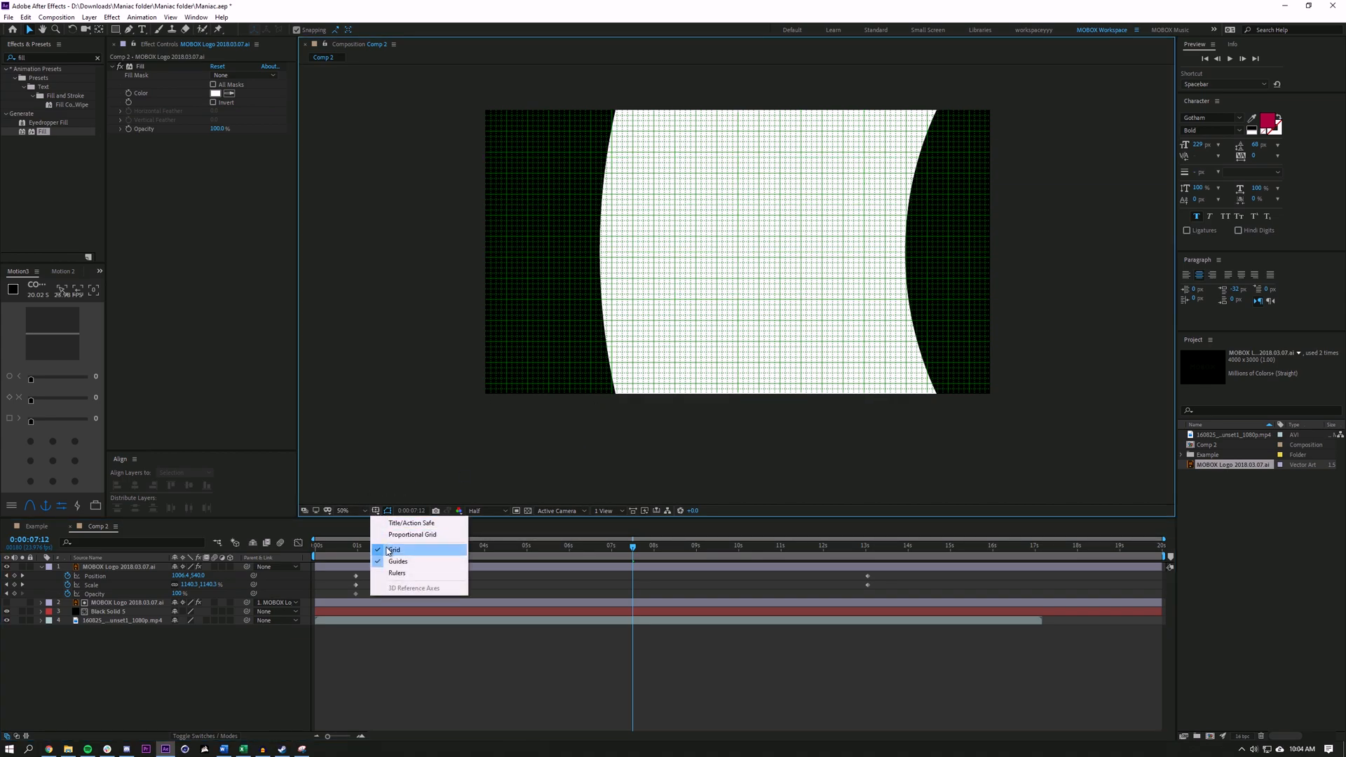
click(393, 550)
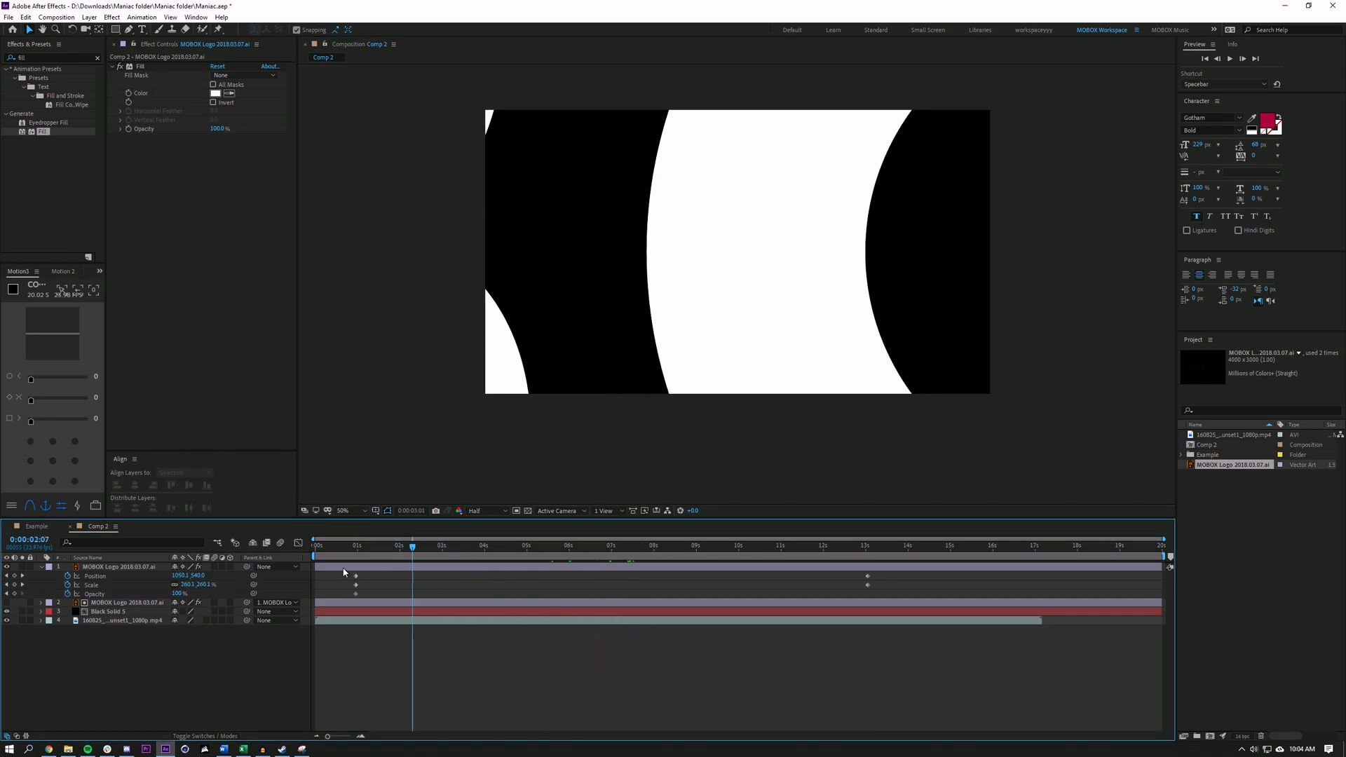
click(421, 545)
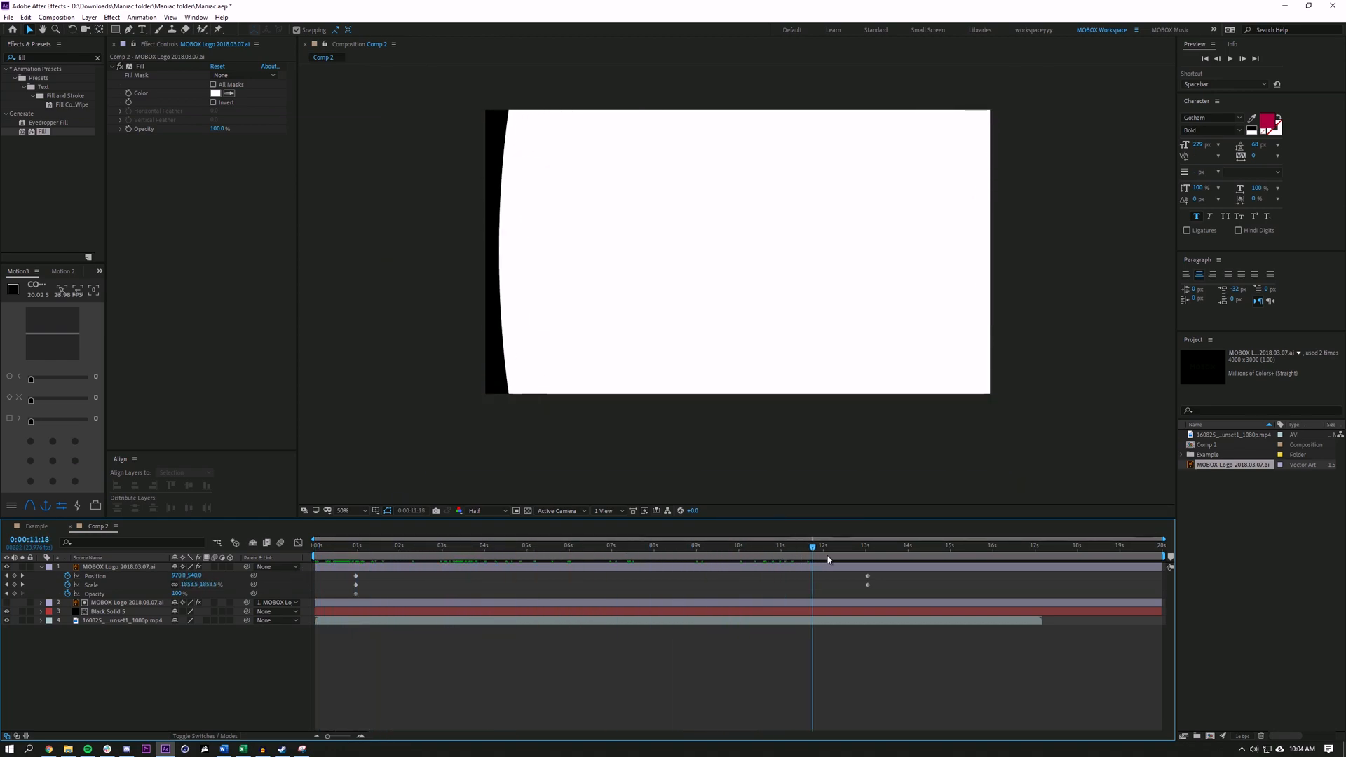
Step: Keyframe the MOBOX logo's Opacity to 0% at 0:00:13:01, revealing the sunset clip
click(501, 545)
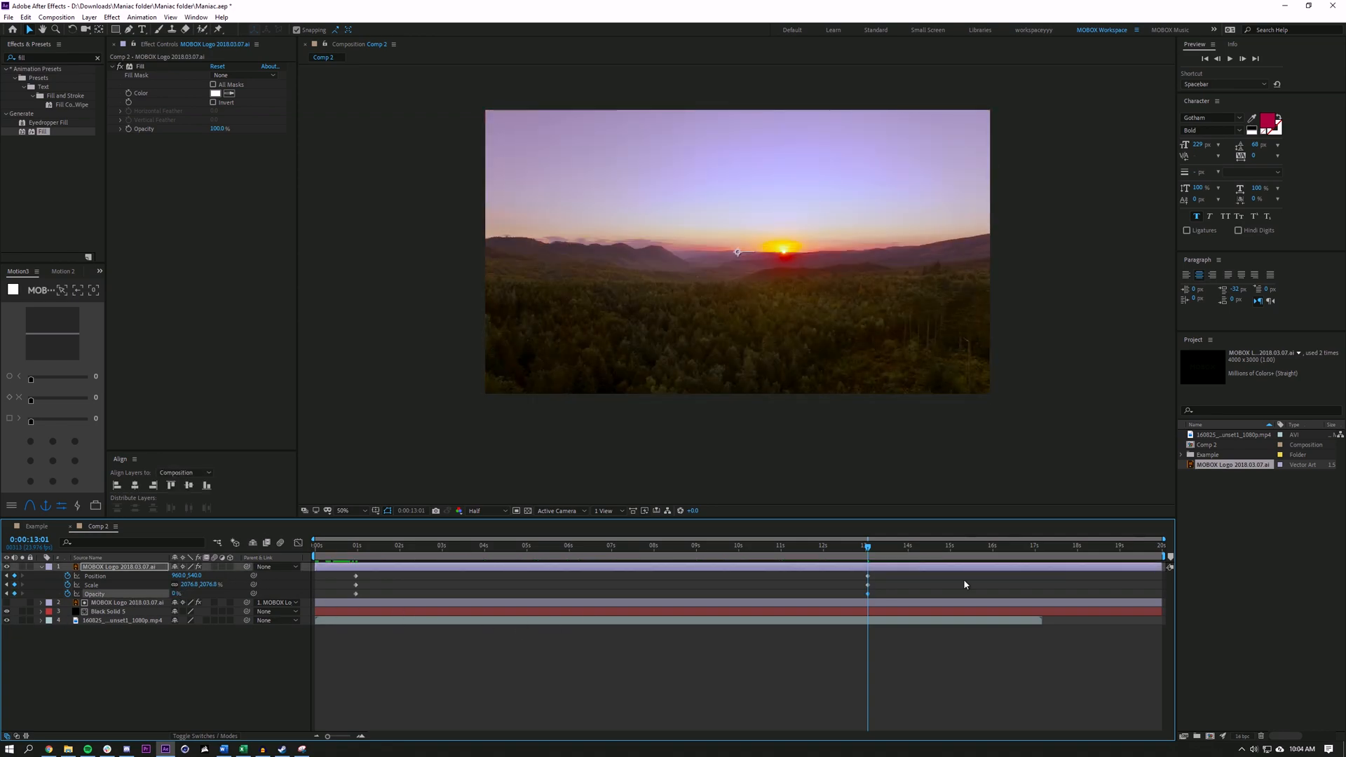
mouse_move(506, 552)
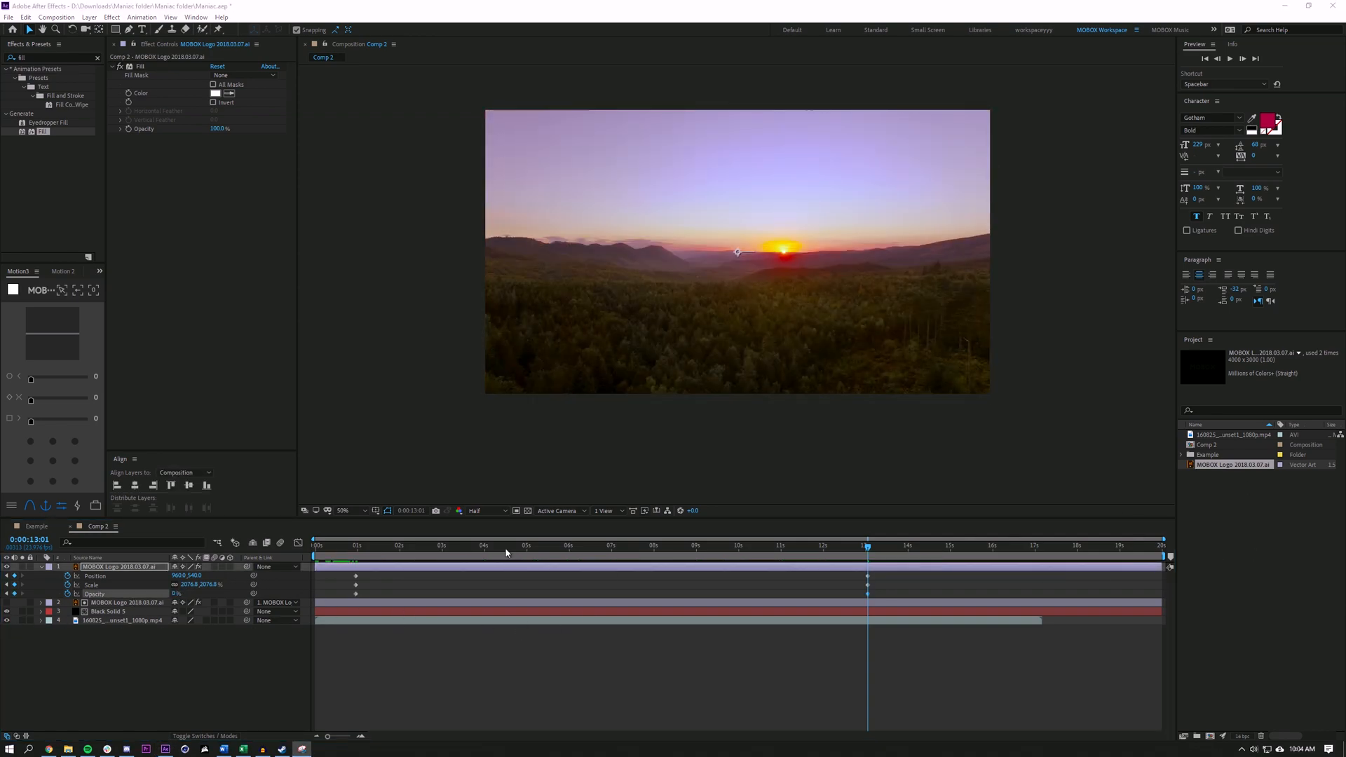
click(347, 598)
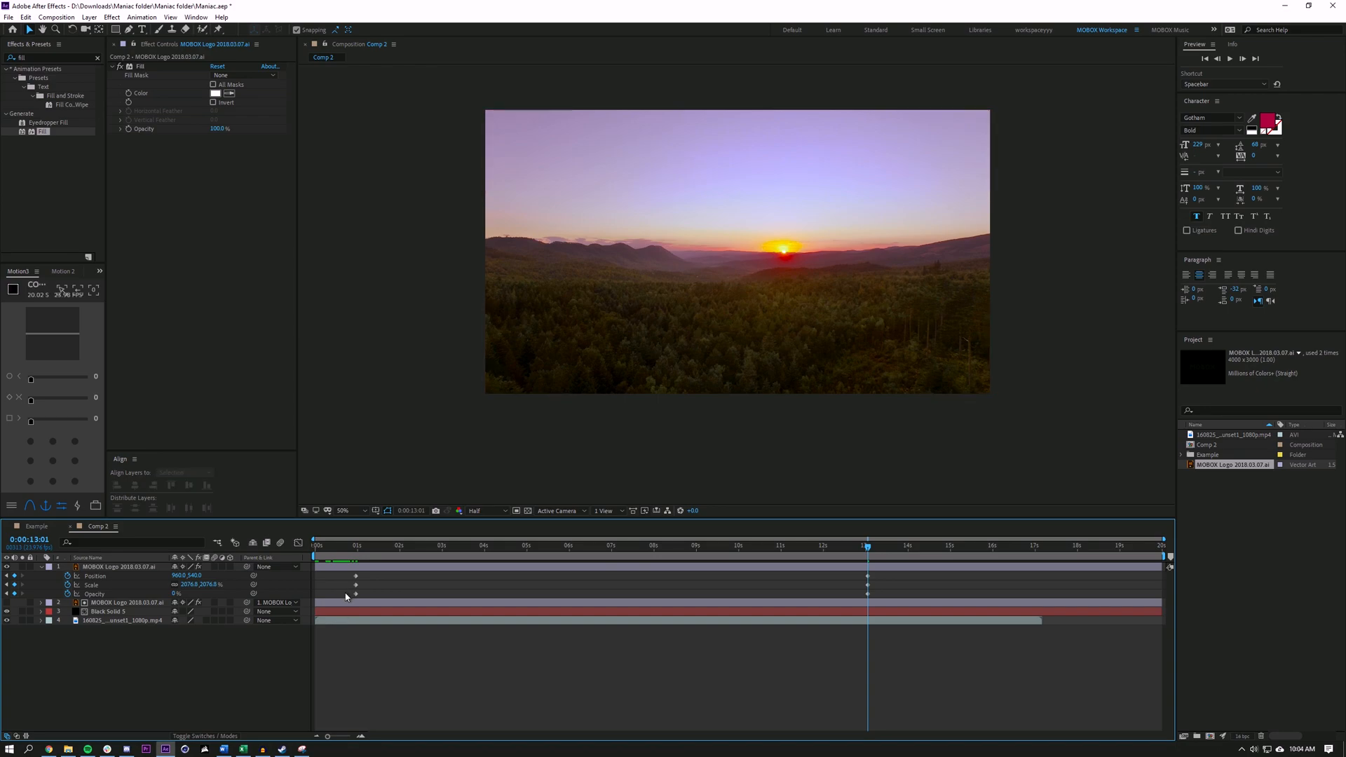
click(121, 567)
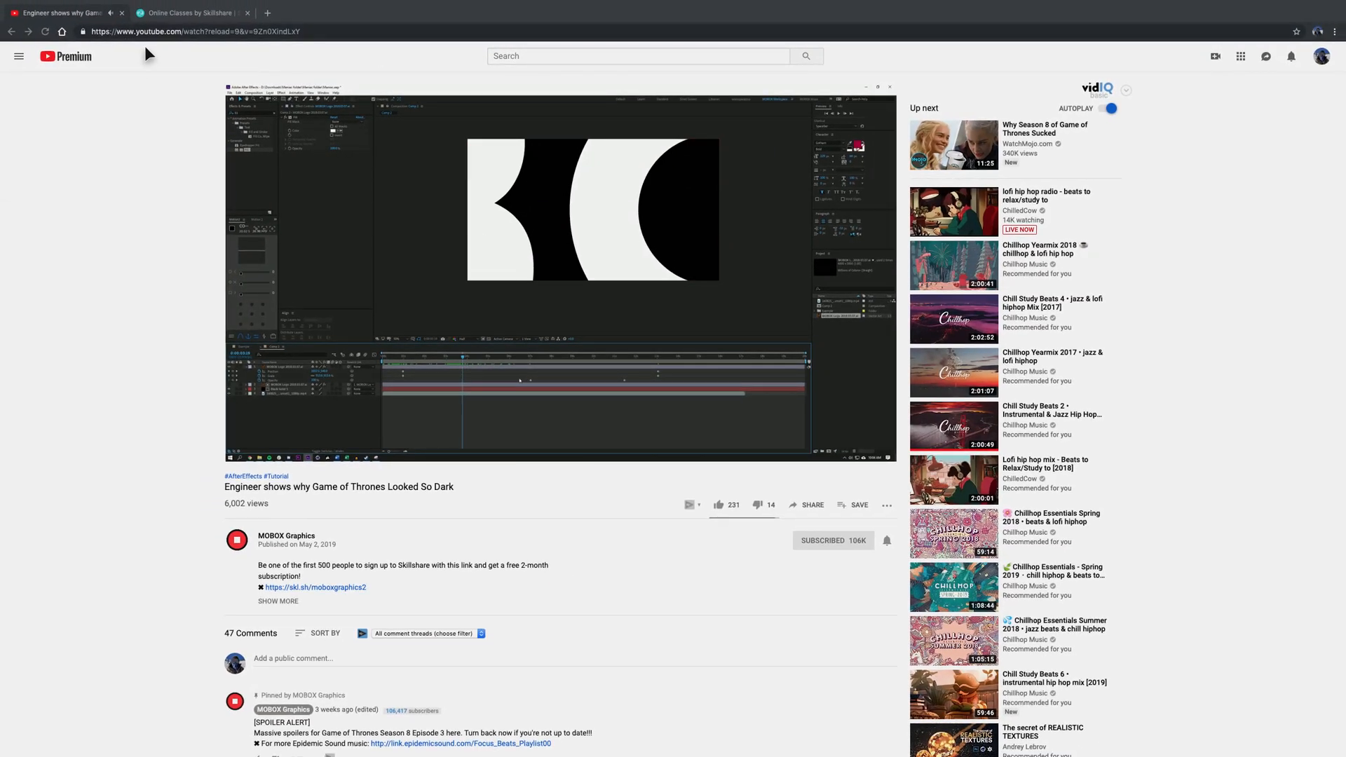
click(190, 13)
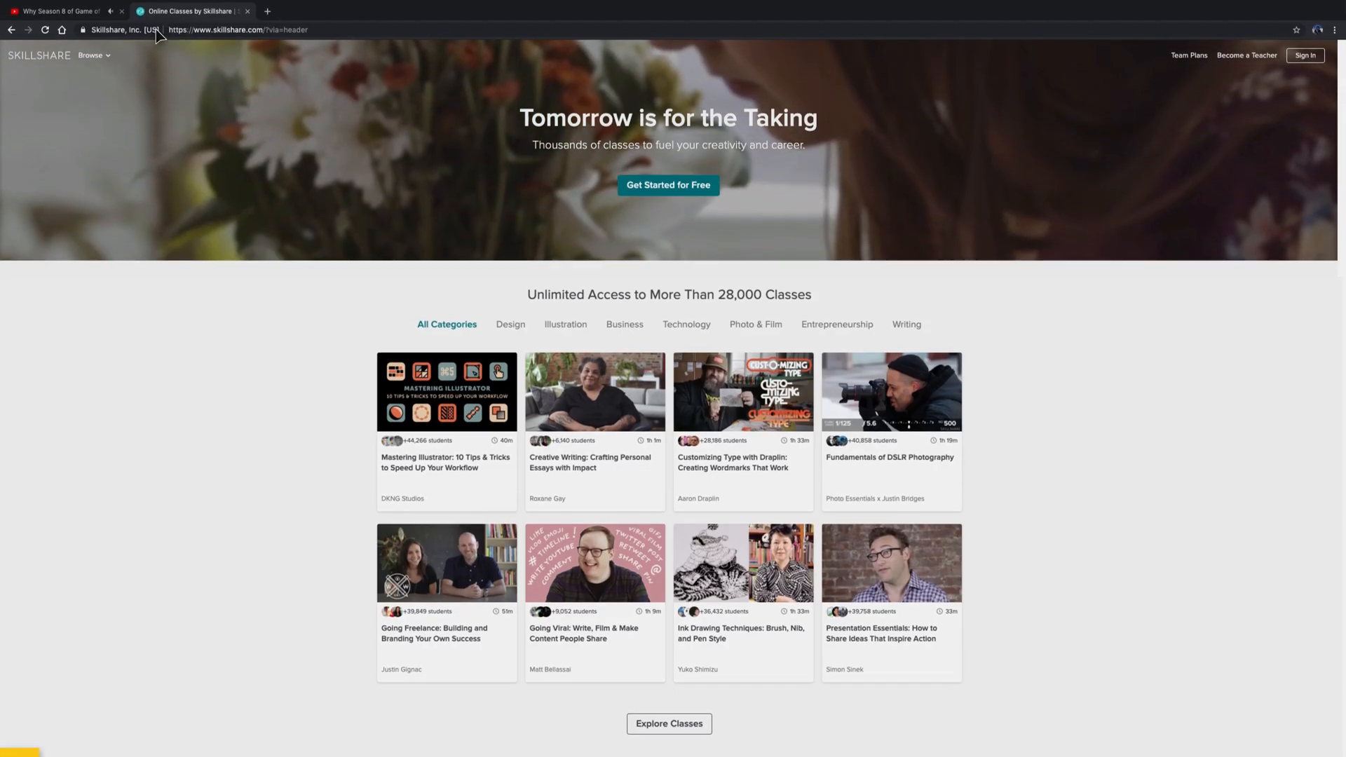
scroll(down, 3)
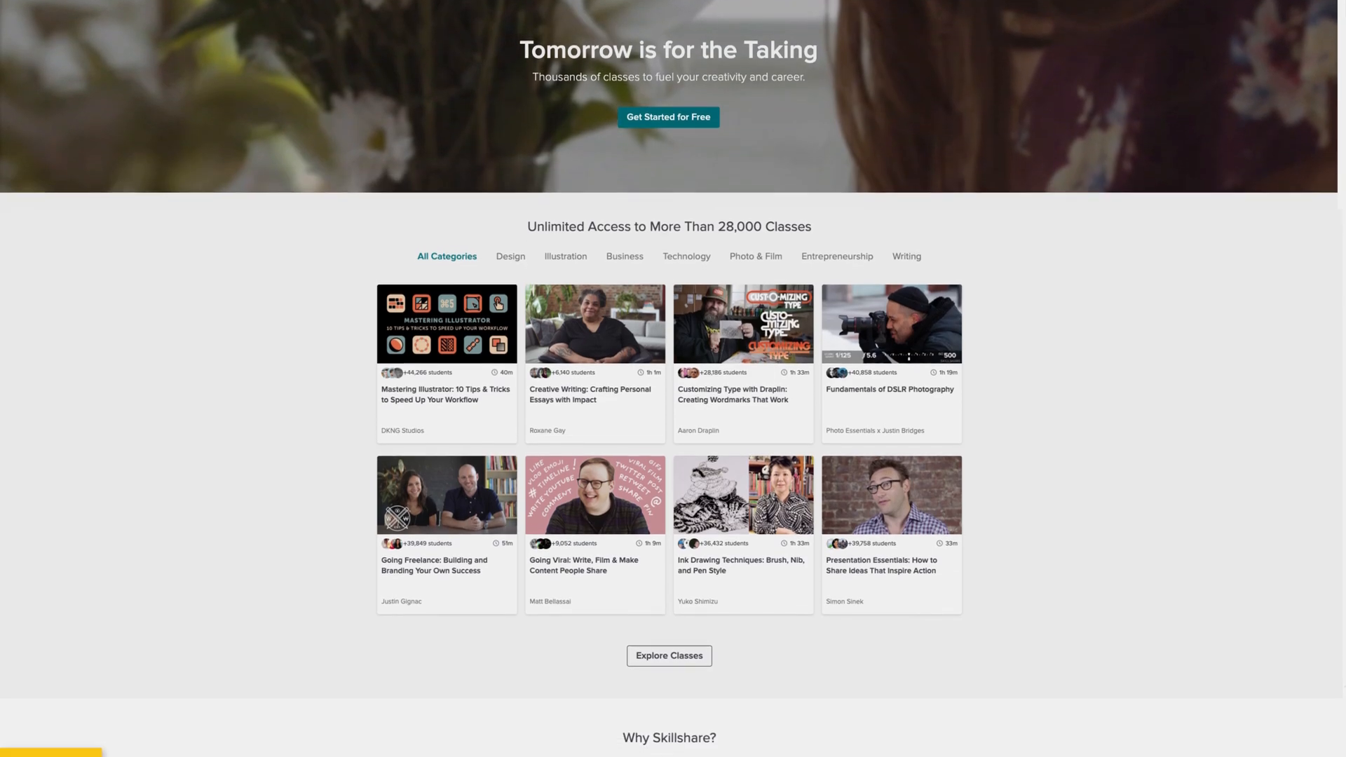
scroll(down, 3)
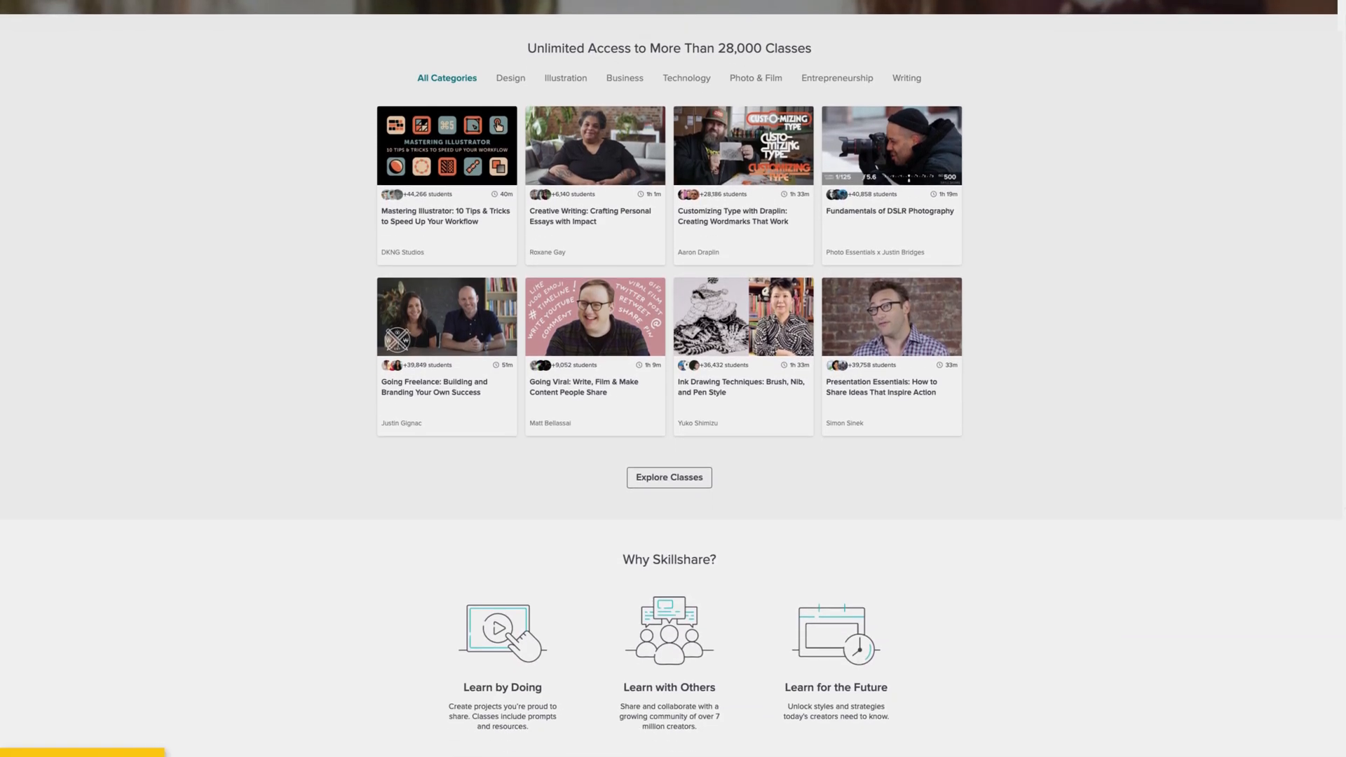
scroll(down, 3)
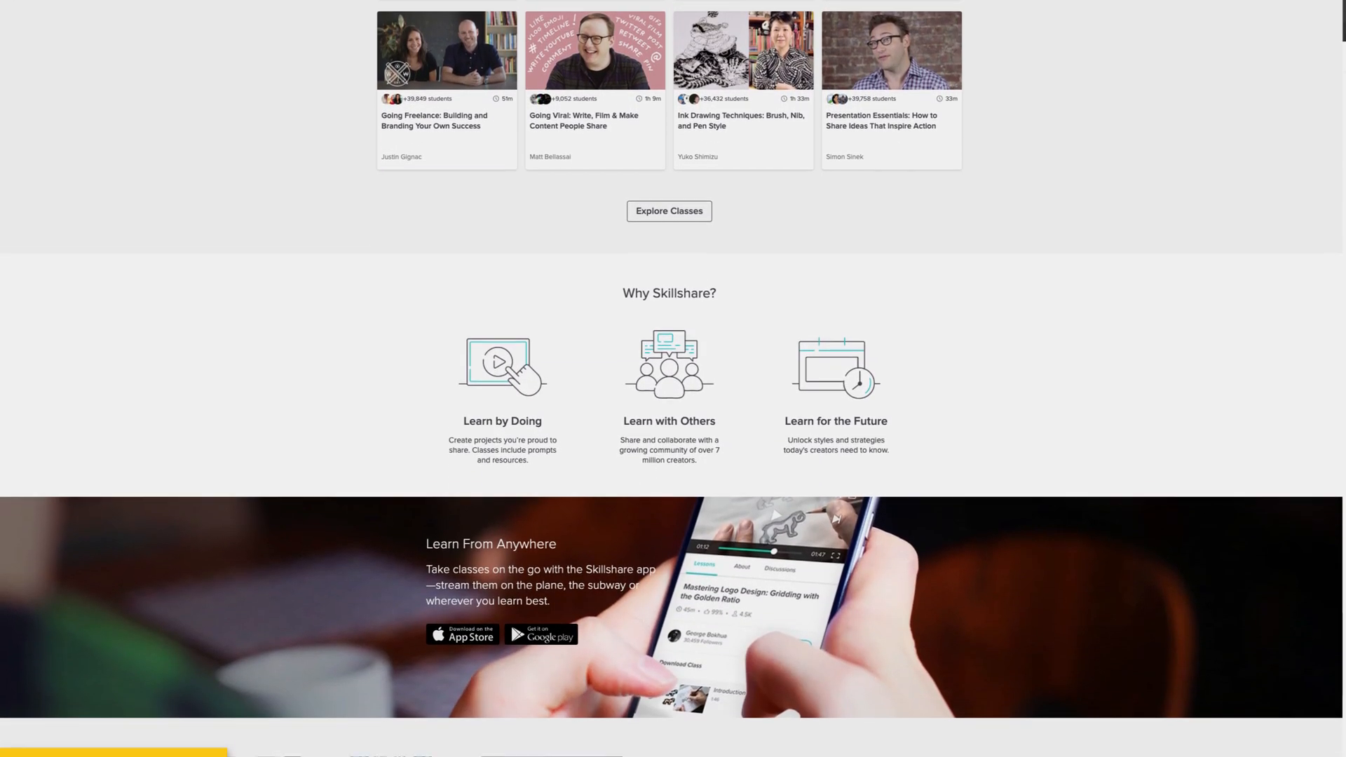
scroll(down, 3)
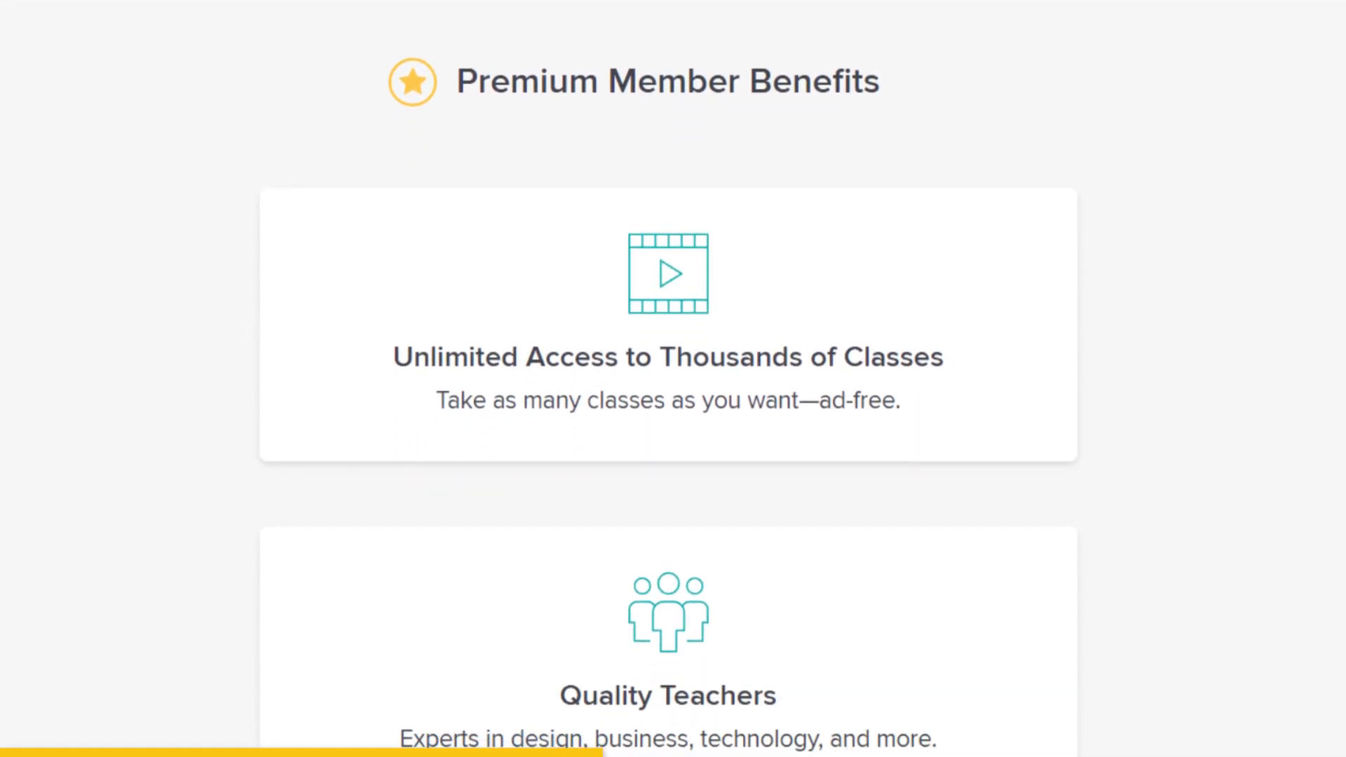
scroll(down, 3)
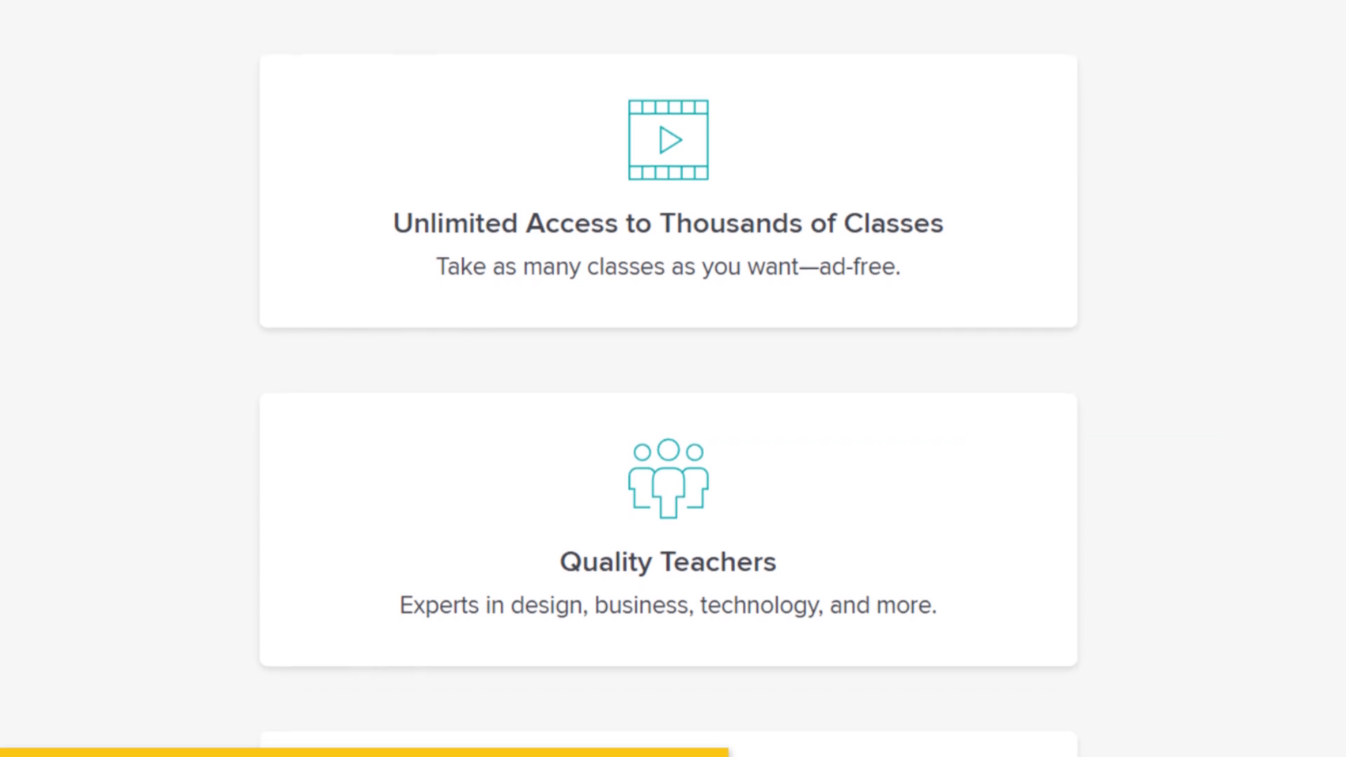
scroll(down, 3)
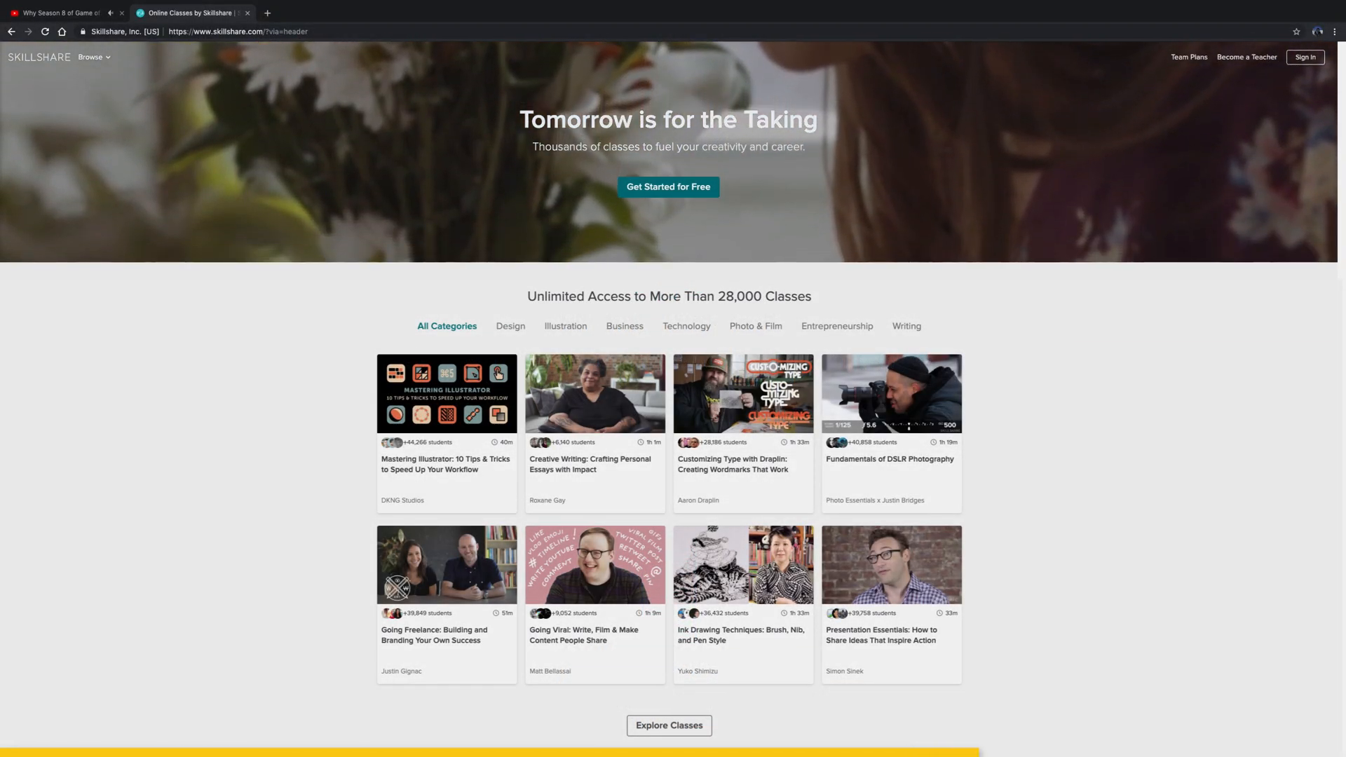
scroll(down, 3)
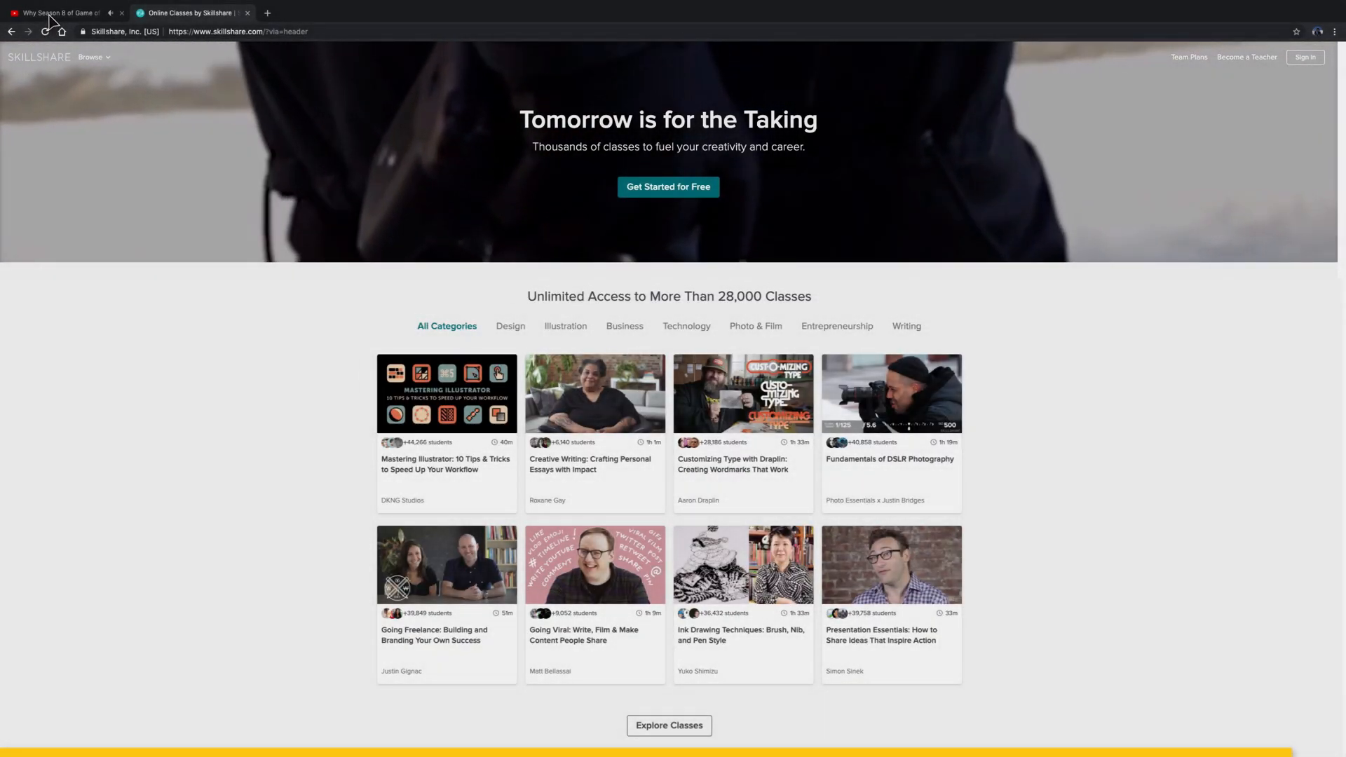
click(56, 13)
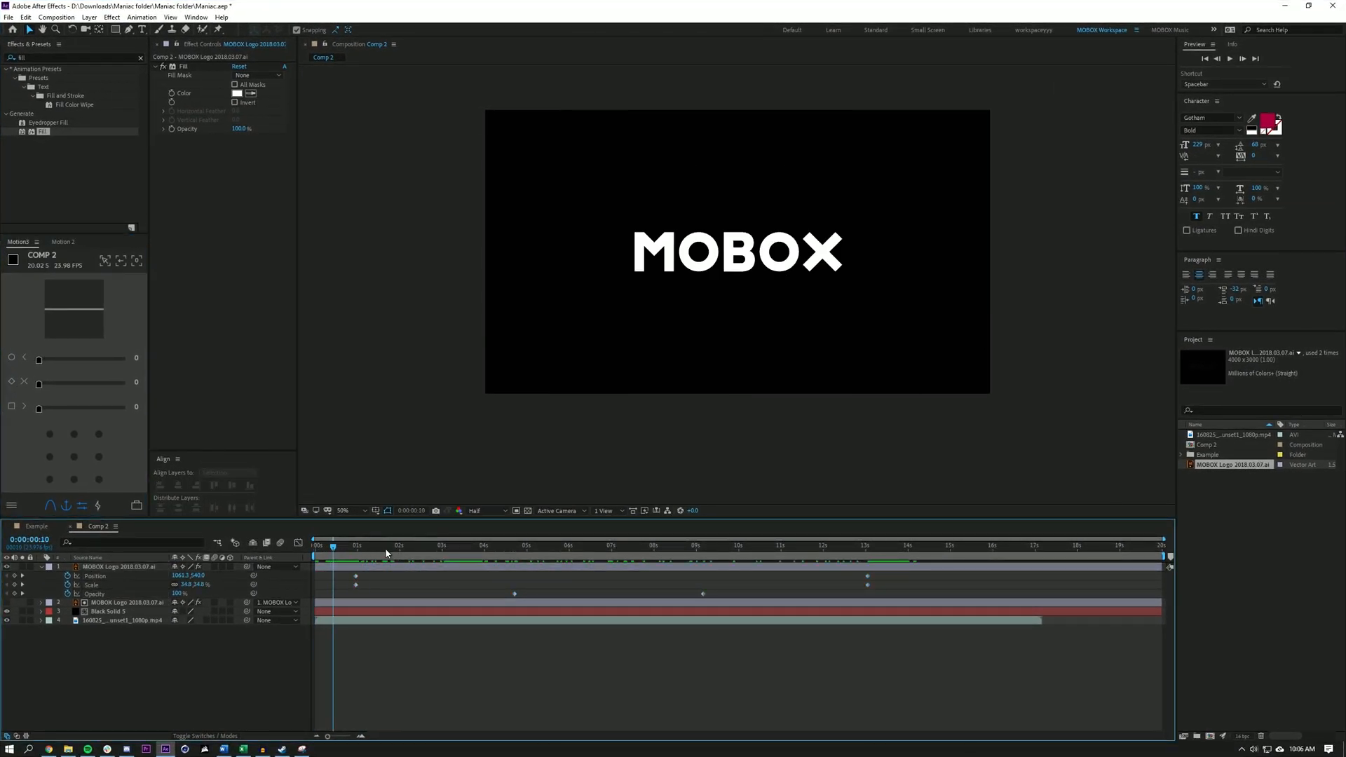
Step: At the zoom's first keyframe, enable the Grid overlay from Grid and Guide Options
click(433, 546)
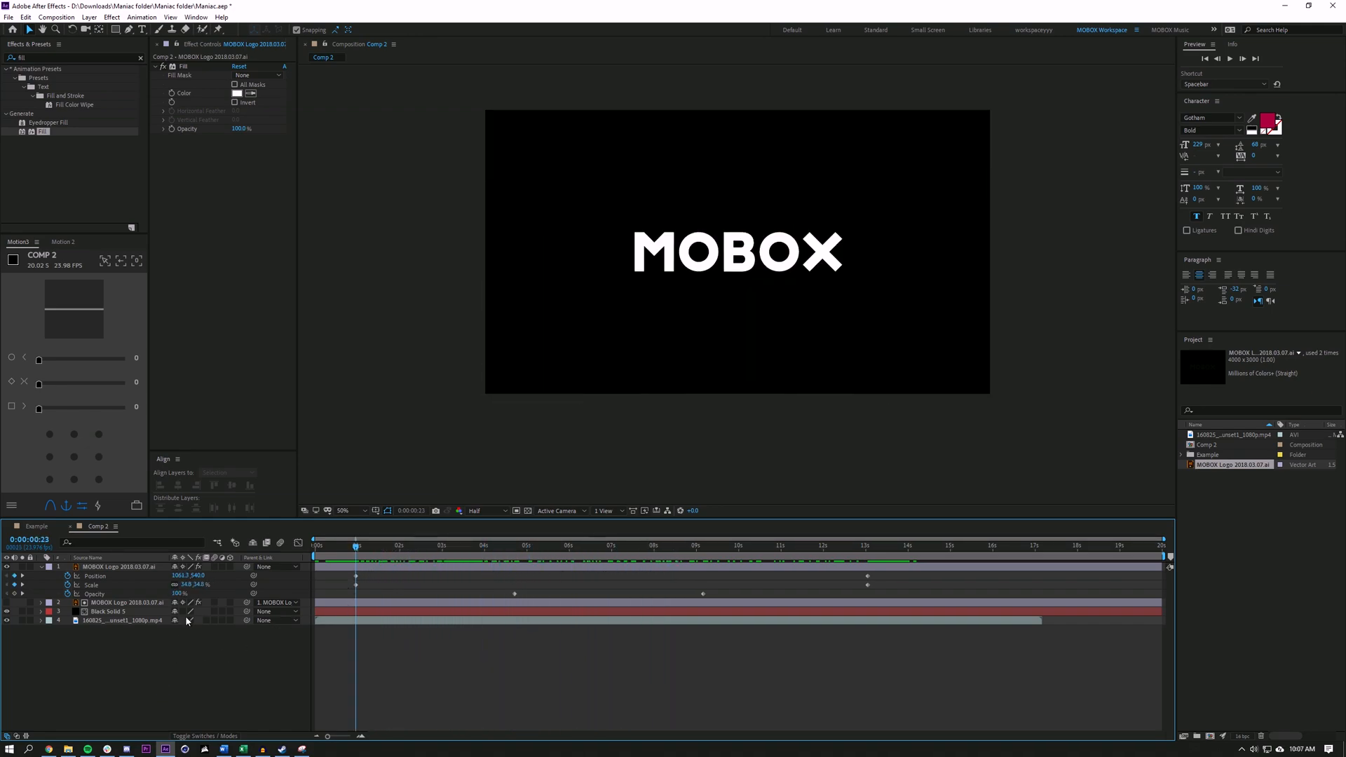
click(375, 511)
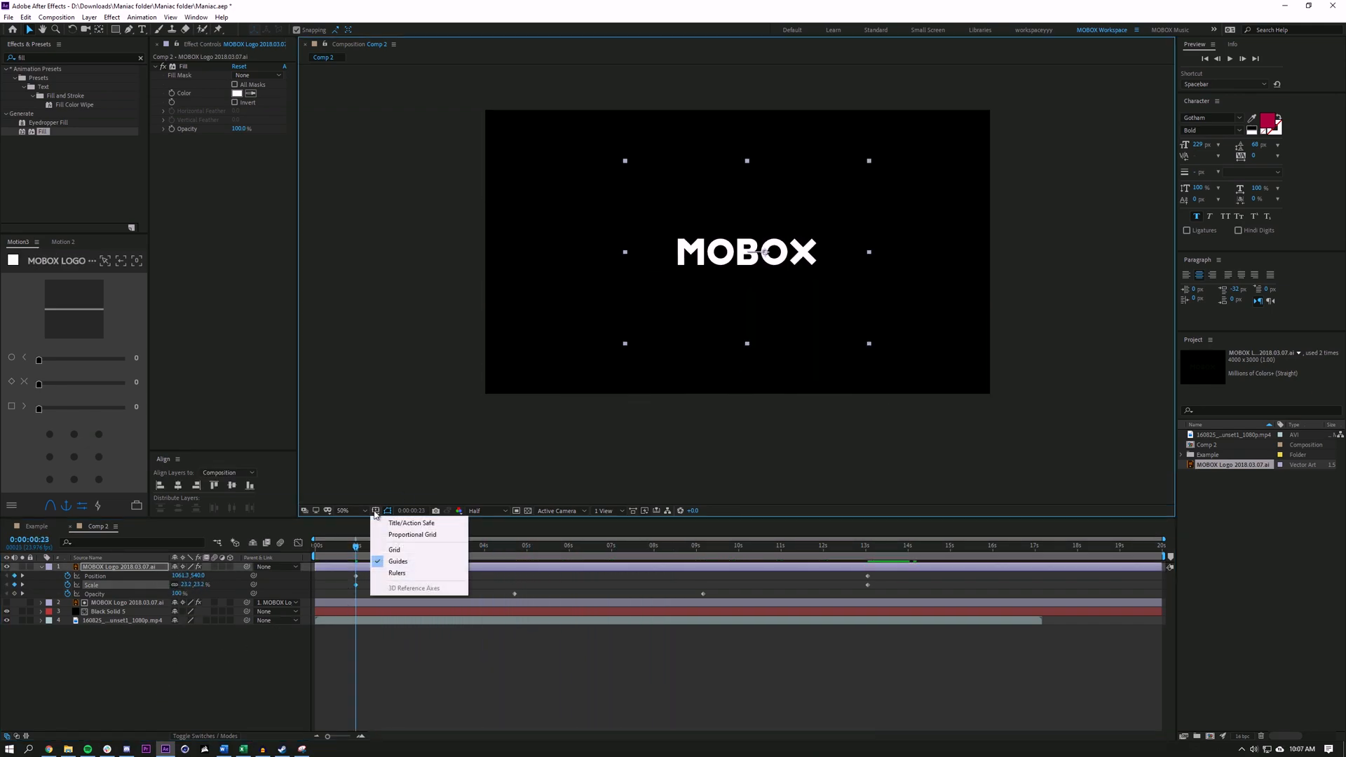
click(394, 549)
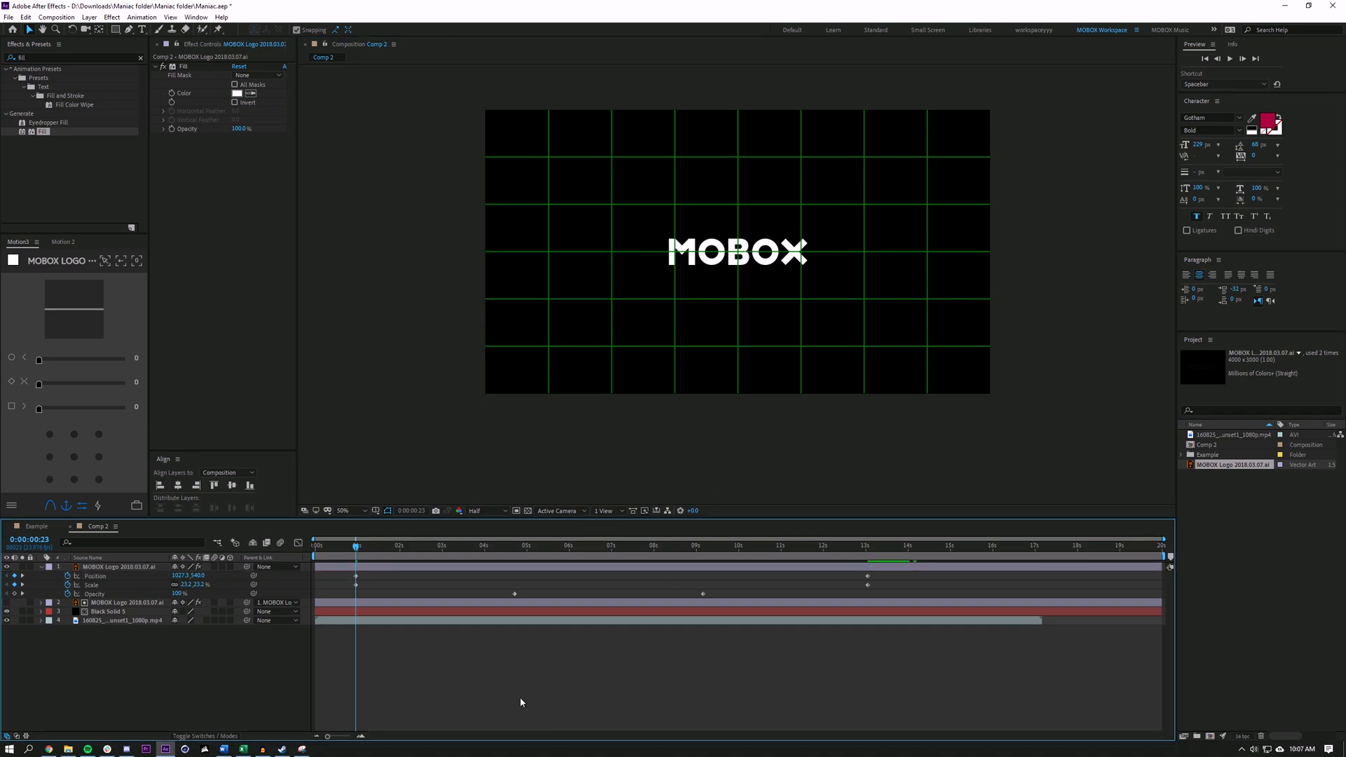
click(487, 545)
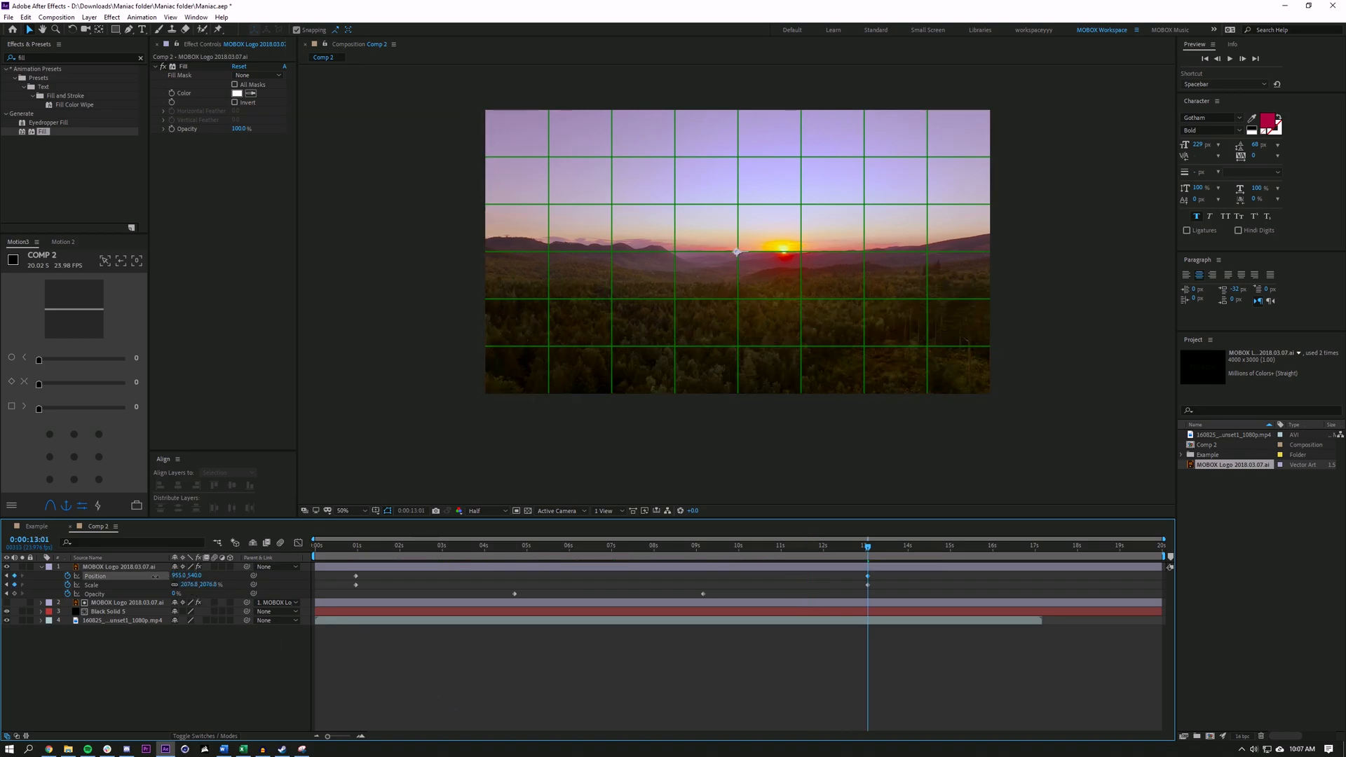
Step: Scrub the logo's 13-second Position and Scale down to about 2077%, then return to the first keyframe
click(800, 545)
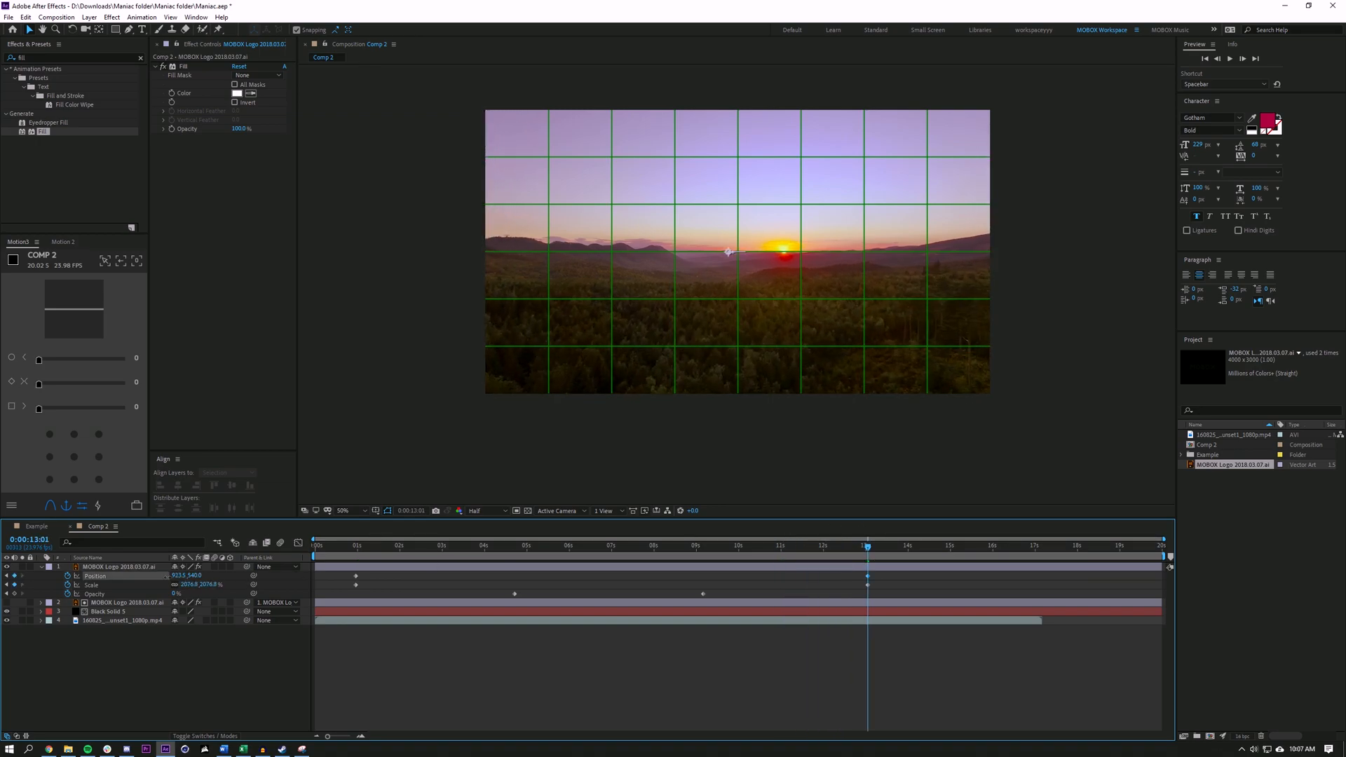
click(844, 545)
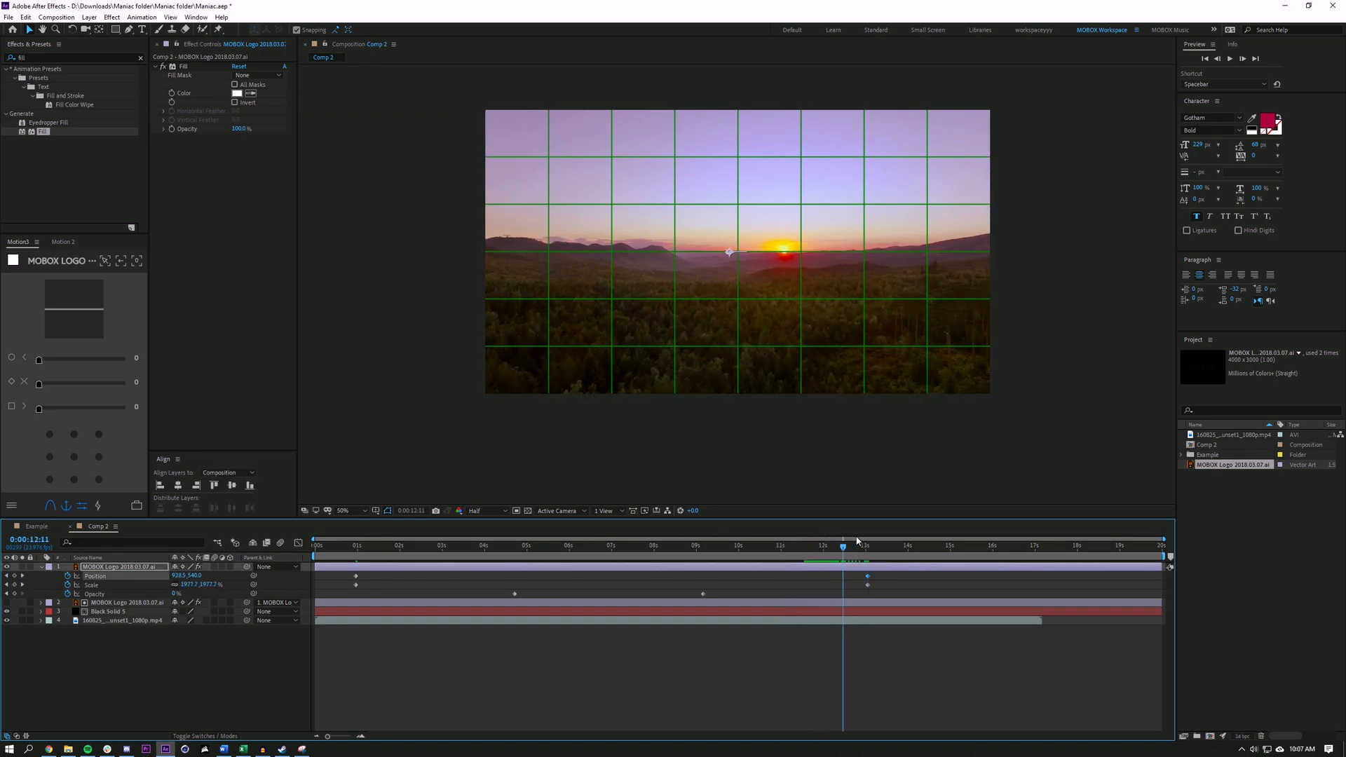
click(435, 545)
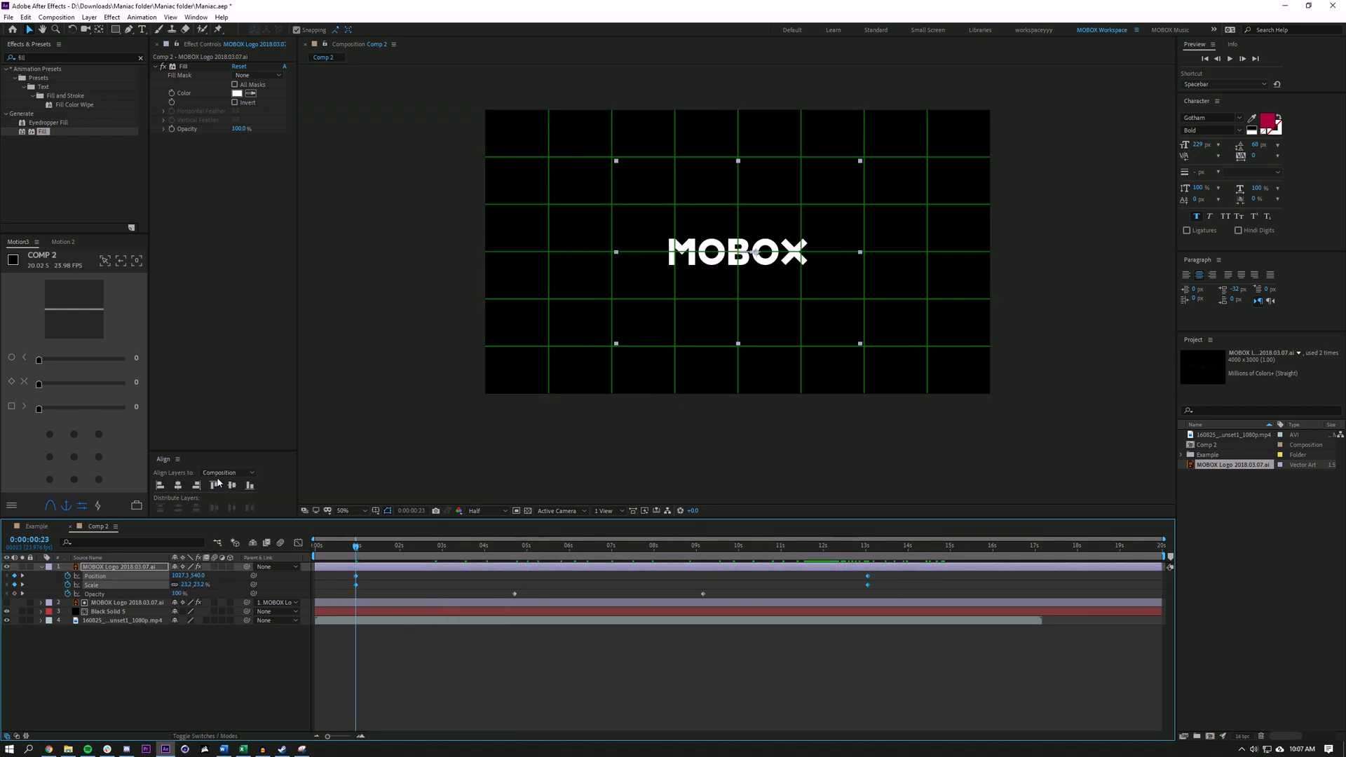
Step: Ease the logo's zoom keyframes to 95 in the Motion panel and end the zoom near 11 seconds
click(63, 241)
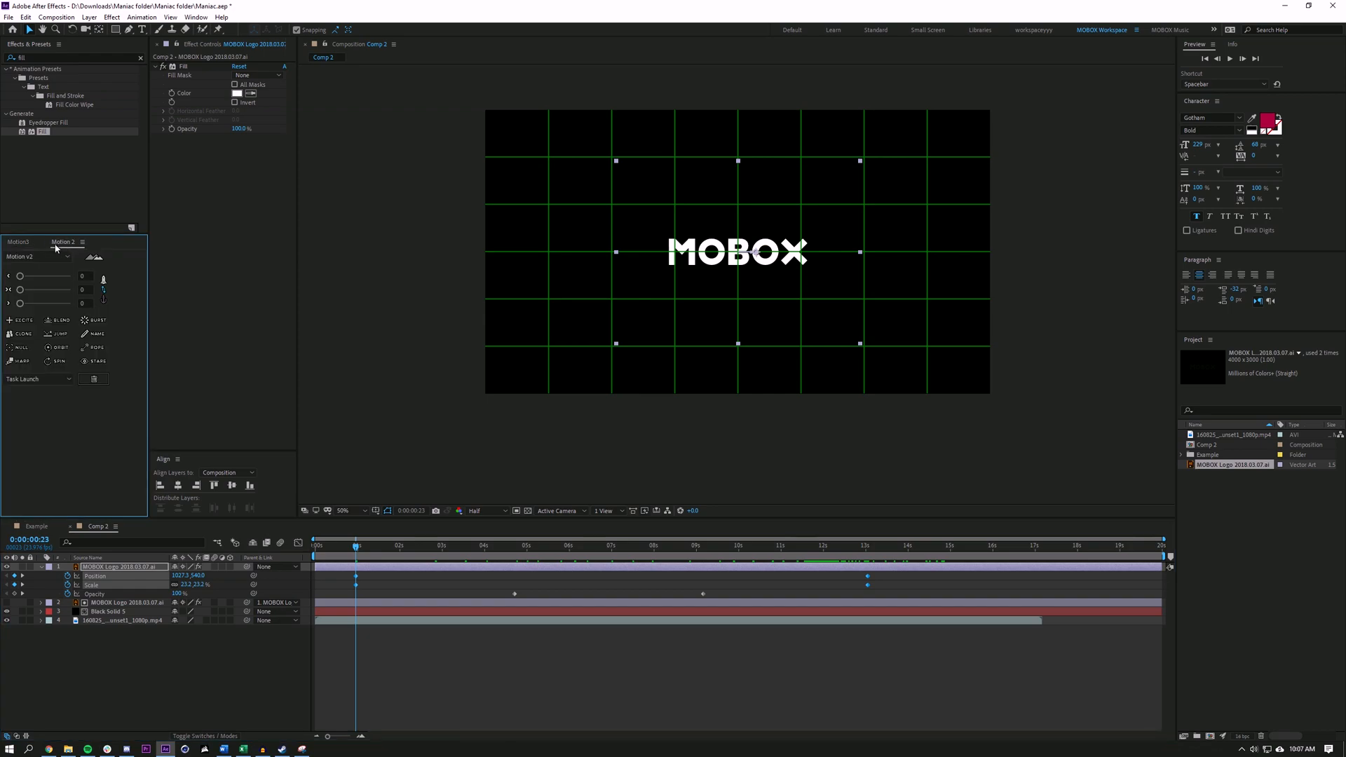
click(17, 241)
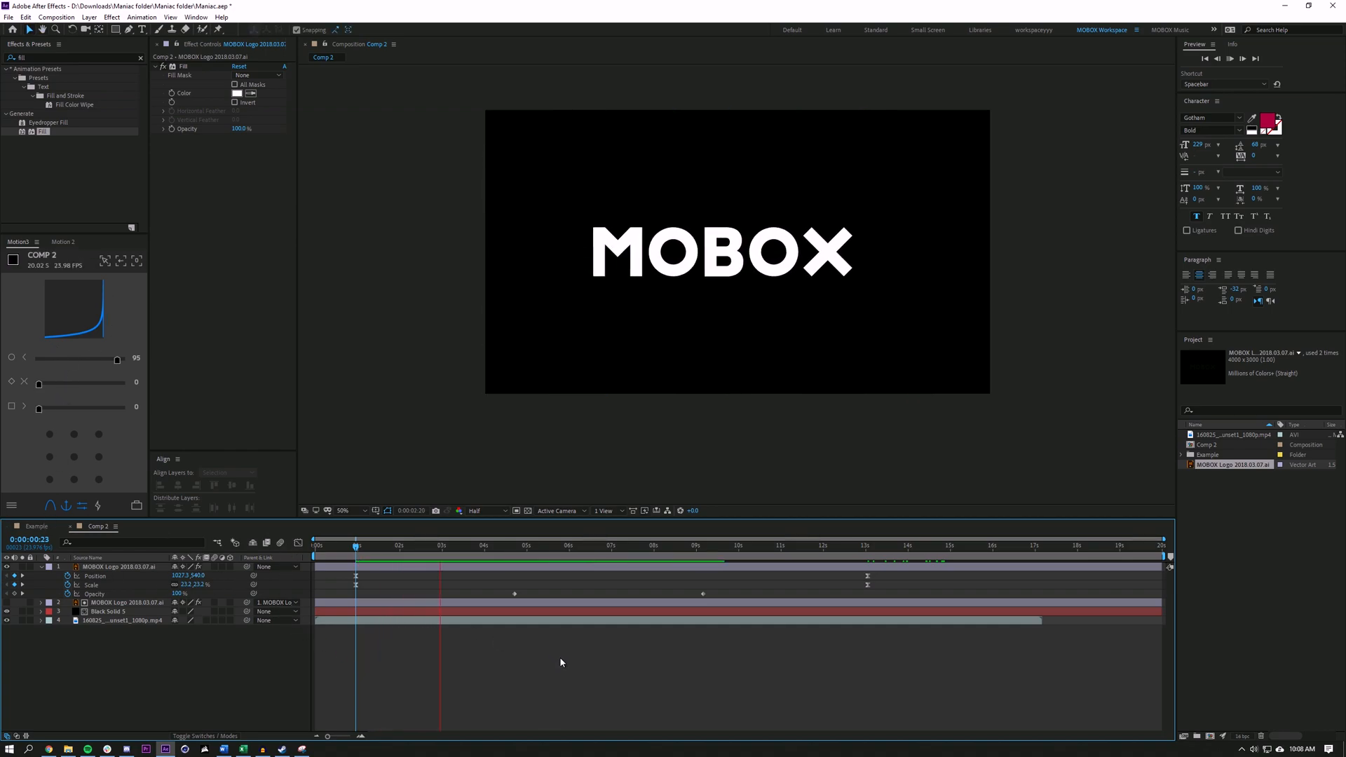
click(674, 545)
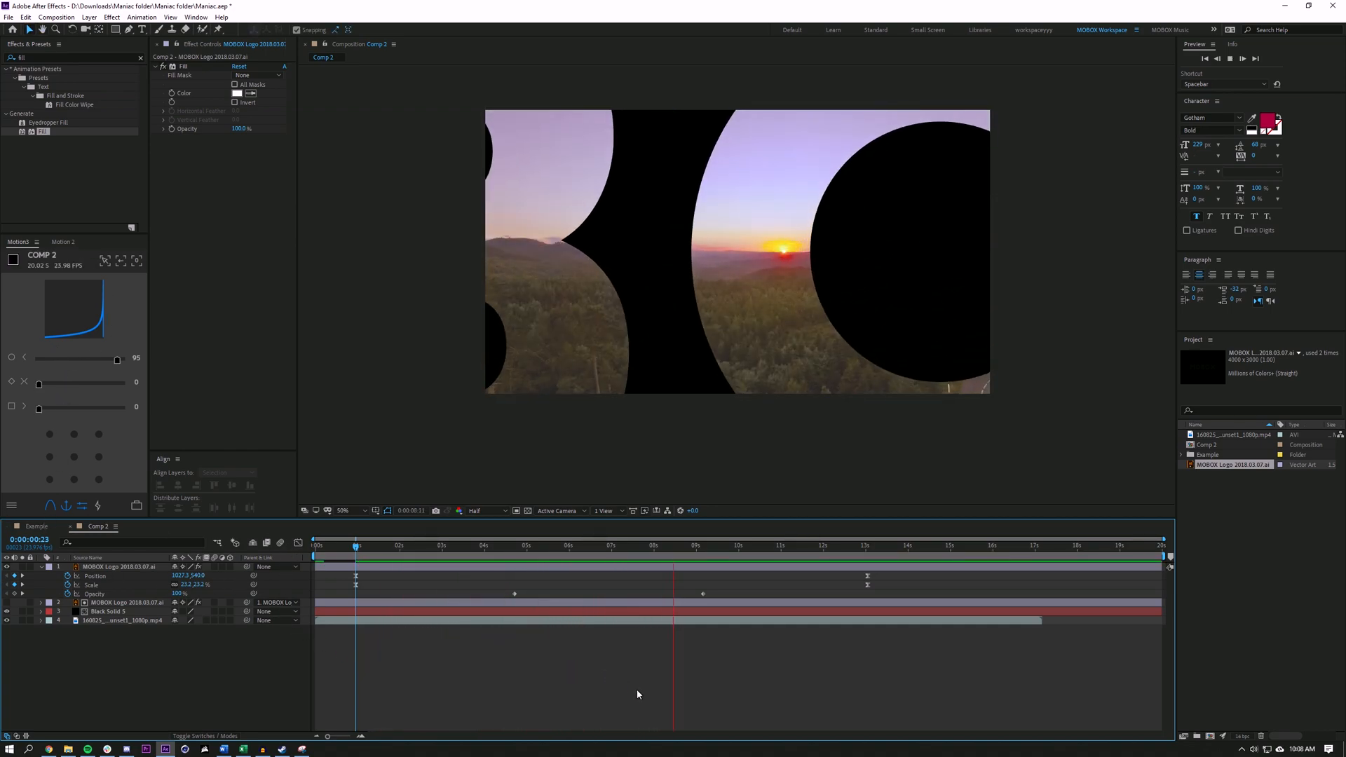
click(788, 545)
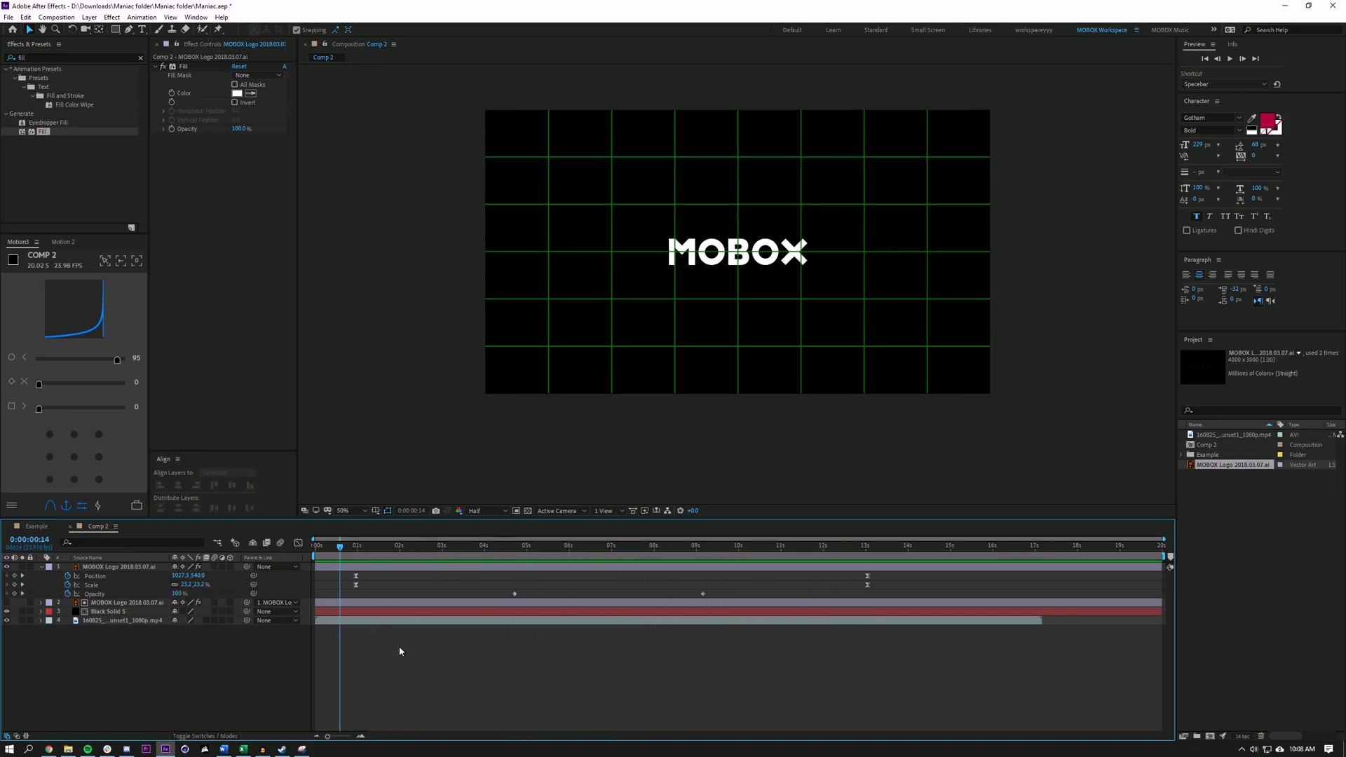
click(120, 565)
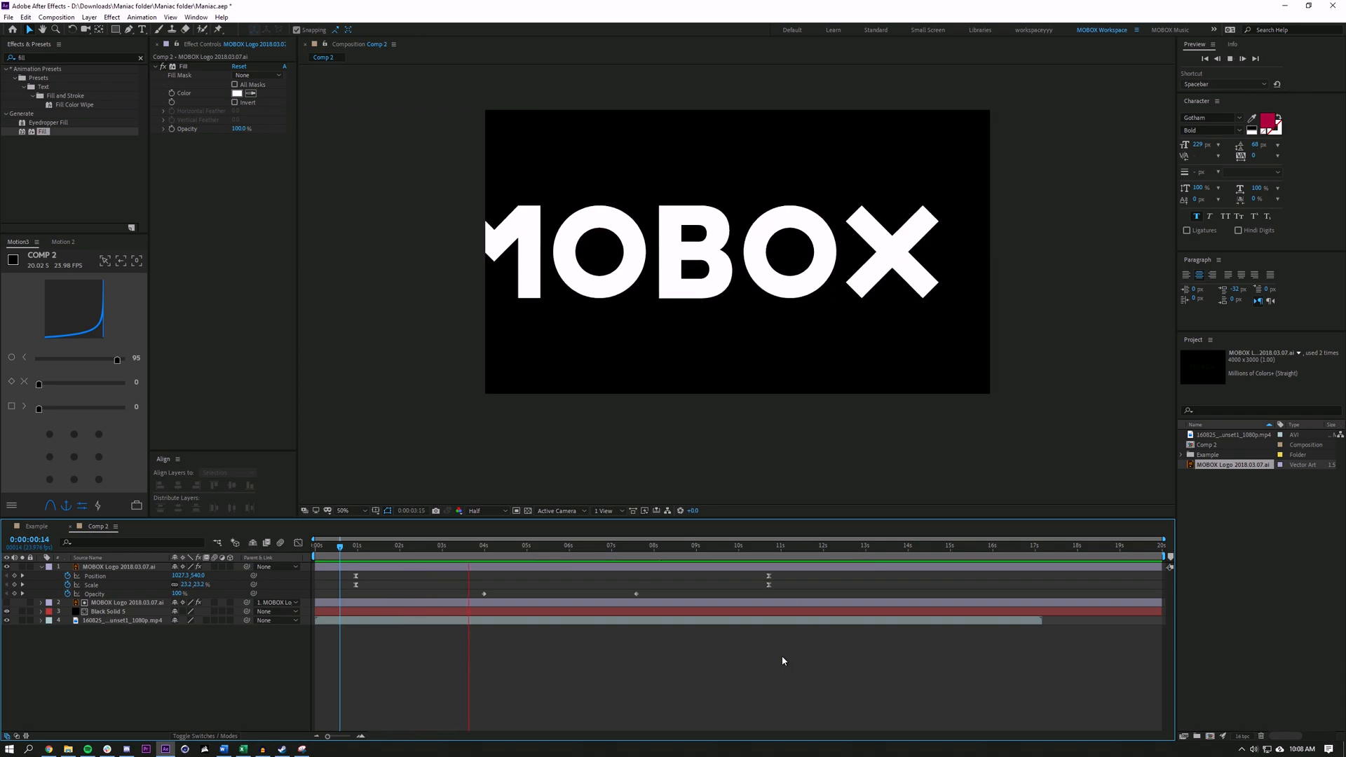
click(555, 546)
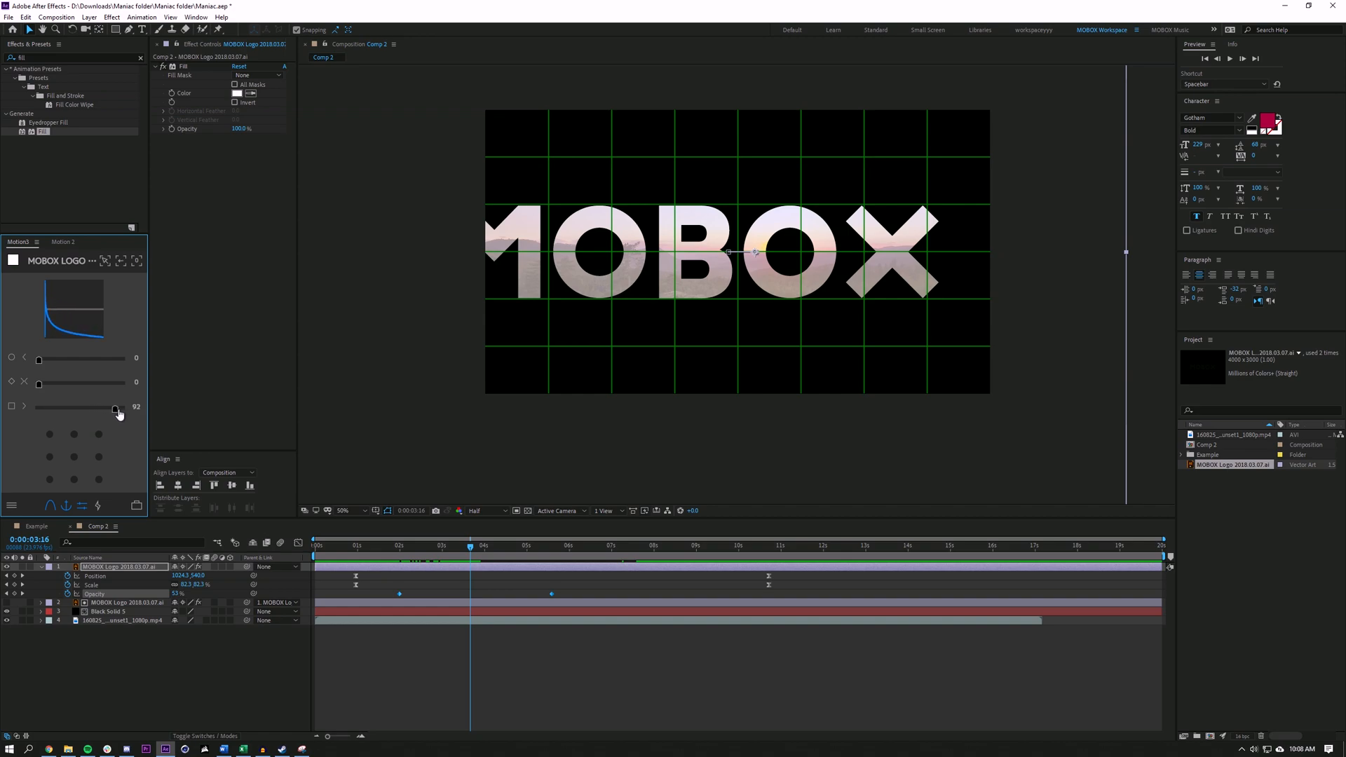
Step: Ease the Opacity keyframes as well and preview the fade between about 2 and 5.6 seconds
click(359, 545)
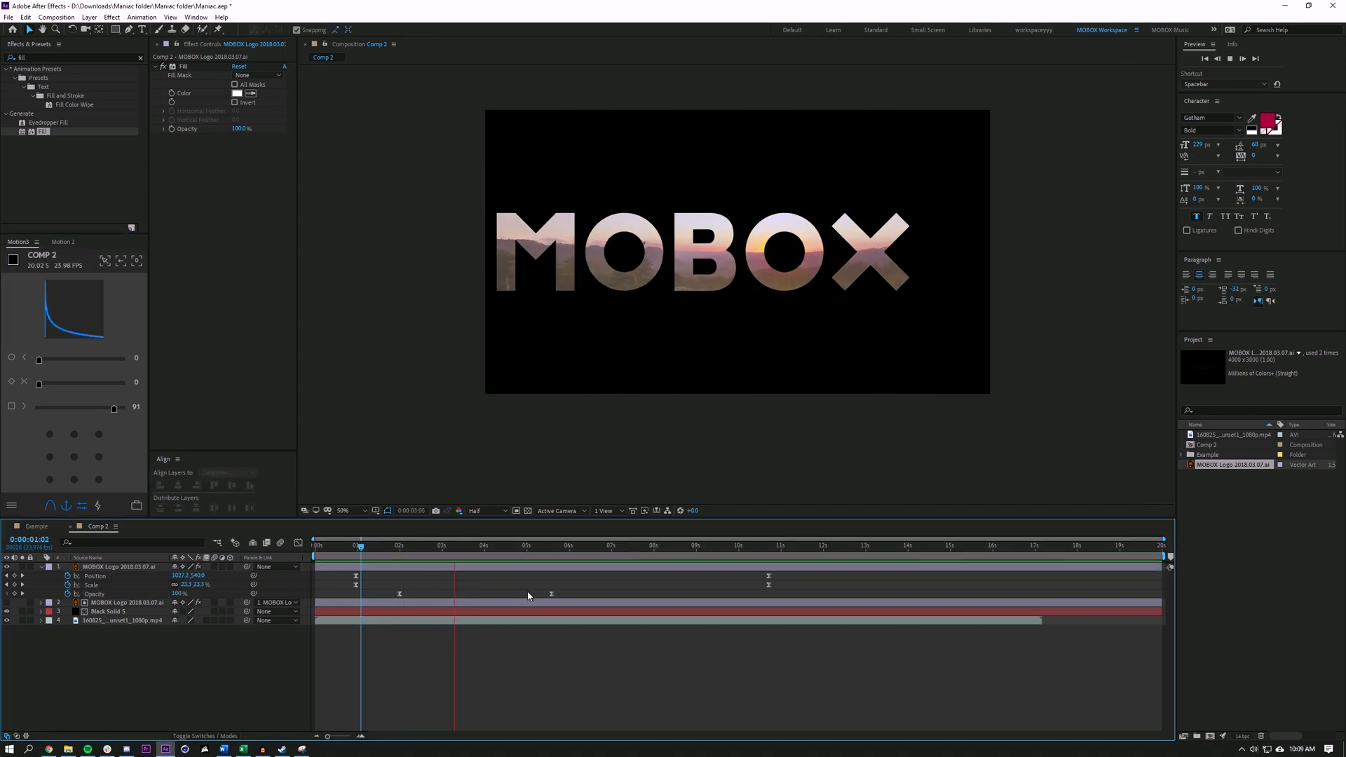
click(538, 544)
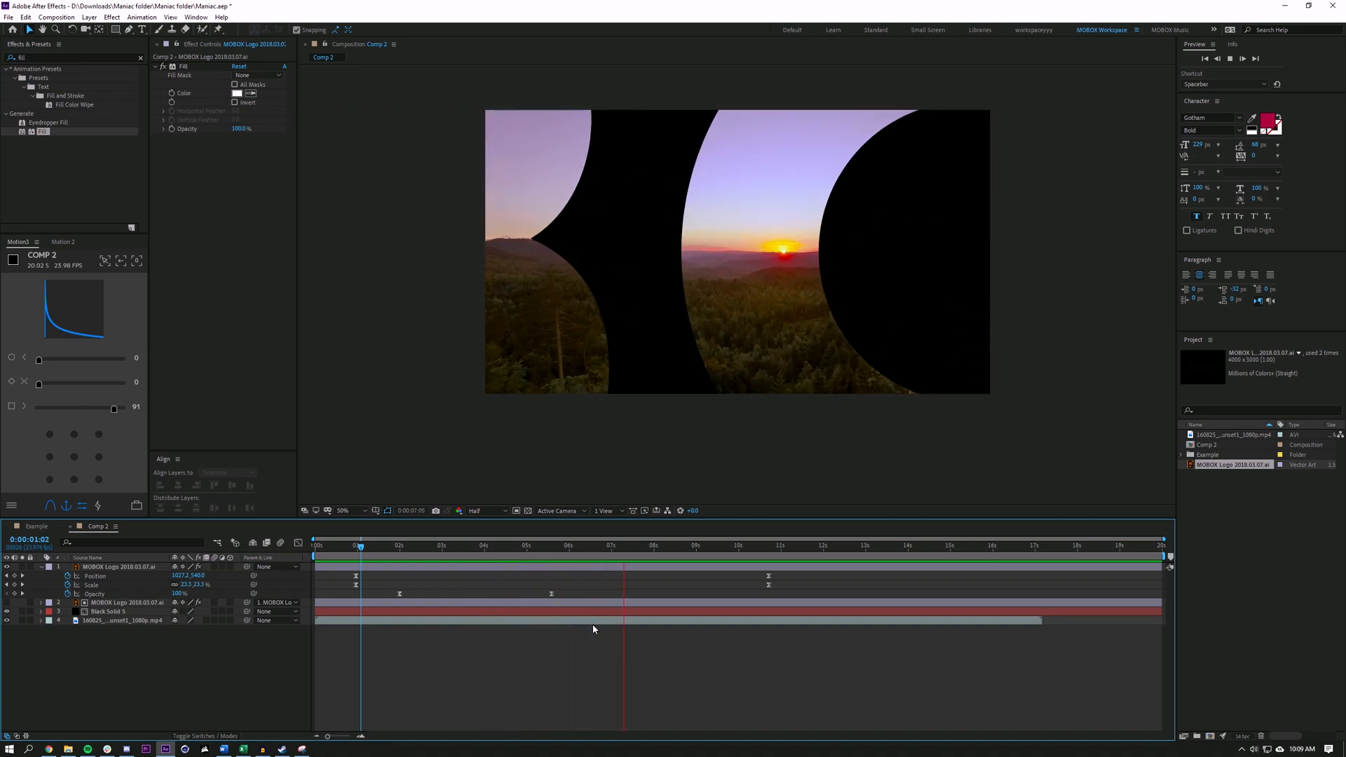
click(708, 545)
text(curve)
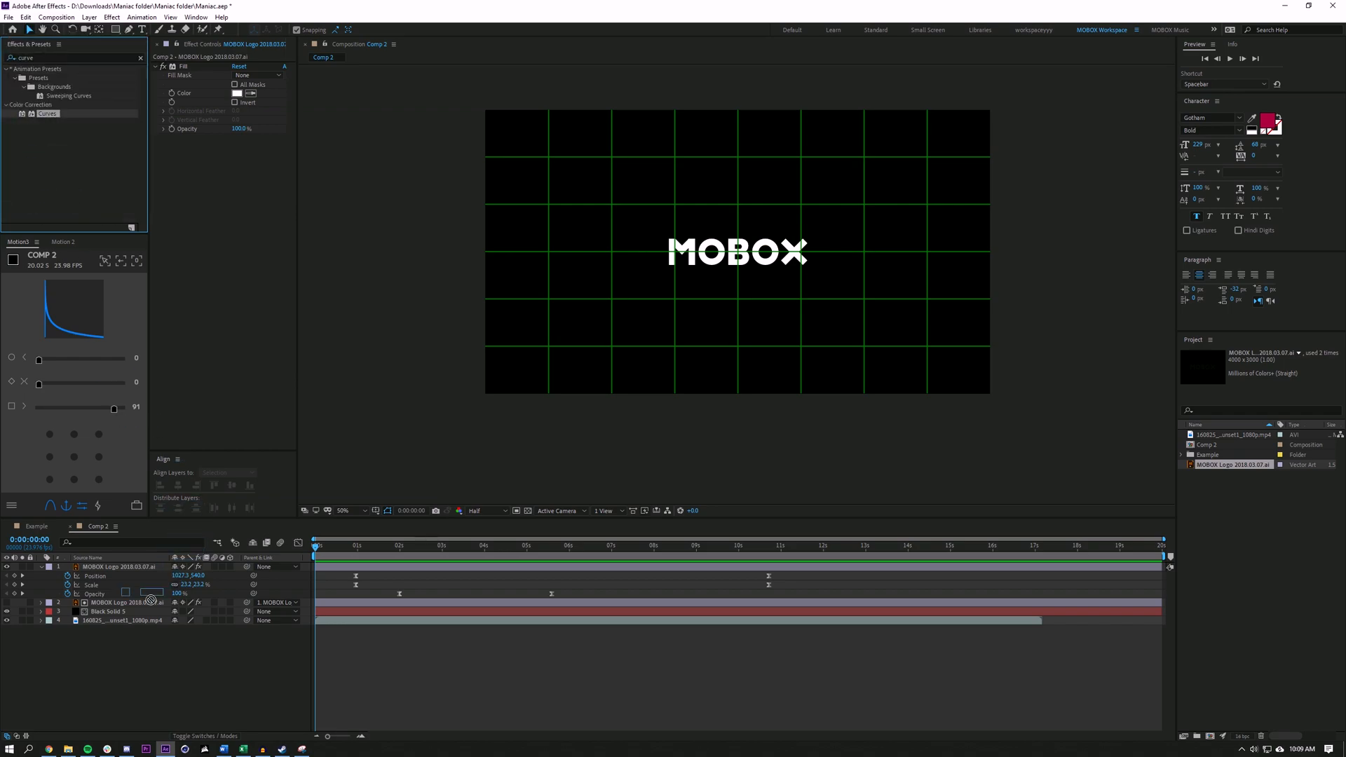
Step: Add Curves and Tint to the sunset clip, mapping Map White To a bright green
click(123, 620)
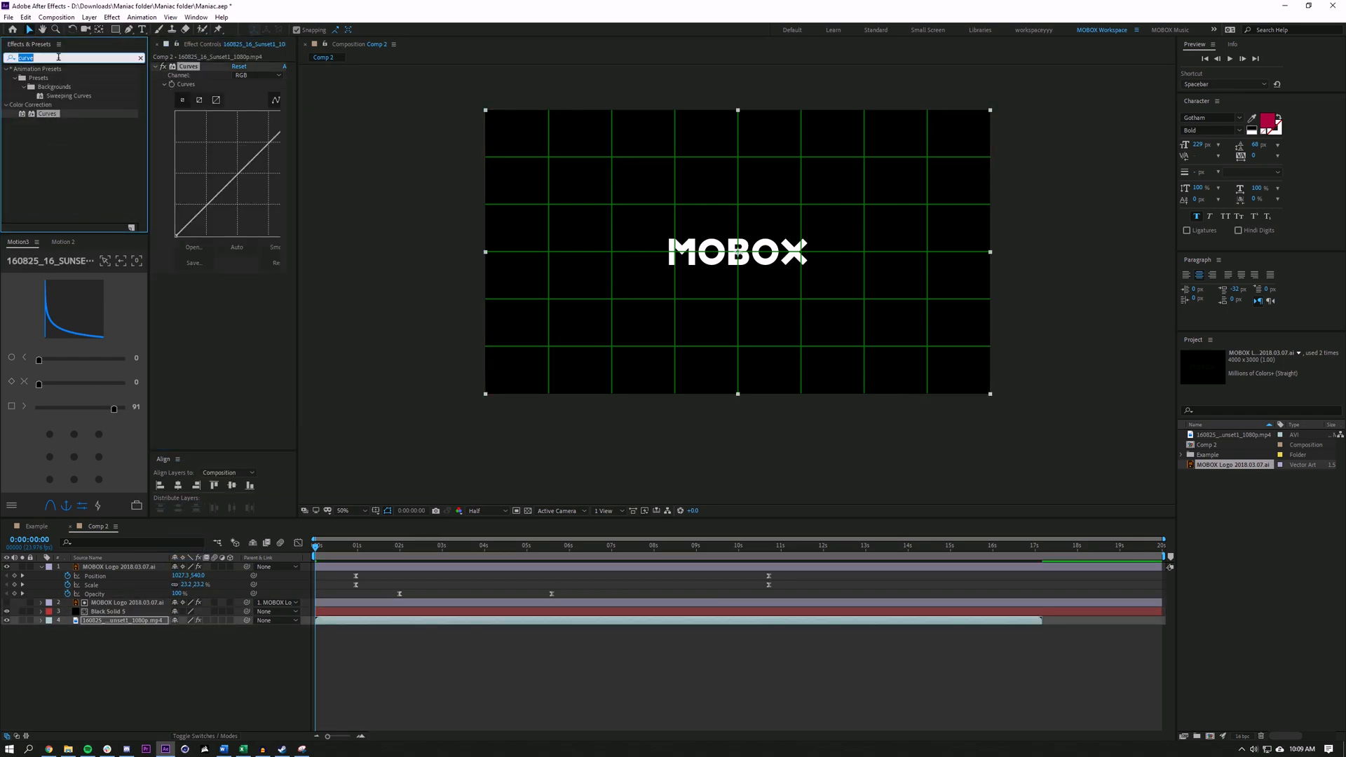
text(tint)
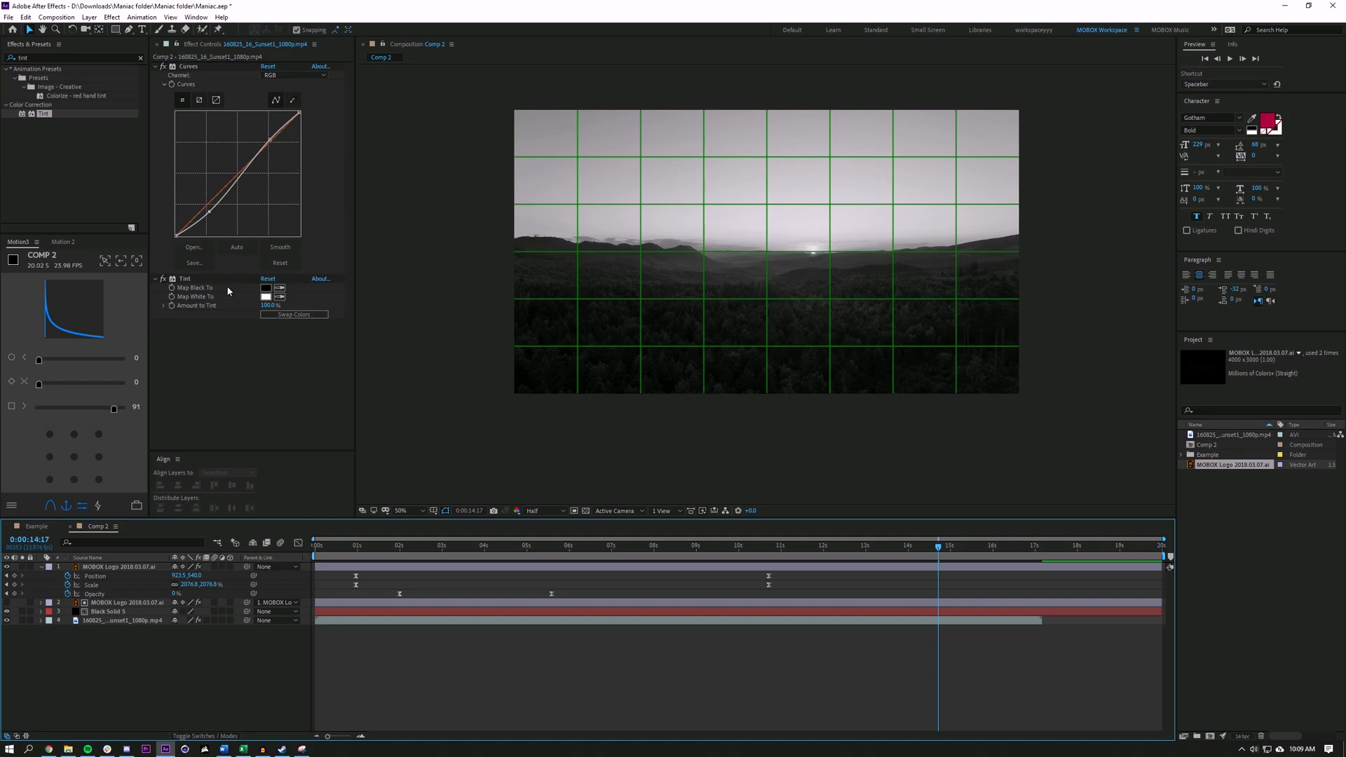
click(265, 295)
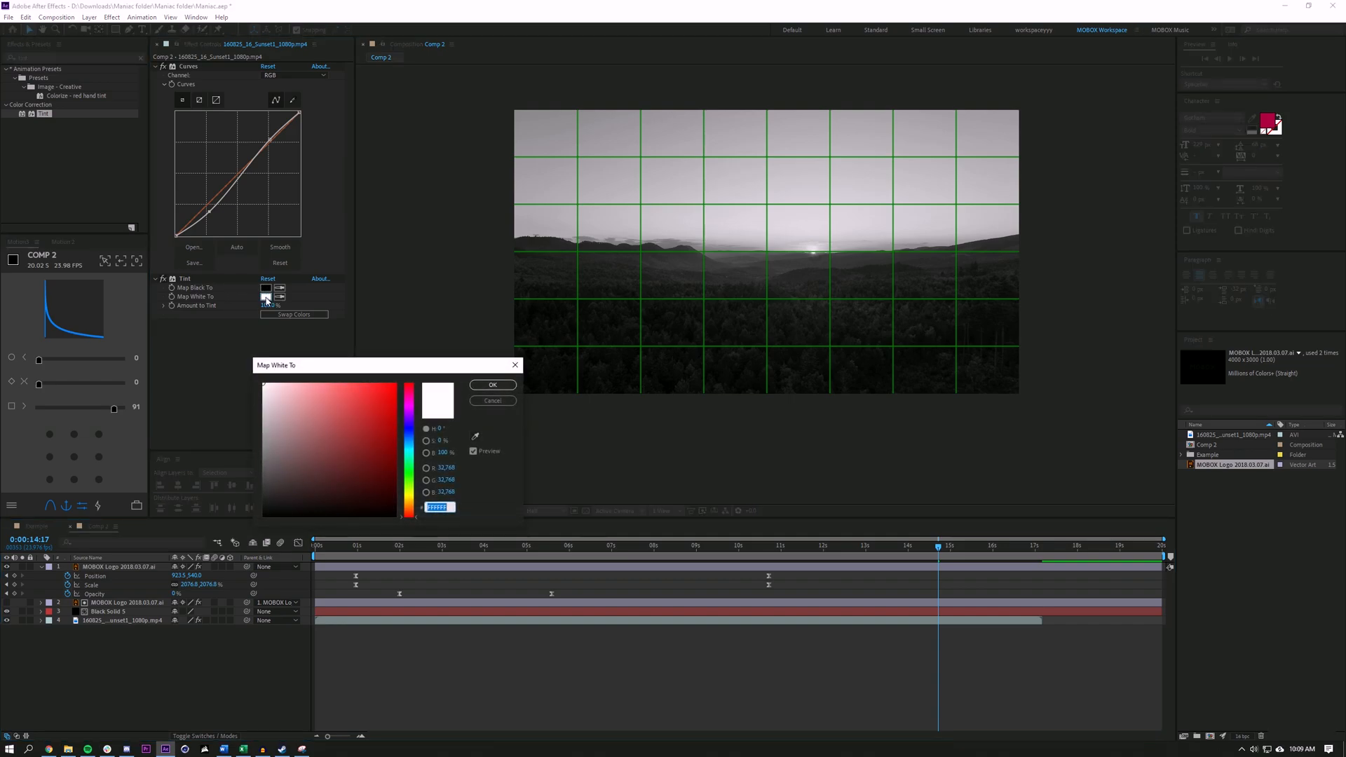
click(408, 384)
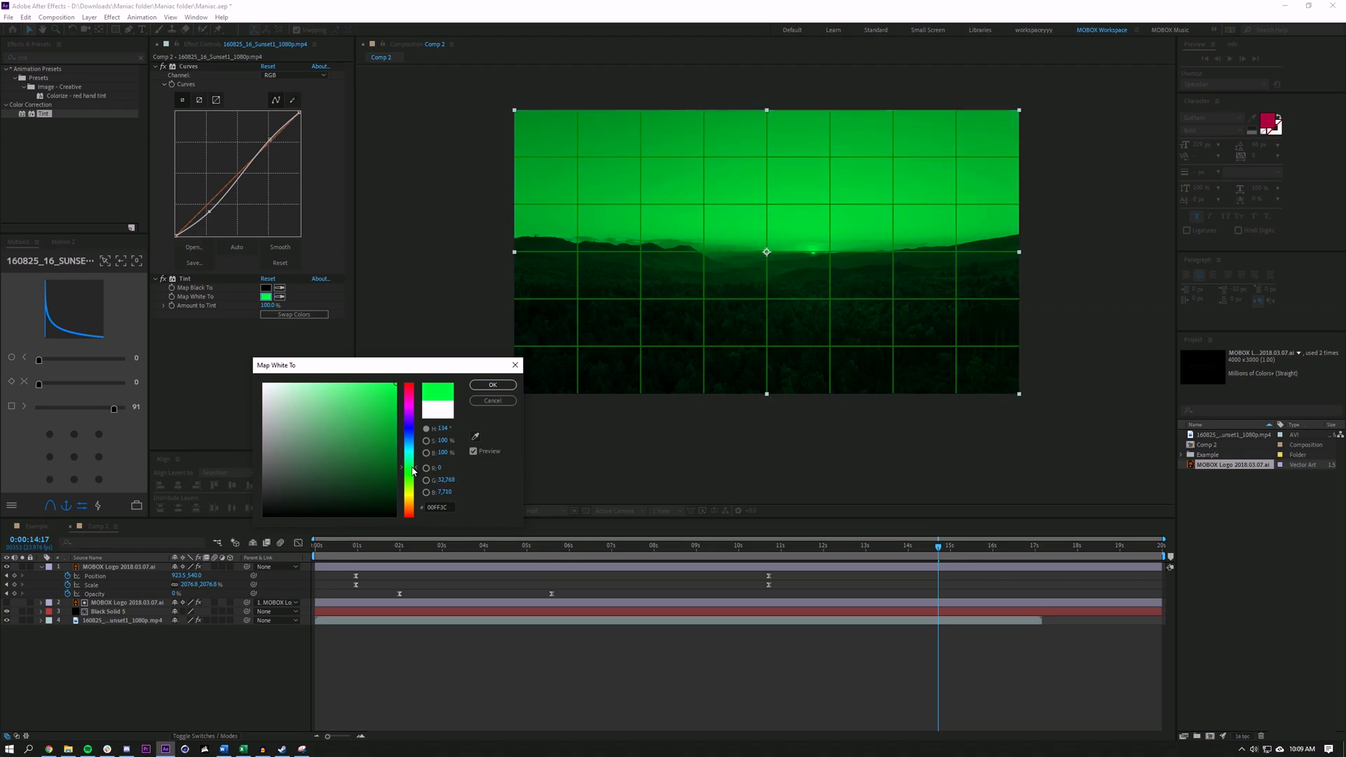
click(393, 389)
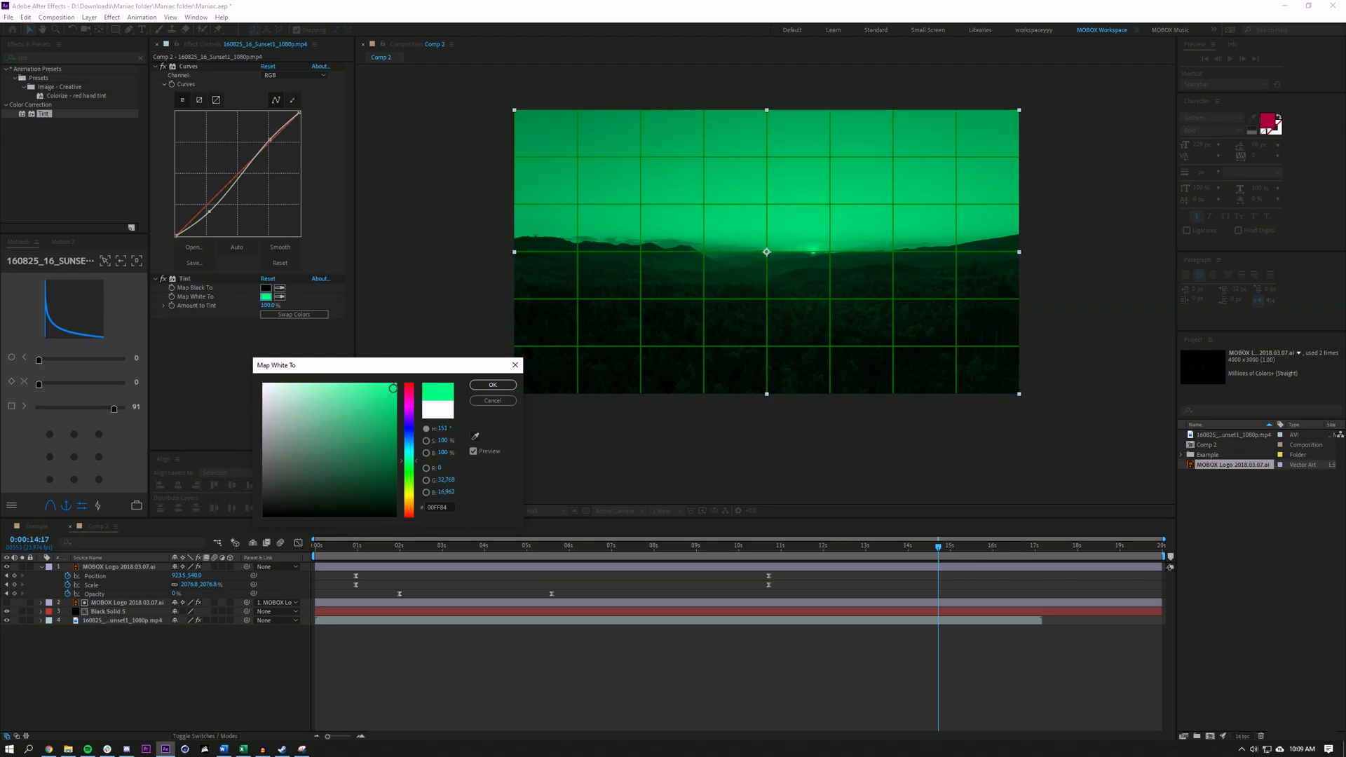
click(492, 384)
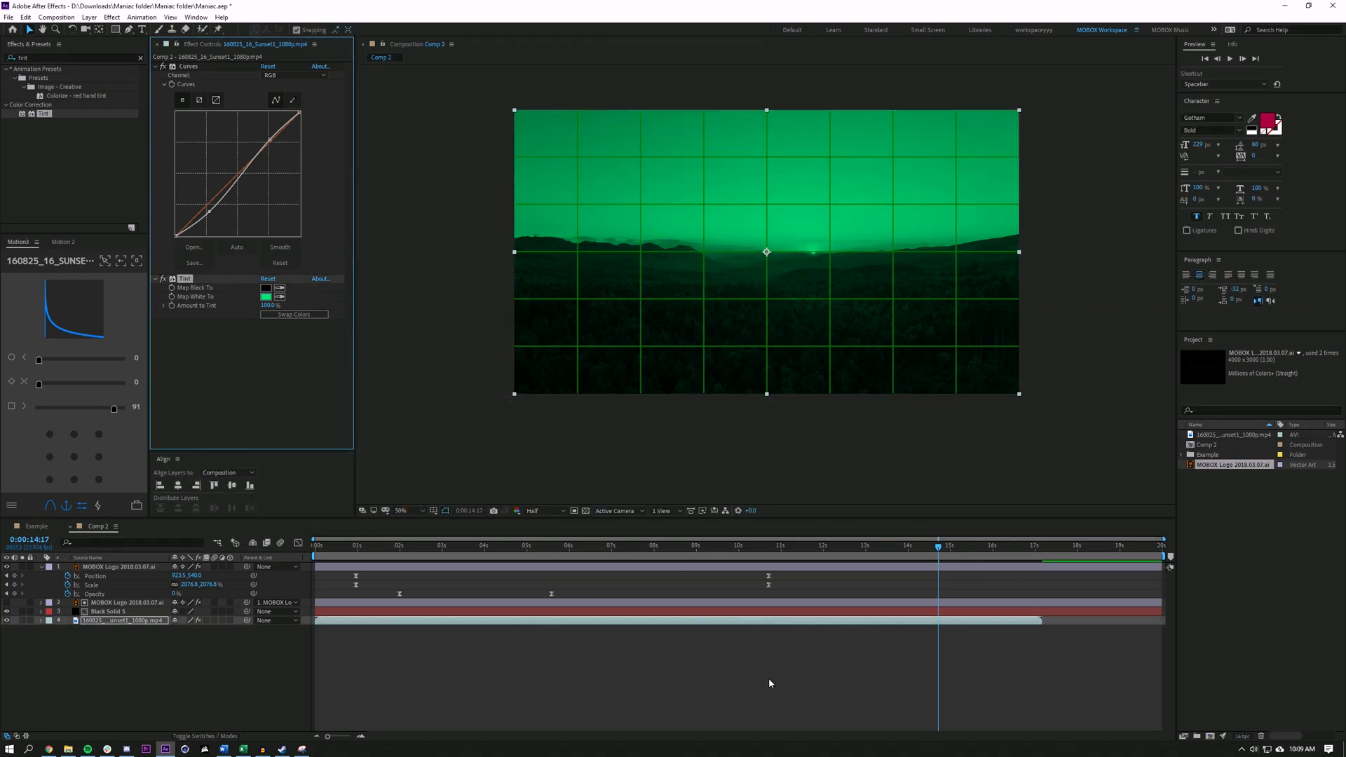
Step: Slide the sunset clip to start at about 2 seconds, as the logo zoom begins
click(395, 545)
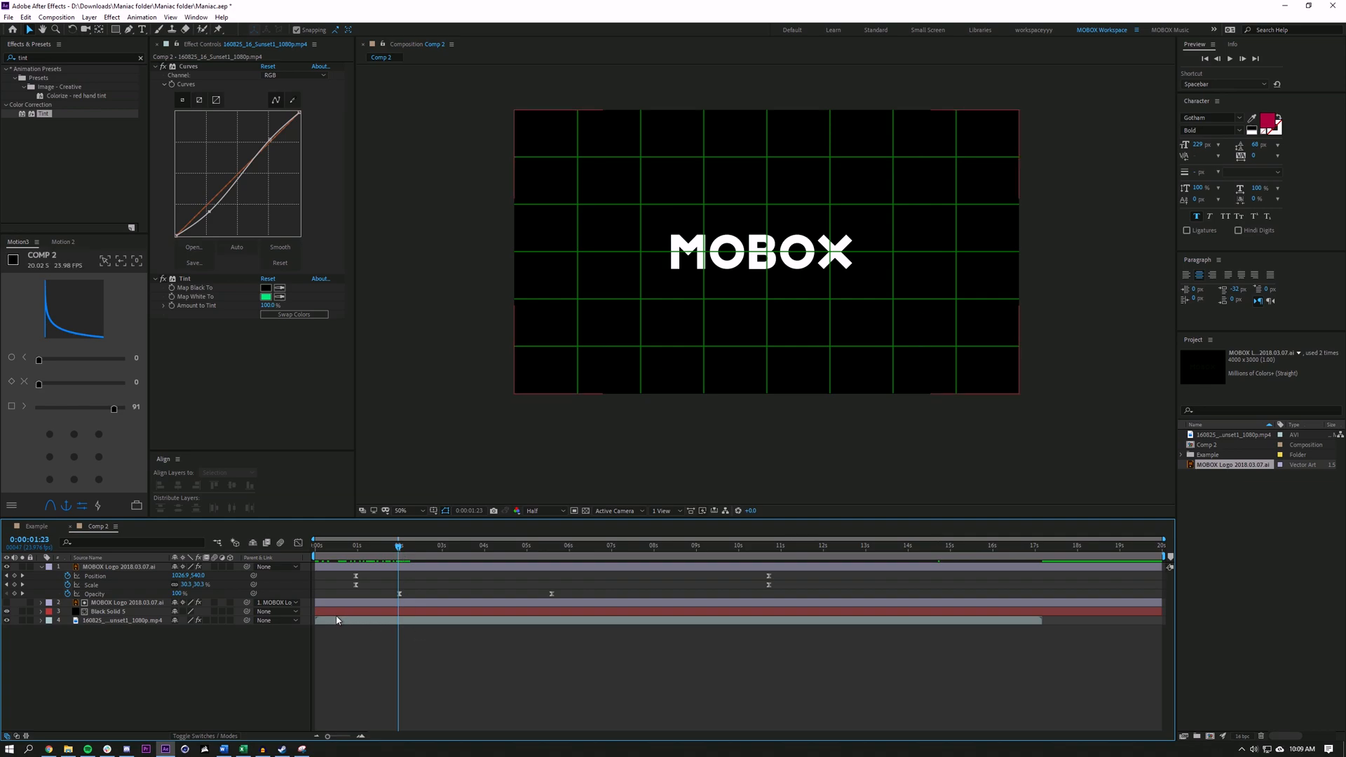
click(122, 620)
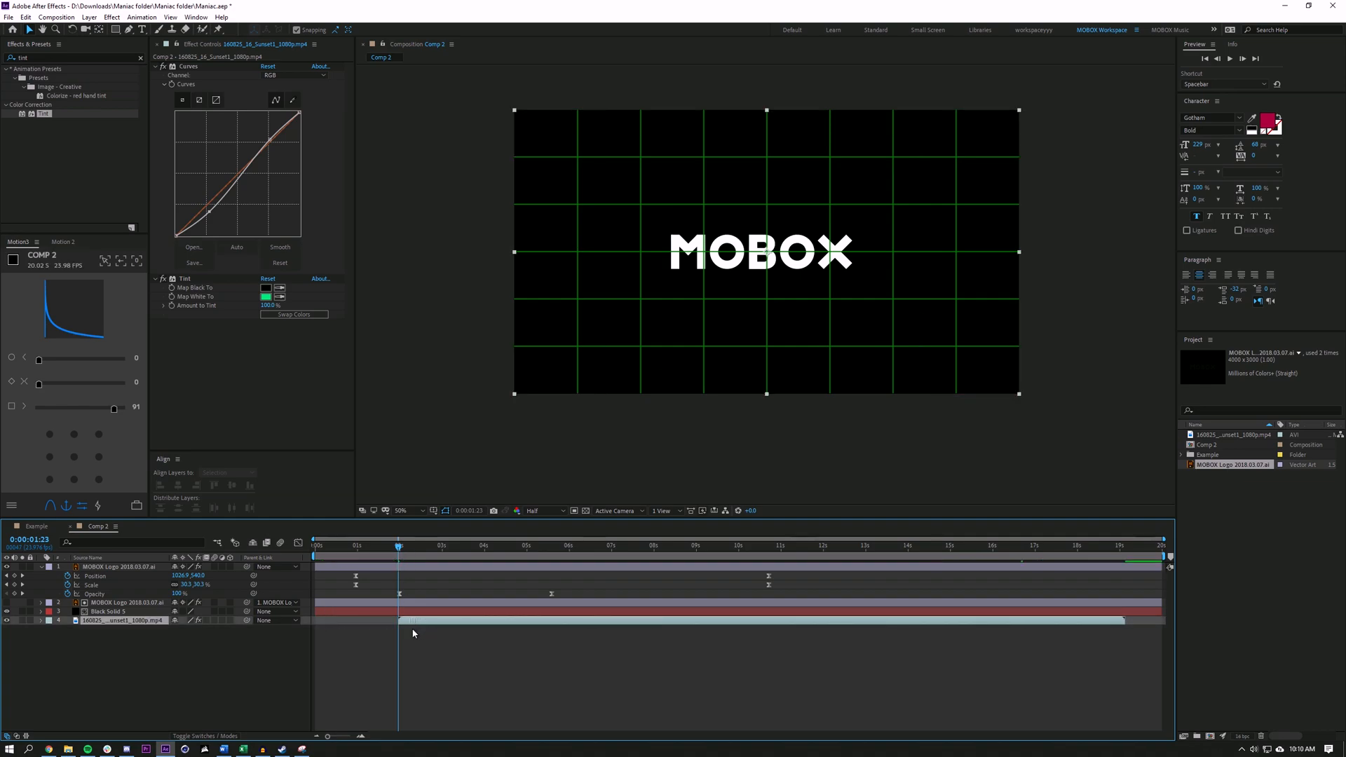
click(117, 565)
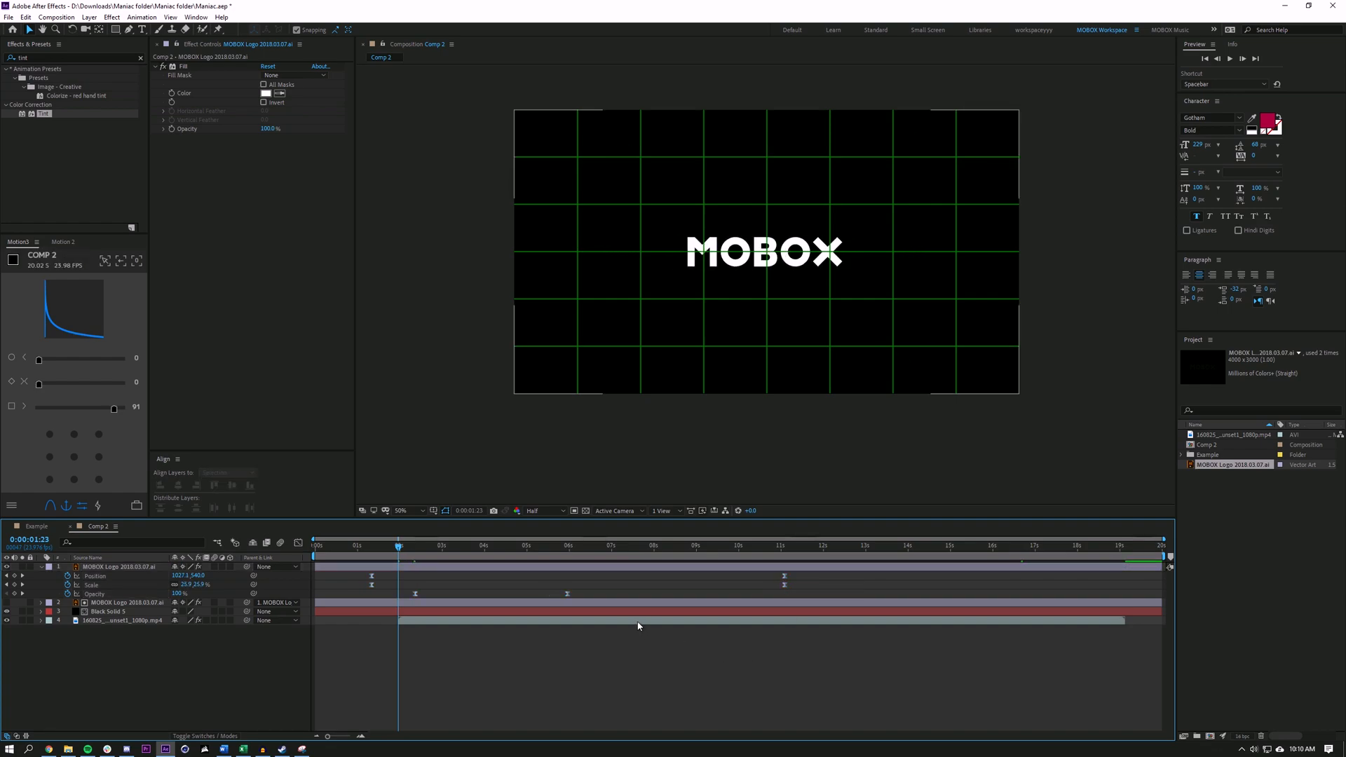
click(124, 620)
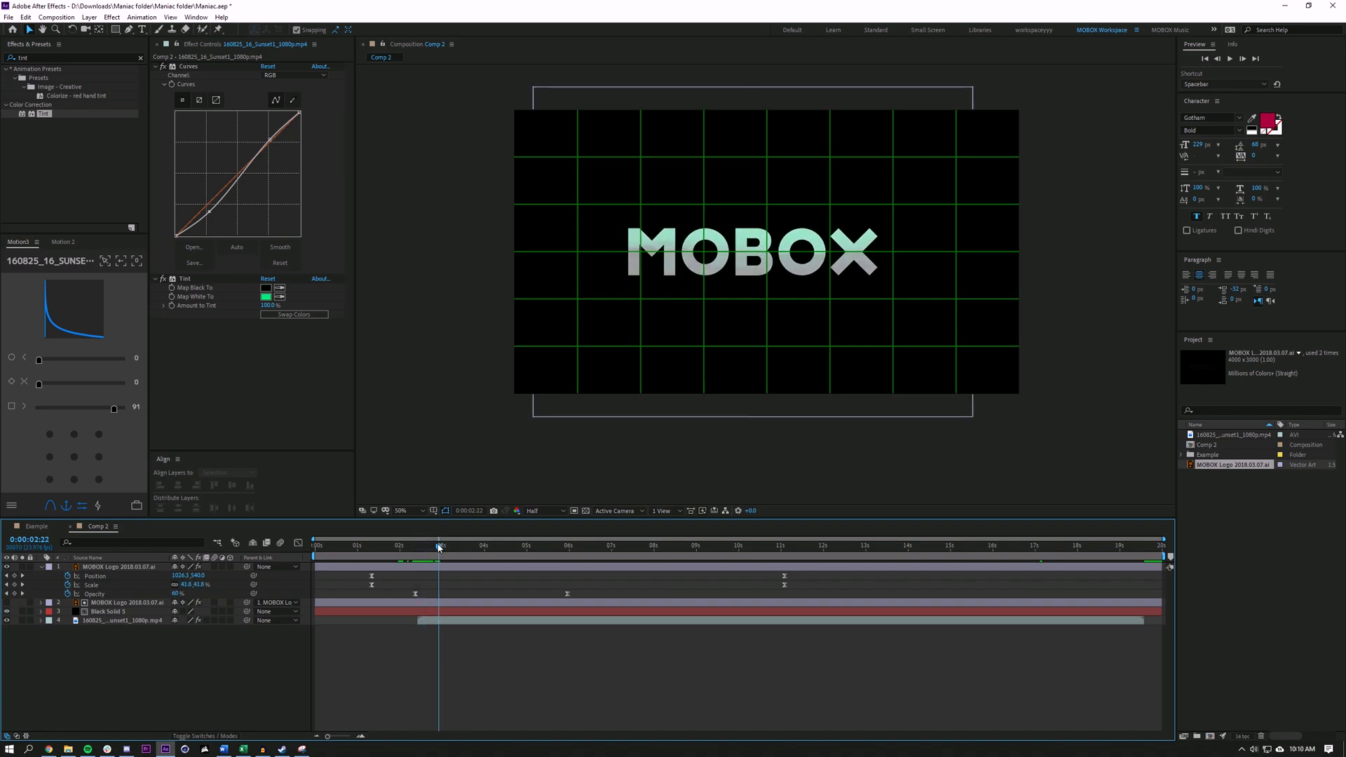
click(412, 545)
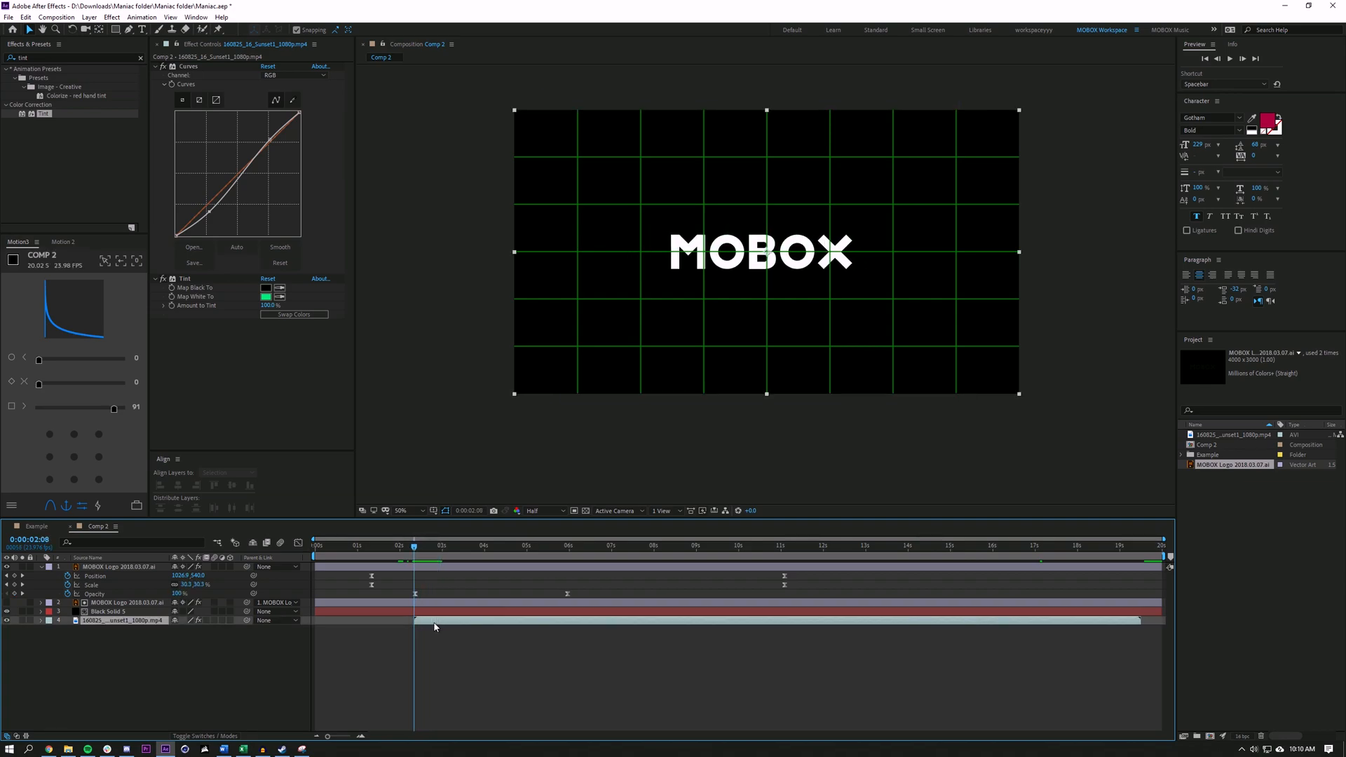
Step: Set the work area end and trim Comp 2 to the work area, then check the reveal
click(1126, 546)
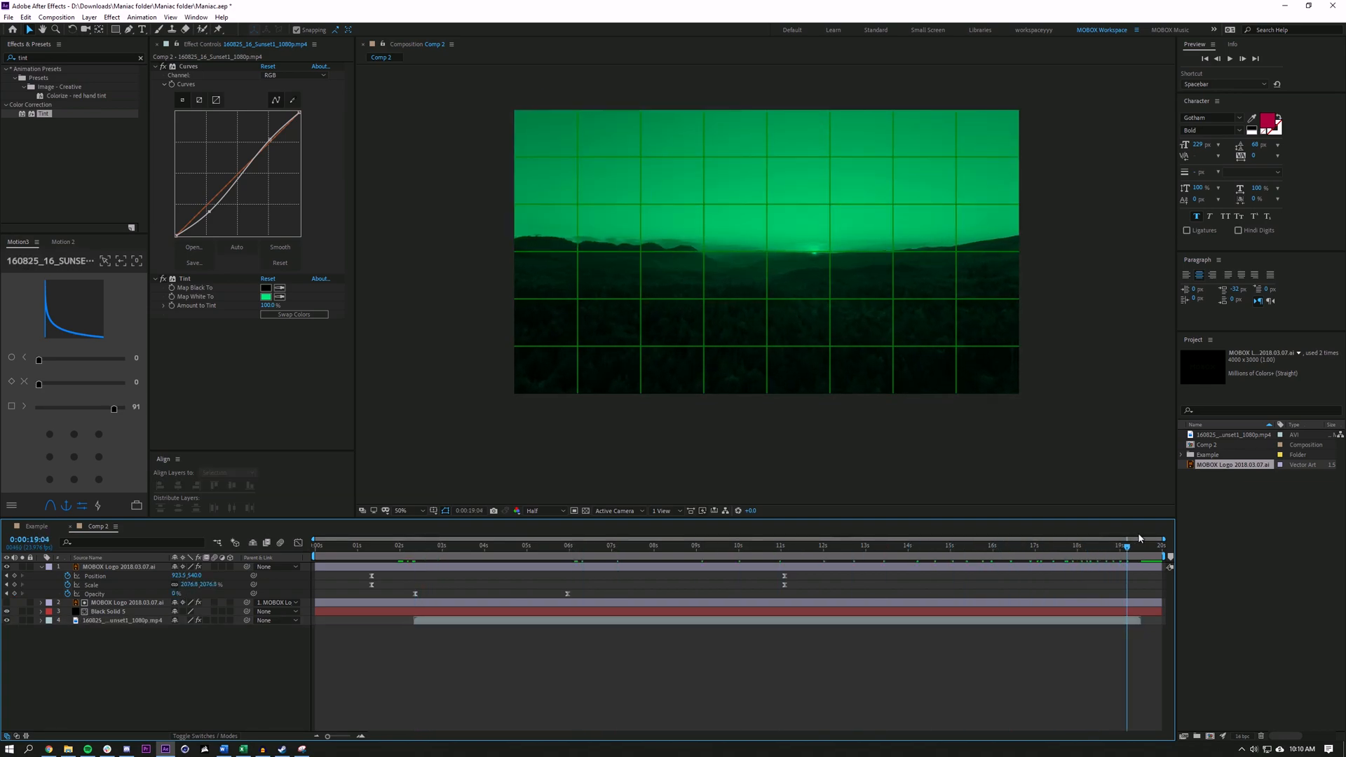
click(1139, 539)
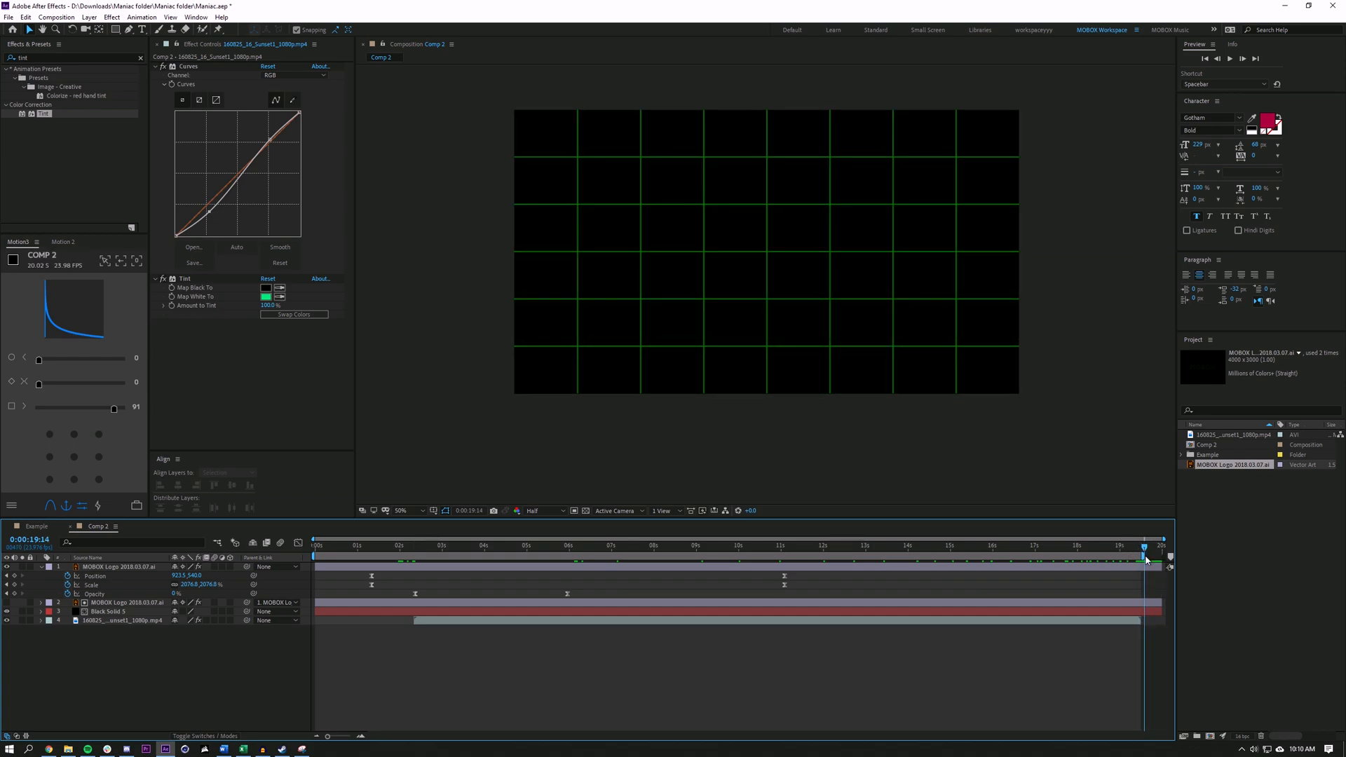
right_click(1144, 560)
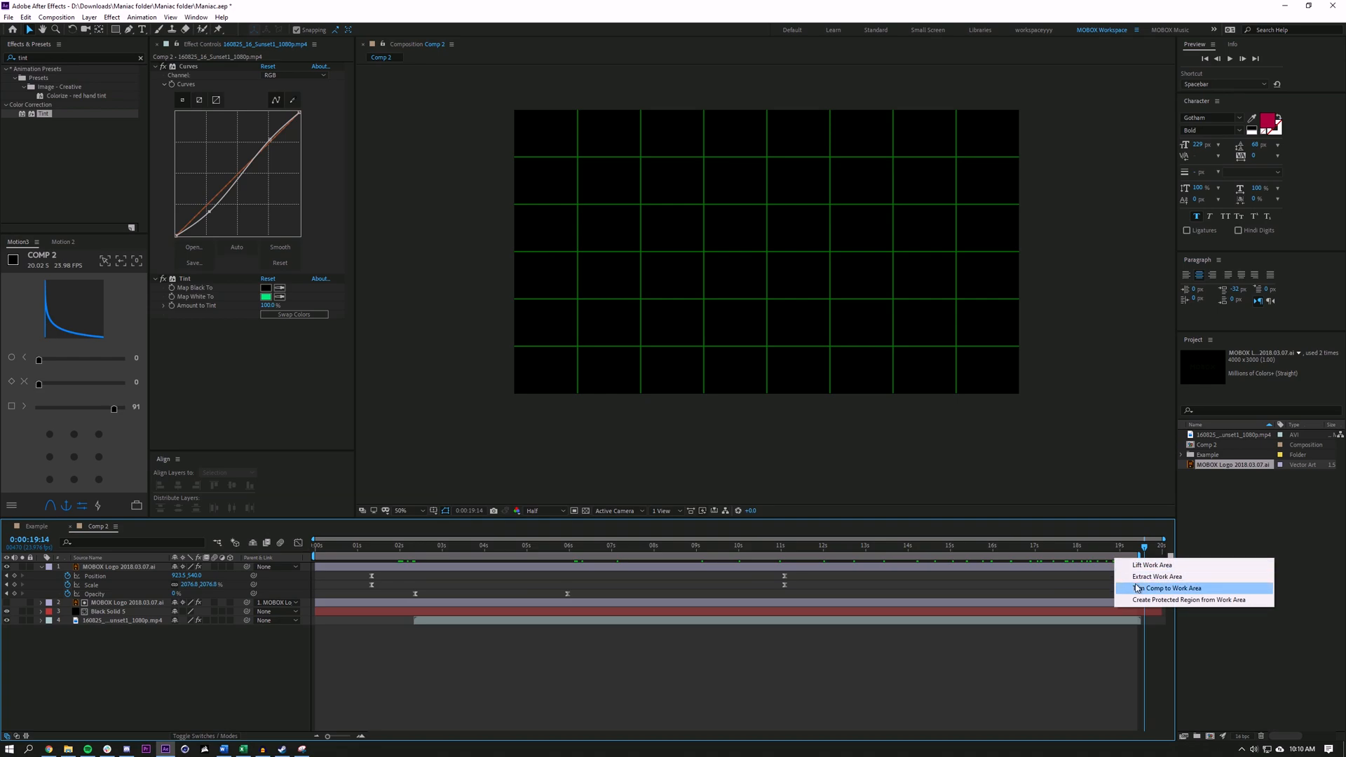
click(1169, 588)
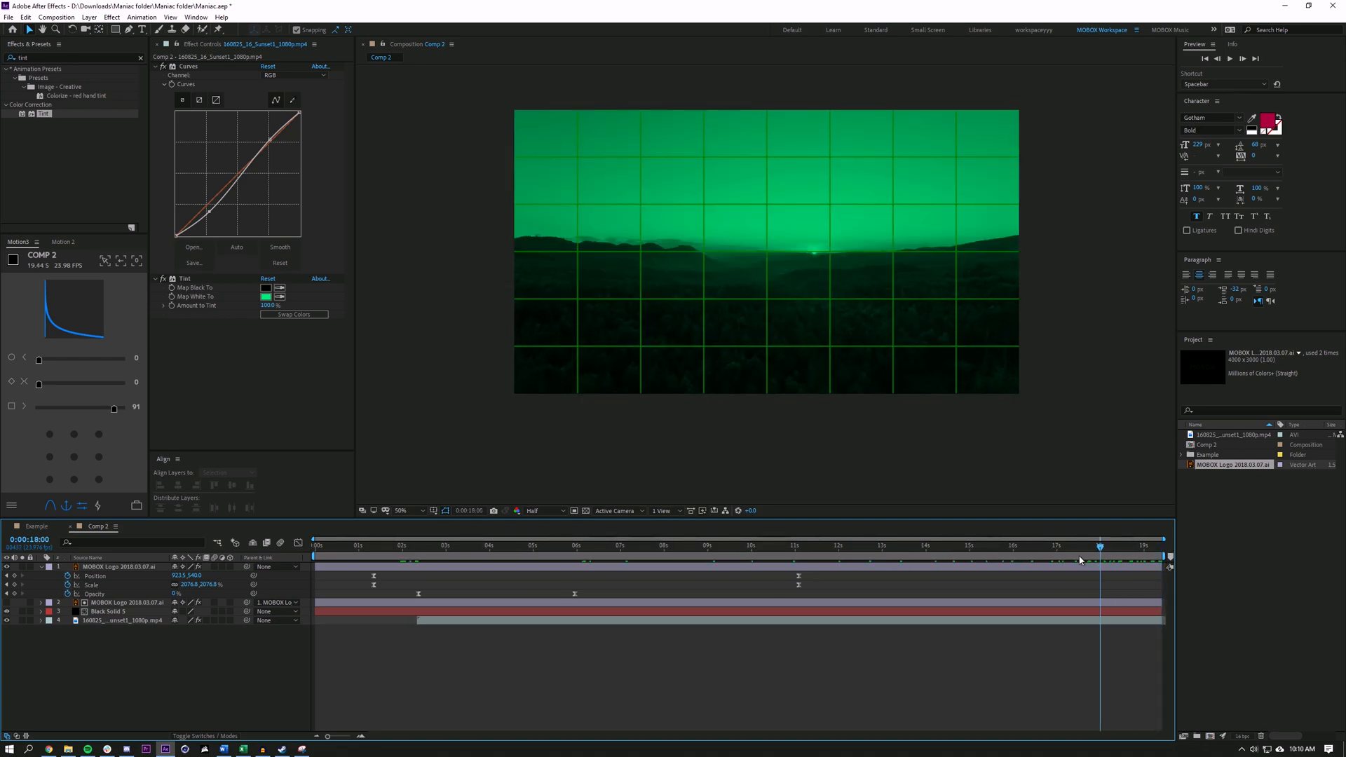
click(562, 545)
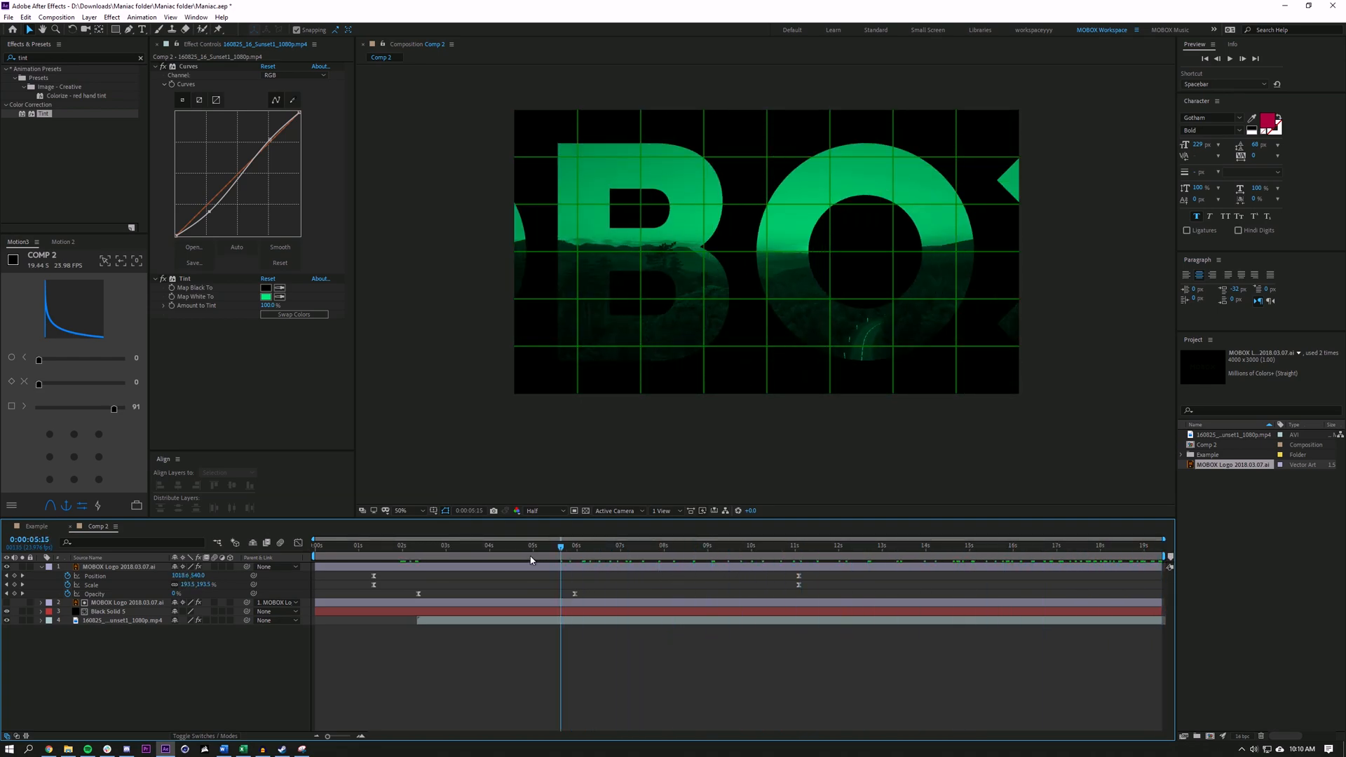
click(816, 546)
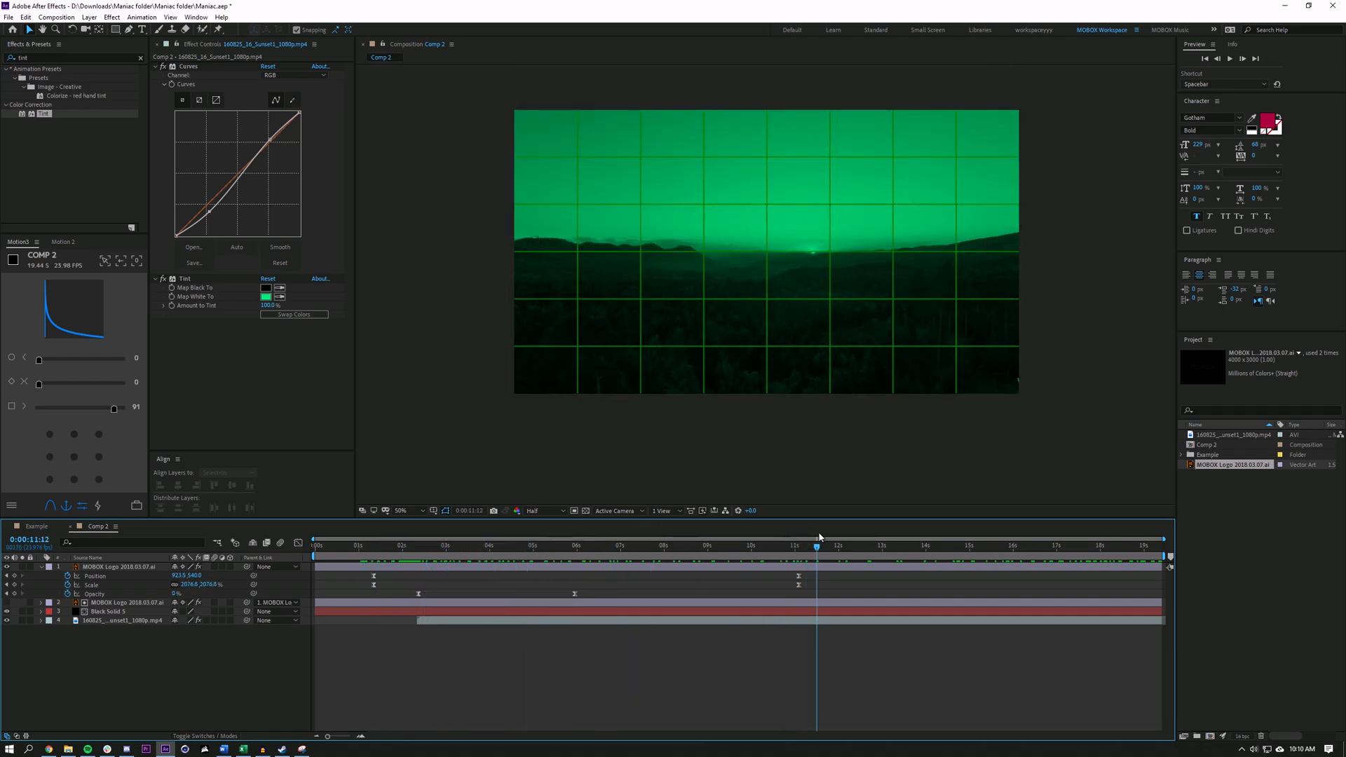
Step: Apply Fill to the logo and pick-whip its Color to the clip's Tint Map White To, turning it green
click(315, 545)
text(fill)
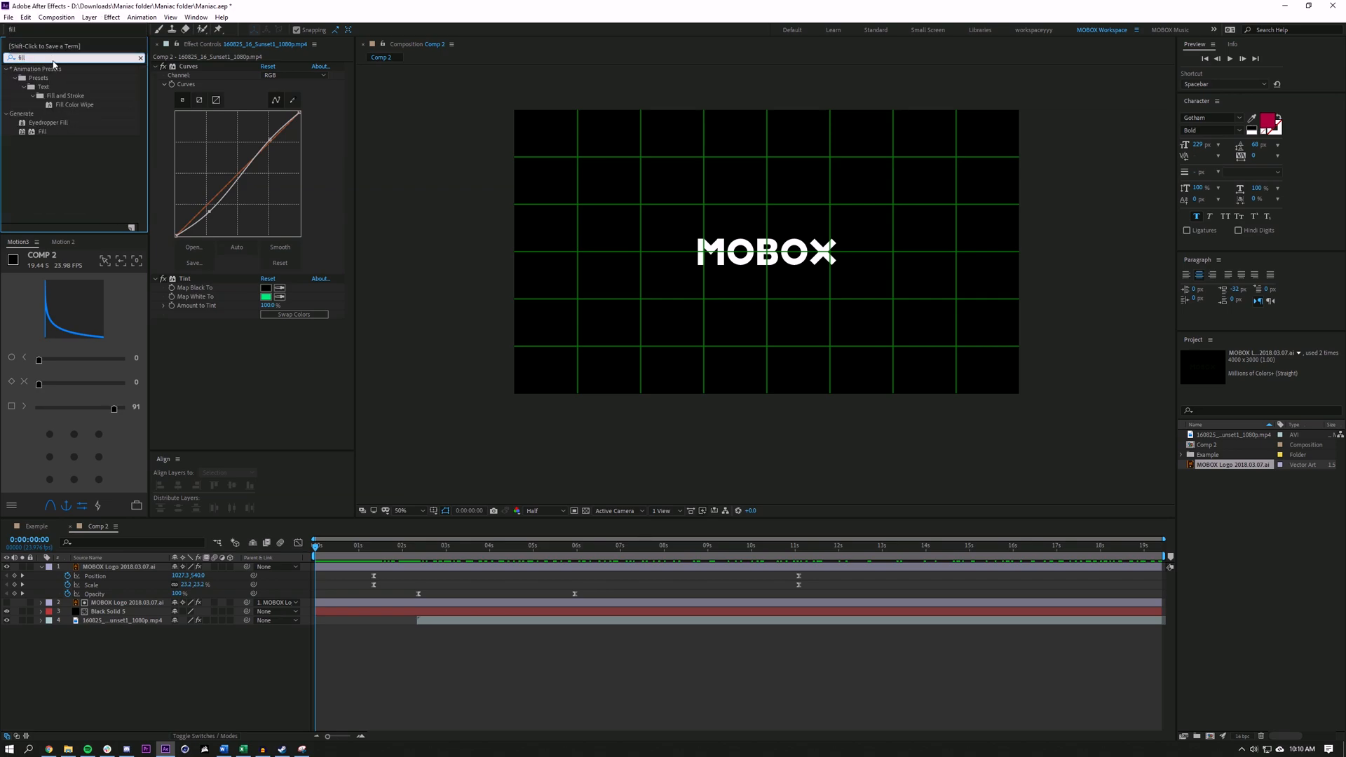
click(116, 567)
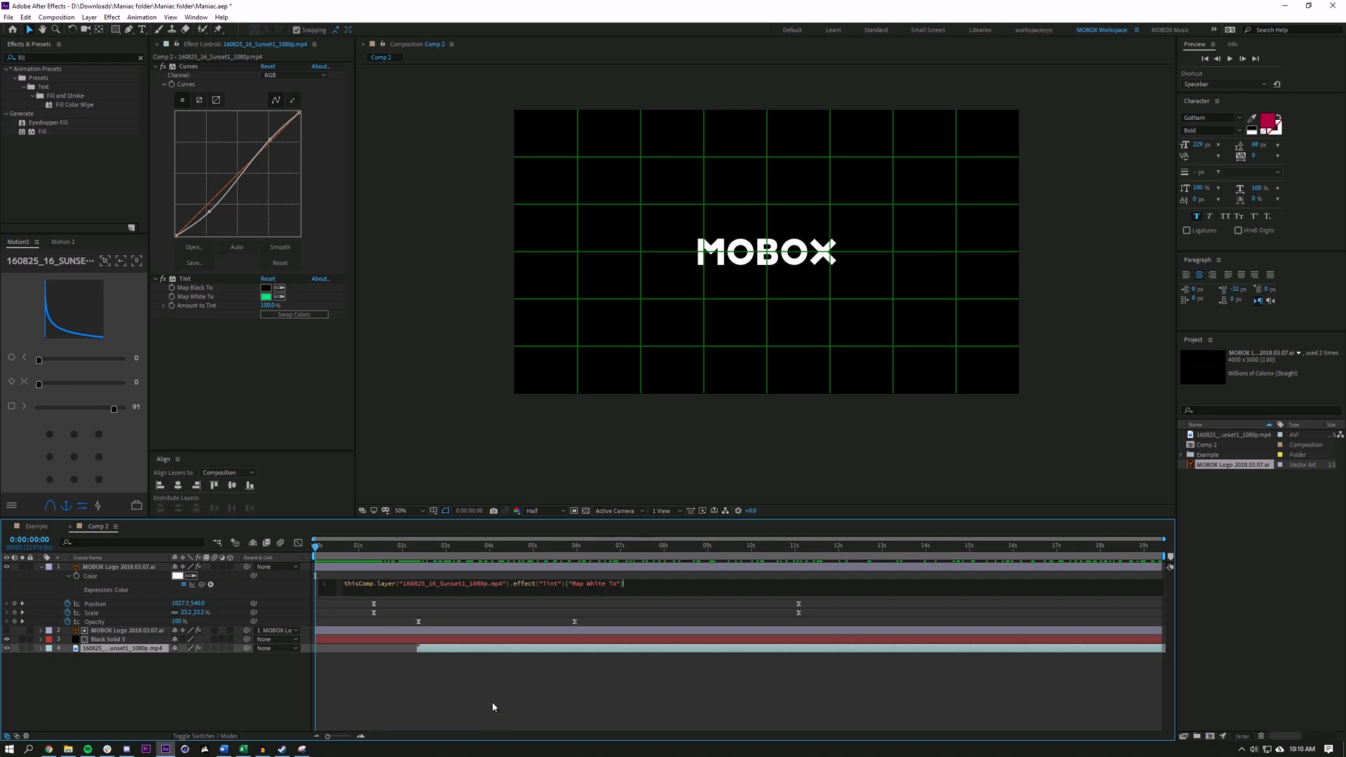
click(402, 510)
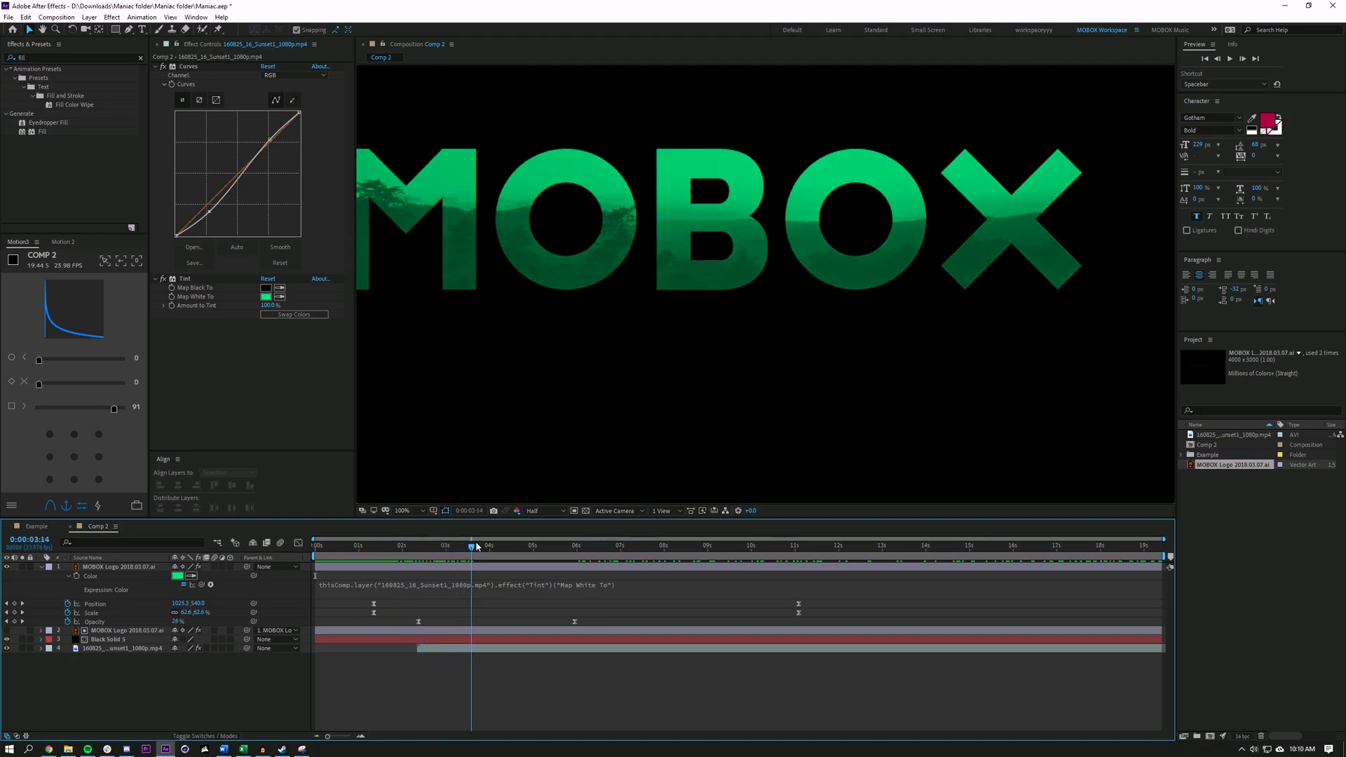
click(961, 545)
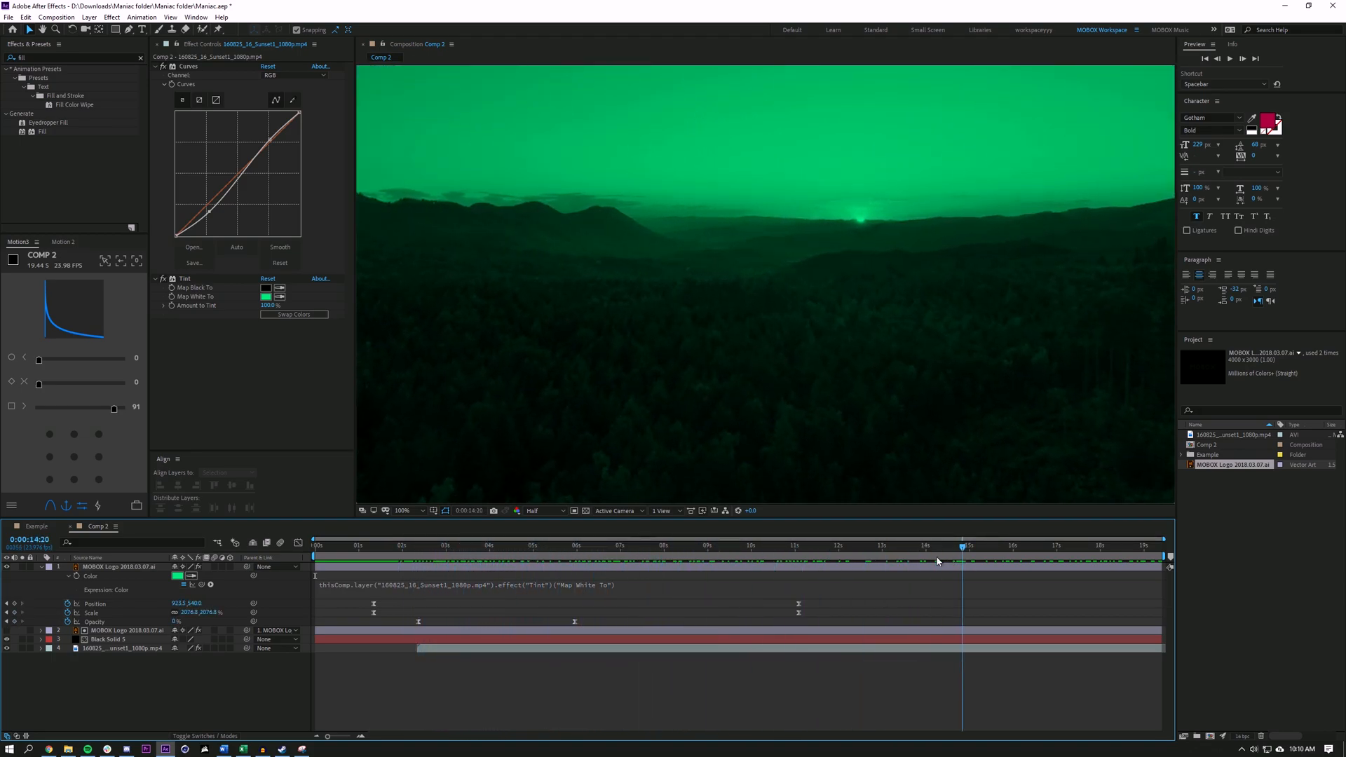
click(524, 546)
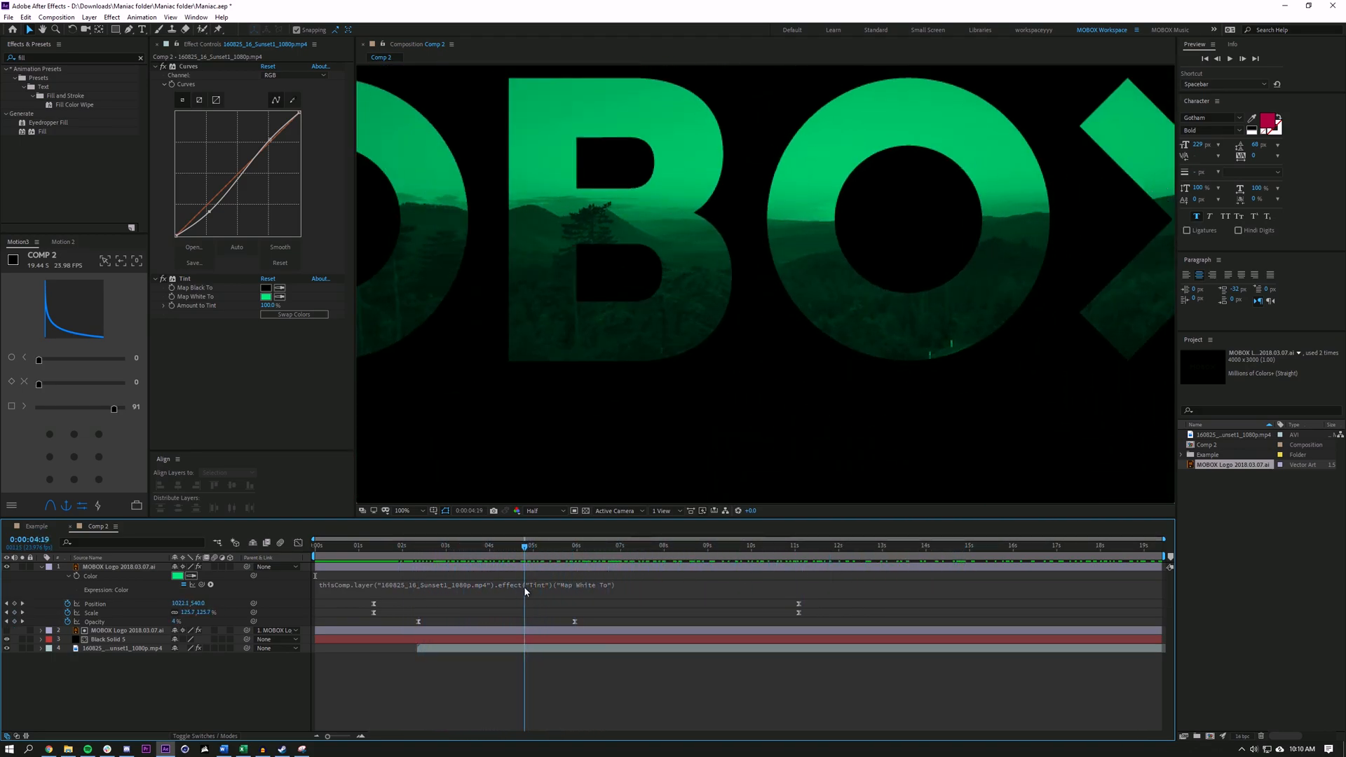
click(619, 545)
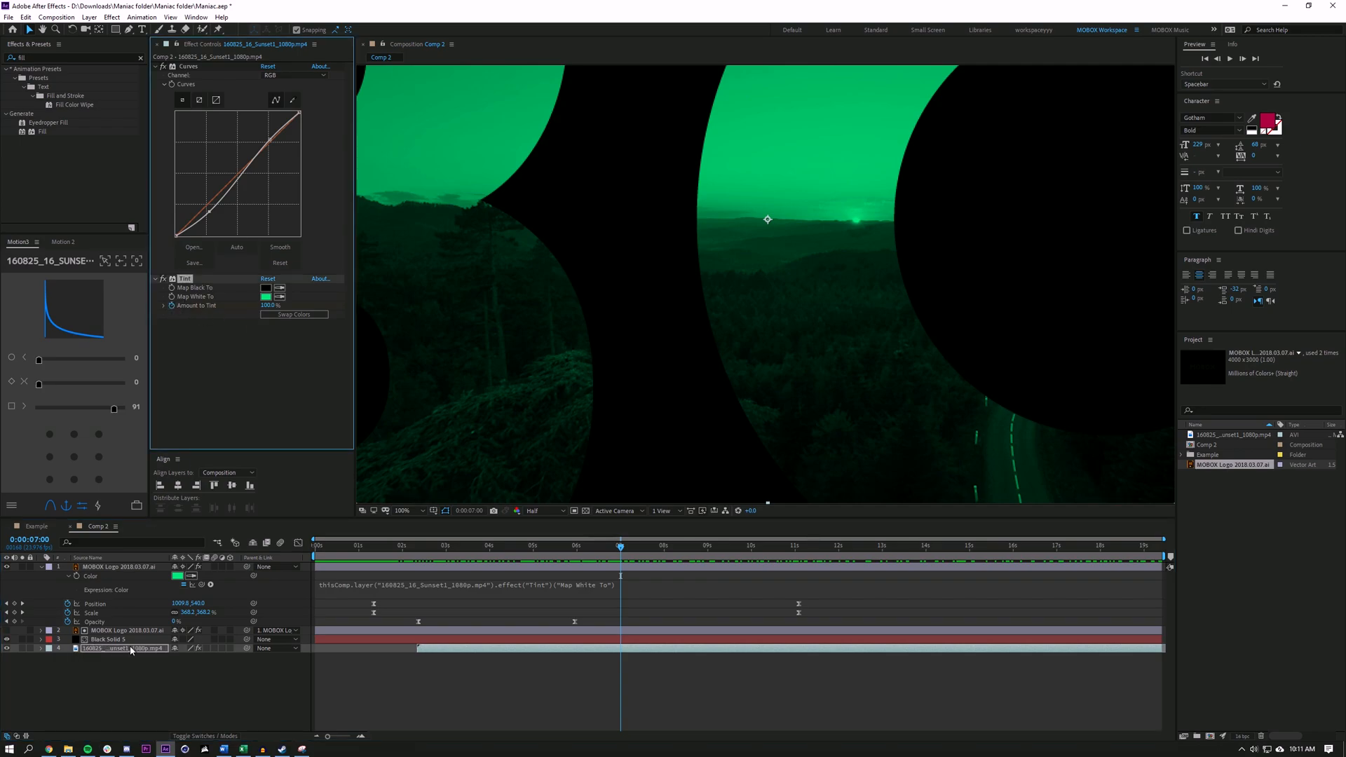
Step: Keyframe the sunset clip's Amount to Tint from 100% down toward 0%
click(750, 546)
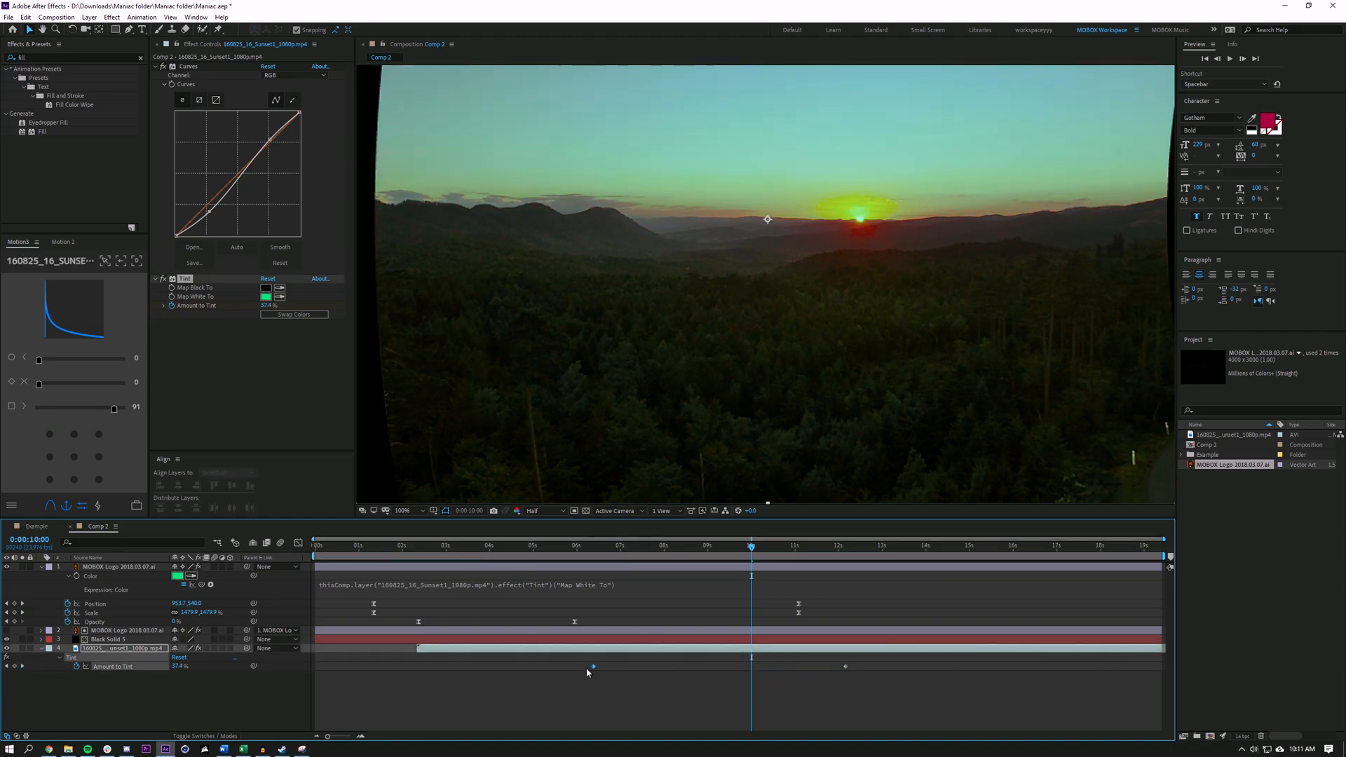
click(946, 545)
text(hls)
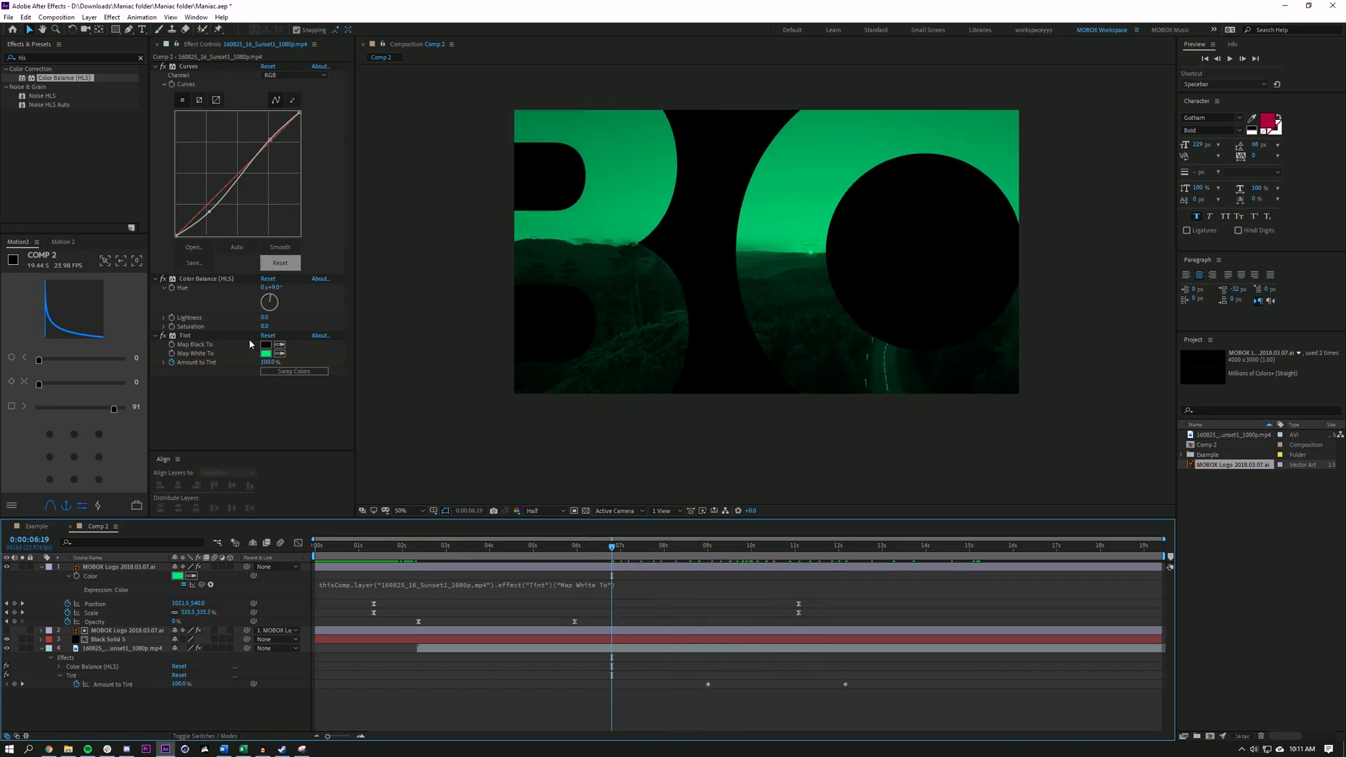
Step: Add Color Balance (HLS) to the clip and change Tint Map White To a hot pink
click(591, 545)
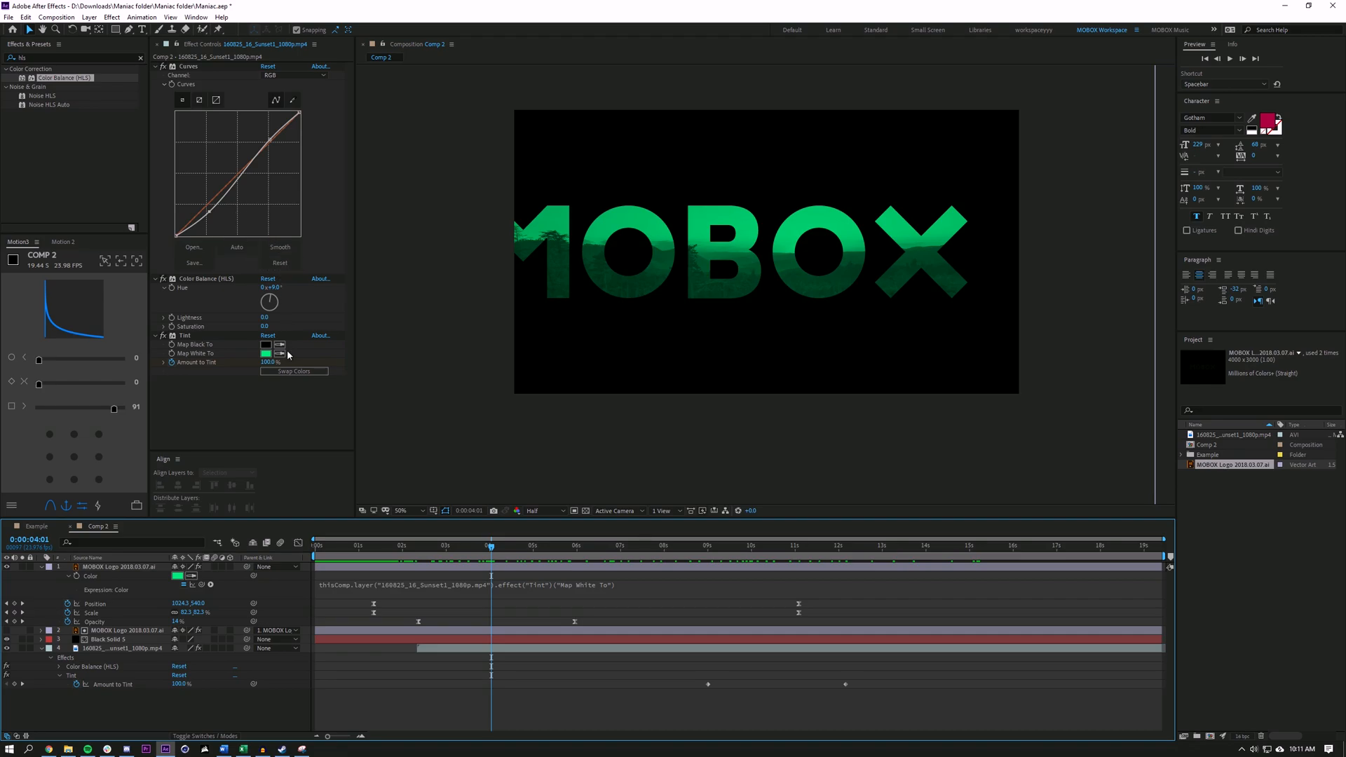
click(266, 353)
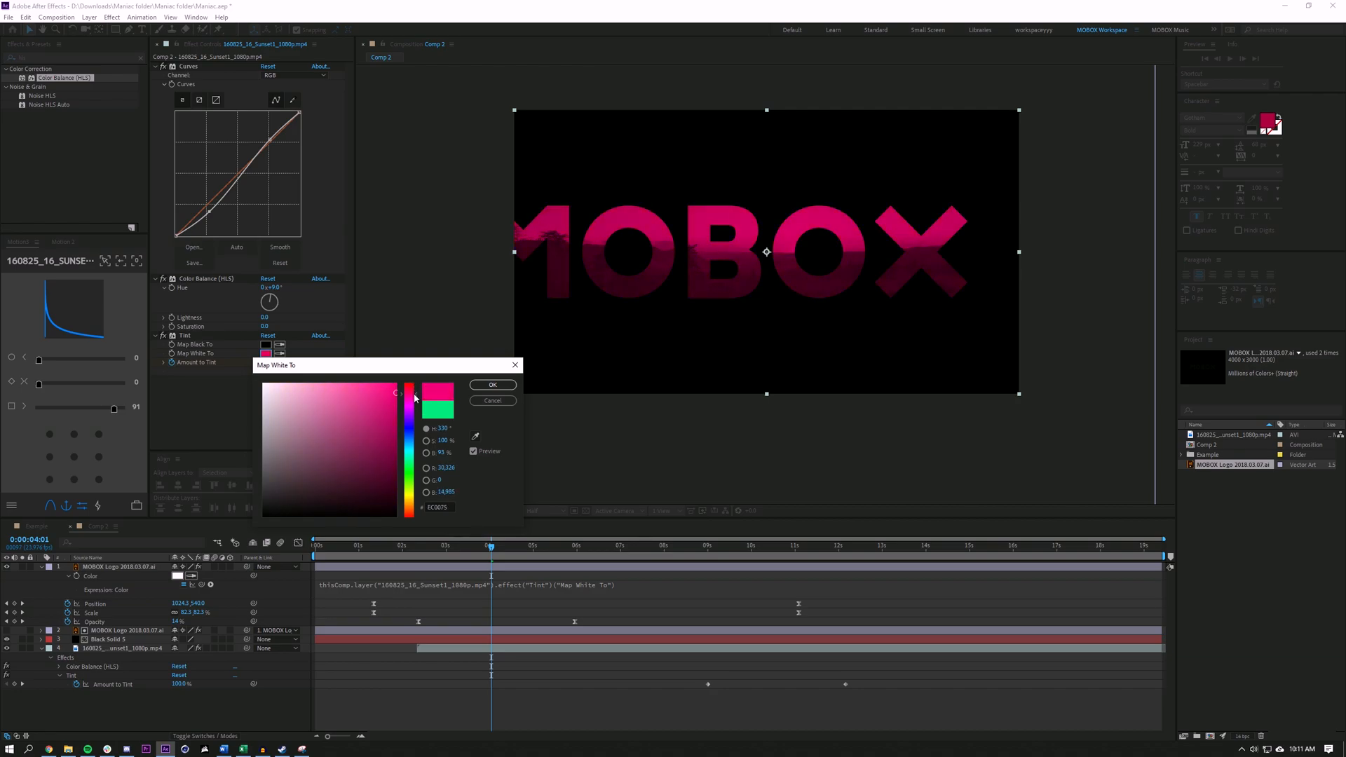
click(491, 384)
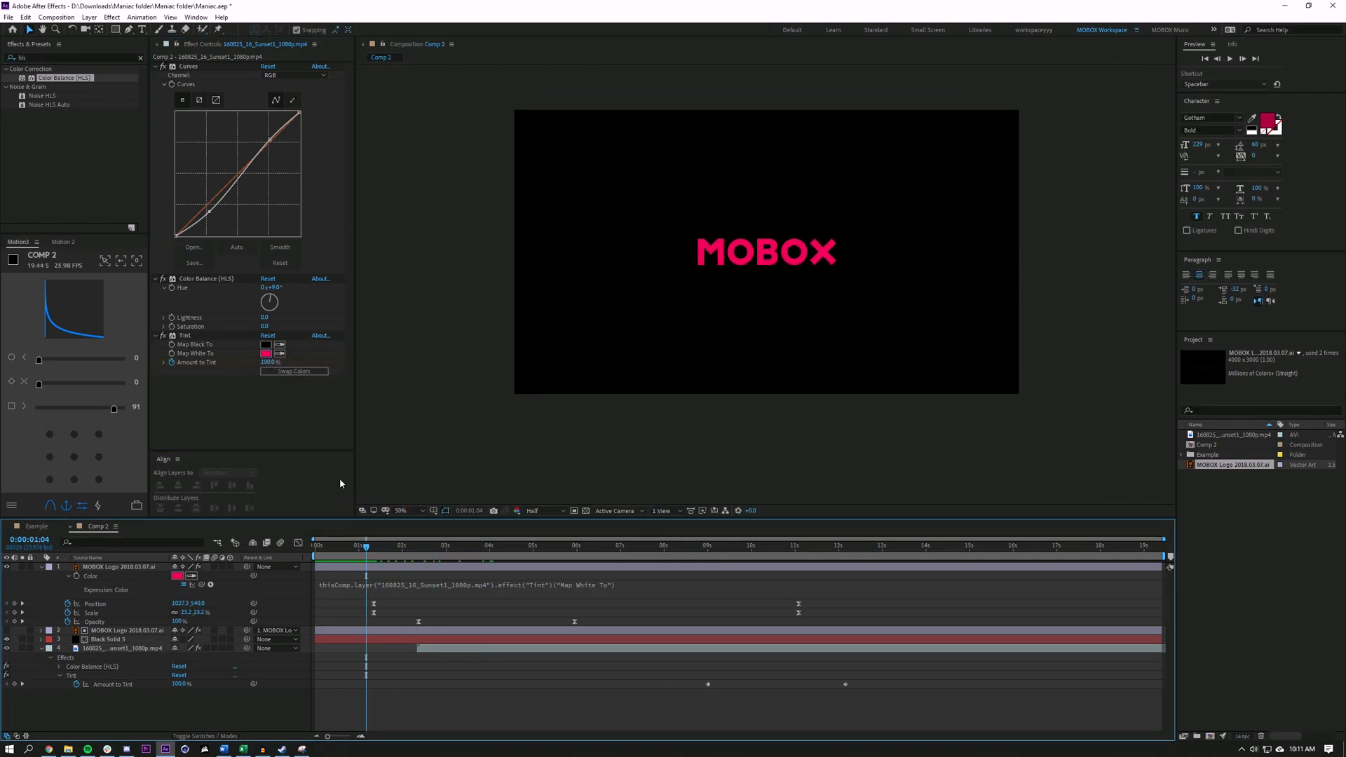
Step: Preview the magenta logo and tint fading to natural sunset colours across the comp
click(694, 545)
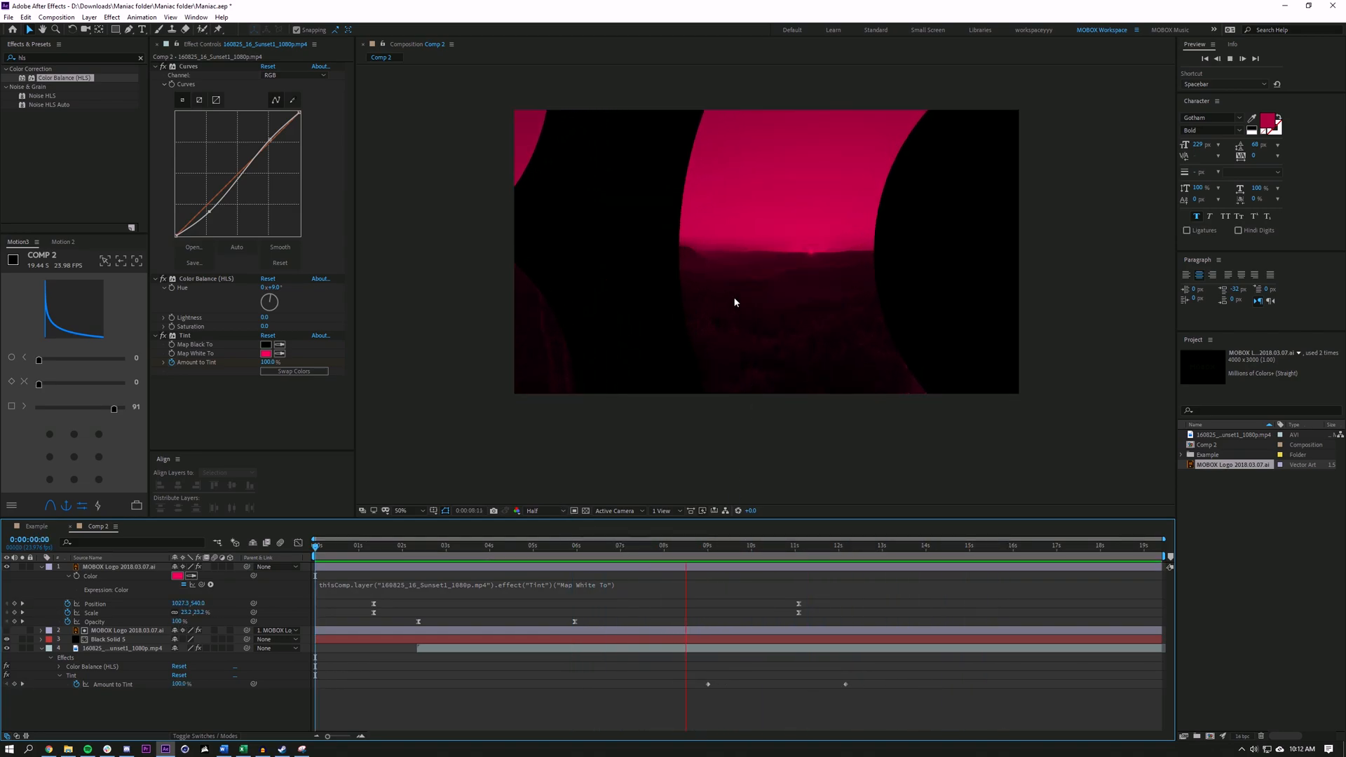
click(772, 545)
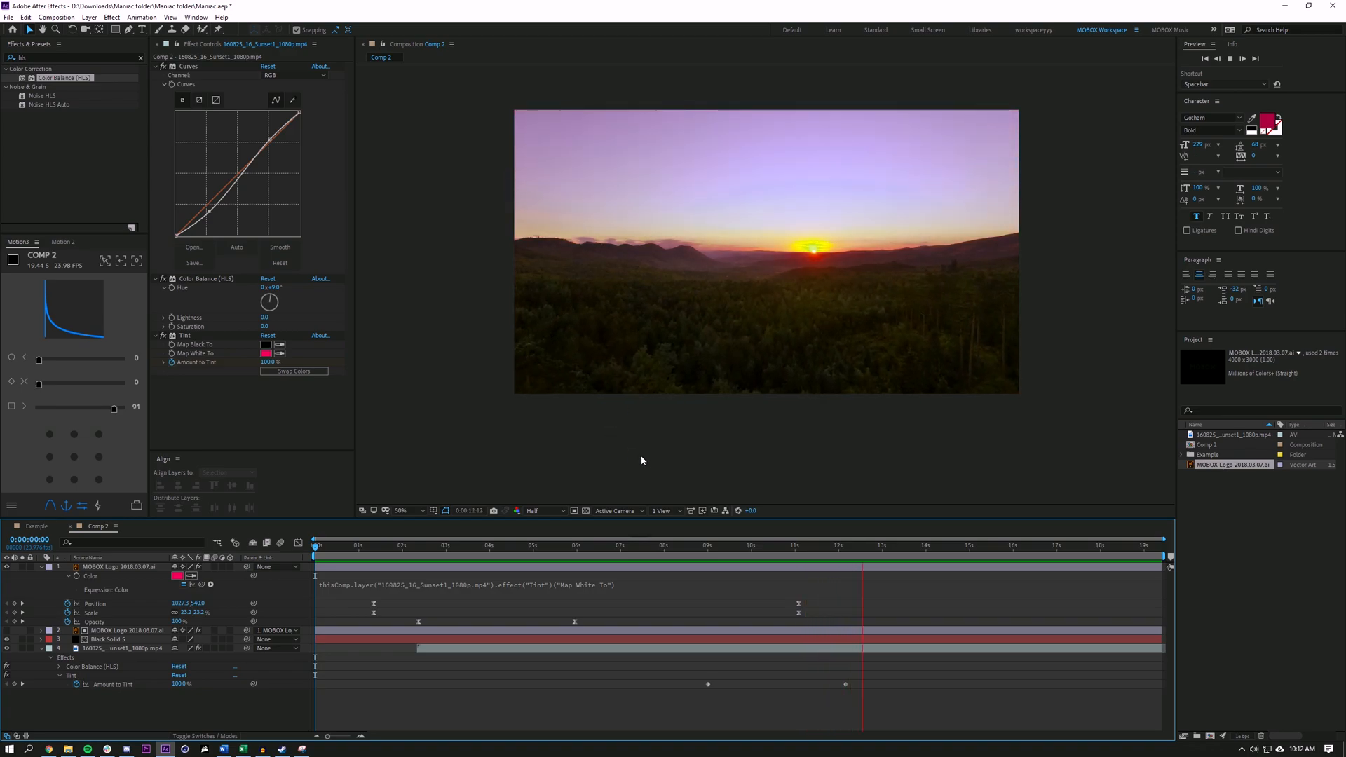
click(838, 545)
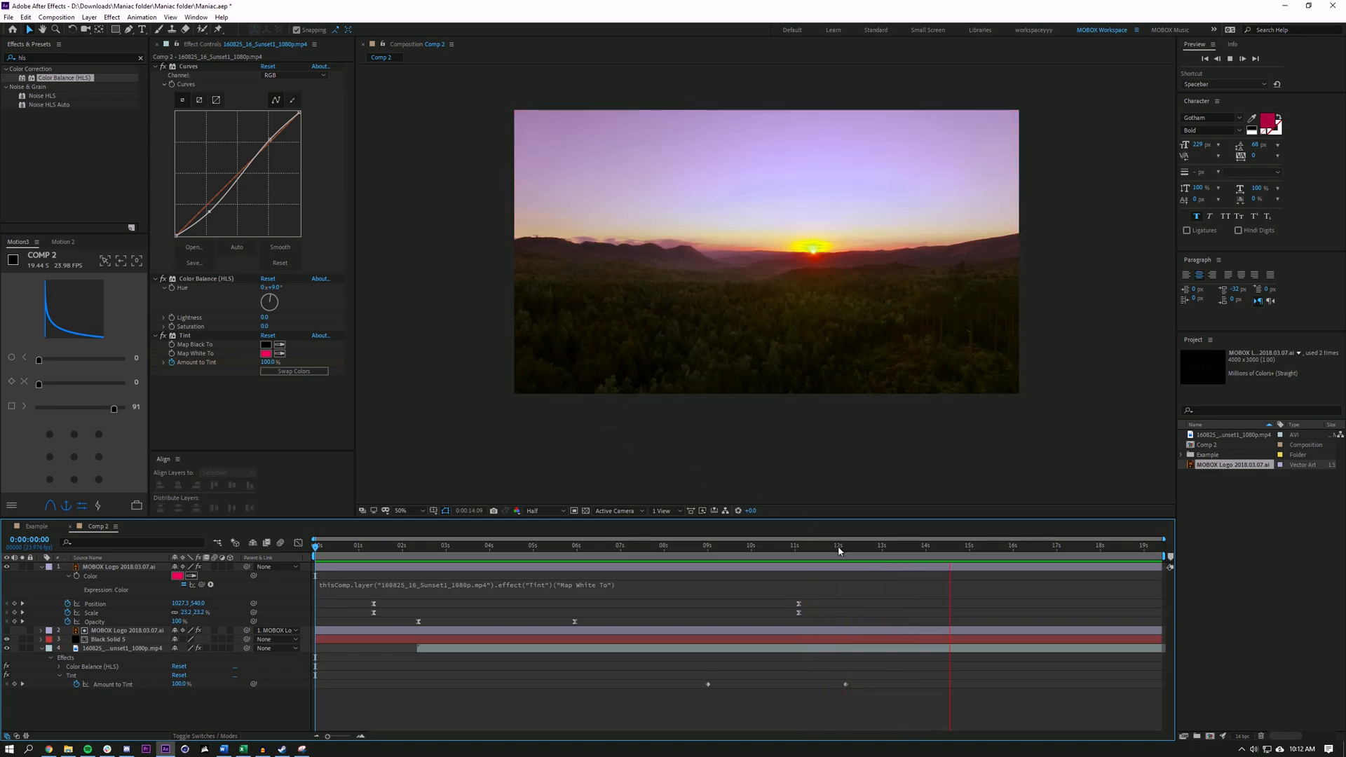
click(676, 545)
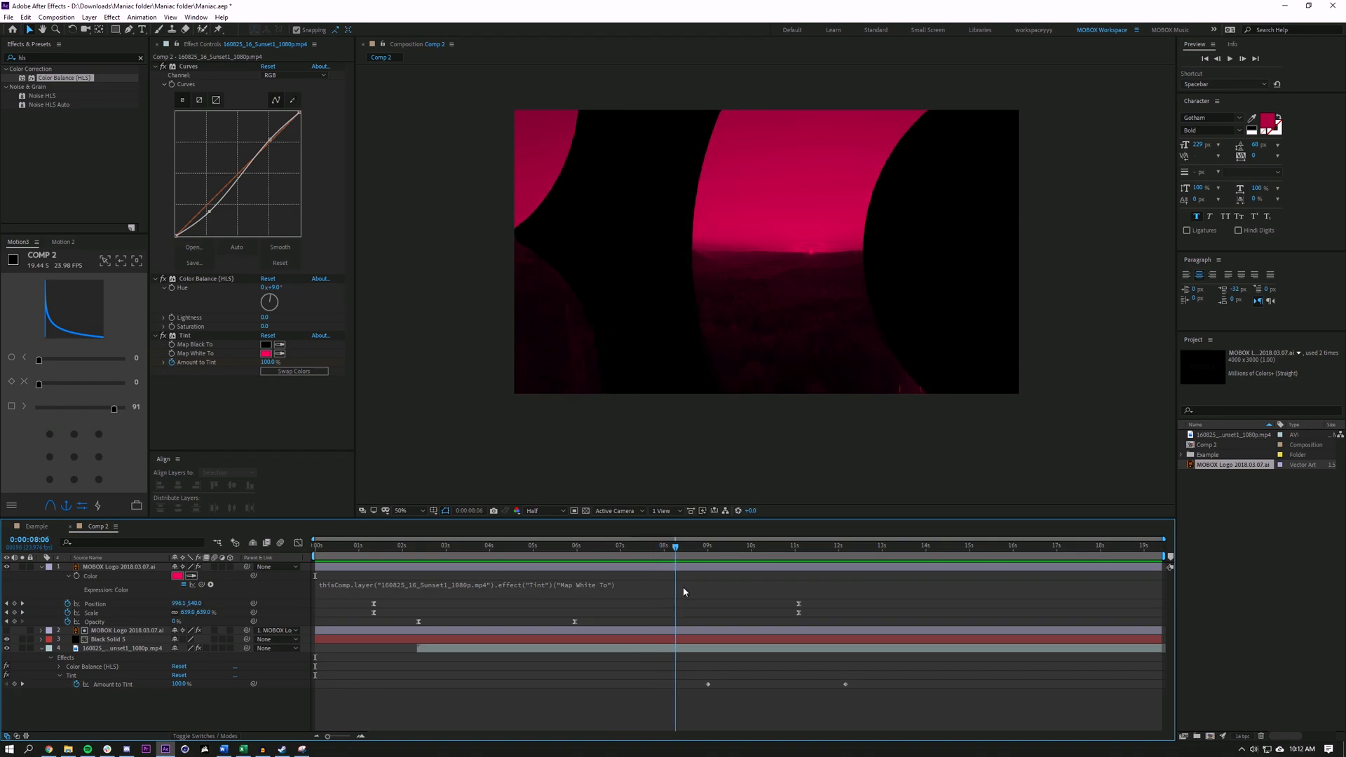
click(576, 546)
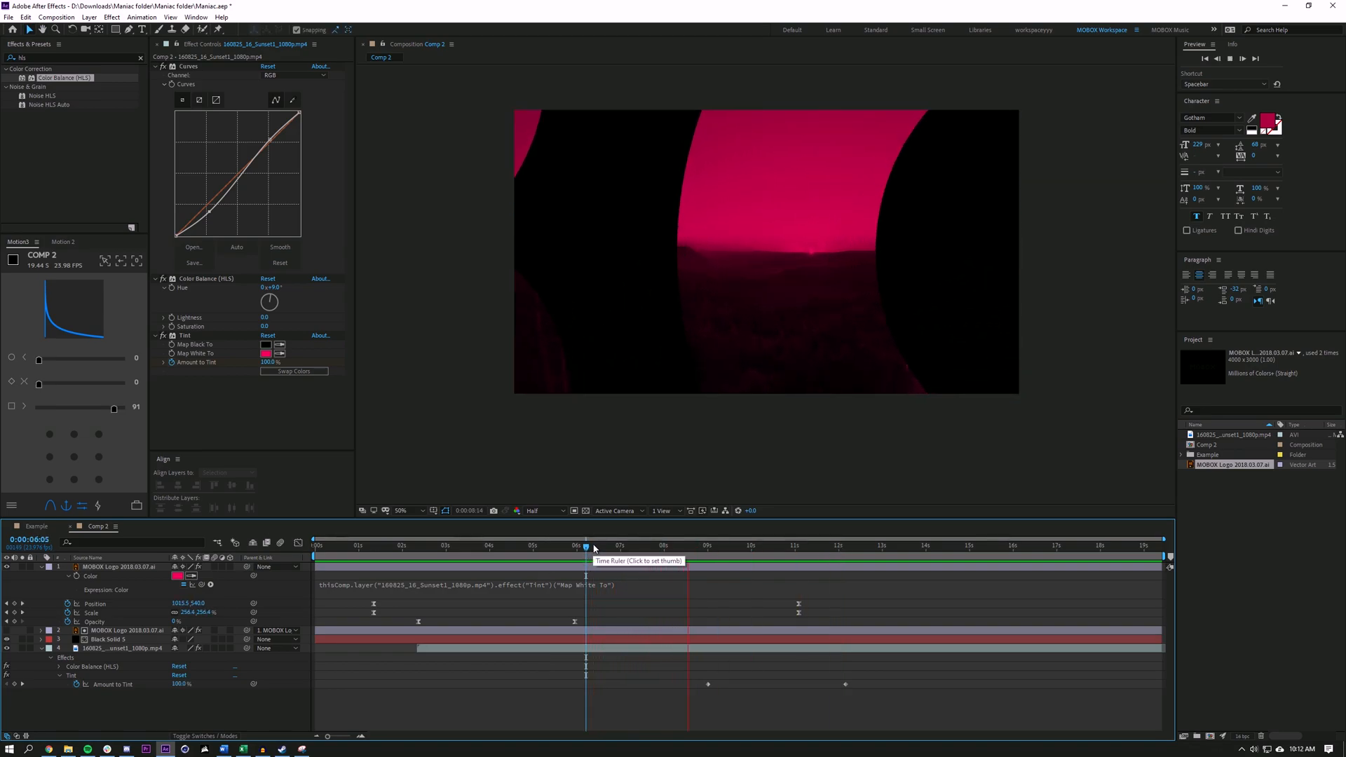
click(707, 546)
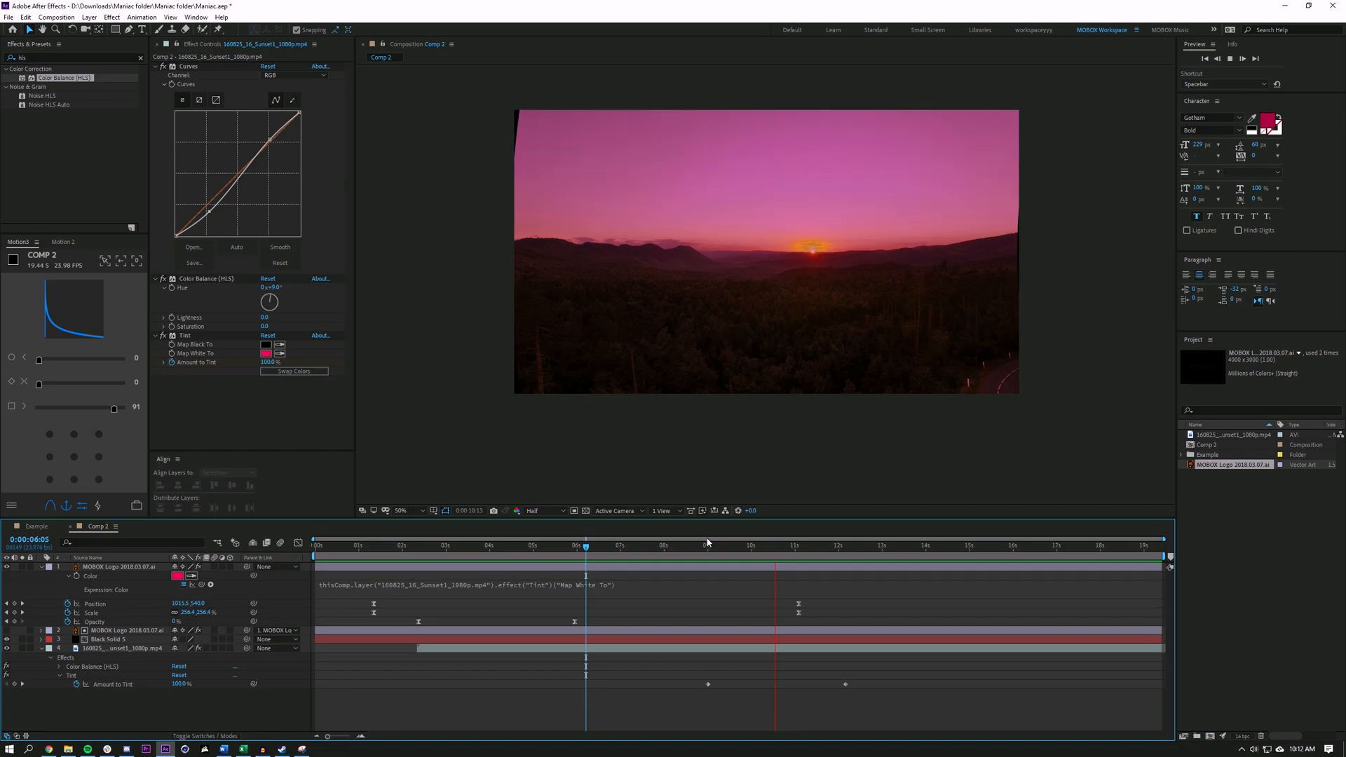
click(322, 546)
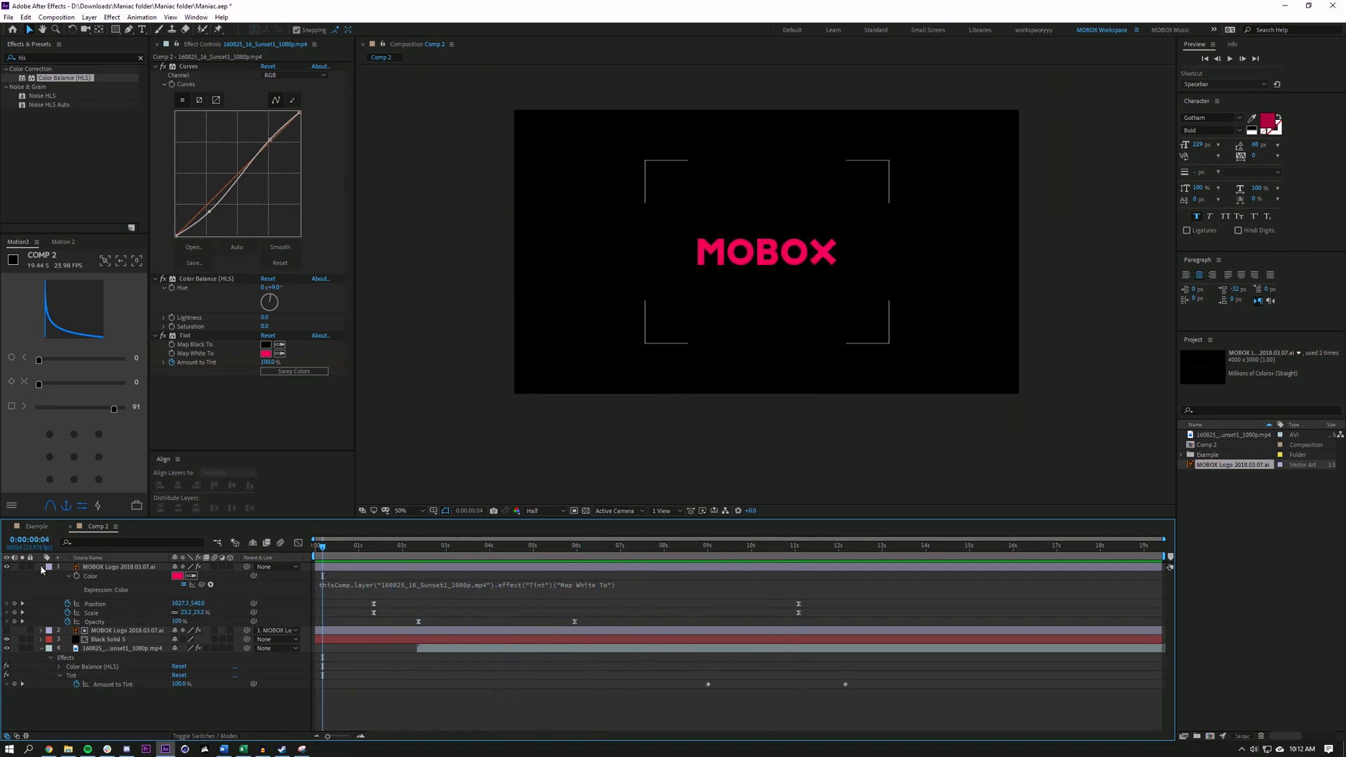
Step: Create a new adjustment layer and apply Effect > Distort > Transform to it
click(28, 565)
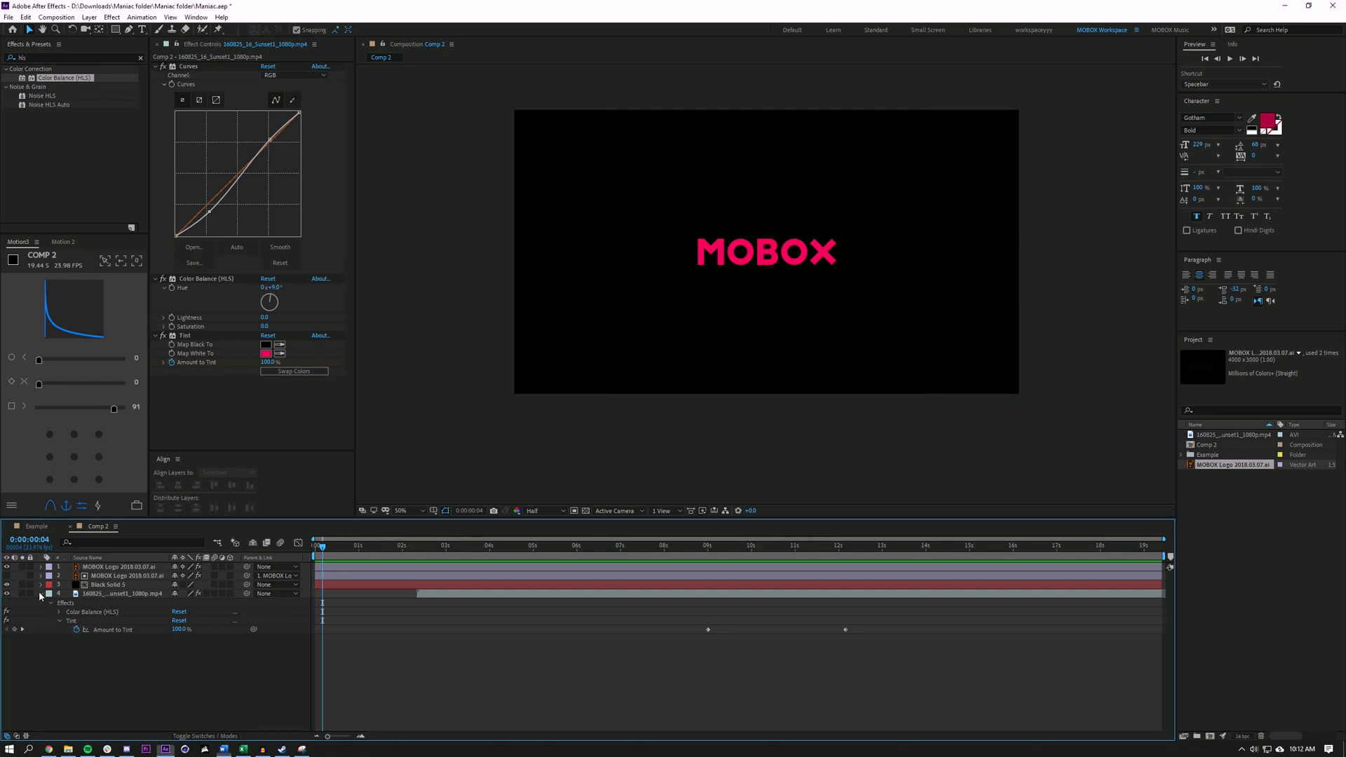
click(195, 17)
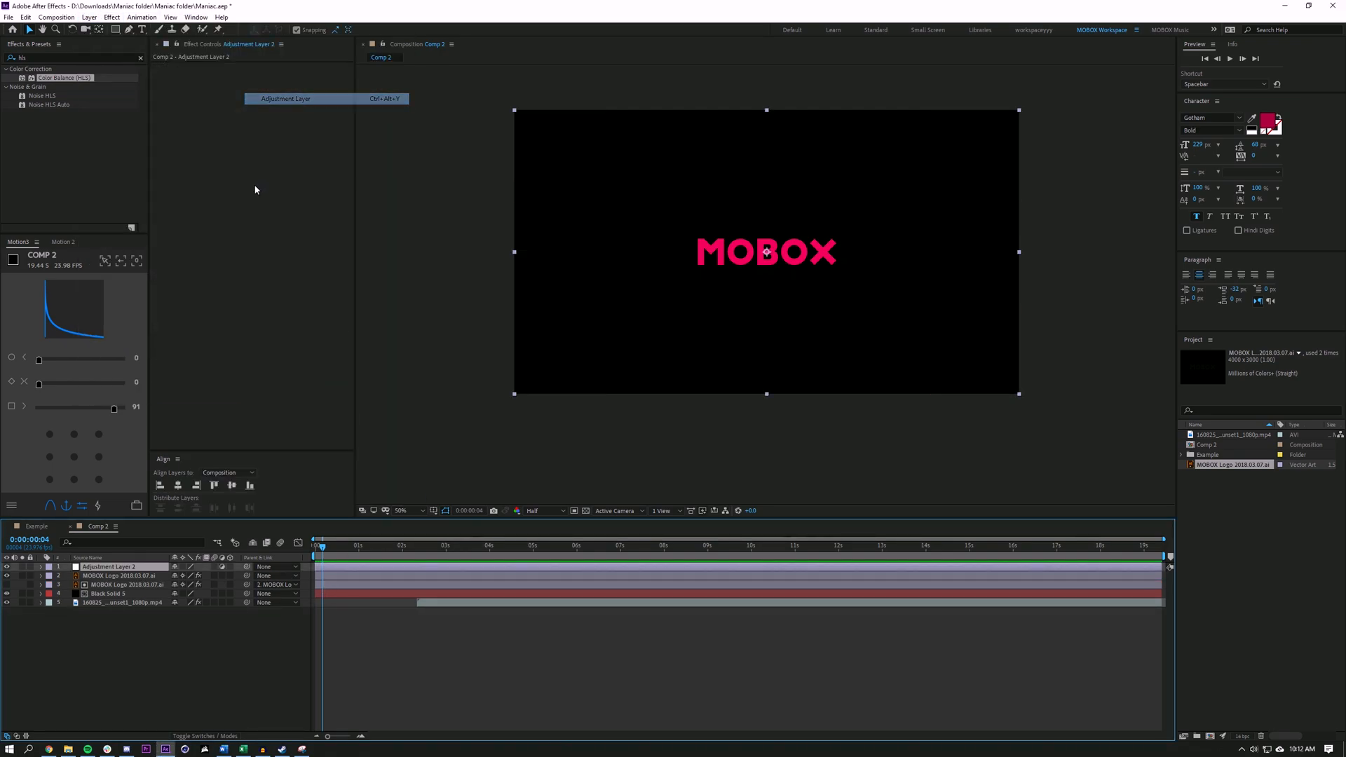
click(103, 567)
text(trans)
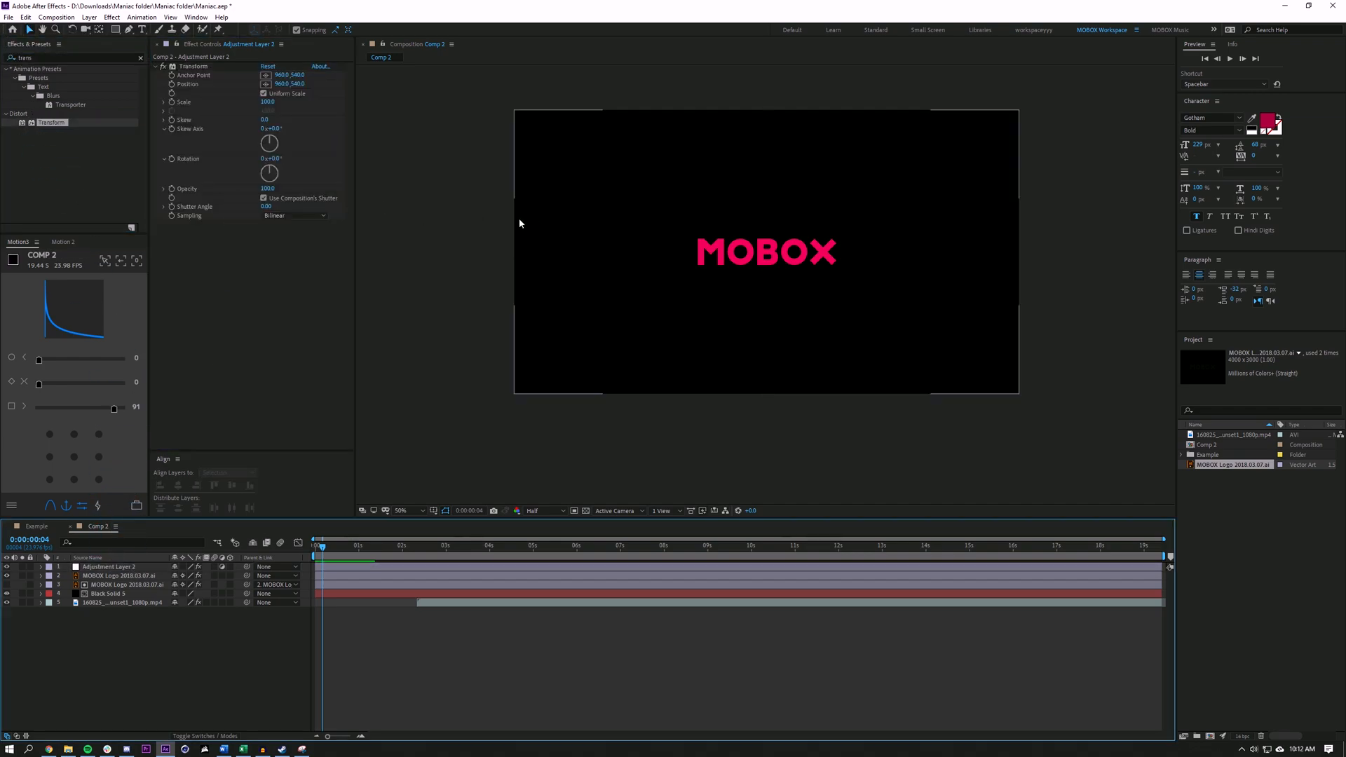
mouse_move(507, 129)
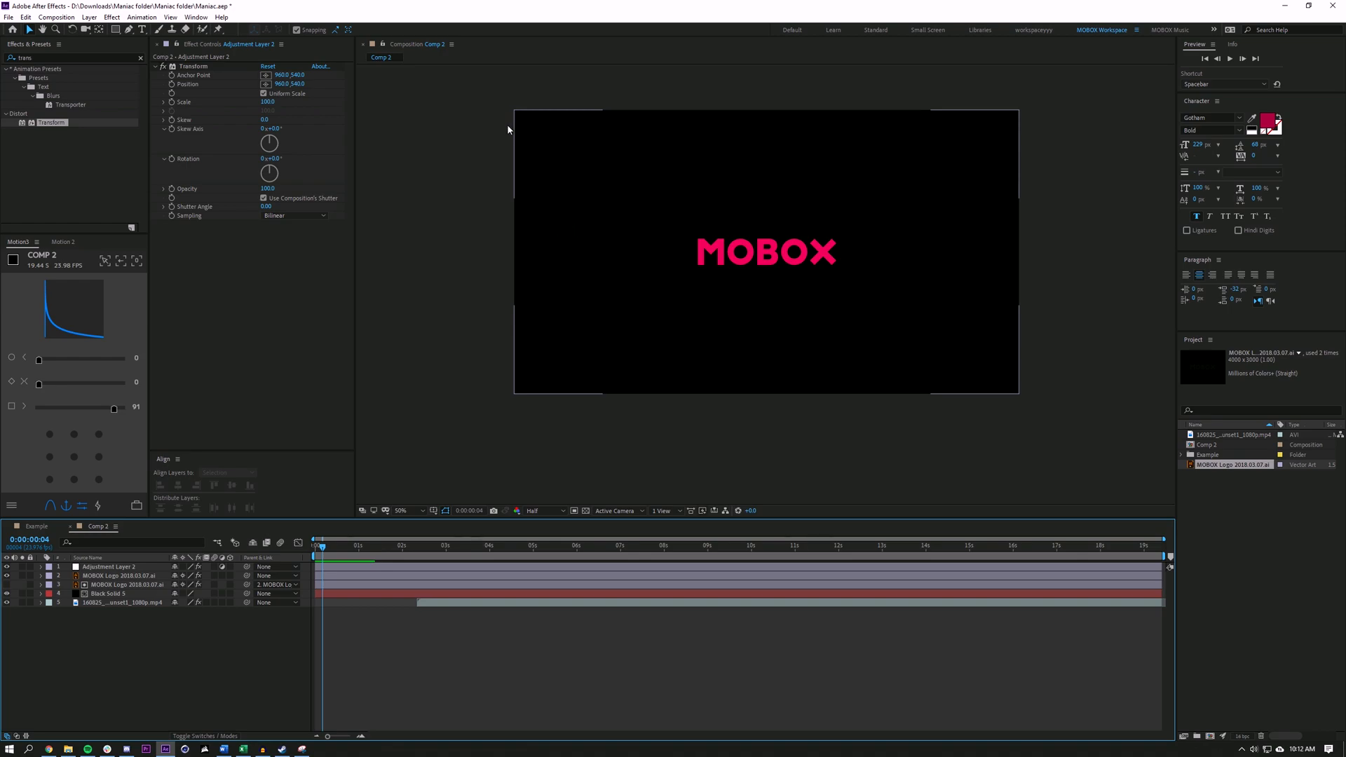
mouse_move(140, 348)
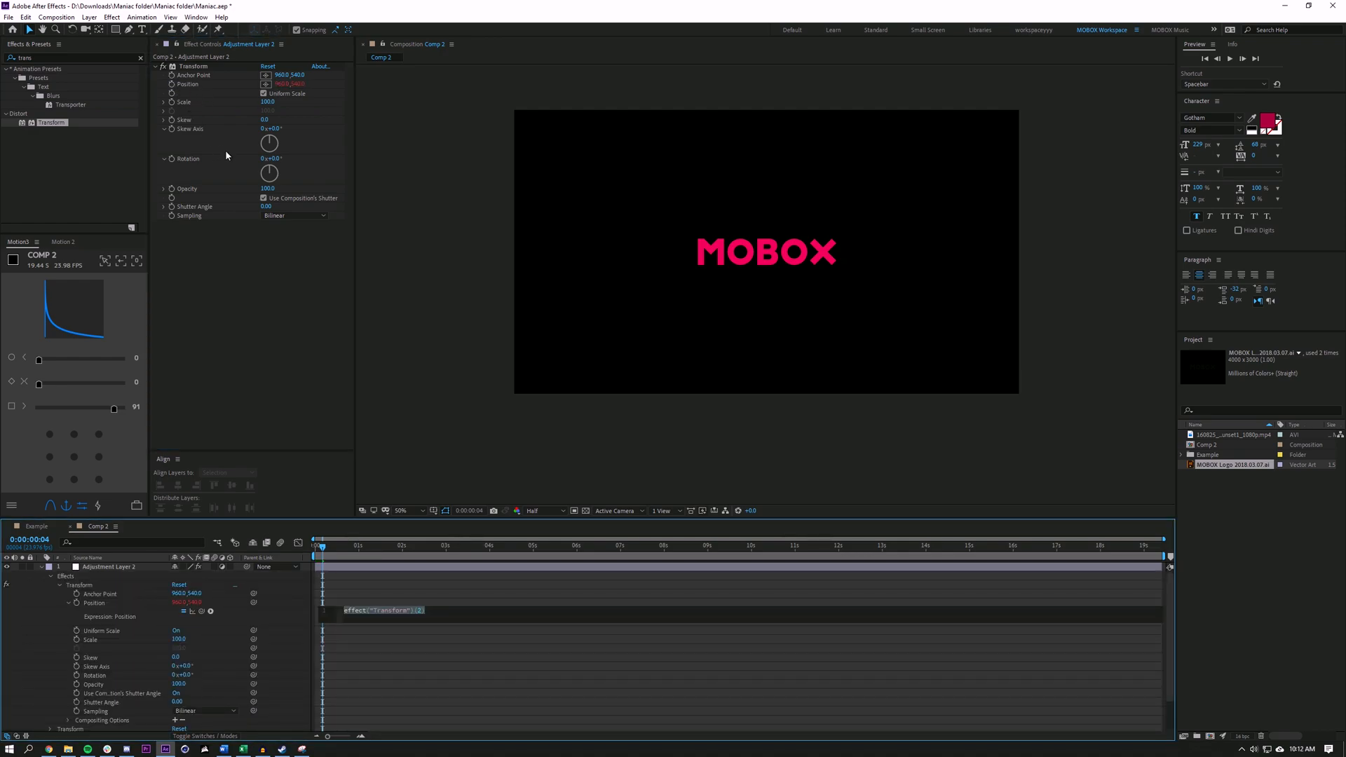
mouse_move(227, 158)
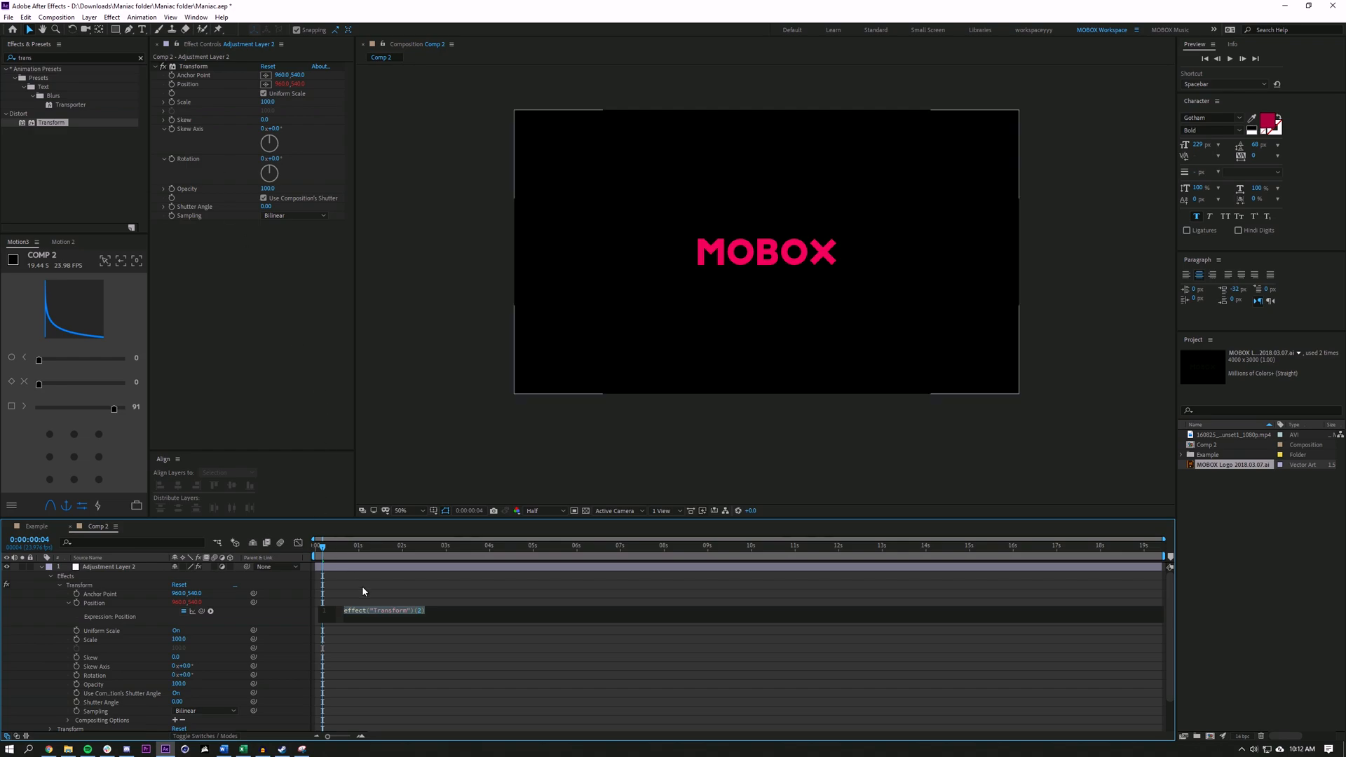
mouse_move(324, 592)
text(wiggle()
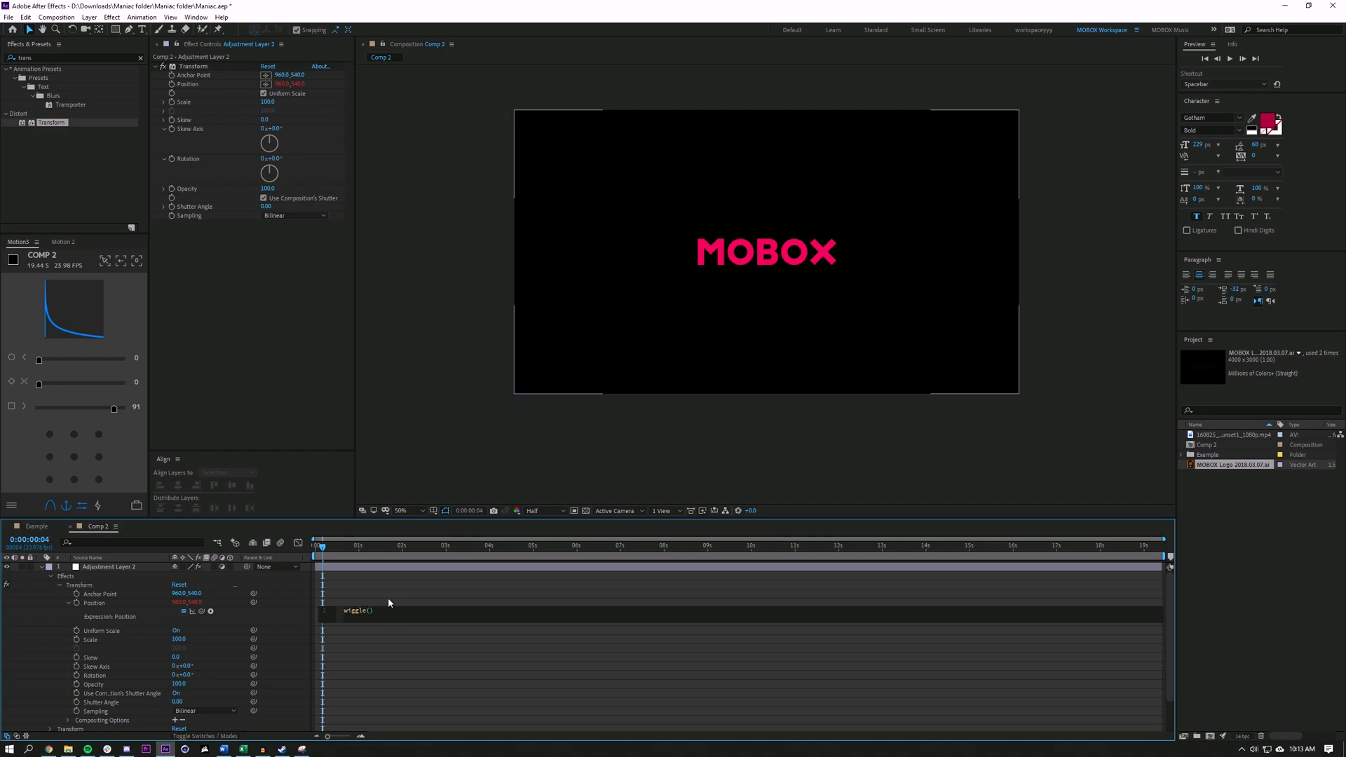
Step: Give the Transform Position a wiggle(15,1) expression and commit it
text(15,1)
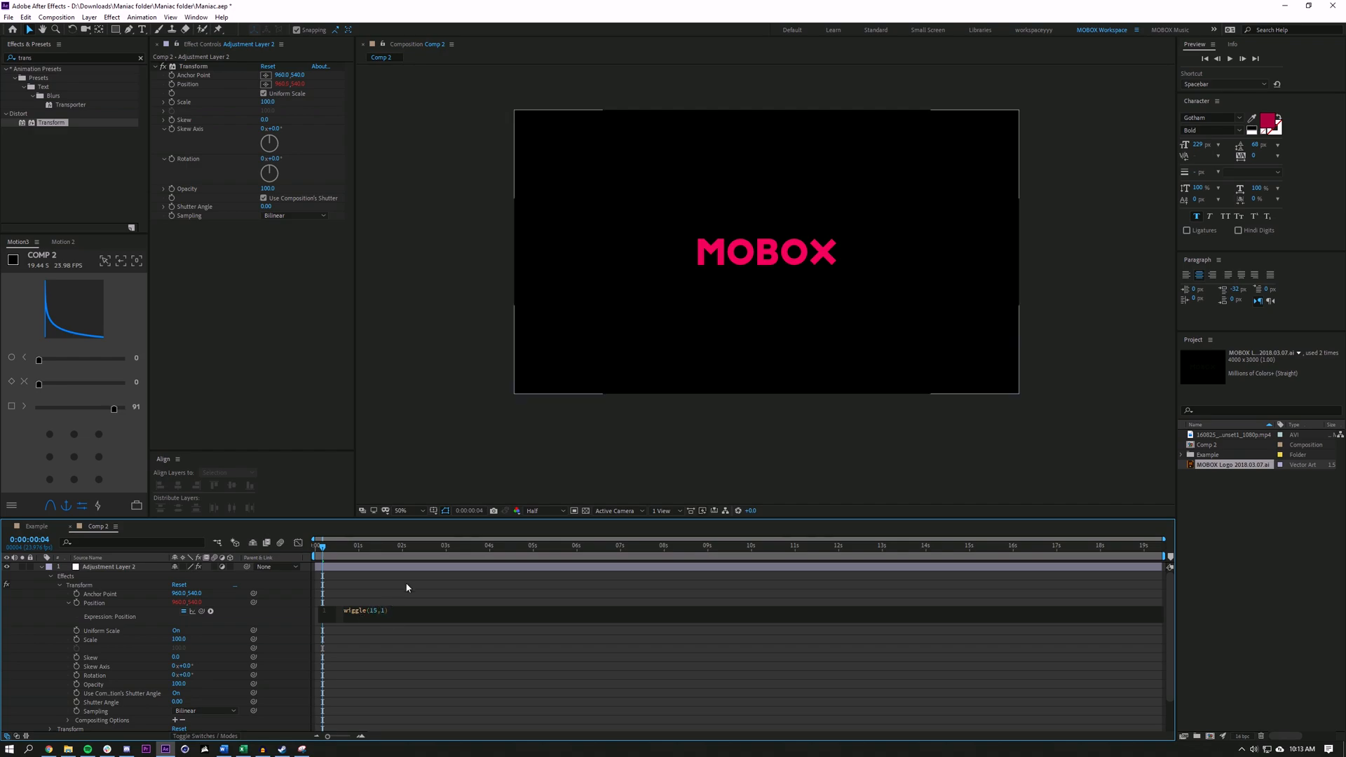
click(336, 557)
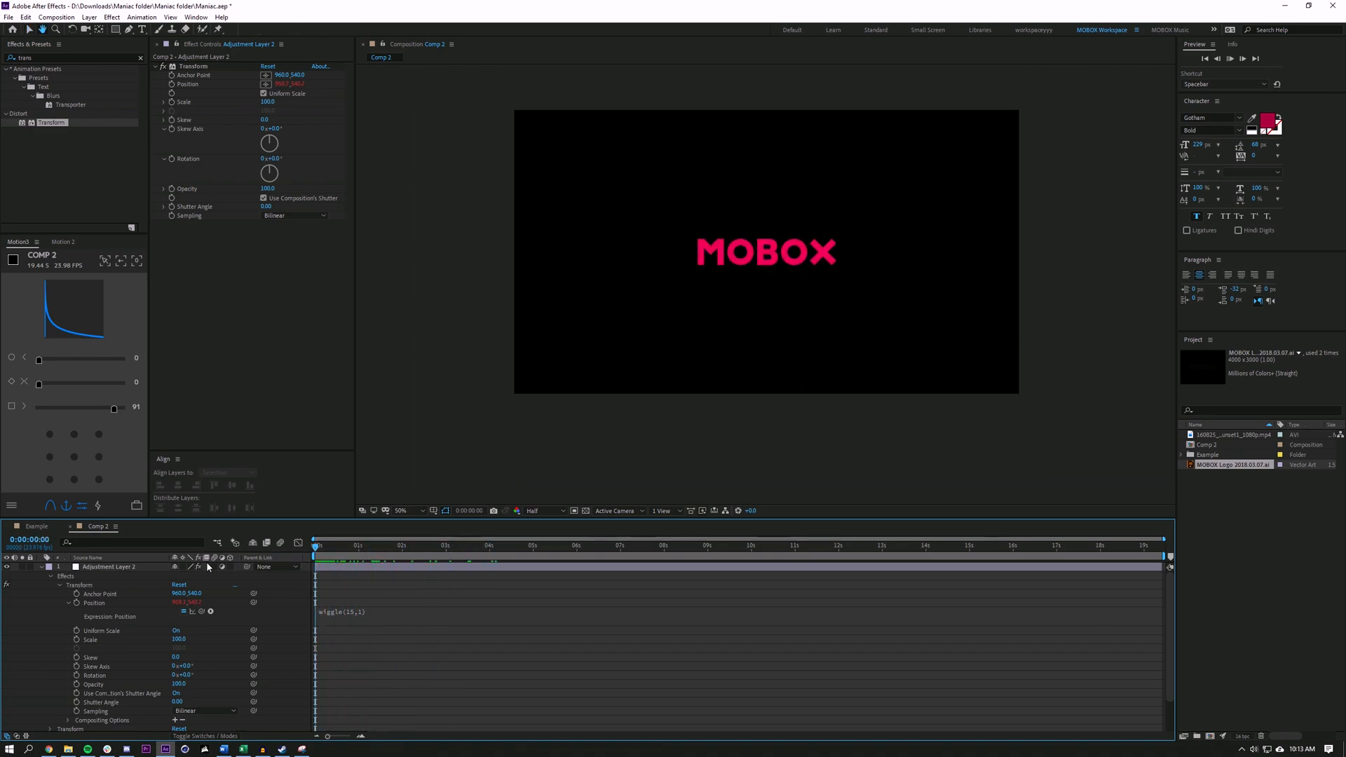
click(725, 545)
text(glow)
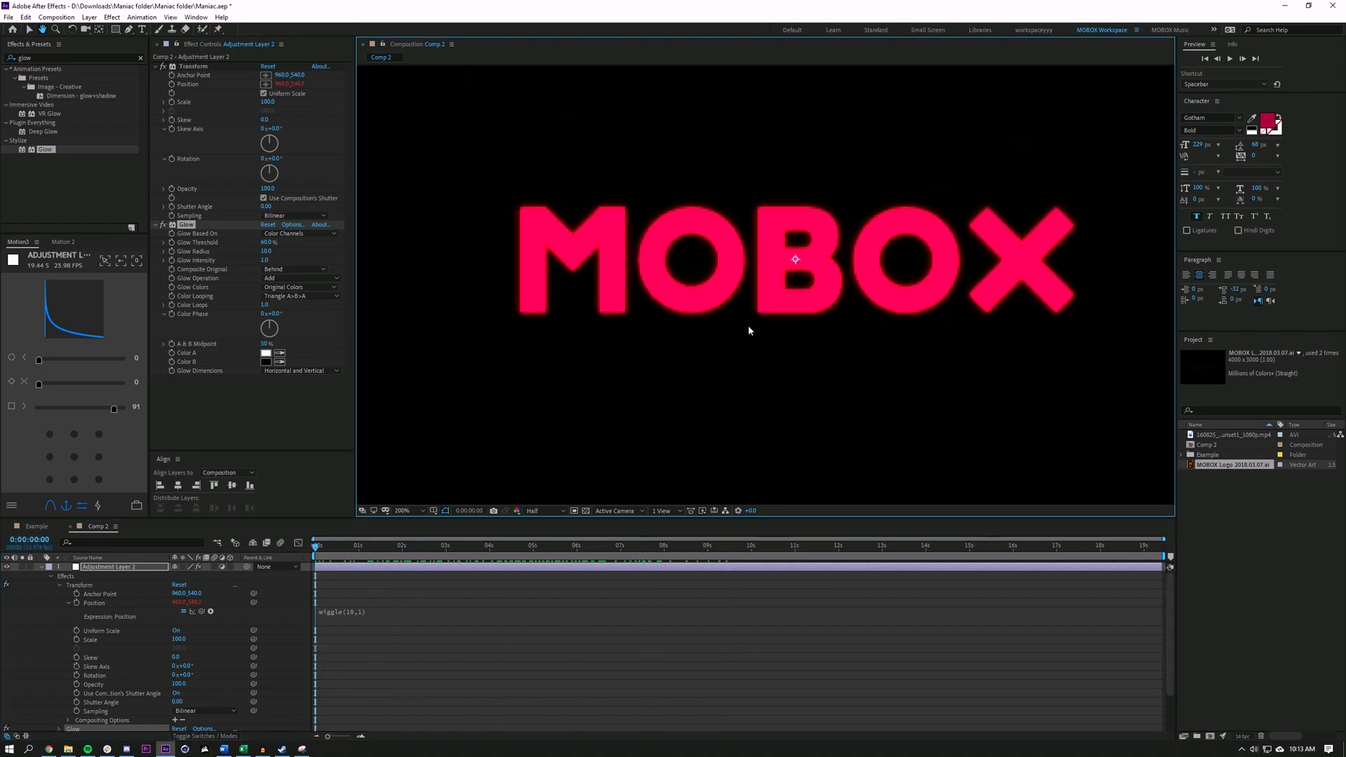
Step: Apply Glow with radius 24 and a Noise effect to the adjustment layer
click(541, 511)
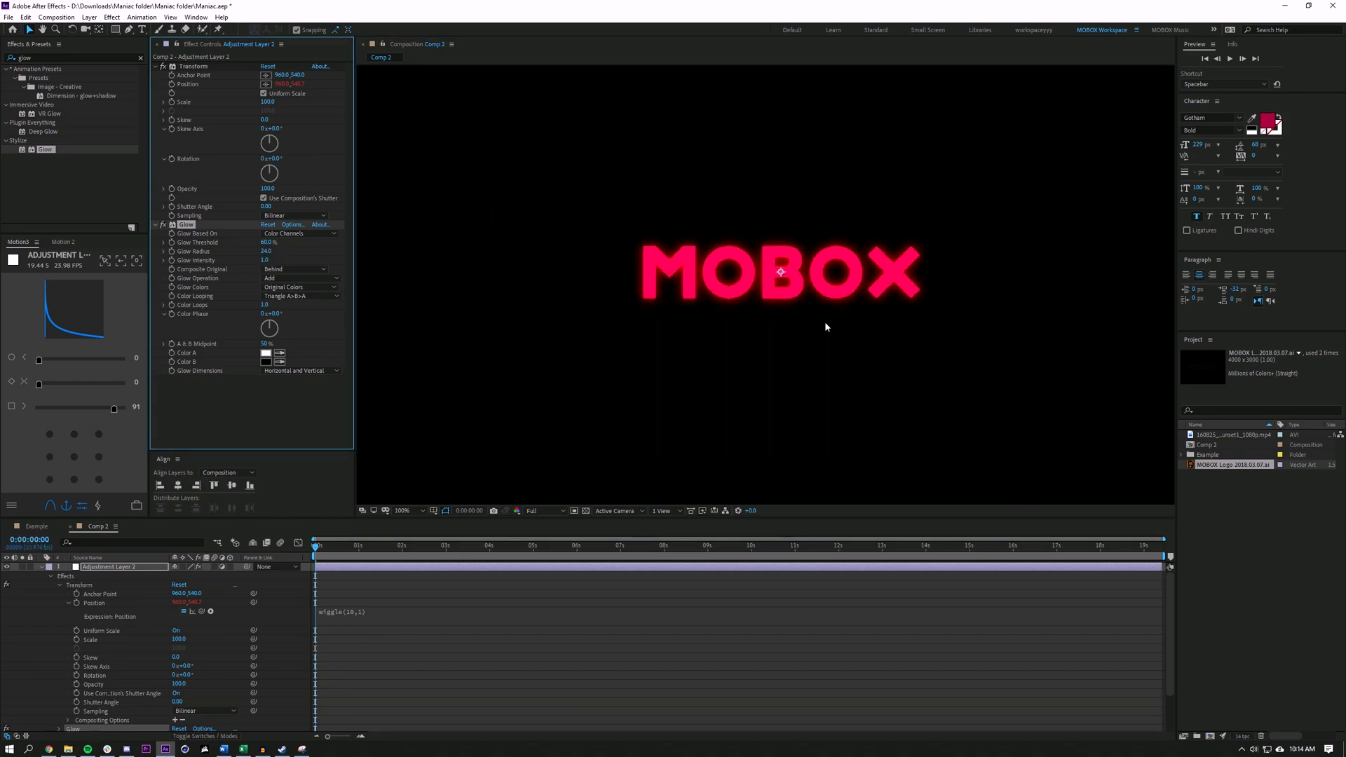
click(401, 510)
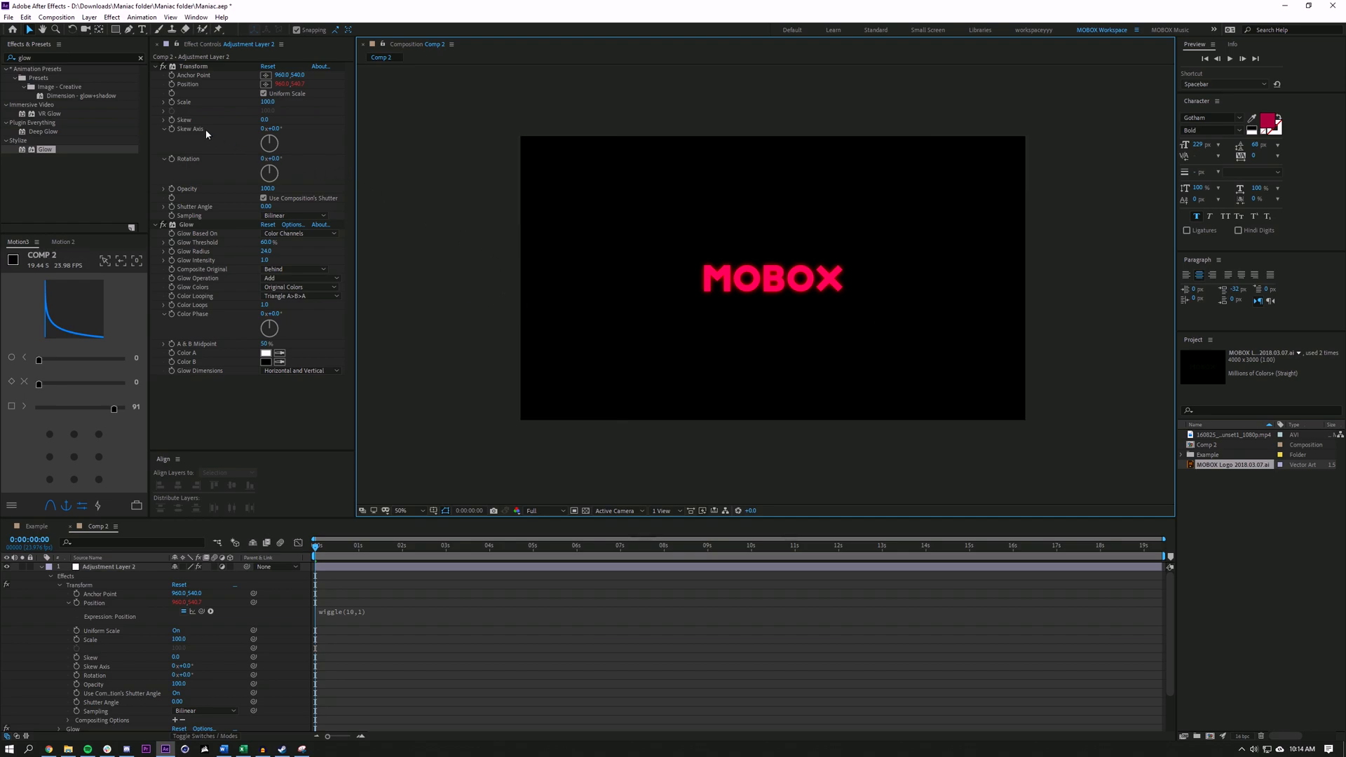
triple_click(26, 58)
text(noise)
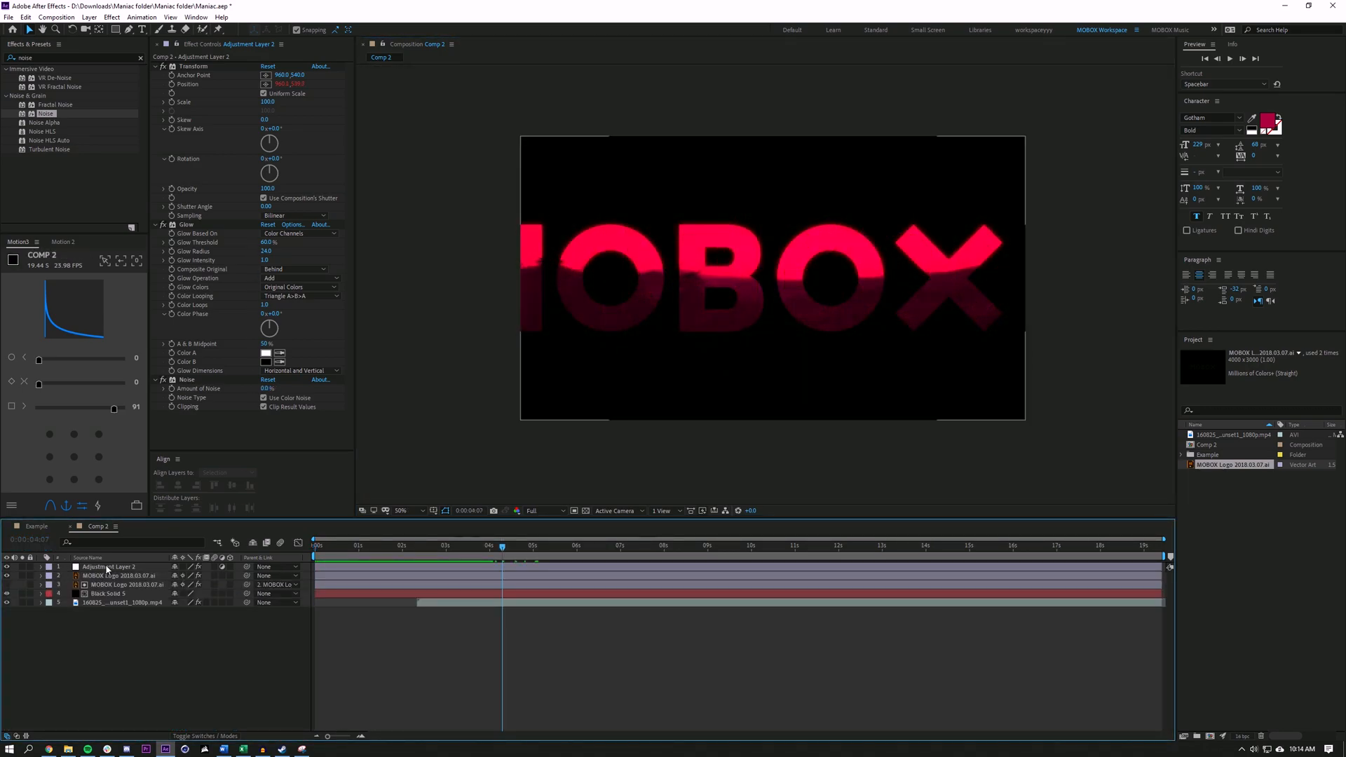
Step: Keyframe the adjustment layer's Opacity, dropping to 0 at the second keyframe
click(112, 566)
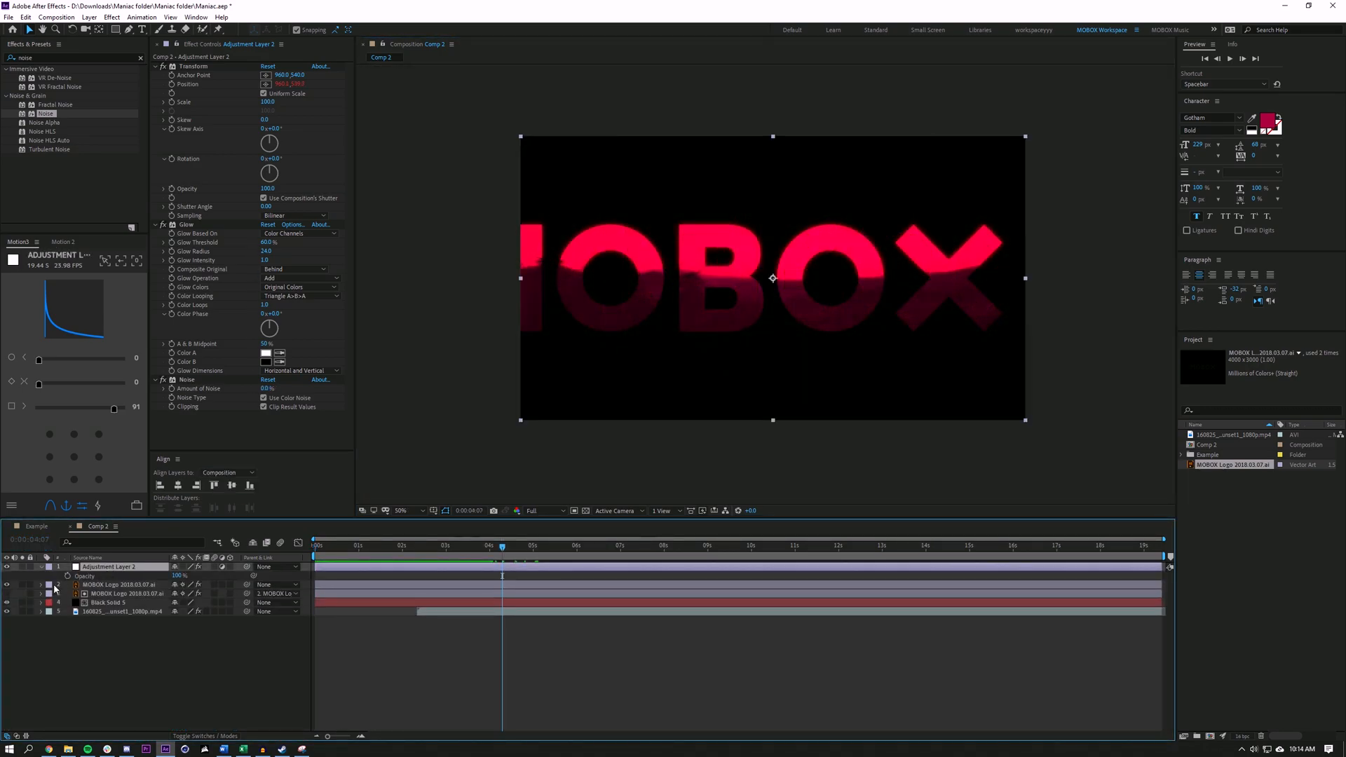
click(39, 567)
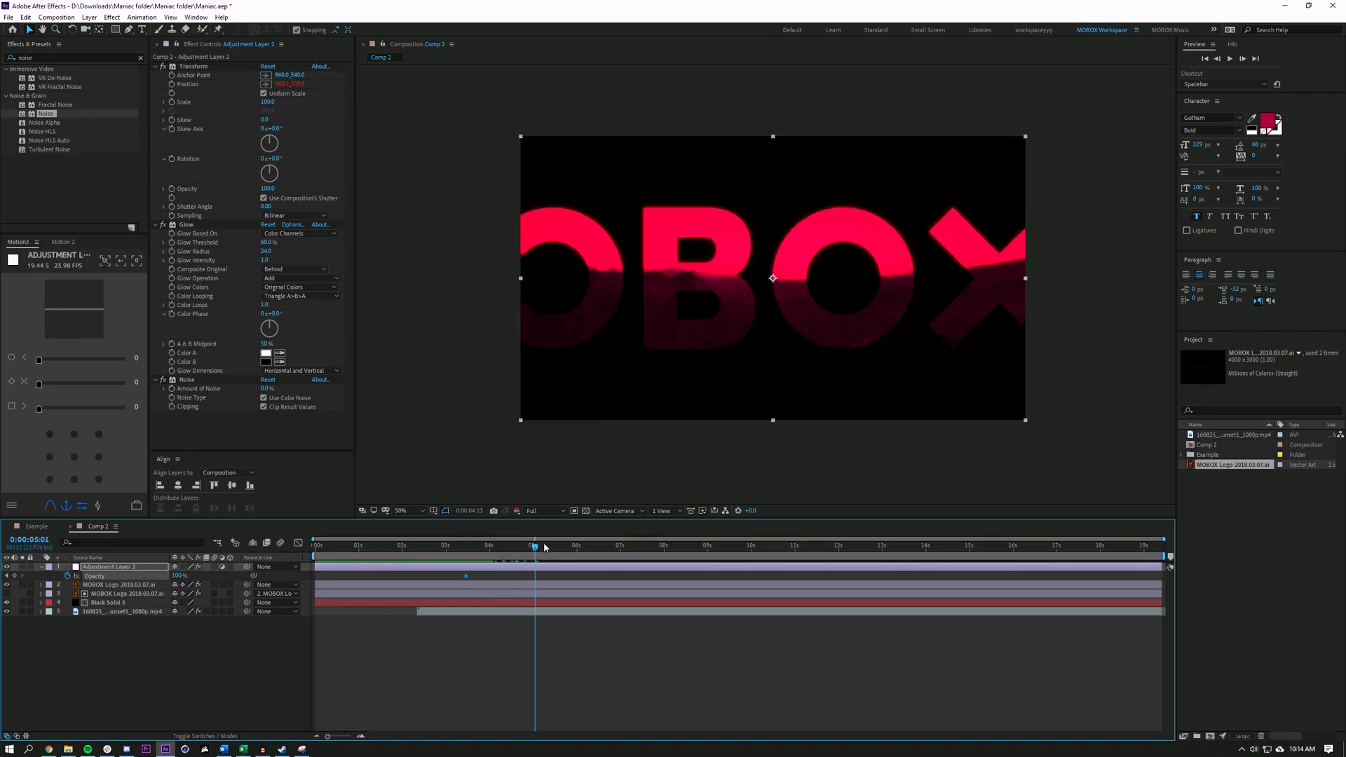
click(607, 545)
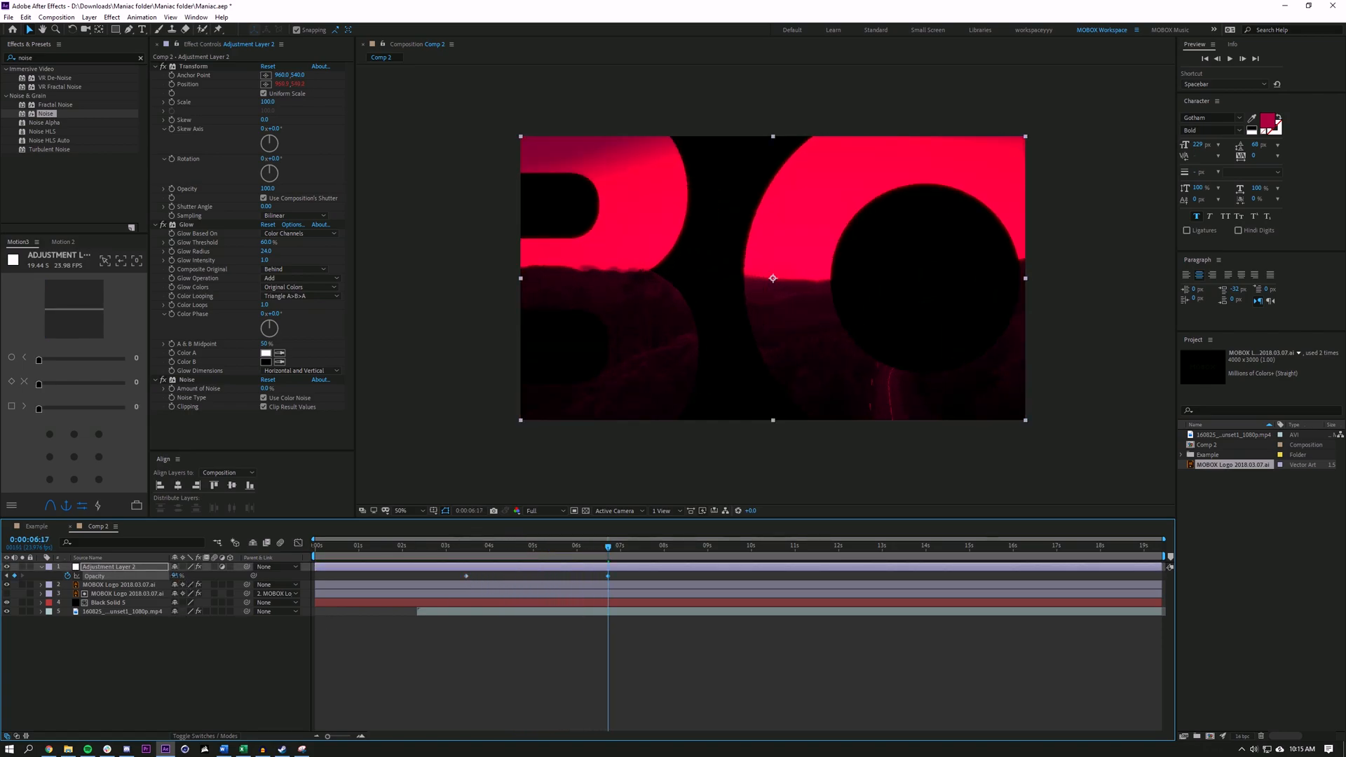
click(621, 597)
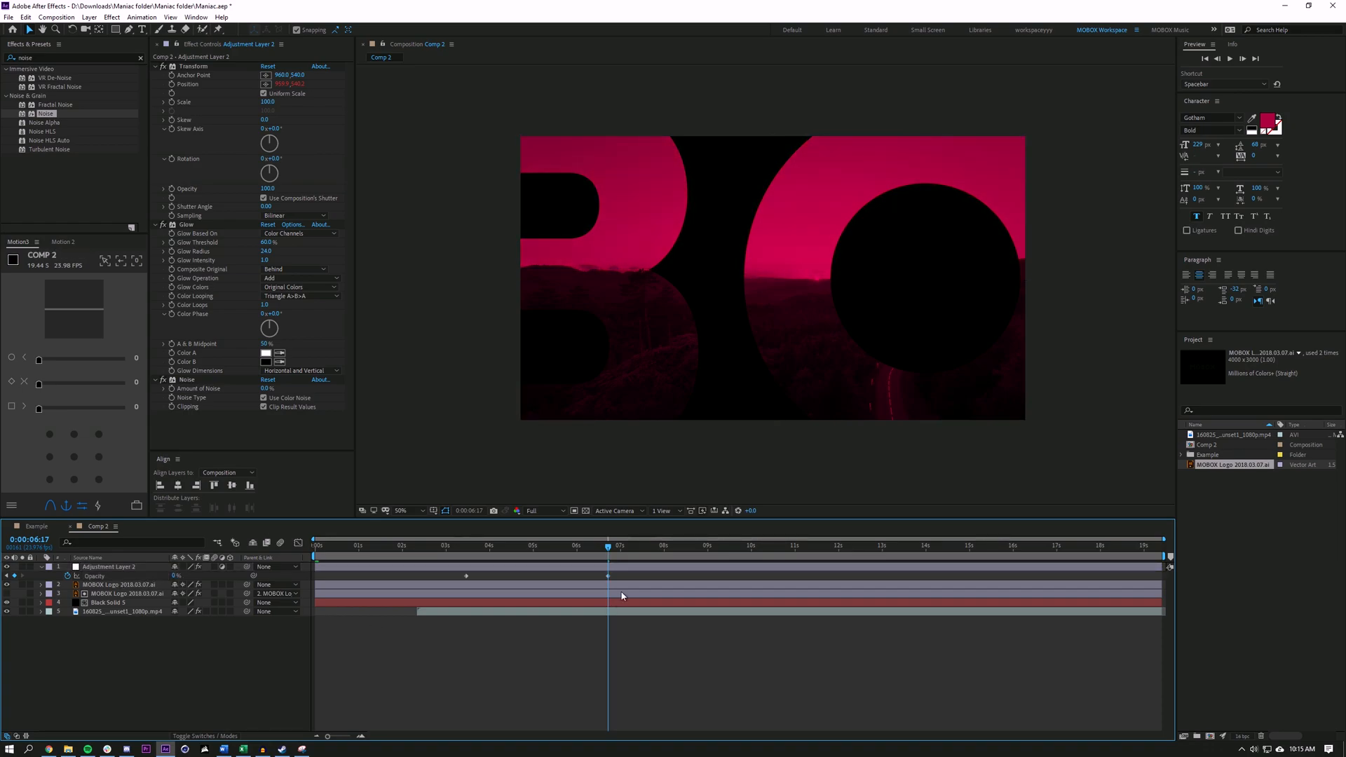
Step: Shift the second opacity keyframe to about 11s and view the glowing magenta logo at 100% around 3s
click(472, 545)
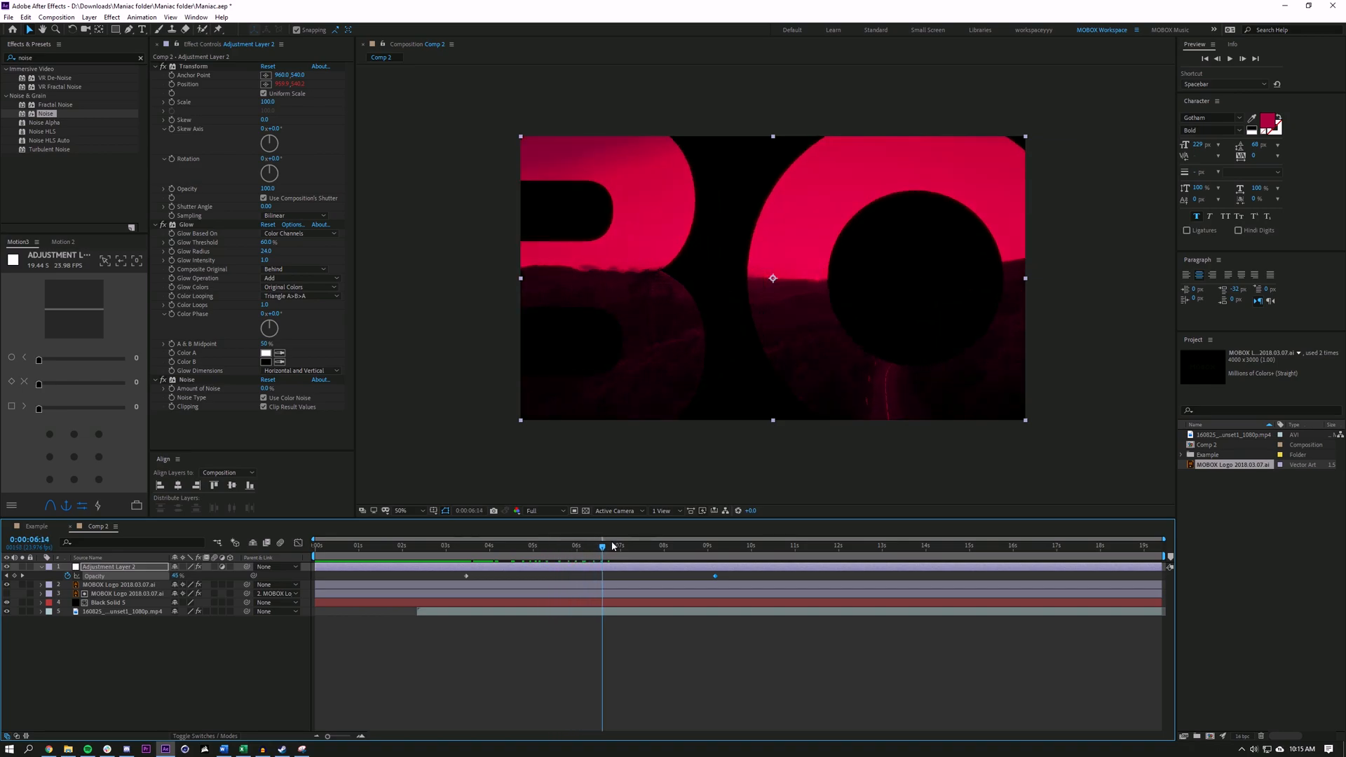
click(376, 545)
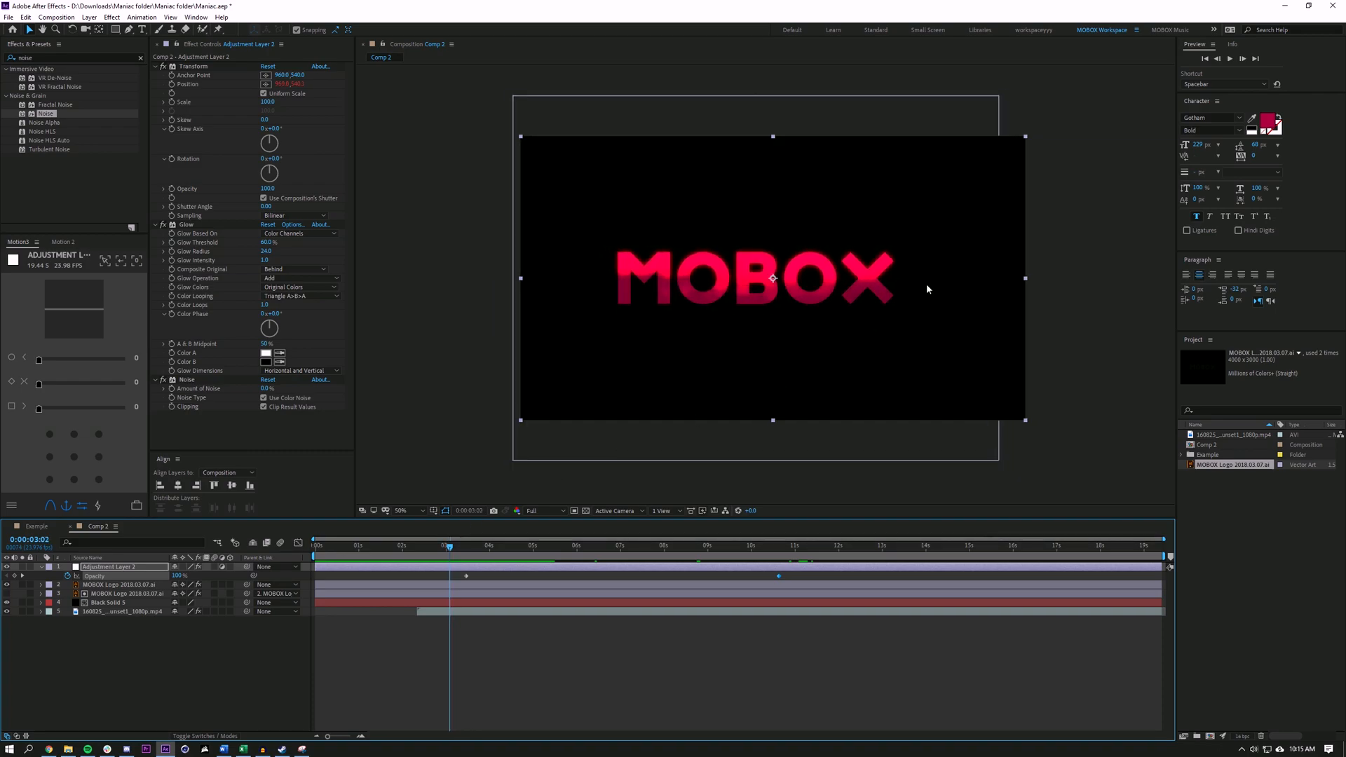
click(399, 511)
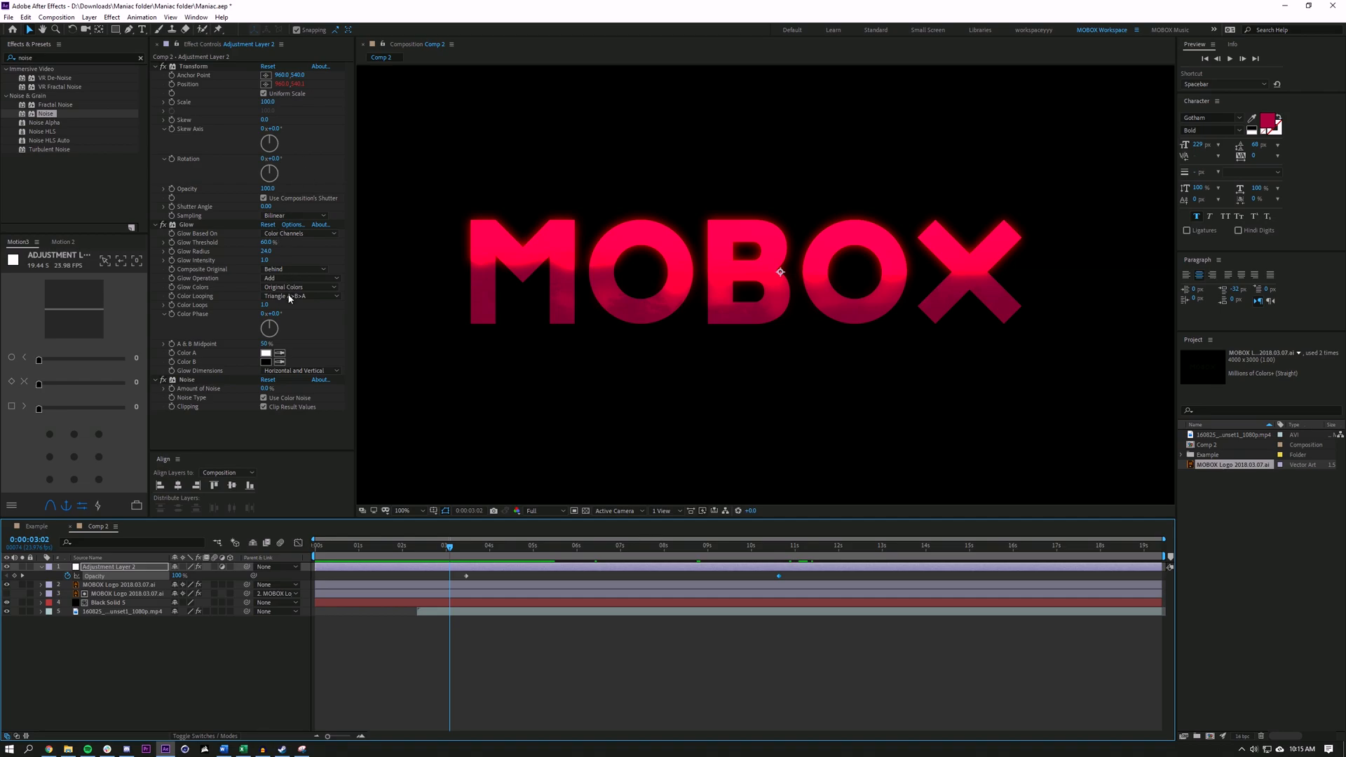
triple_click(268, 242)
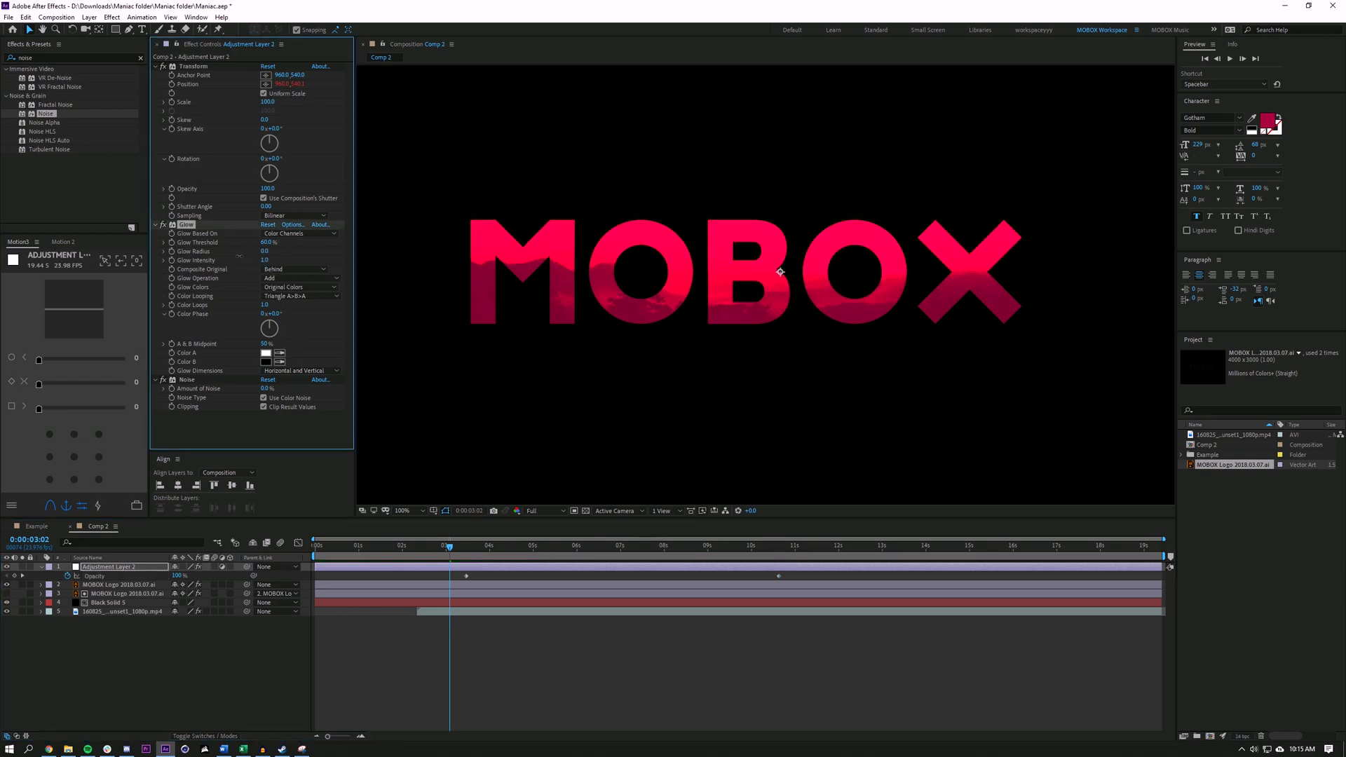
Step: Switch the sunset clip's Tint/Color Balance to green and preview the green MOBOX reveal from the start
click(123, 611)
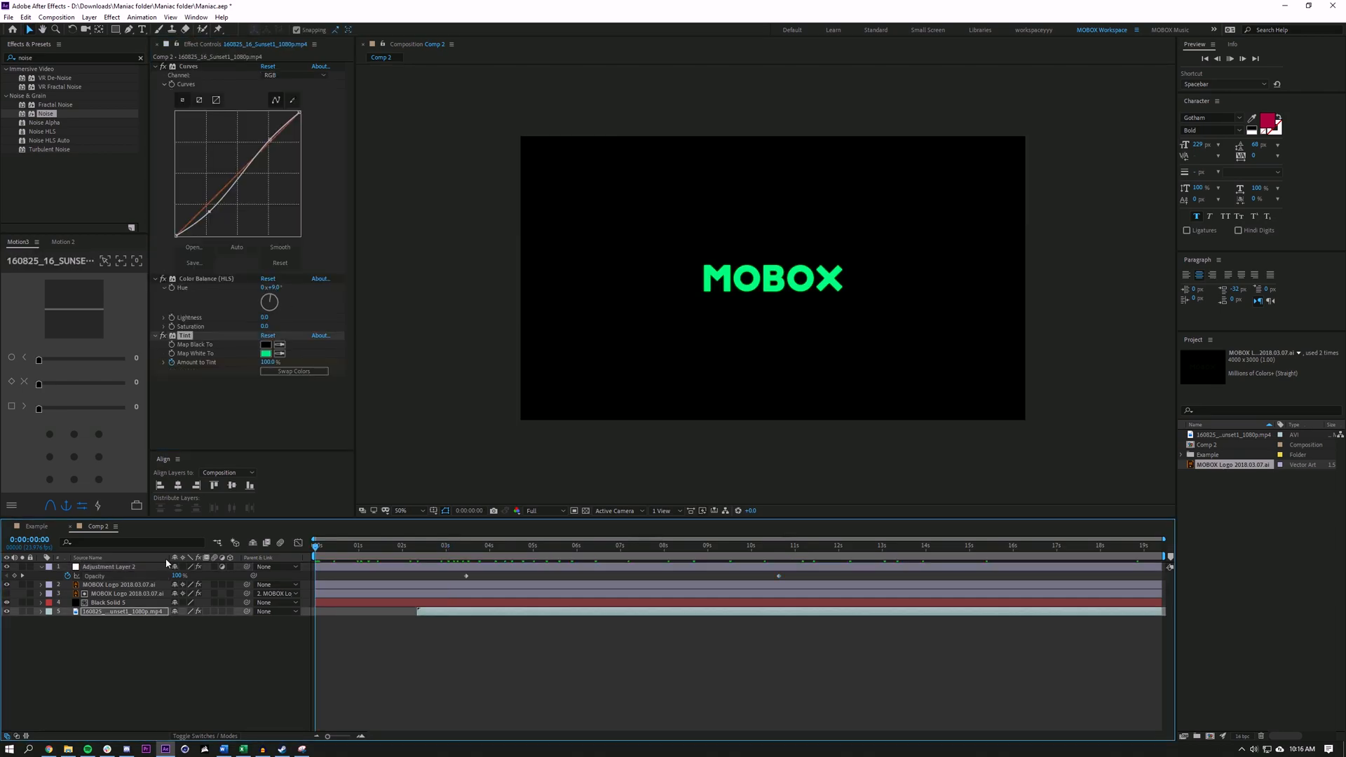
click(402, 545)
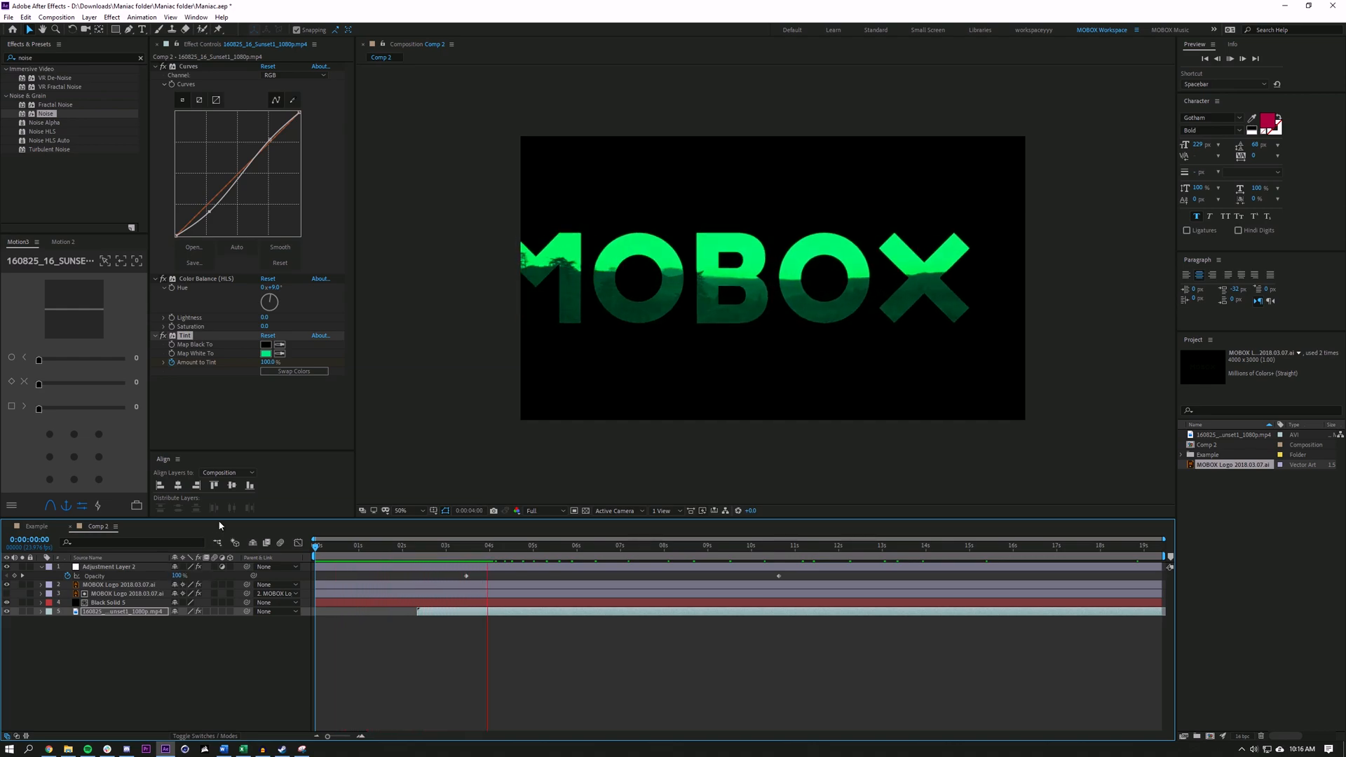
click(315, 545)
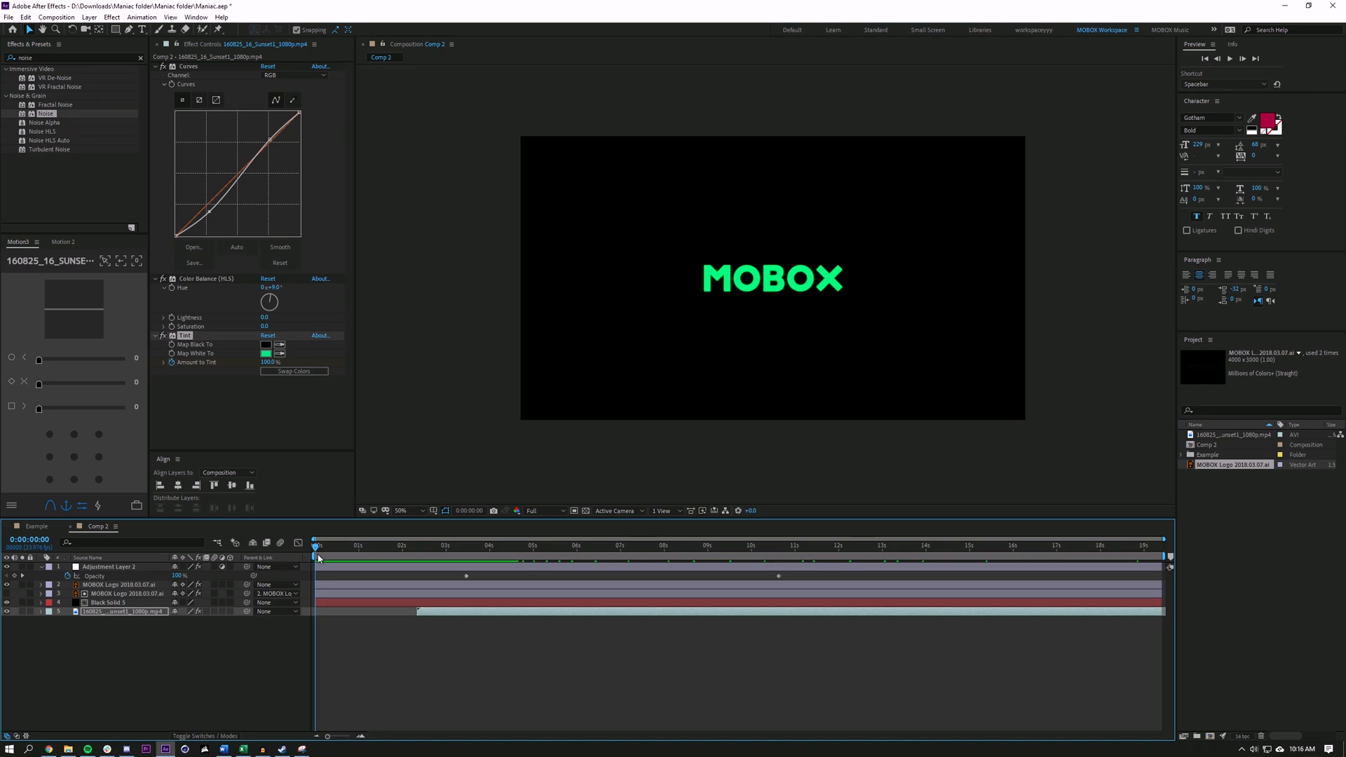
mouse_move(533, 678)
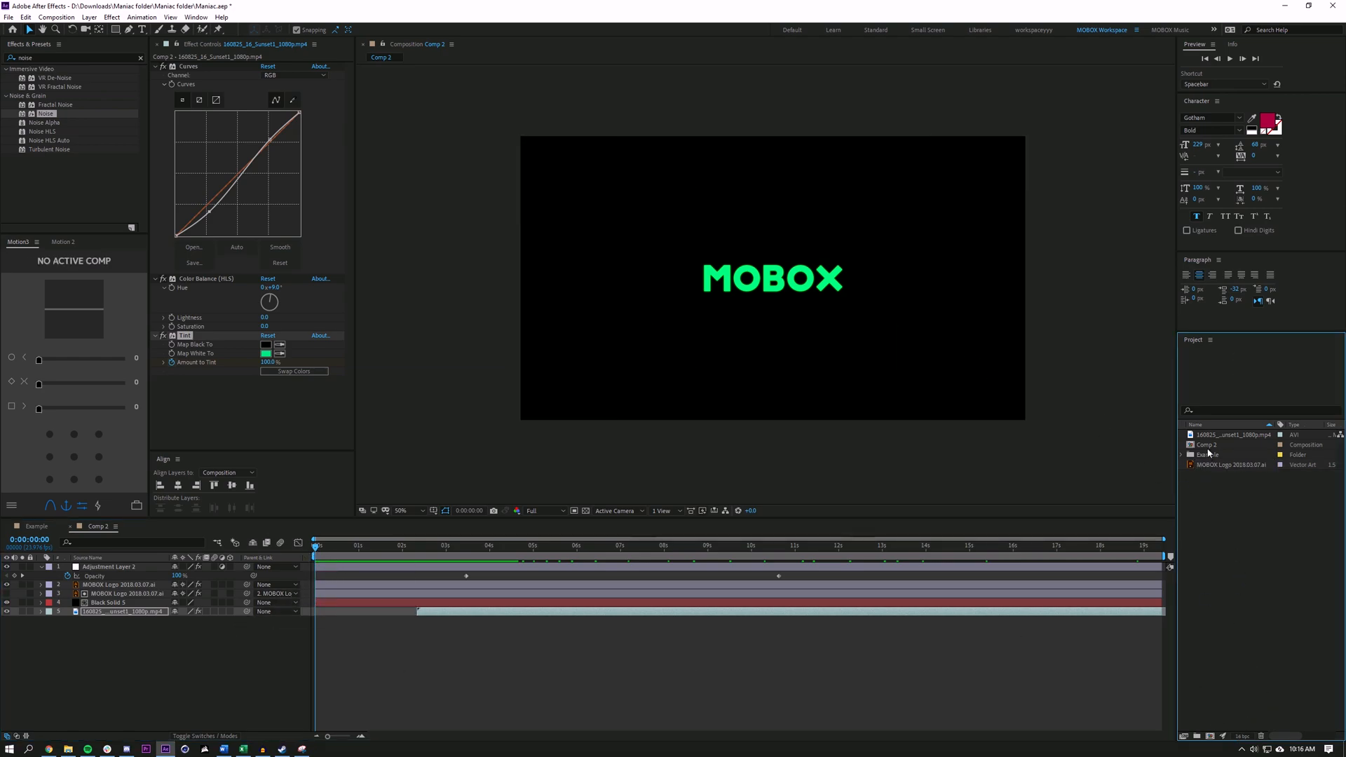
Step: Nest Comp 2 in a new Comp 3 and apply Time-Reverse Layer to it
click(1210, 445)
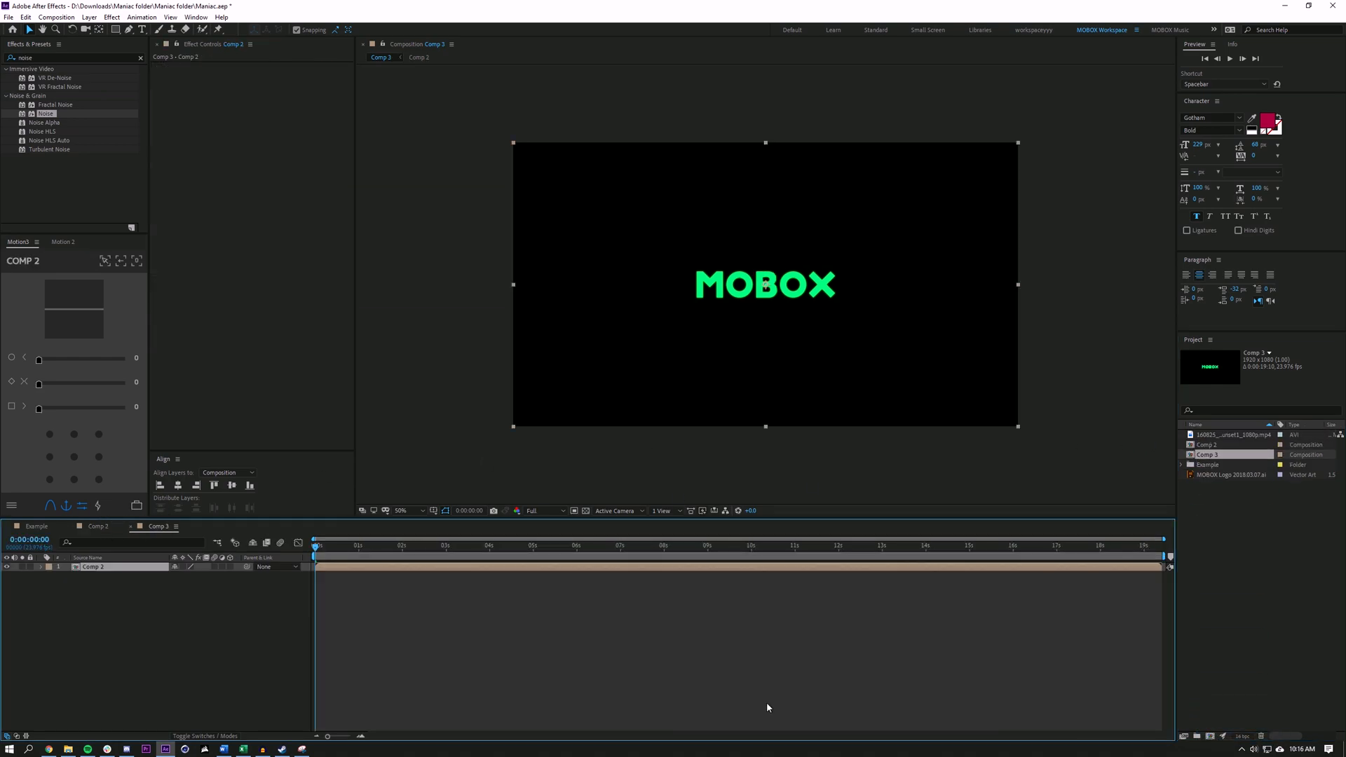
right_click(94, 567)
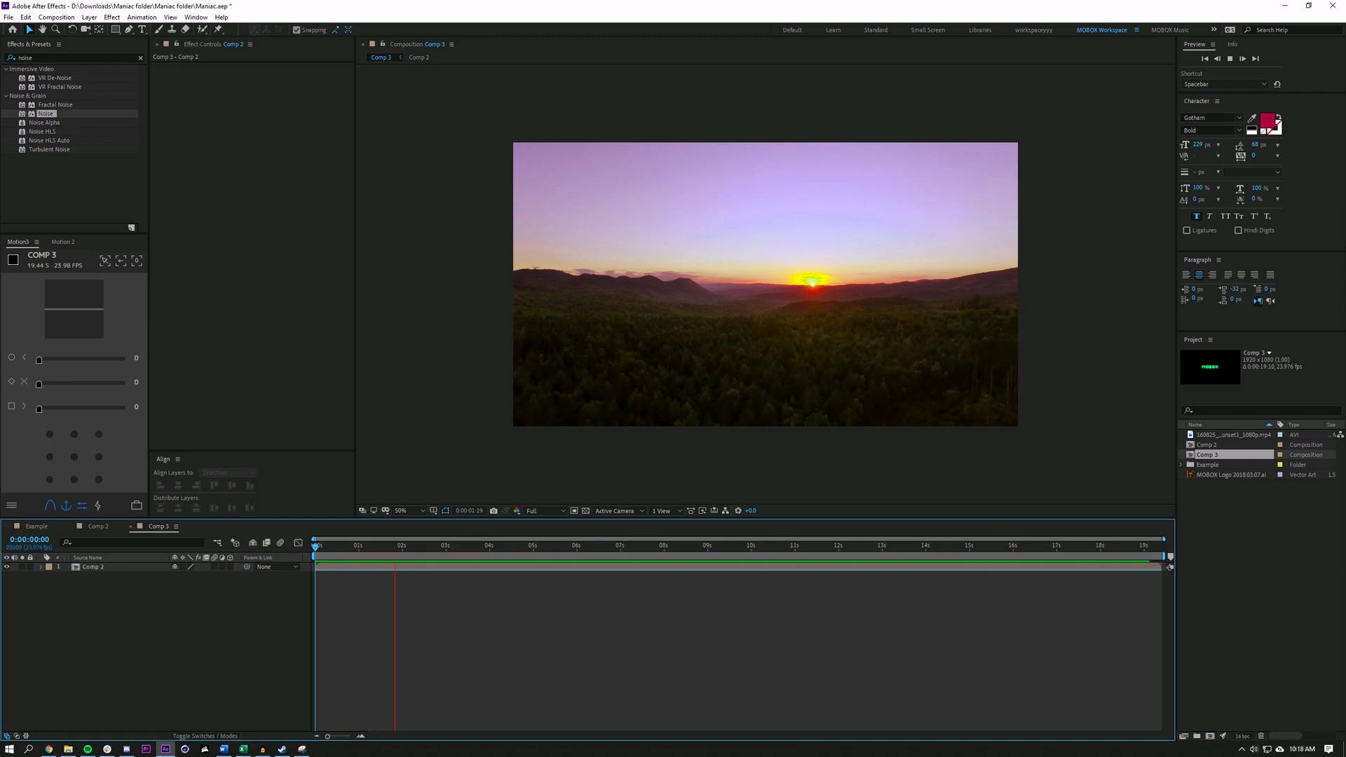
Step: Jump to Comp 3's last frame showing the green MOBOX wordmark on black
click(855, 546)
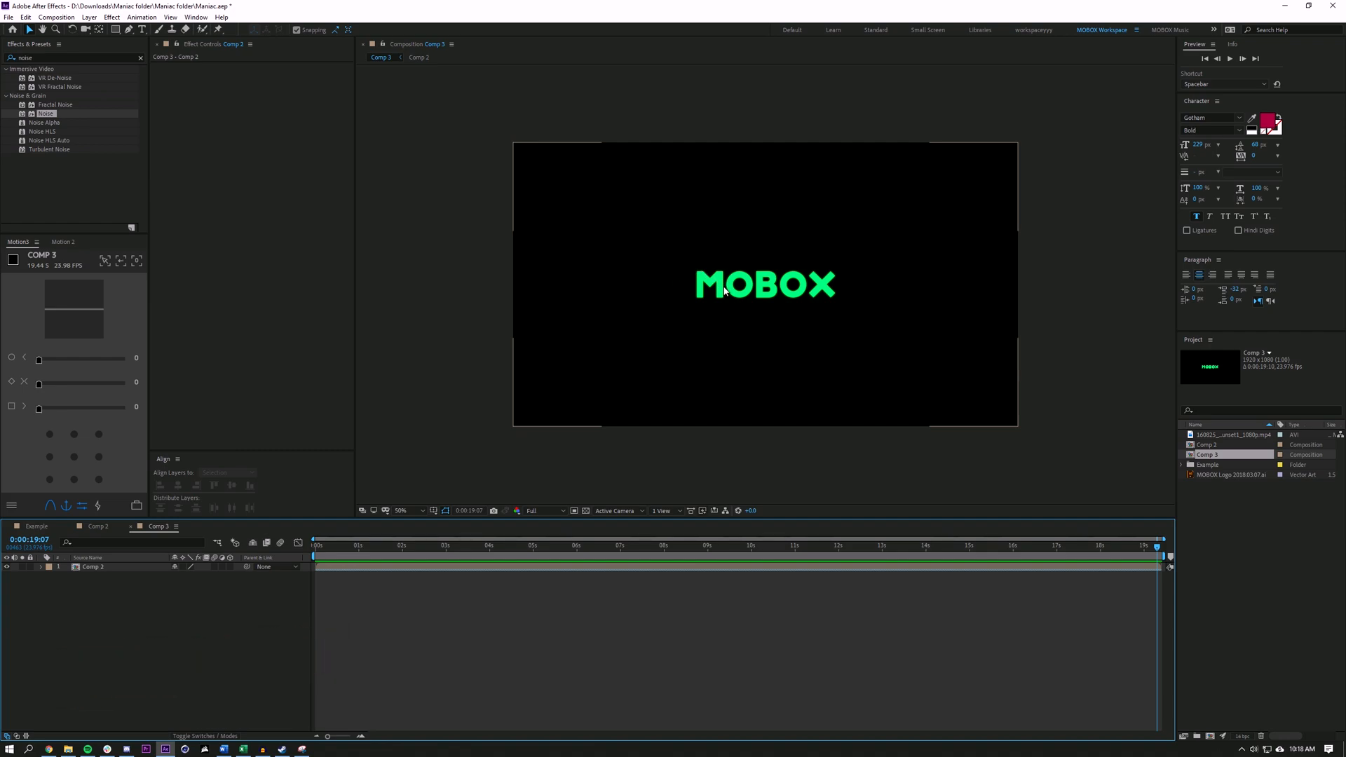
mouse_move(725, 300)
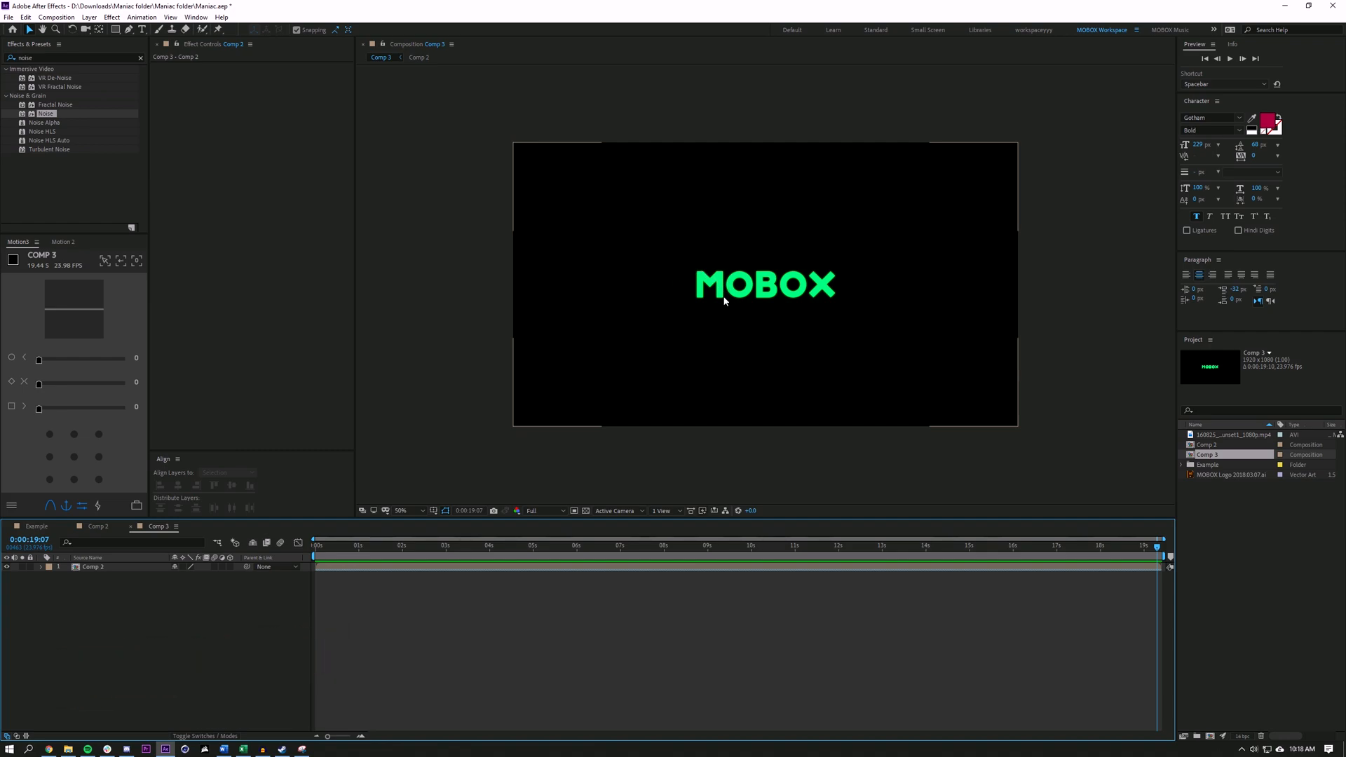